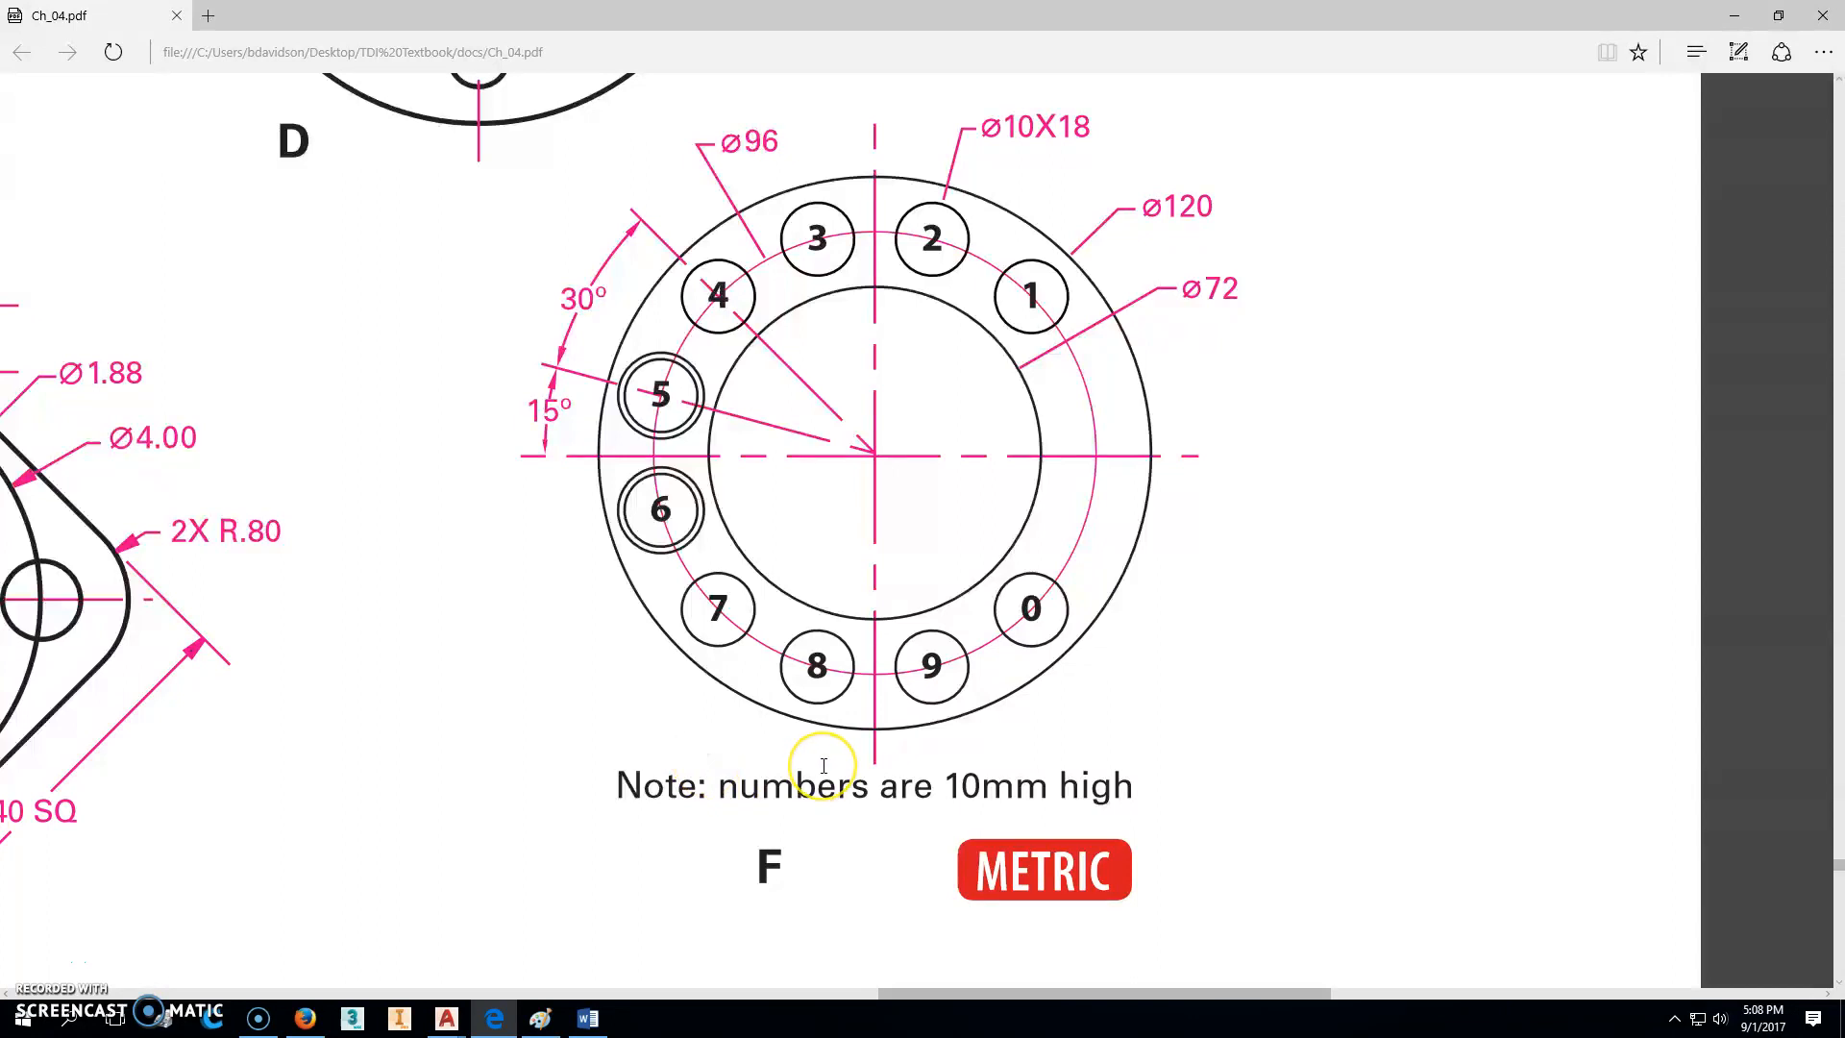
mouse_move(937, 788)
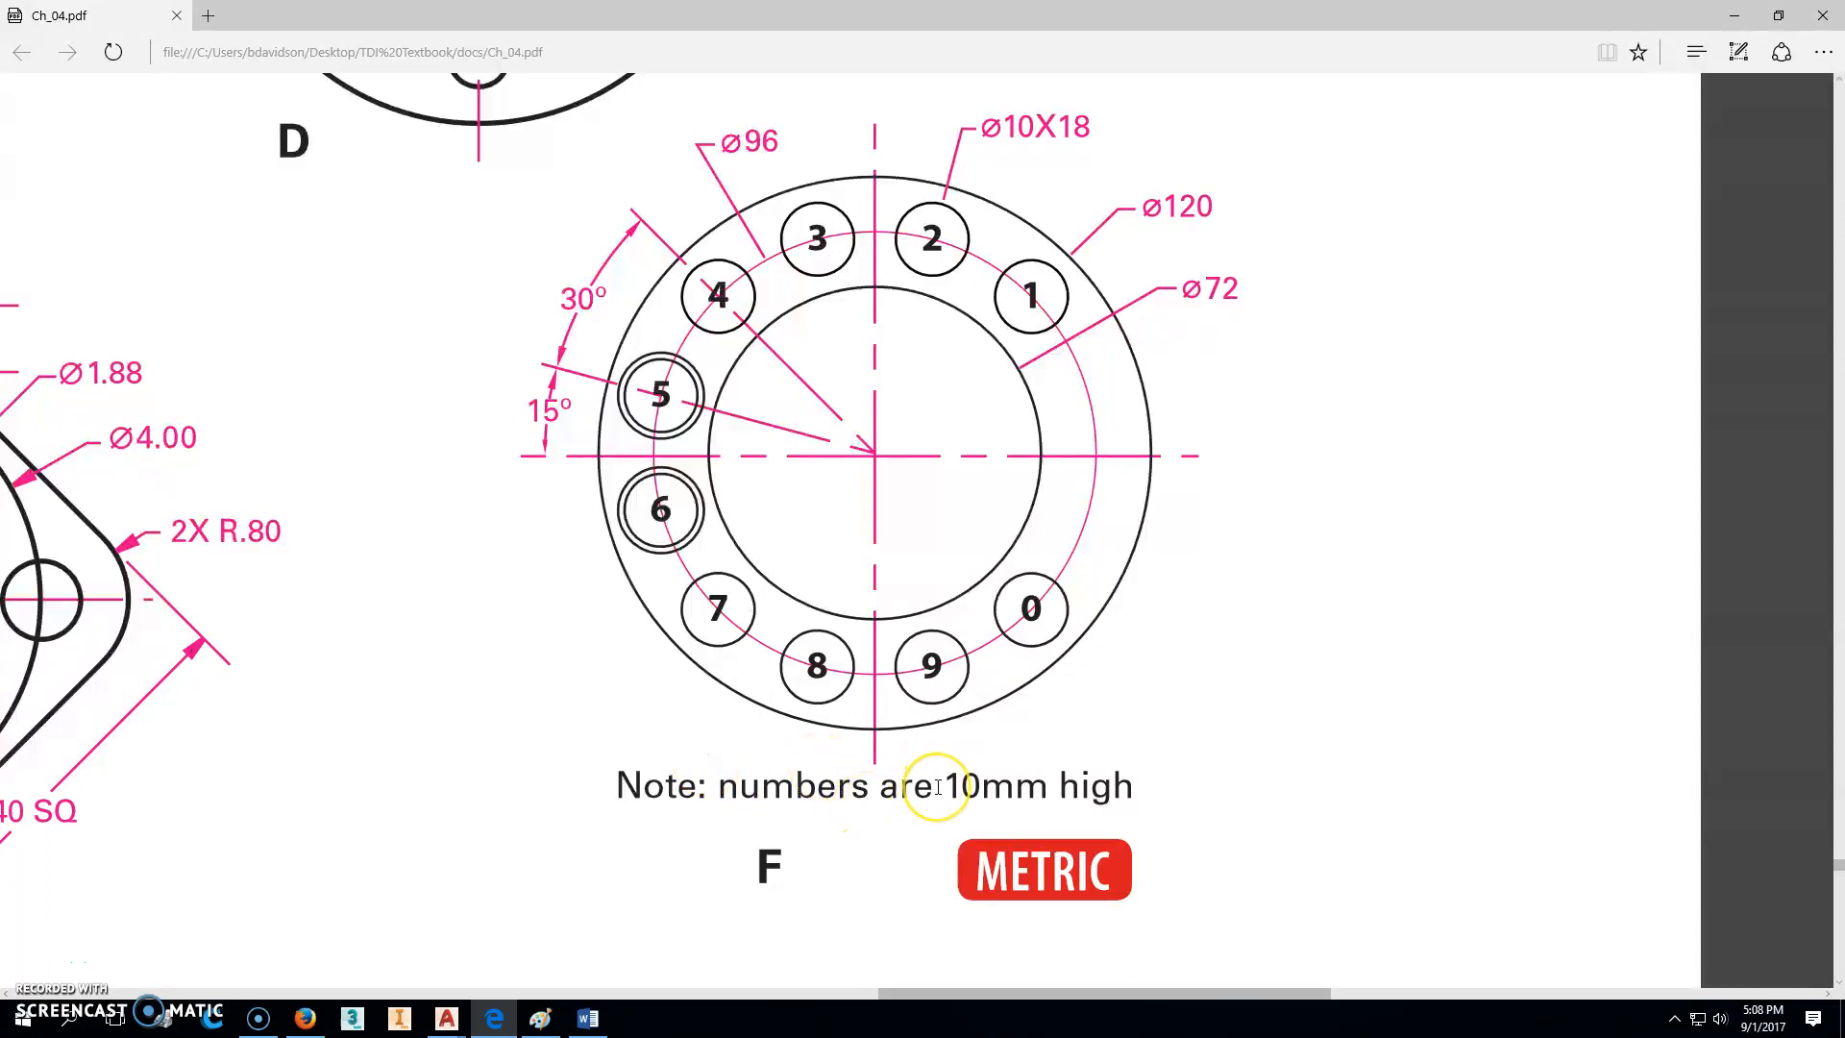
mouse_move(907, 786)
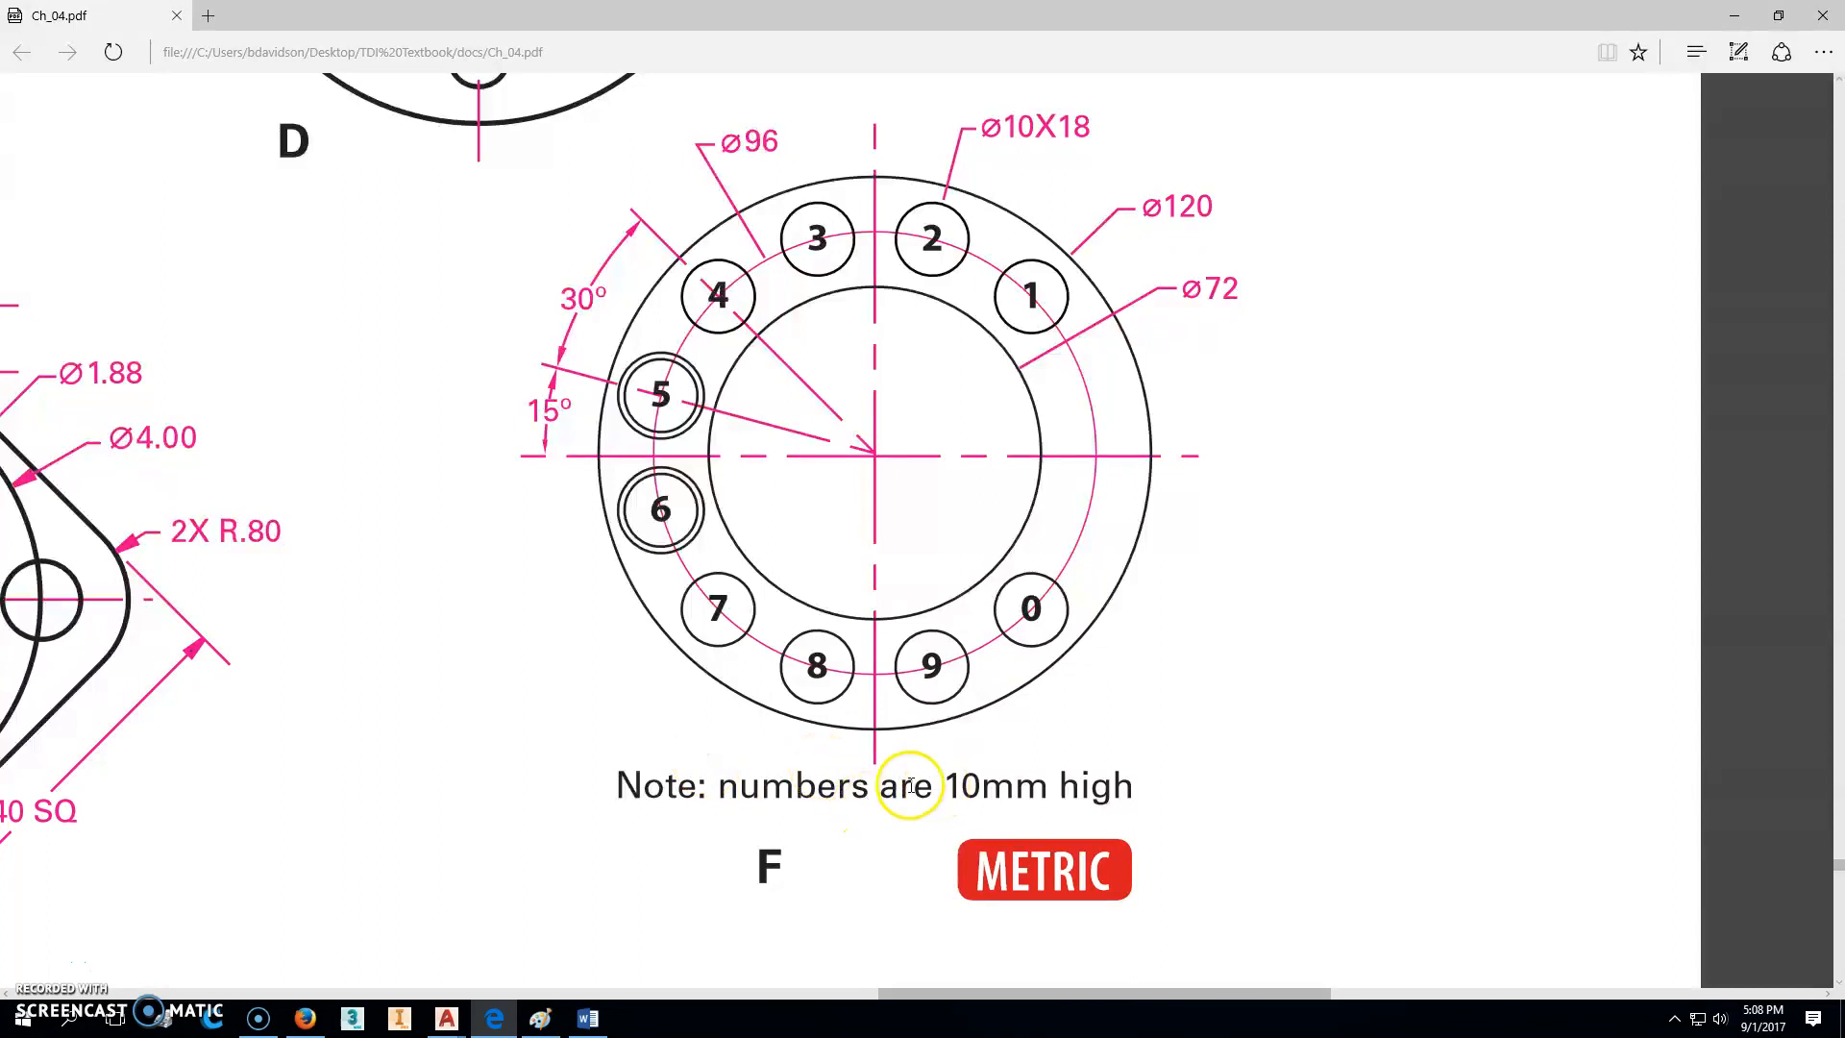
mouse_move(1141, 373)
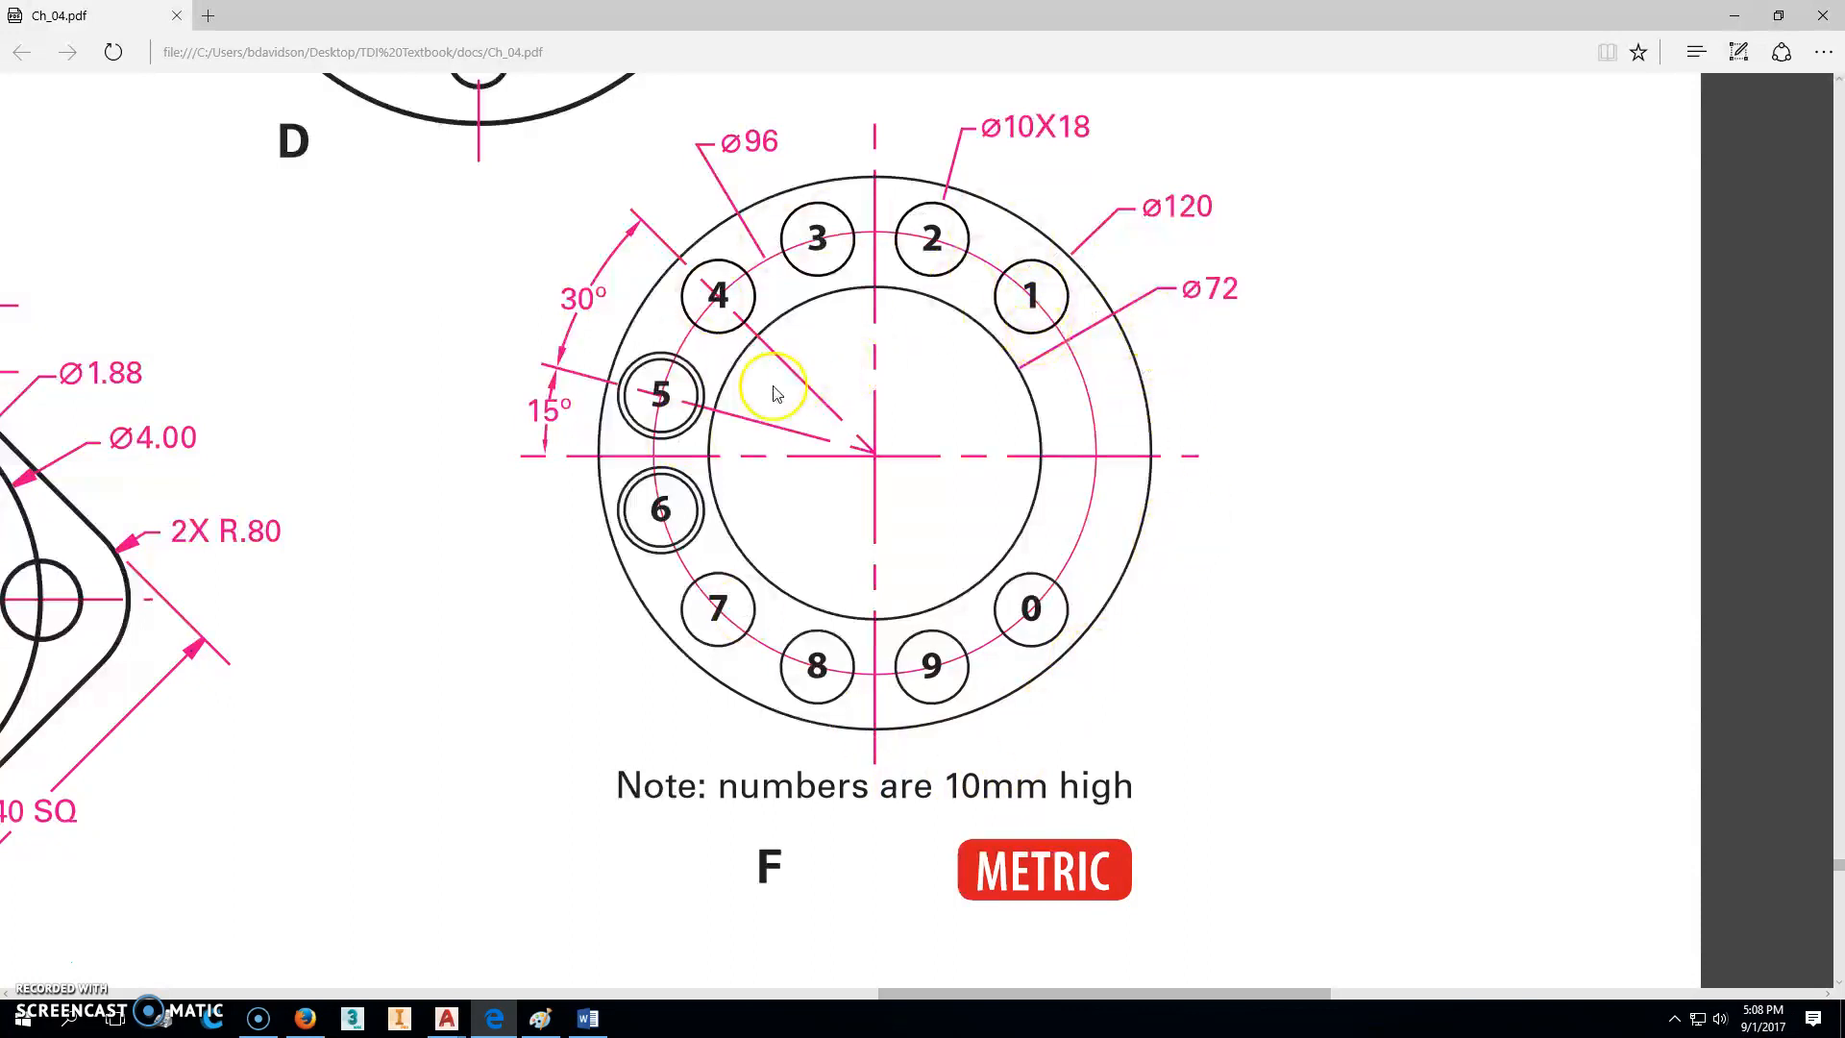
mouse_move(754, 257)
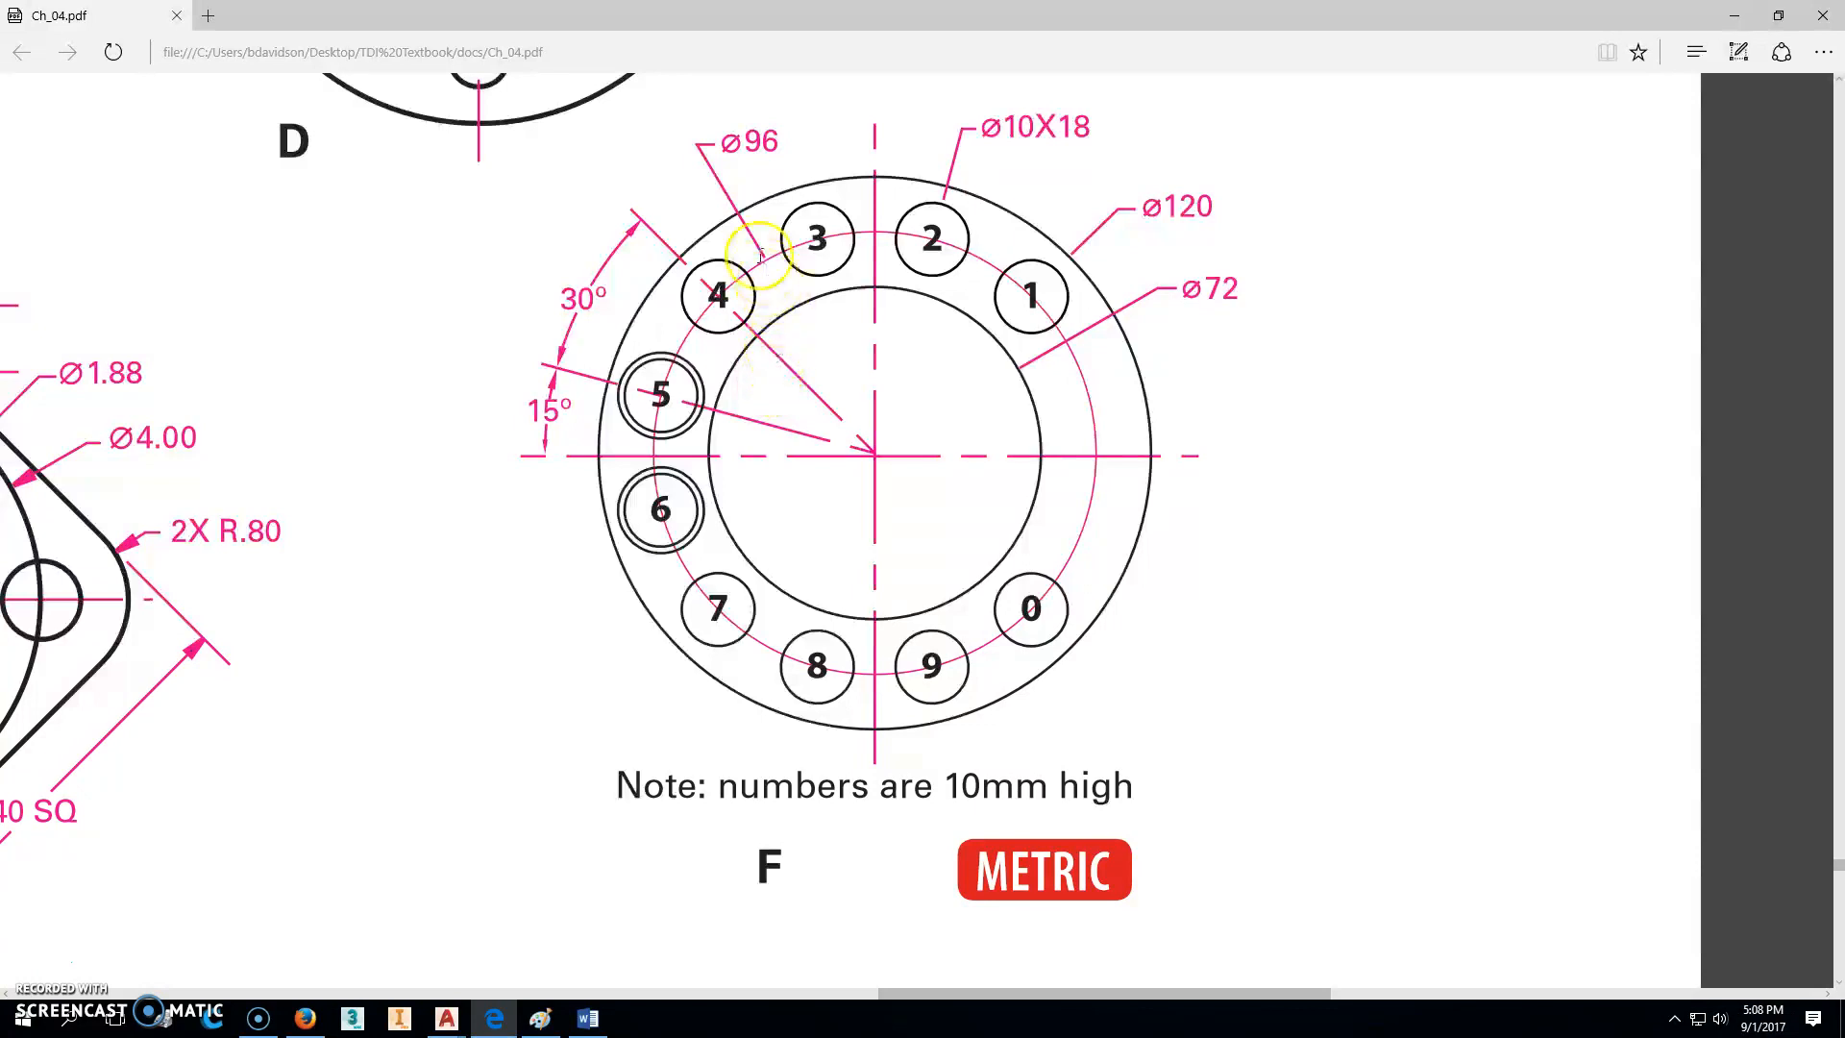
mouse_move(1122, 284)
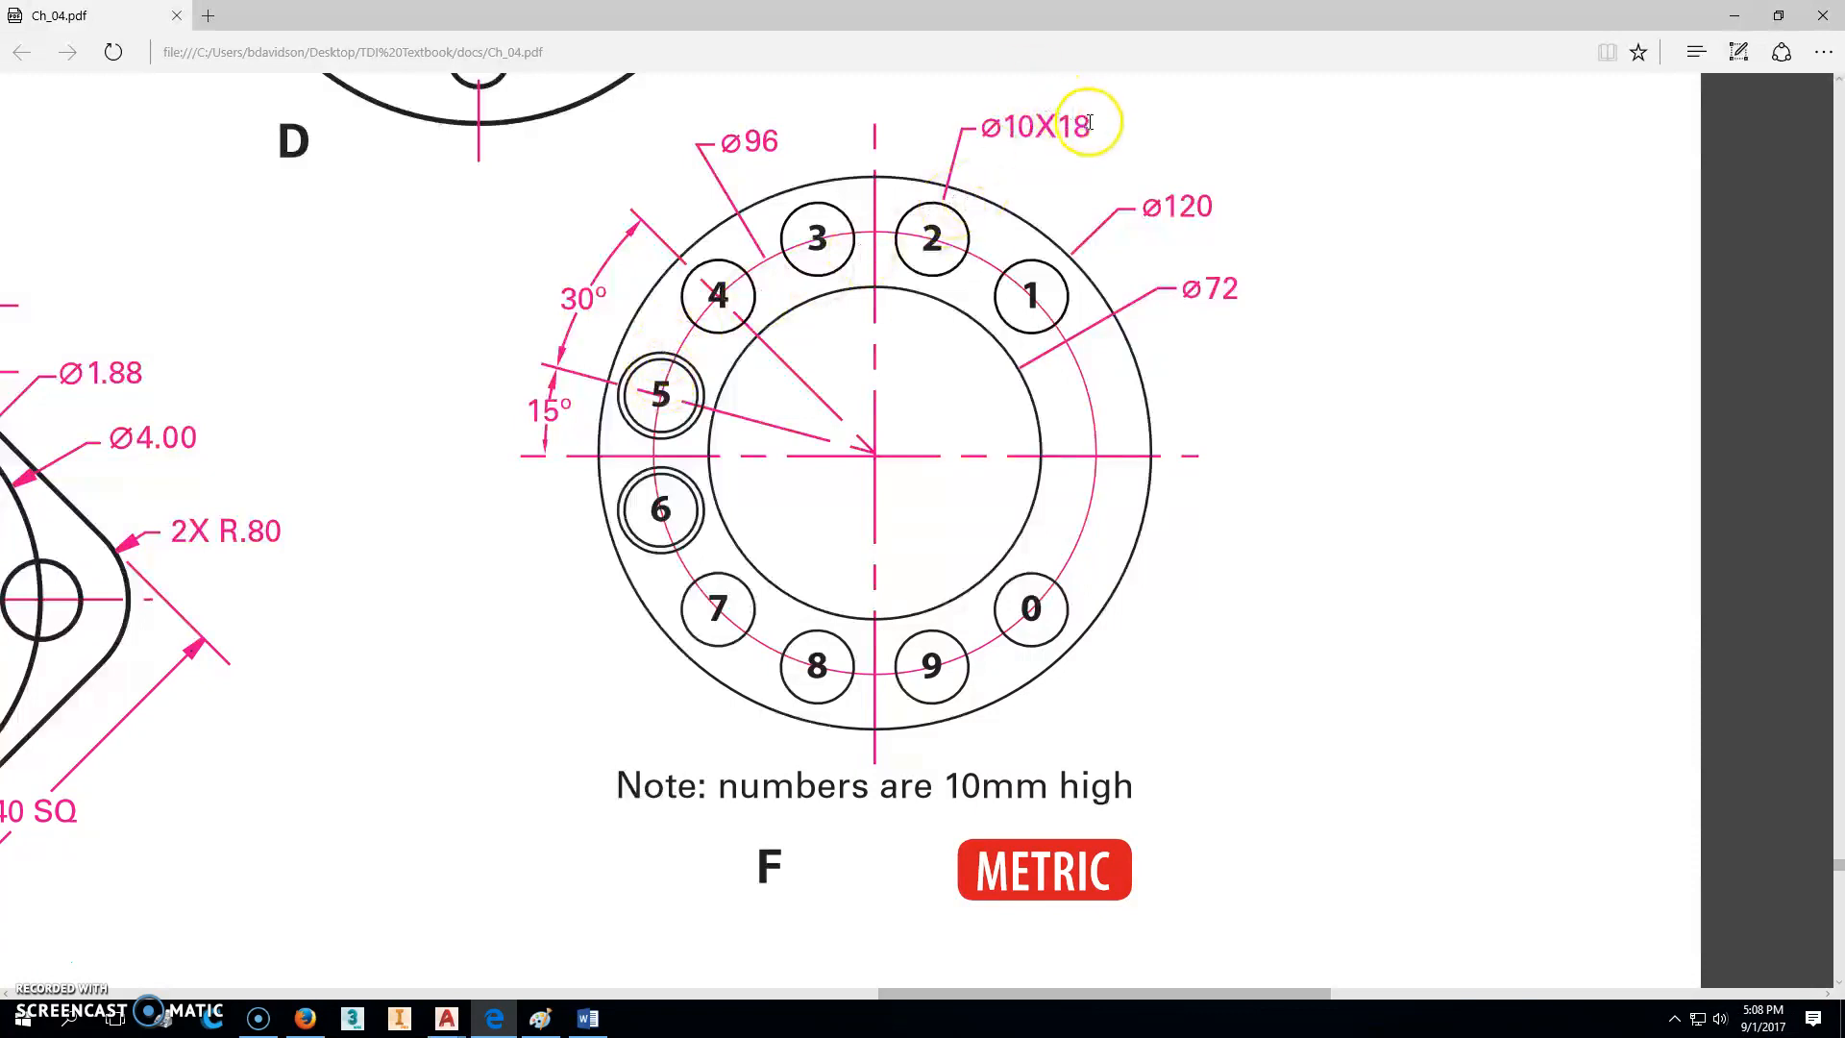
mouse_move(998, 131)
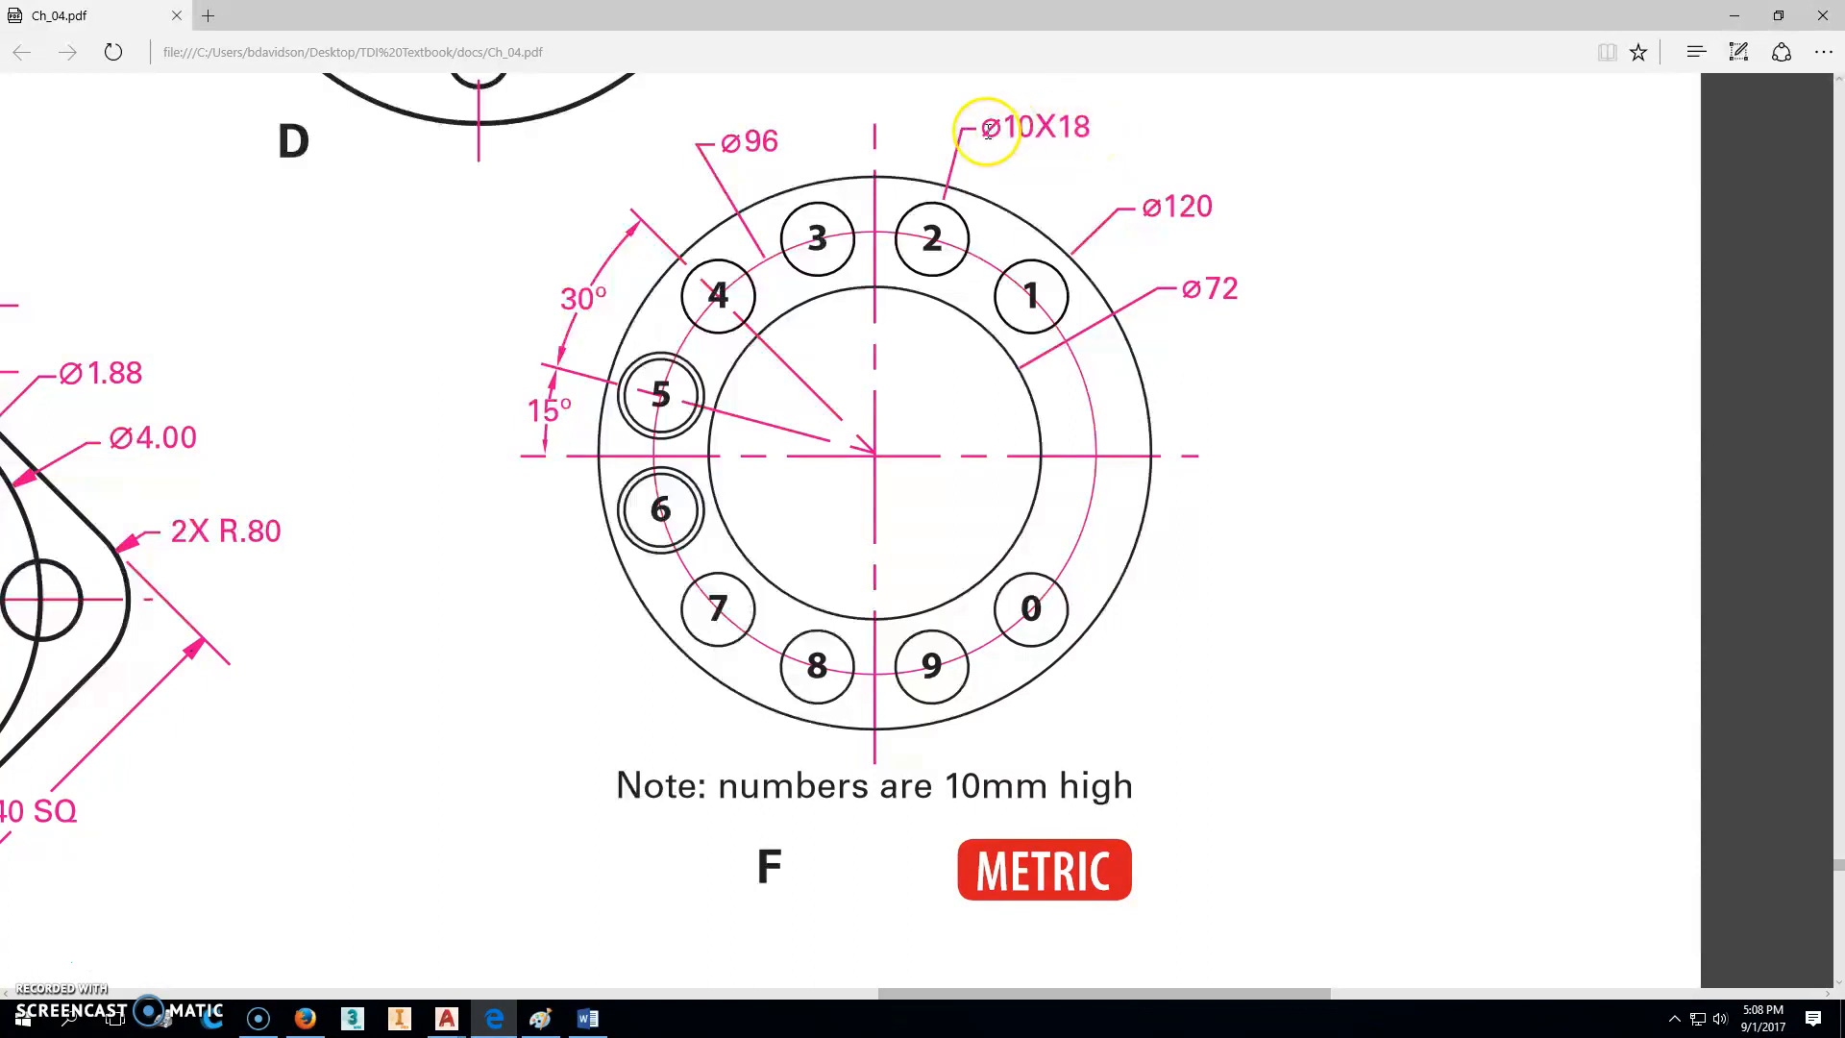
mouse_move(1101, 127)
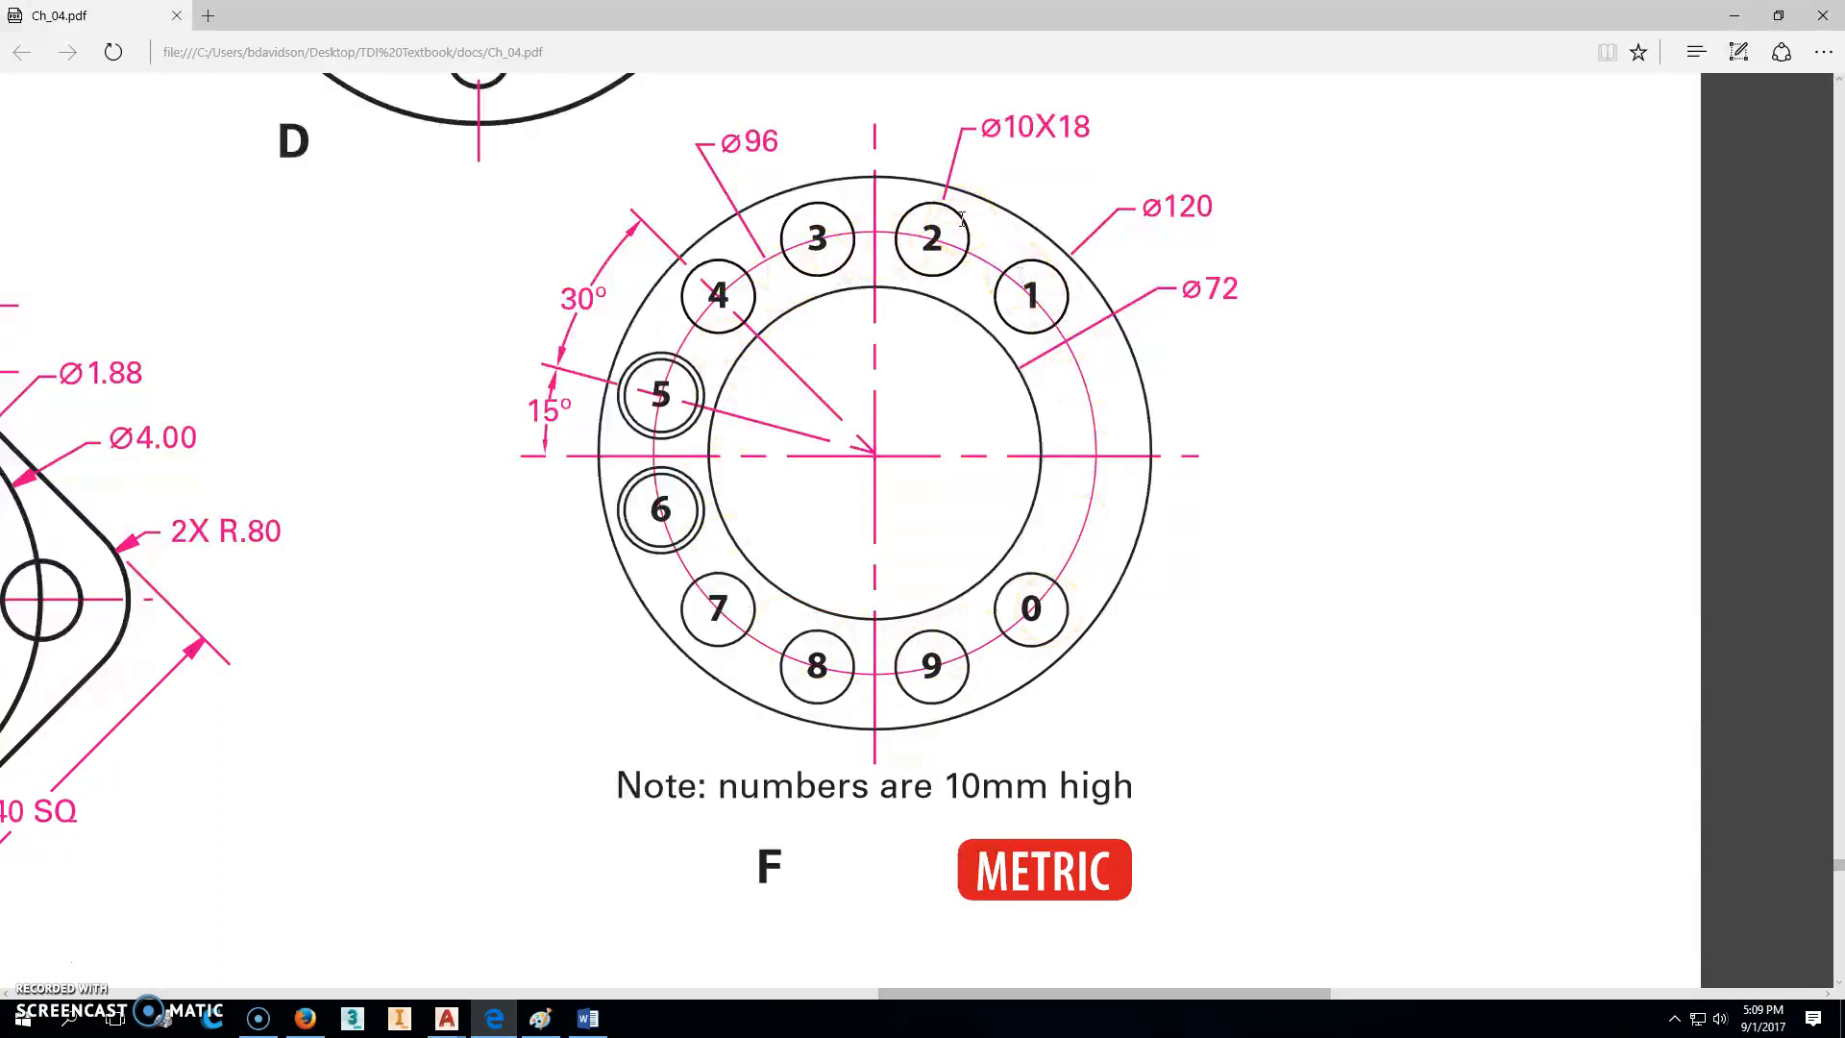
mouse_move(968, 217)
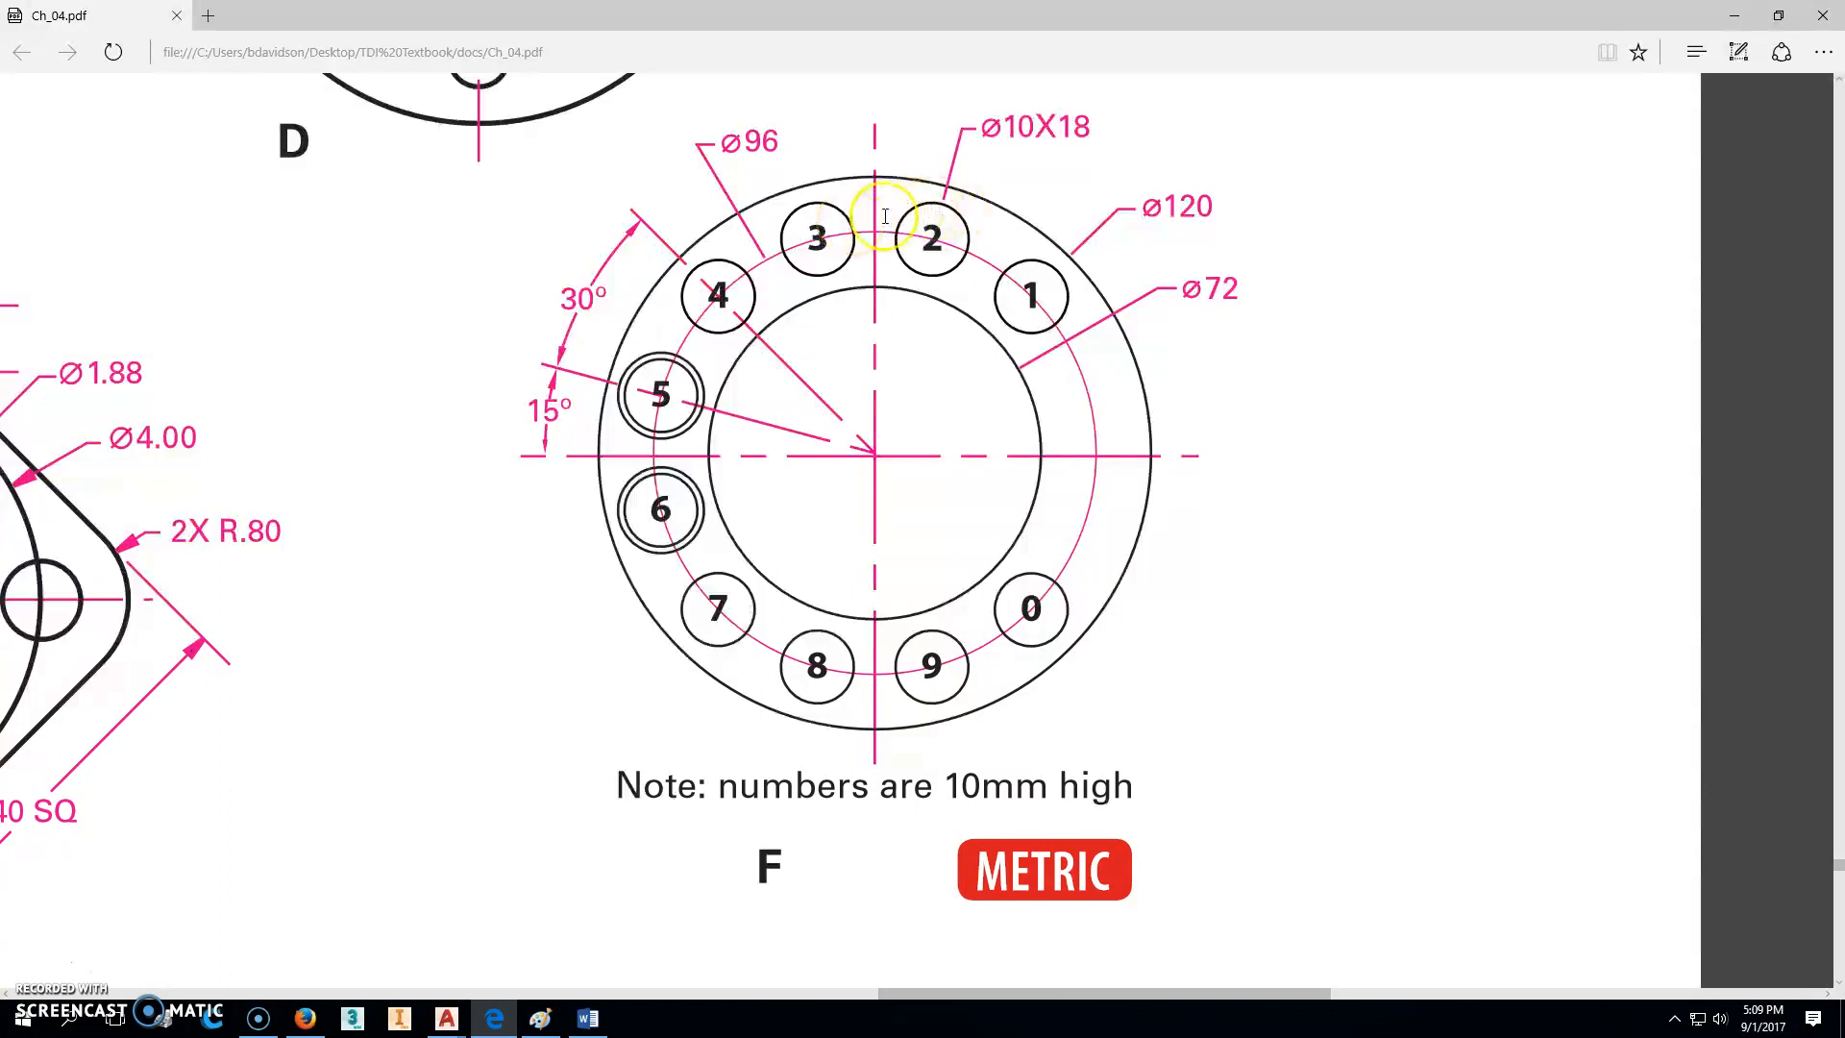
mouse_move(935, 788)
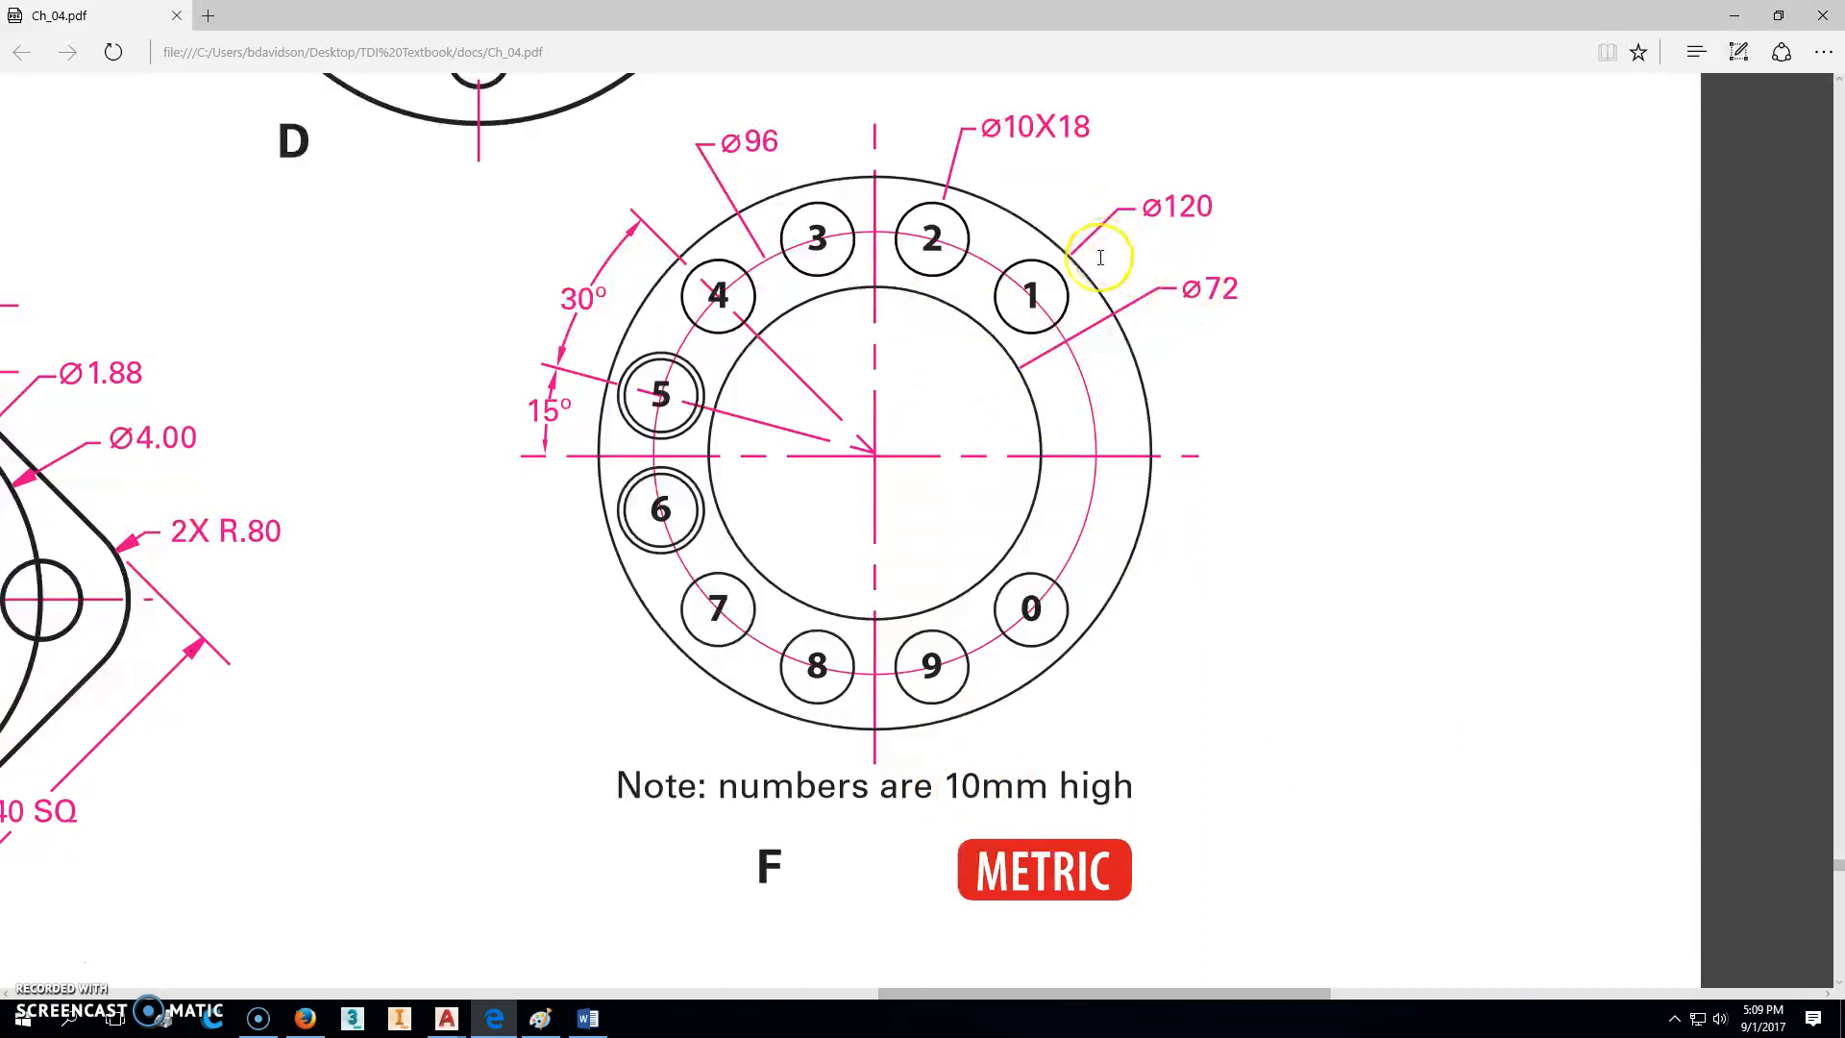
mouse_move(1207, 210)
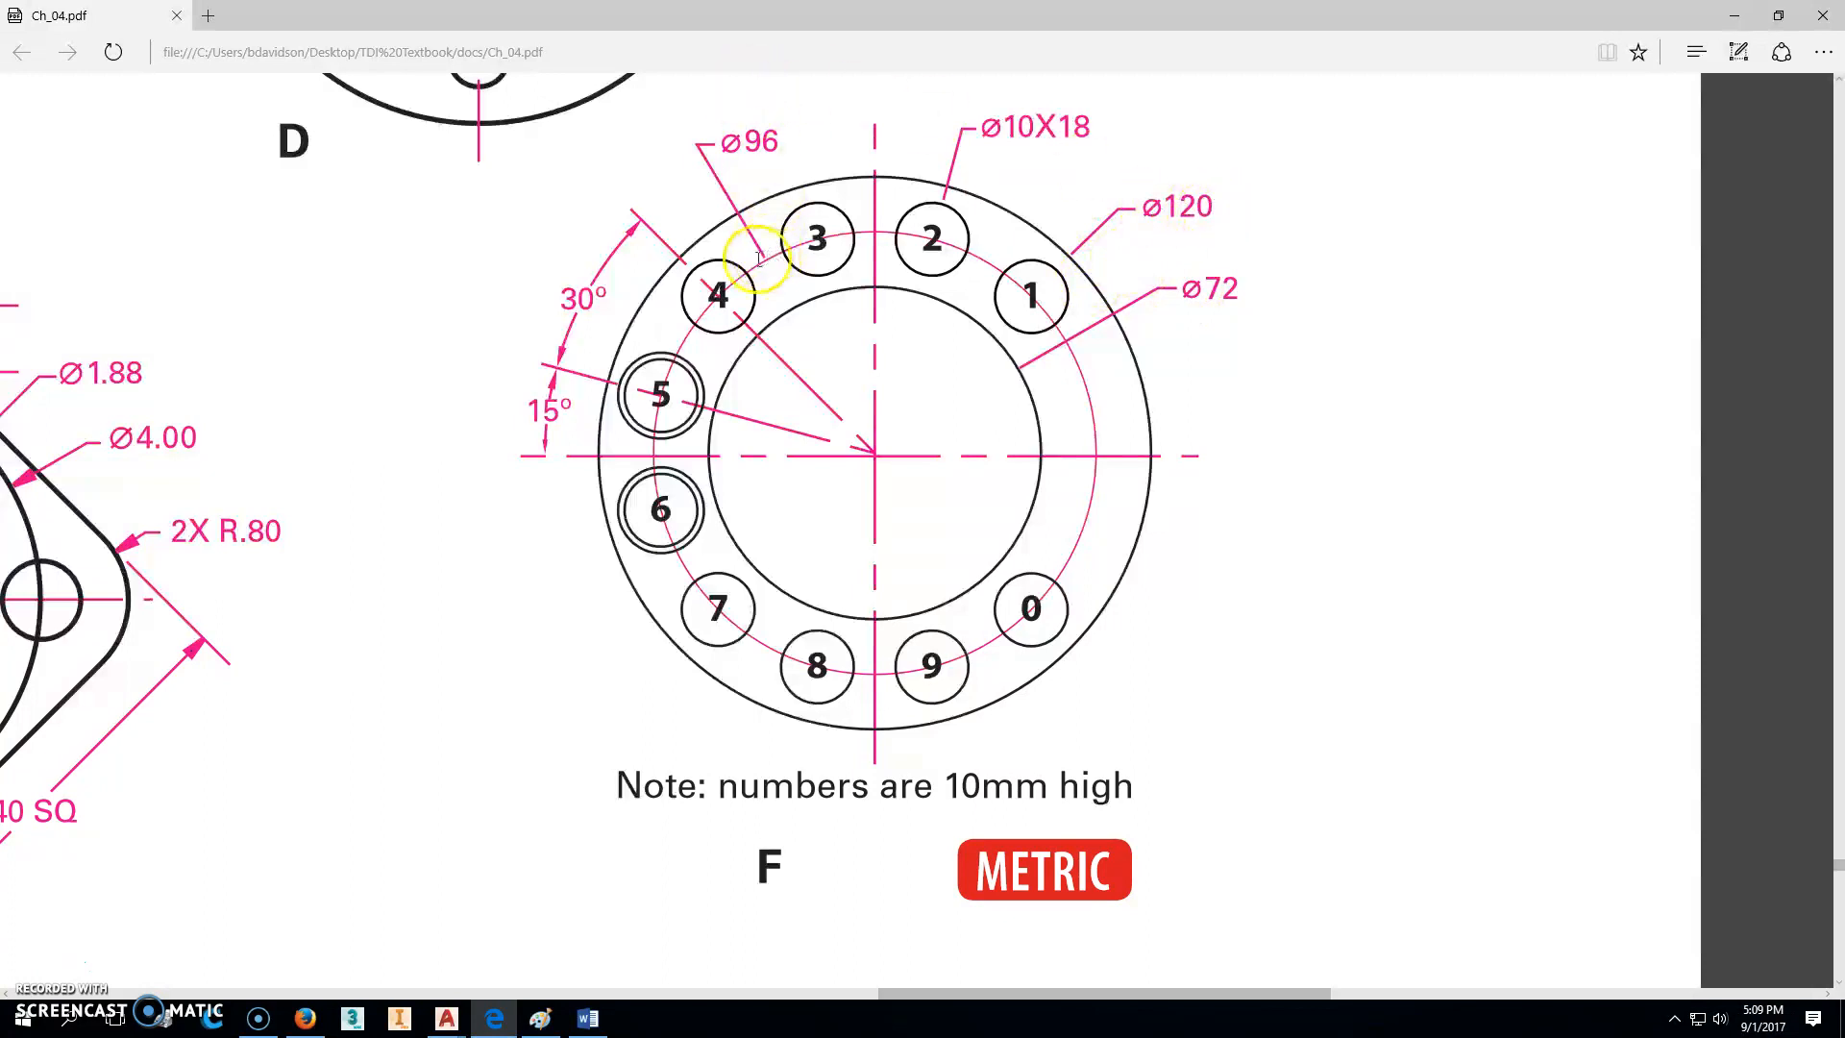
mouse_move(777, 138)
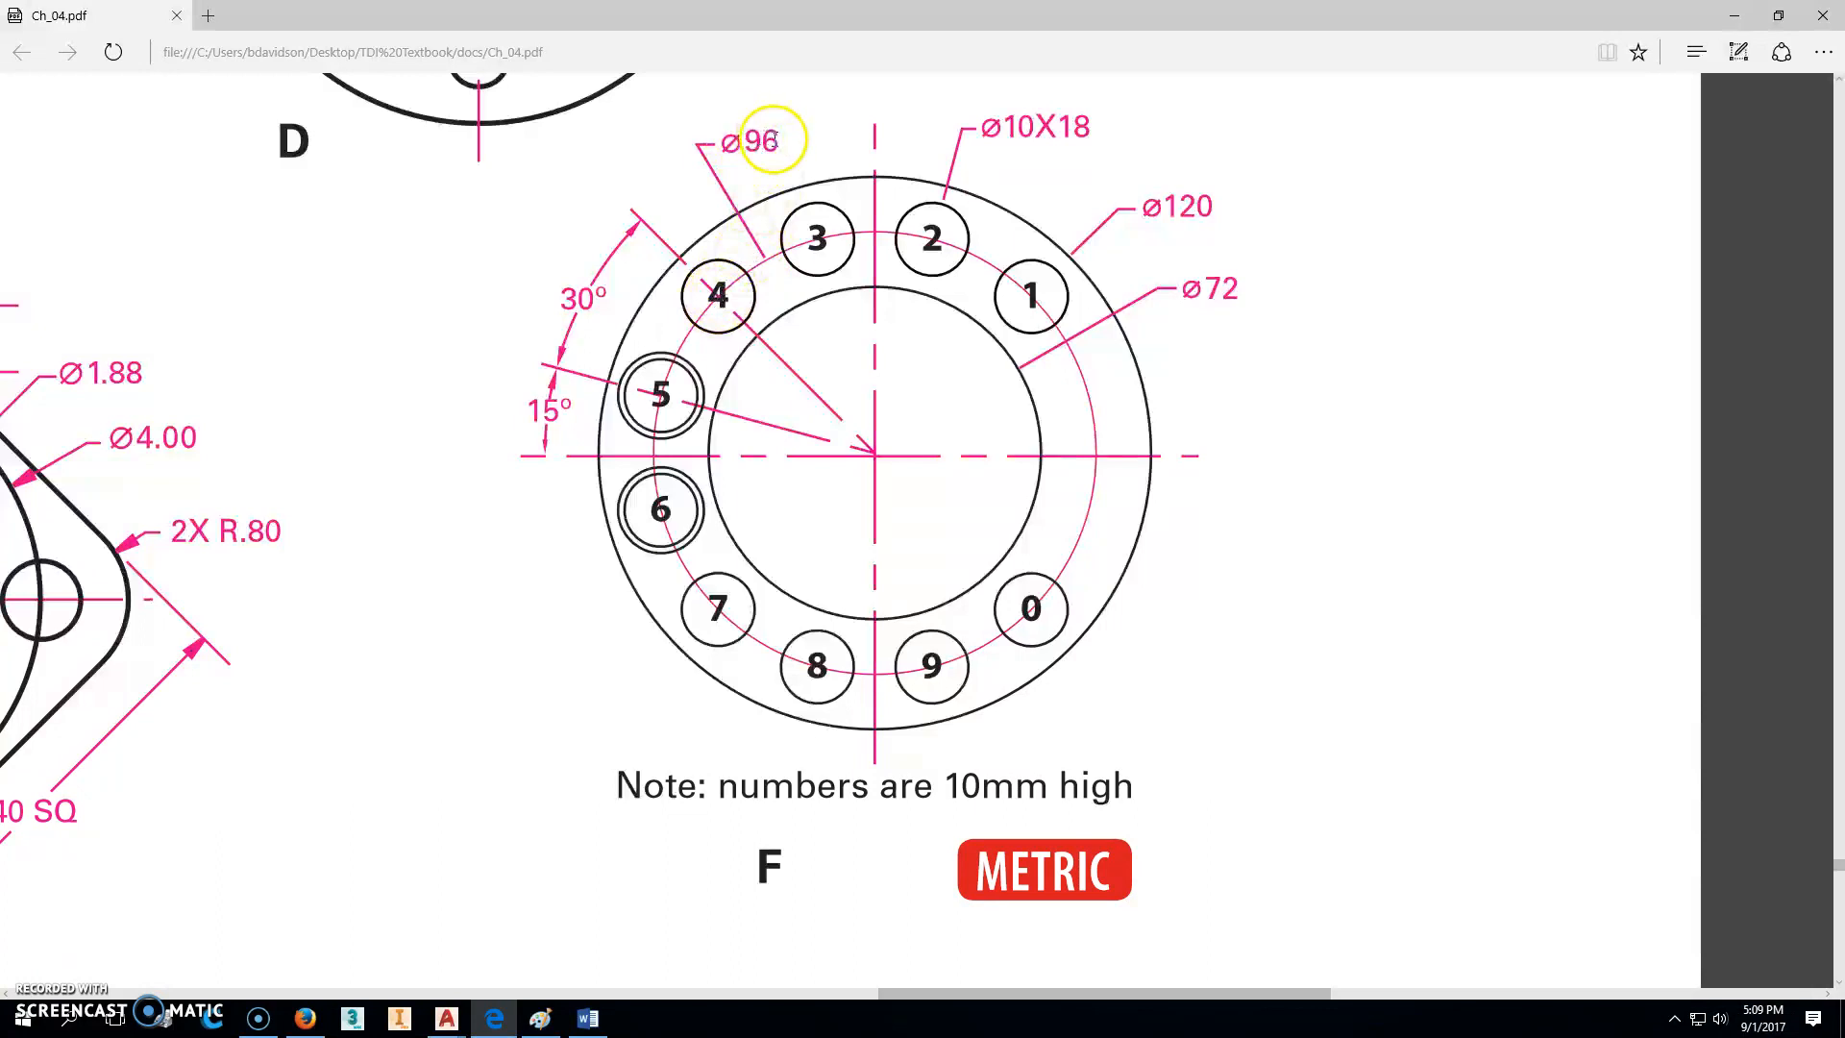
mouse_move(740, 484)
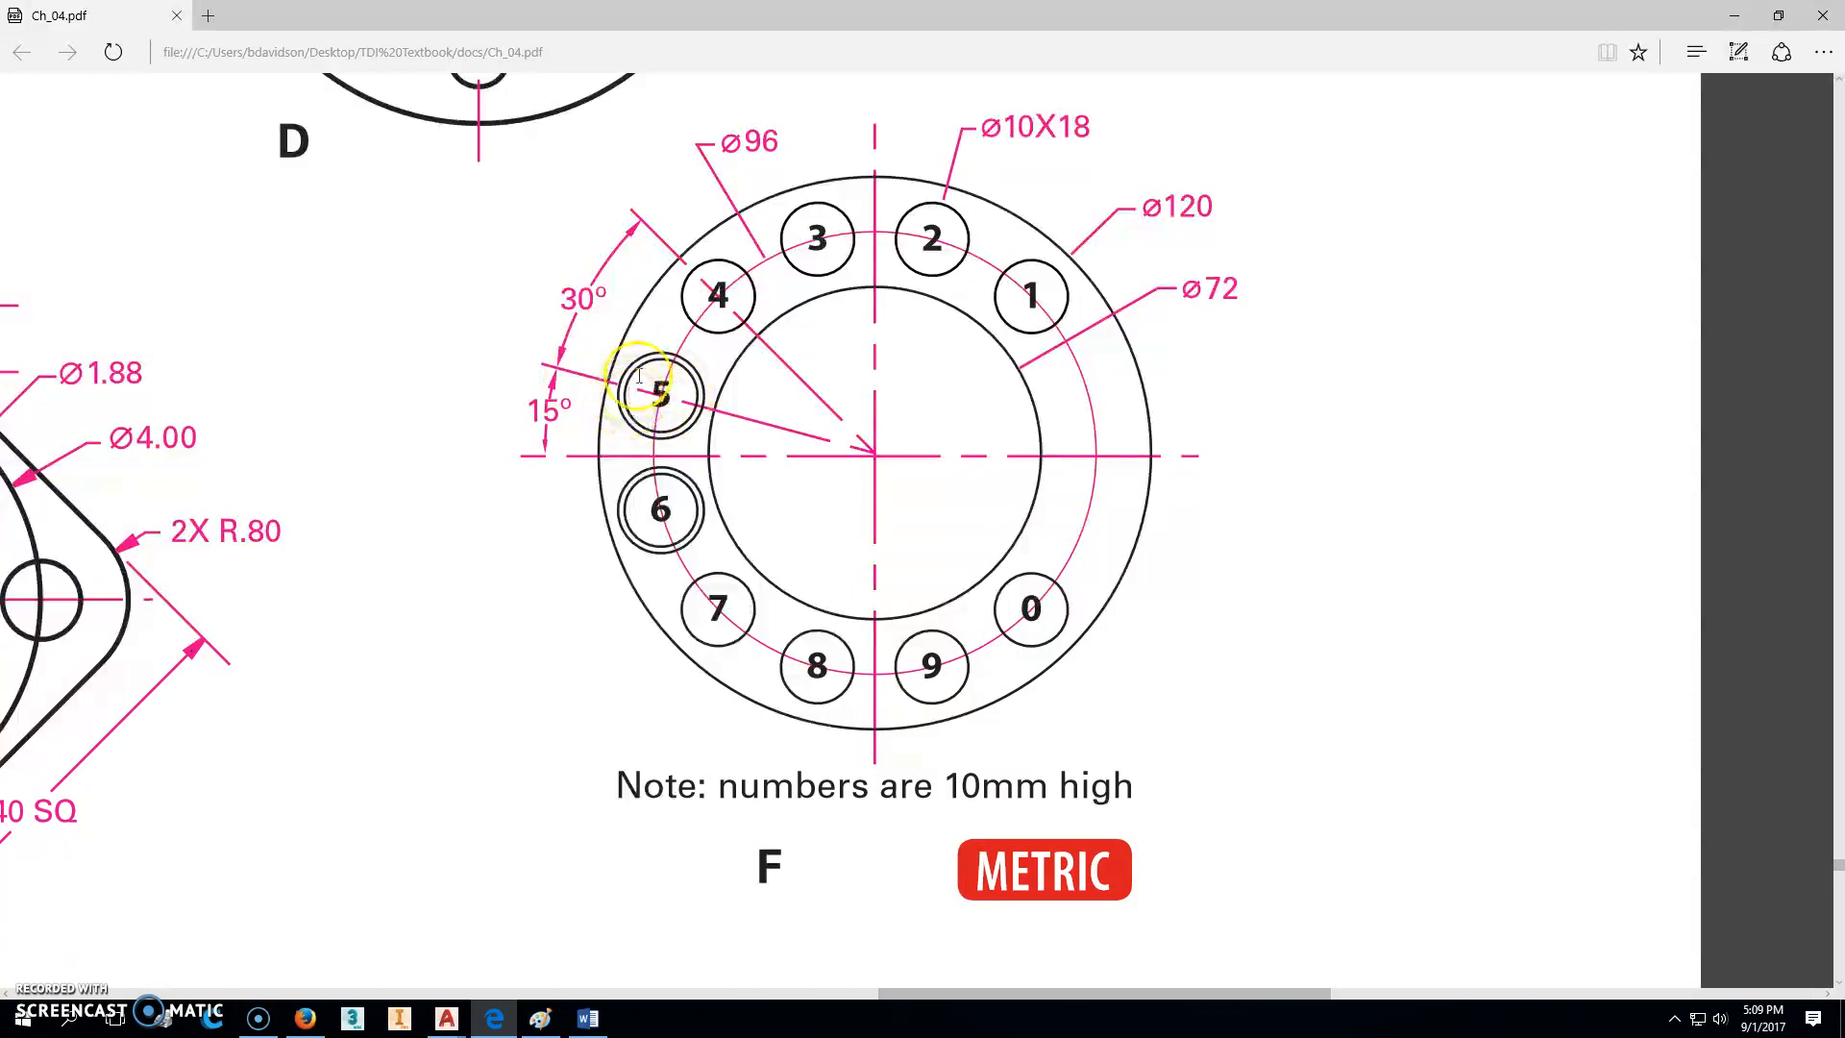
mouse_move(711, 308)
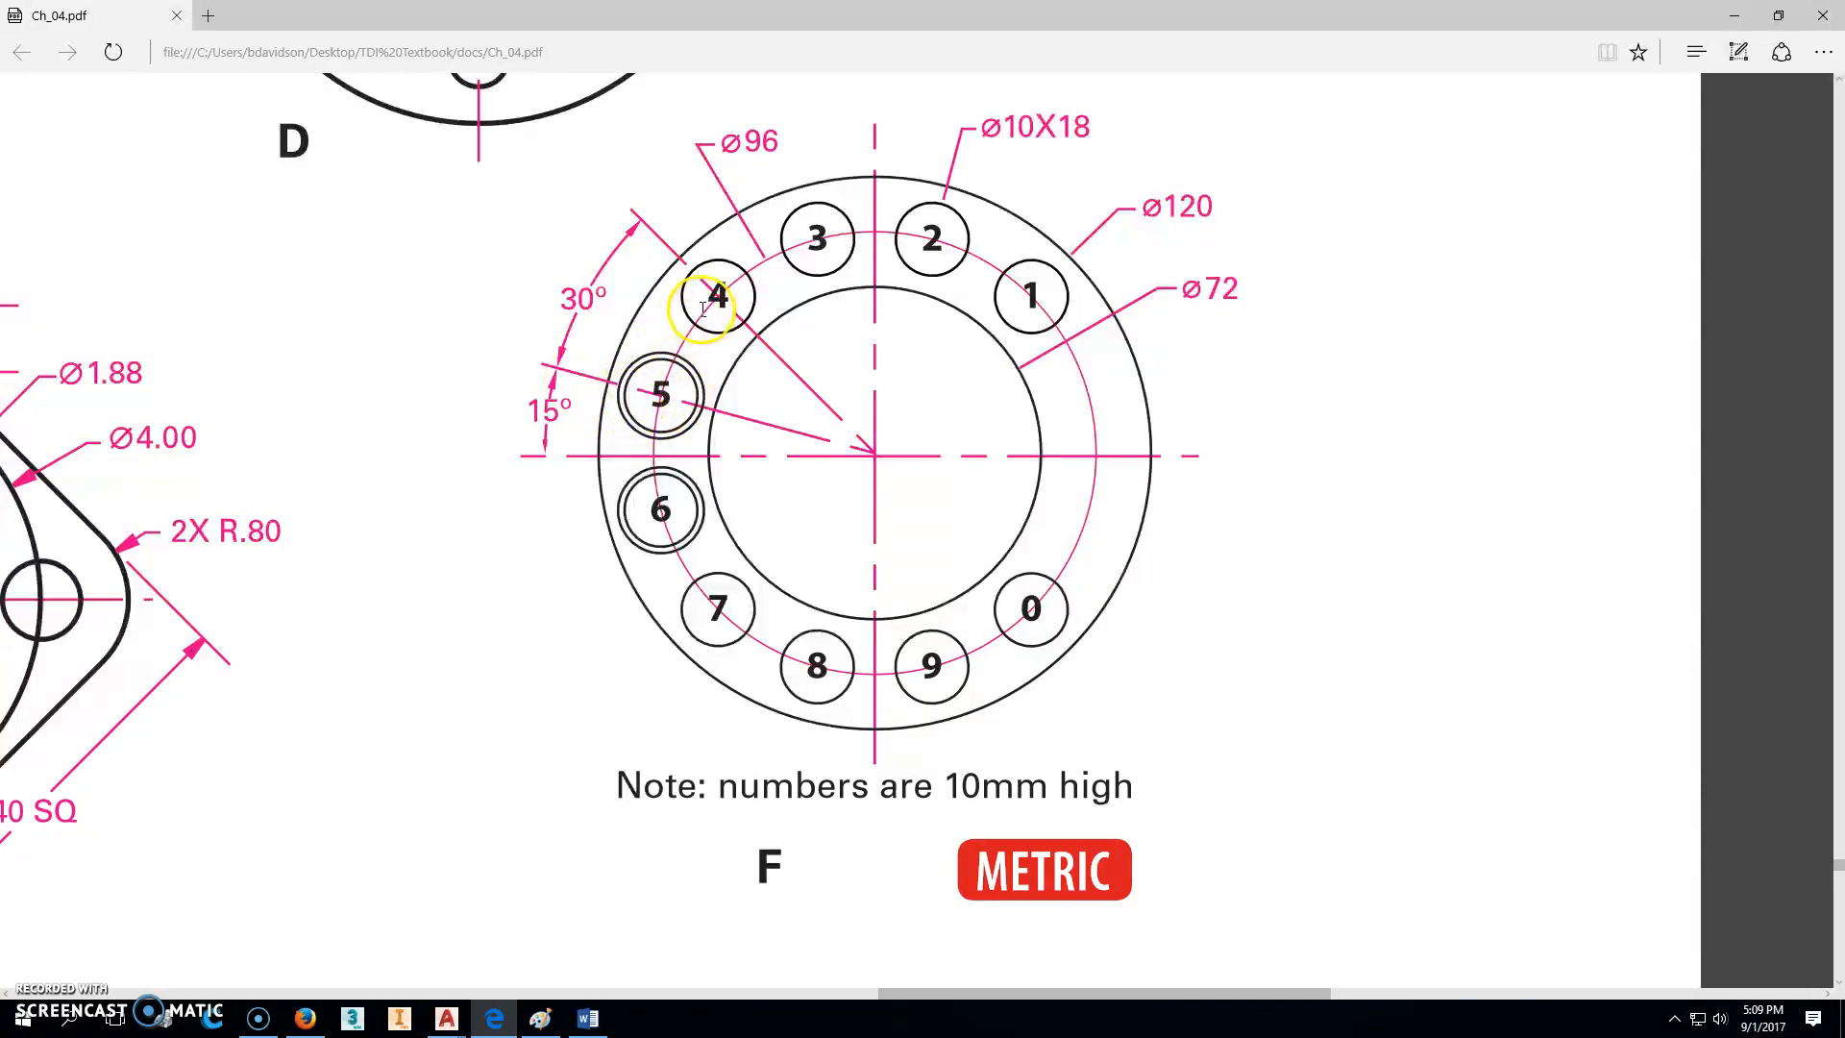
mouse_move(876, 549)
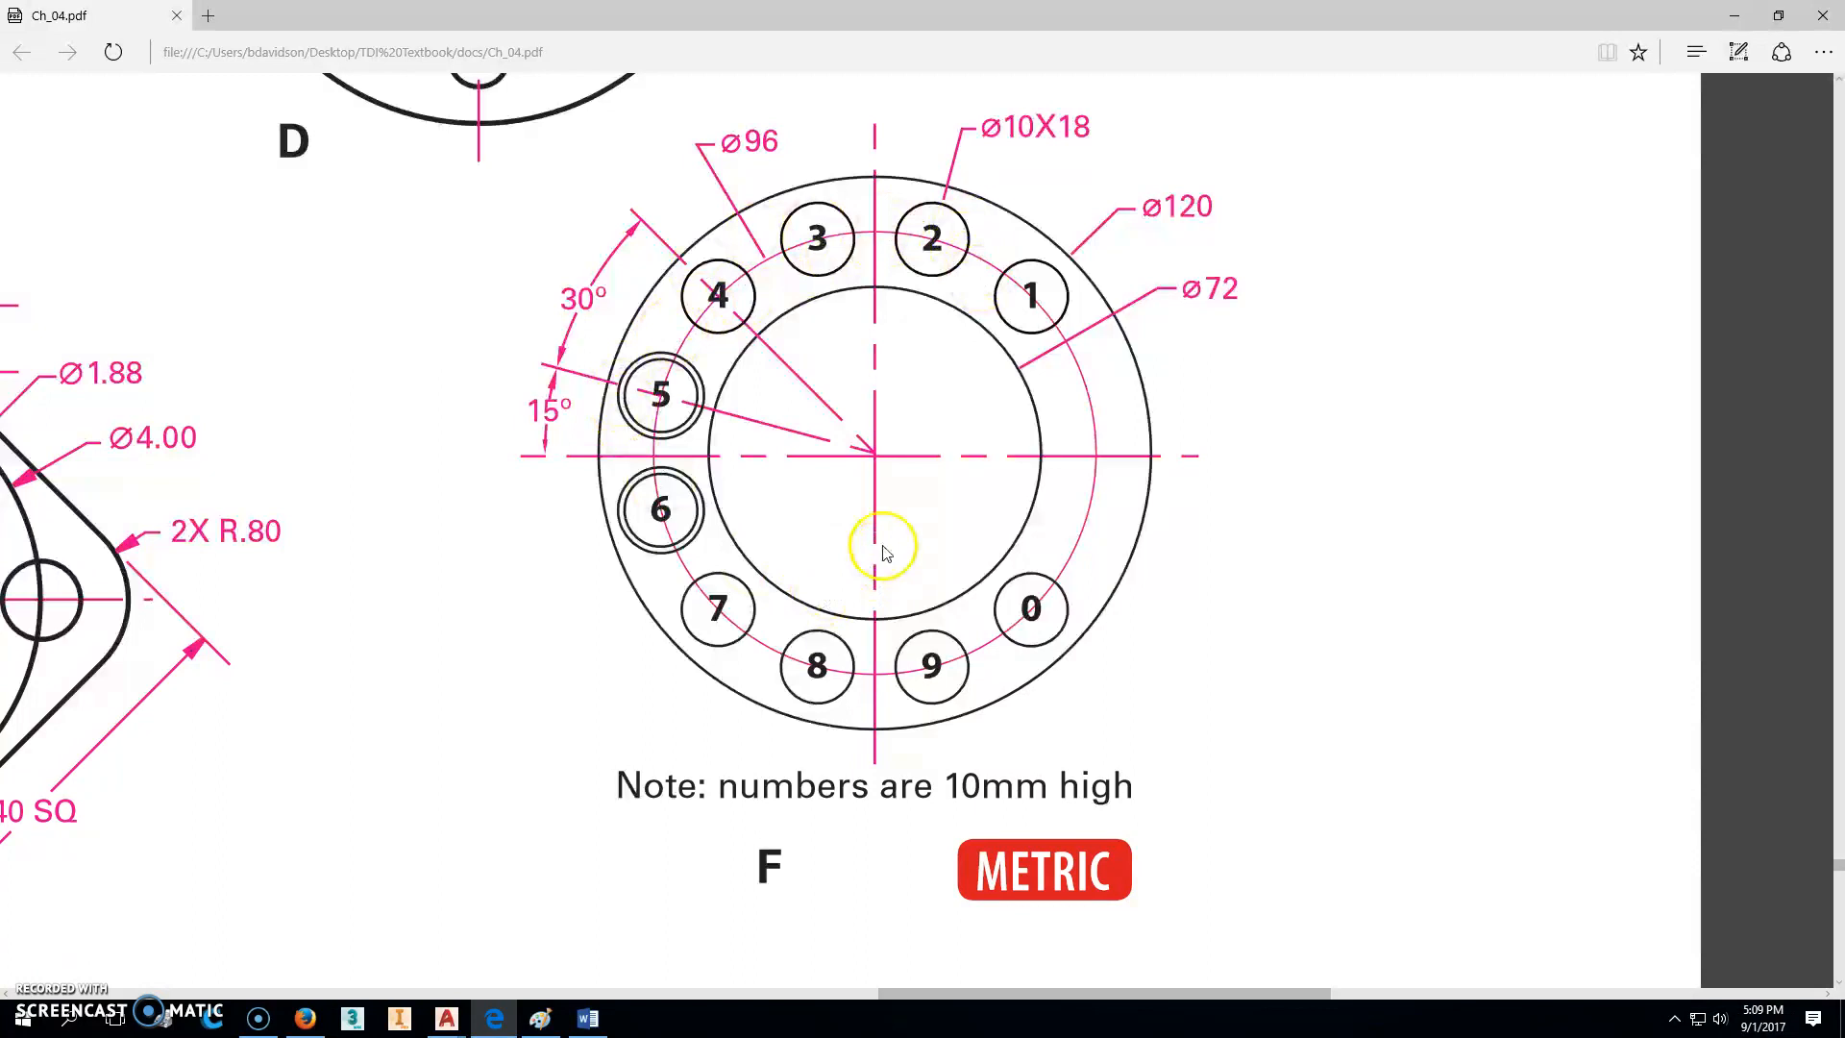
mouse_move(1033, 284)
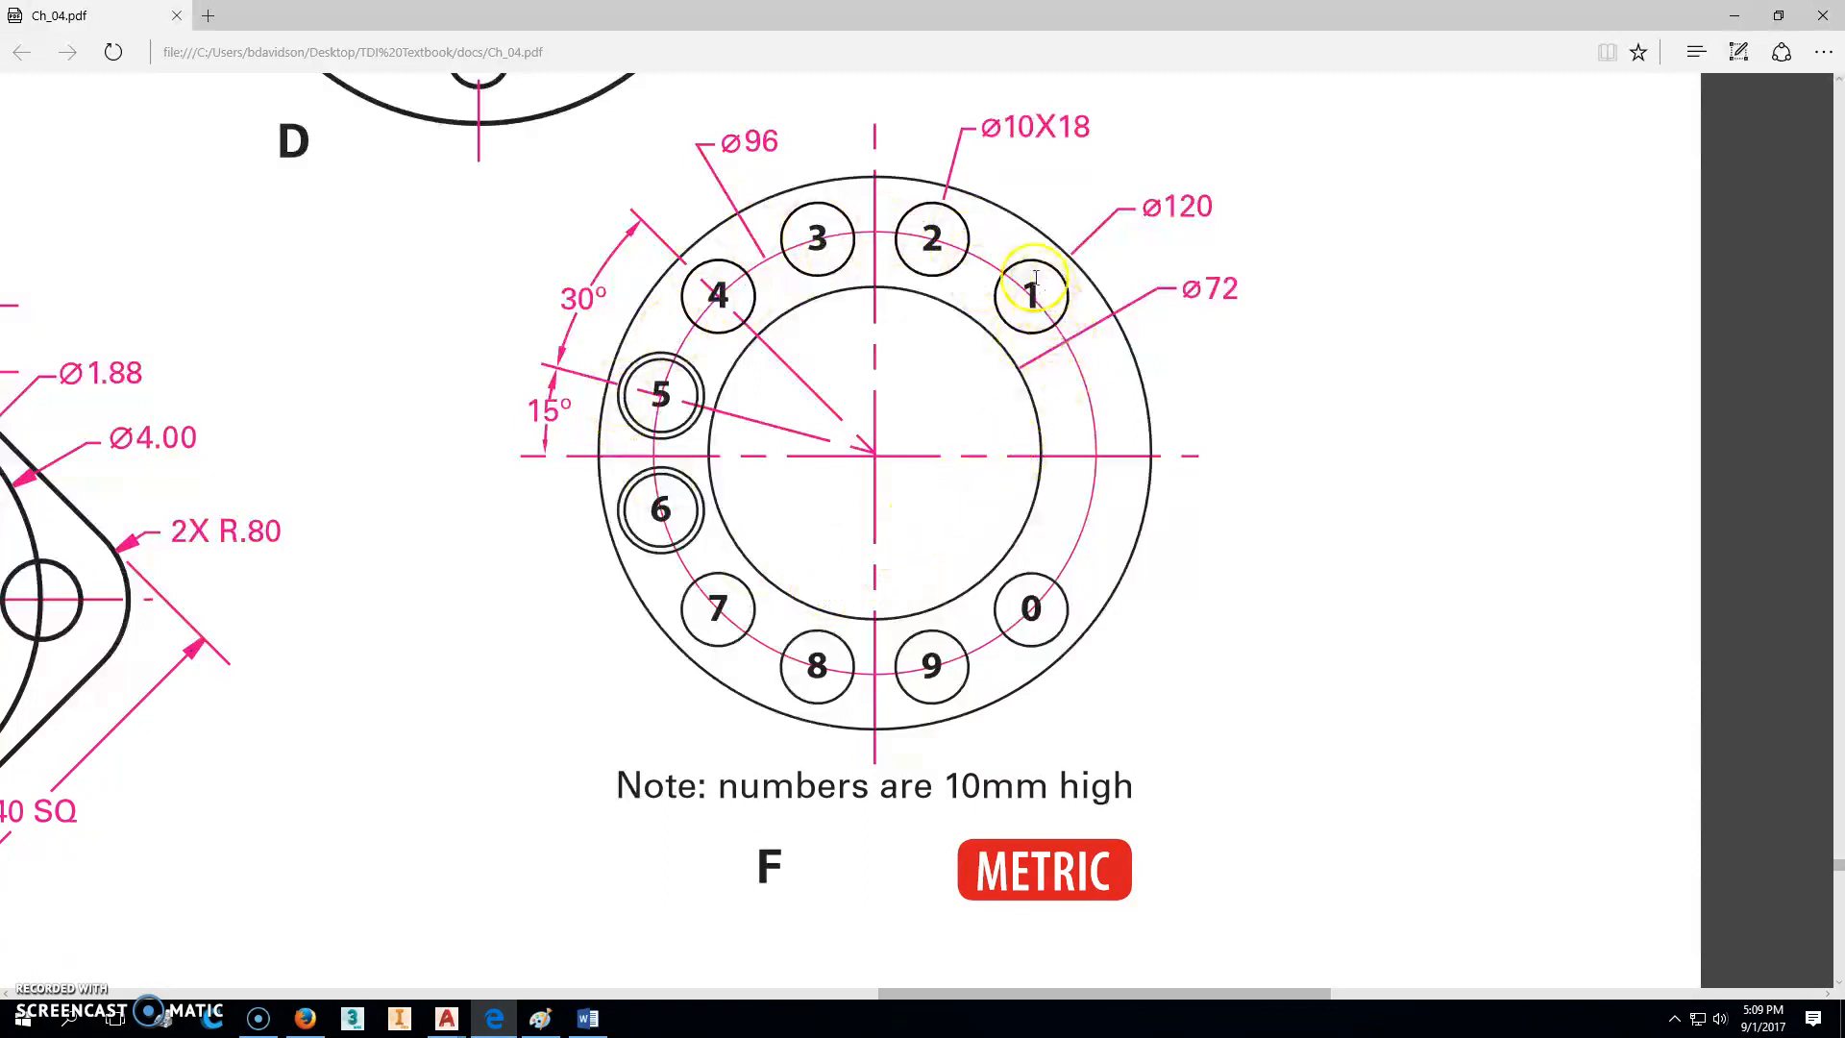
mouse_move(1064, 440)
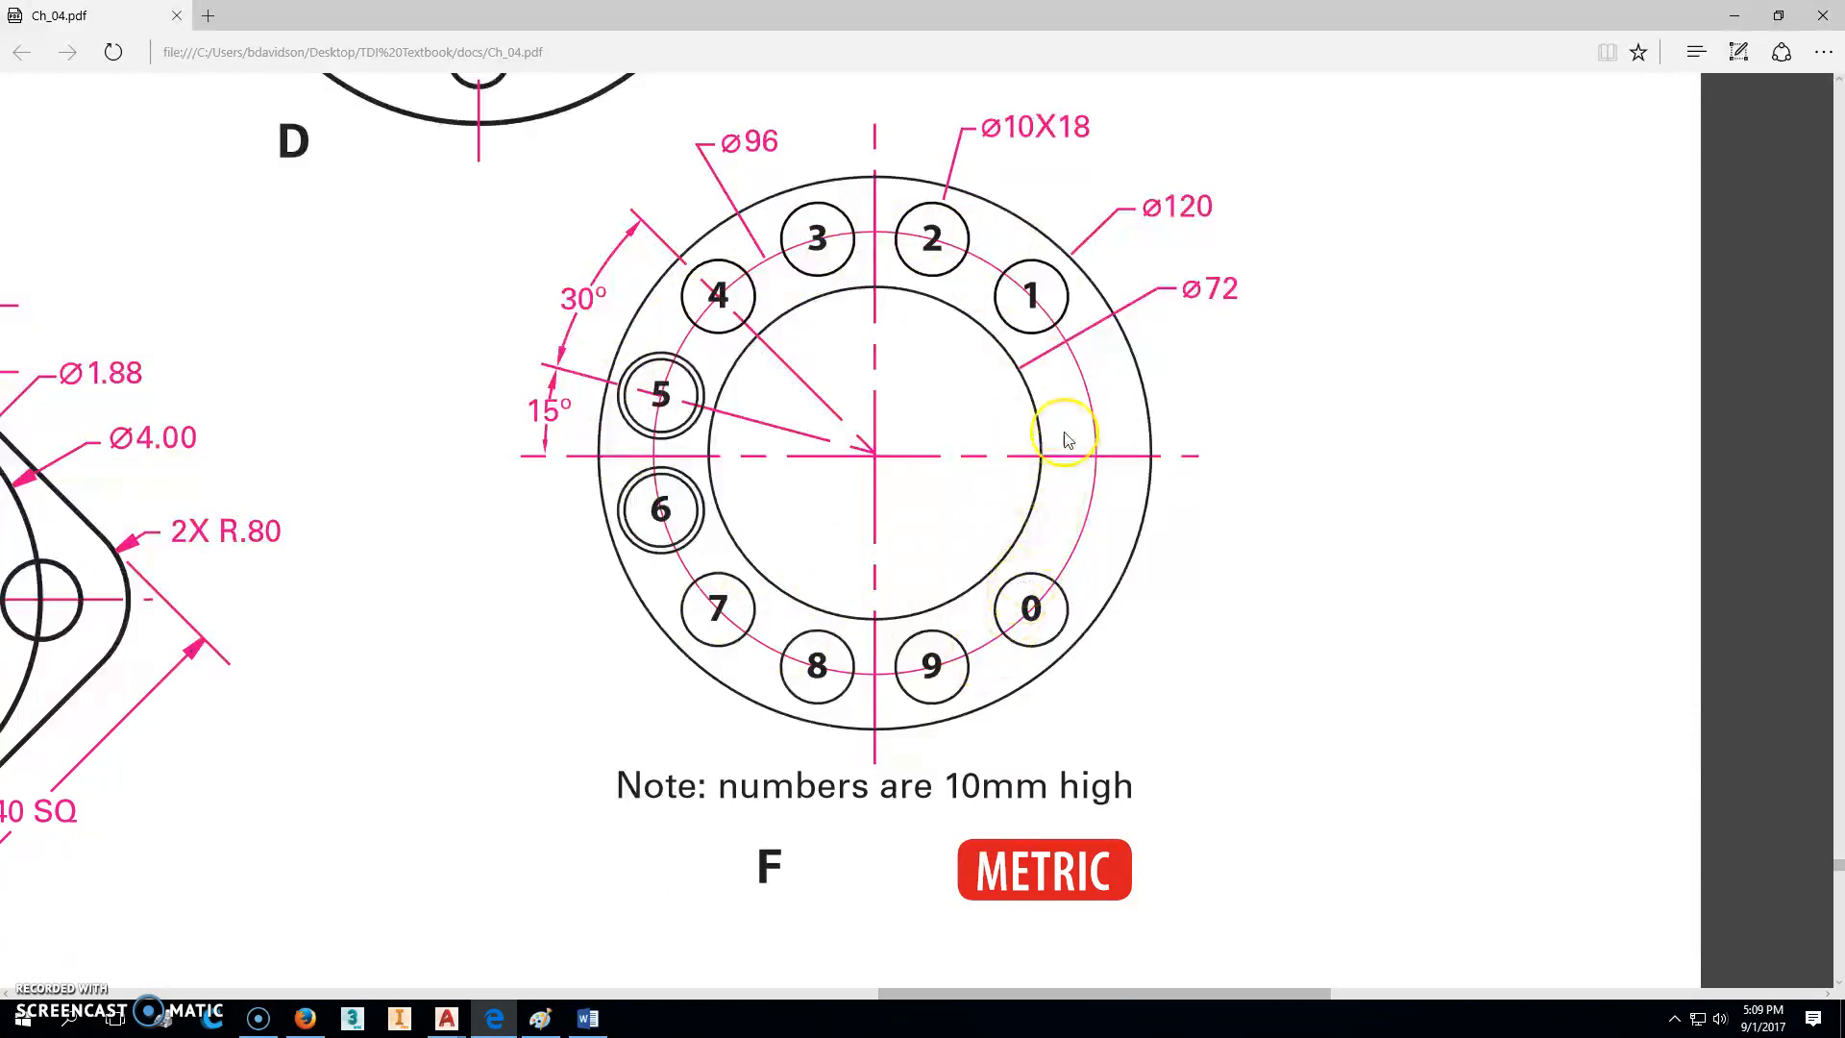
mouse_move(1092, 451)
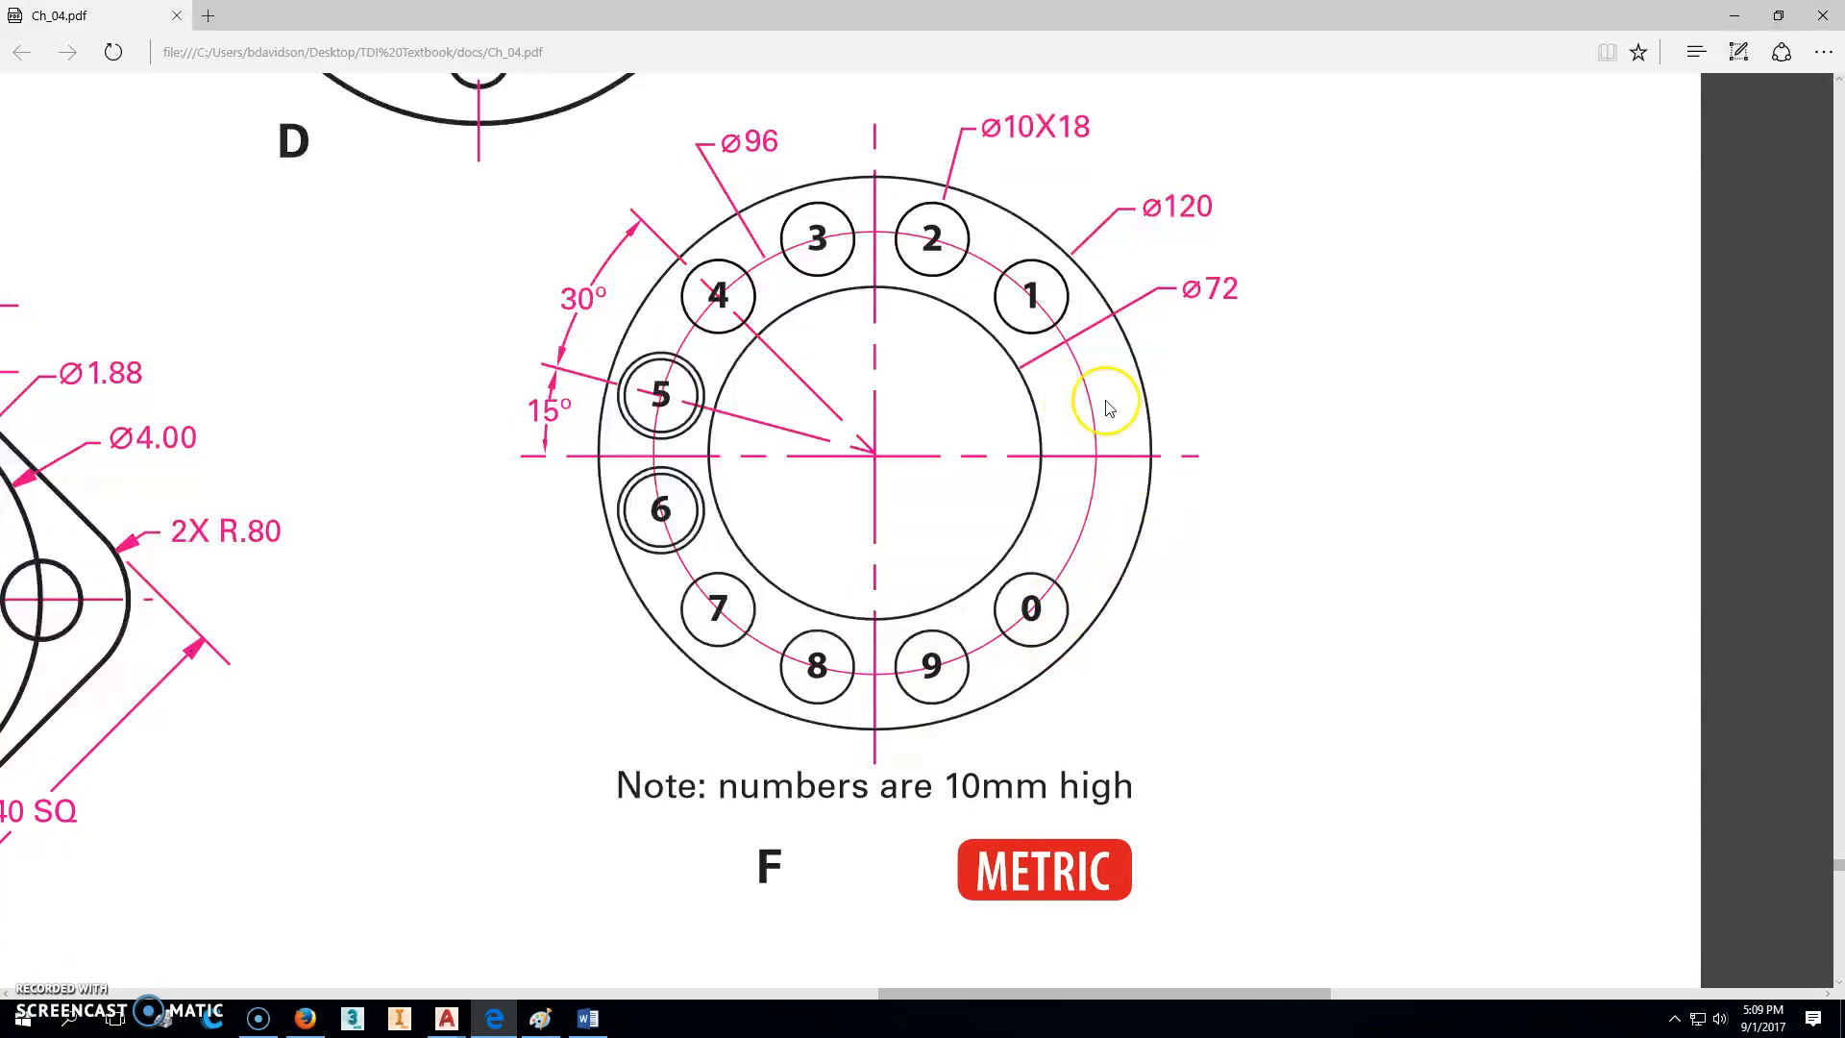
mouse_move(1084, 554)
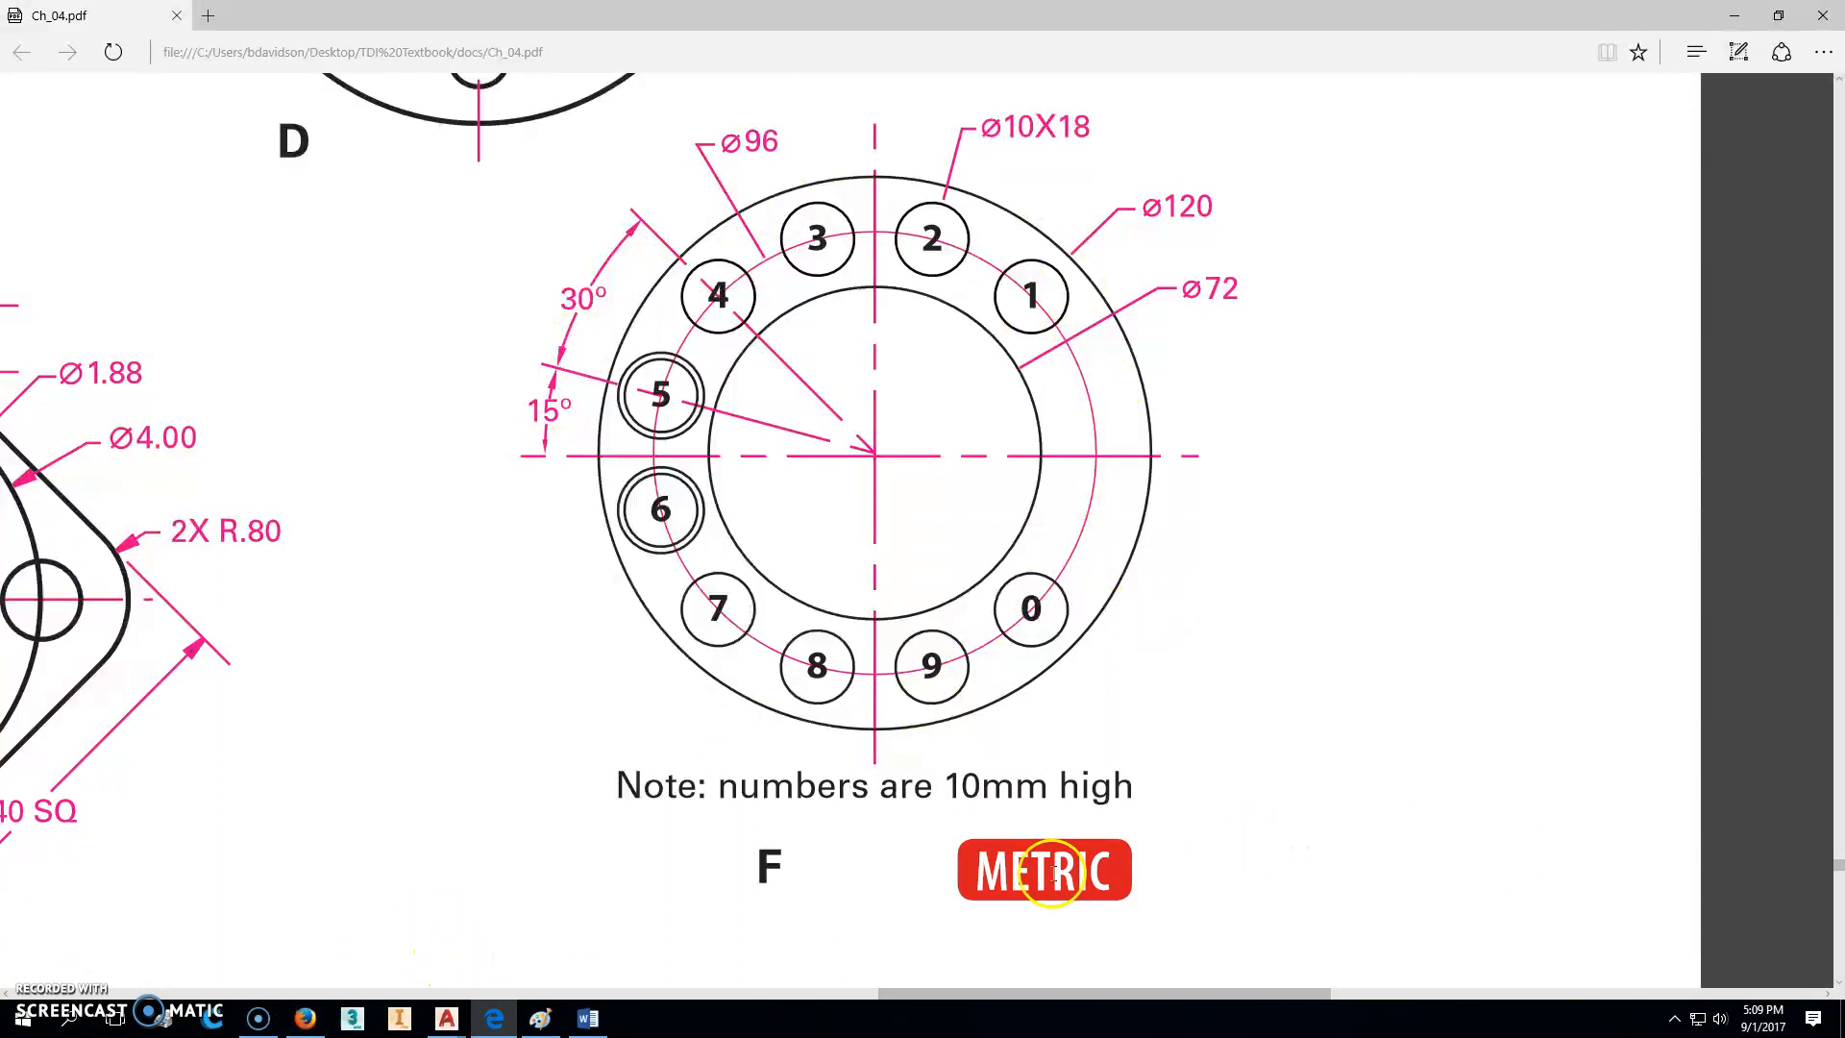
mouse_move(446, 1019)
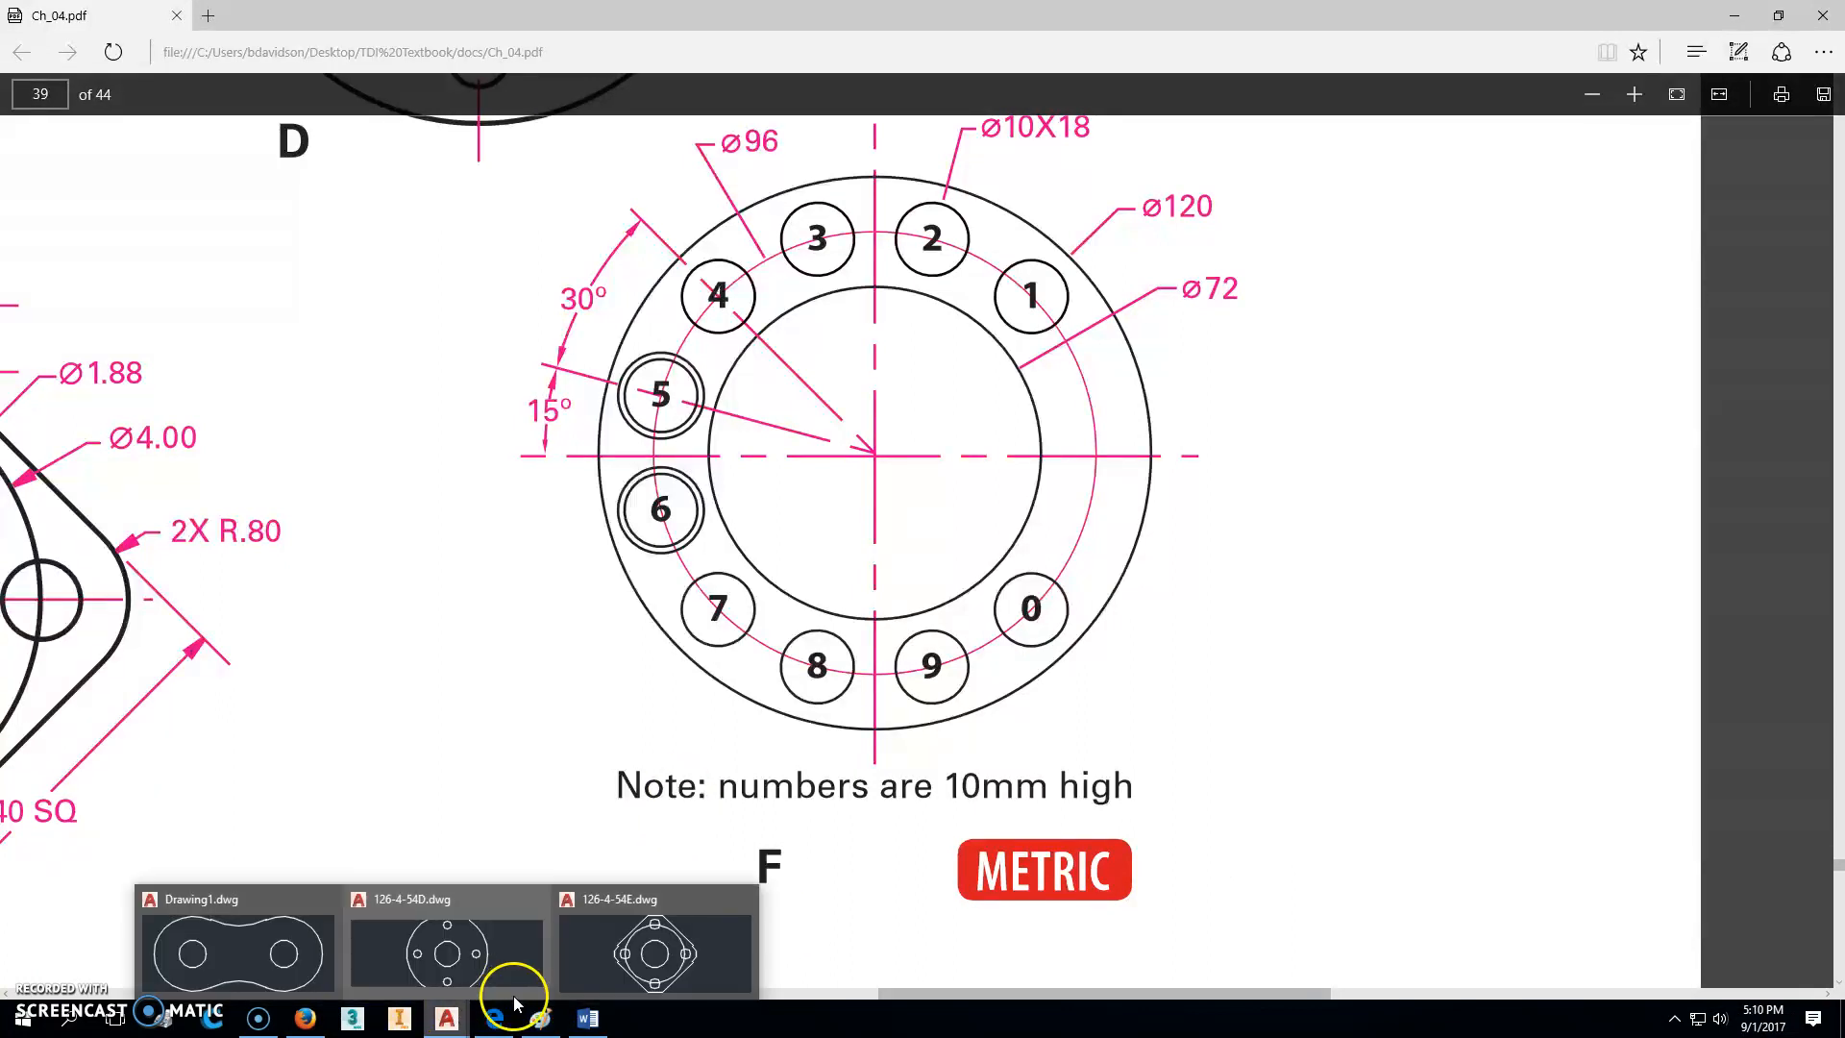
Step: Start a new drawing from the acad template and draw concentric circles of diameter 72, 120 and 96
click(655, 951)
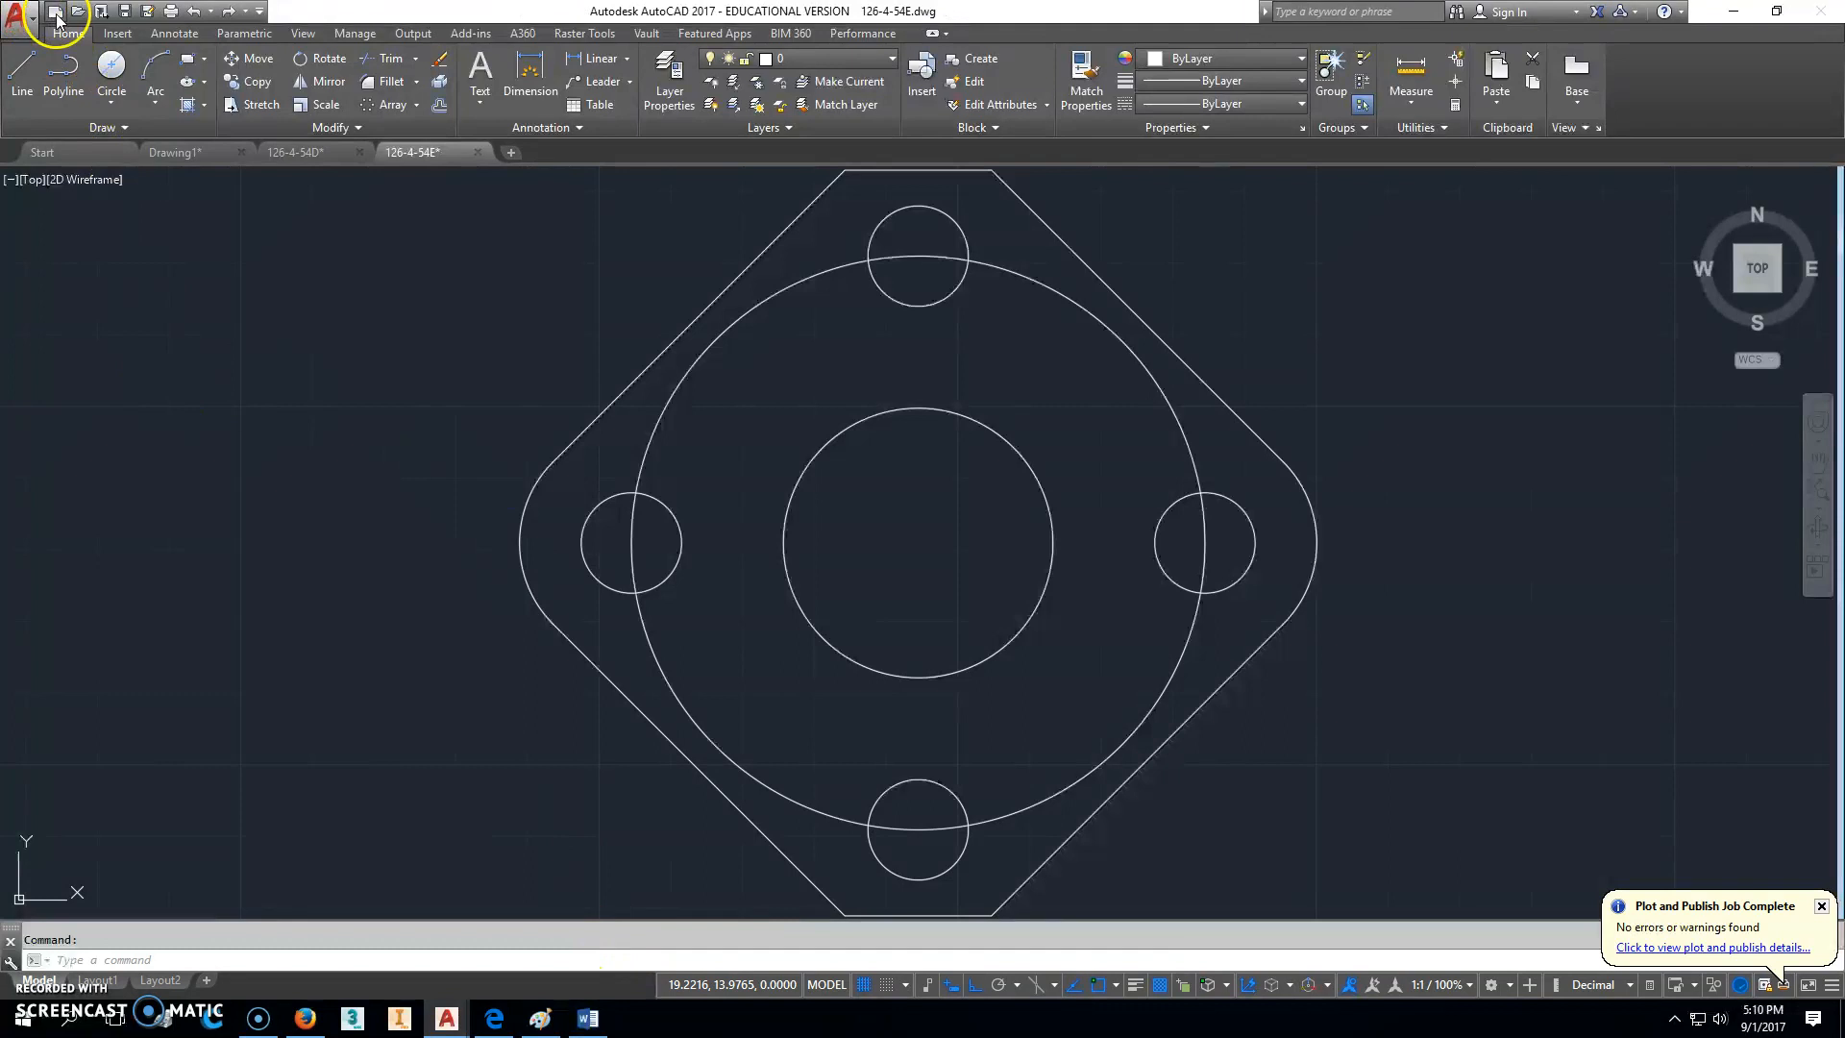
click(56, 10)
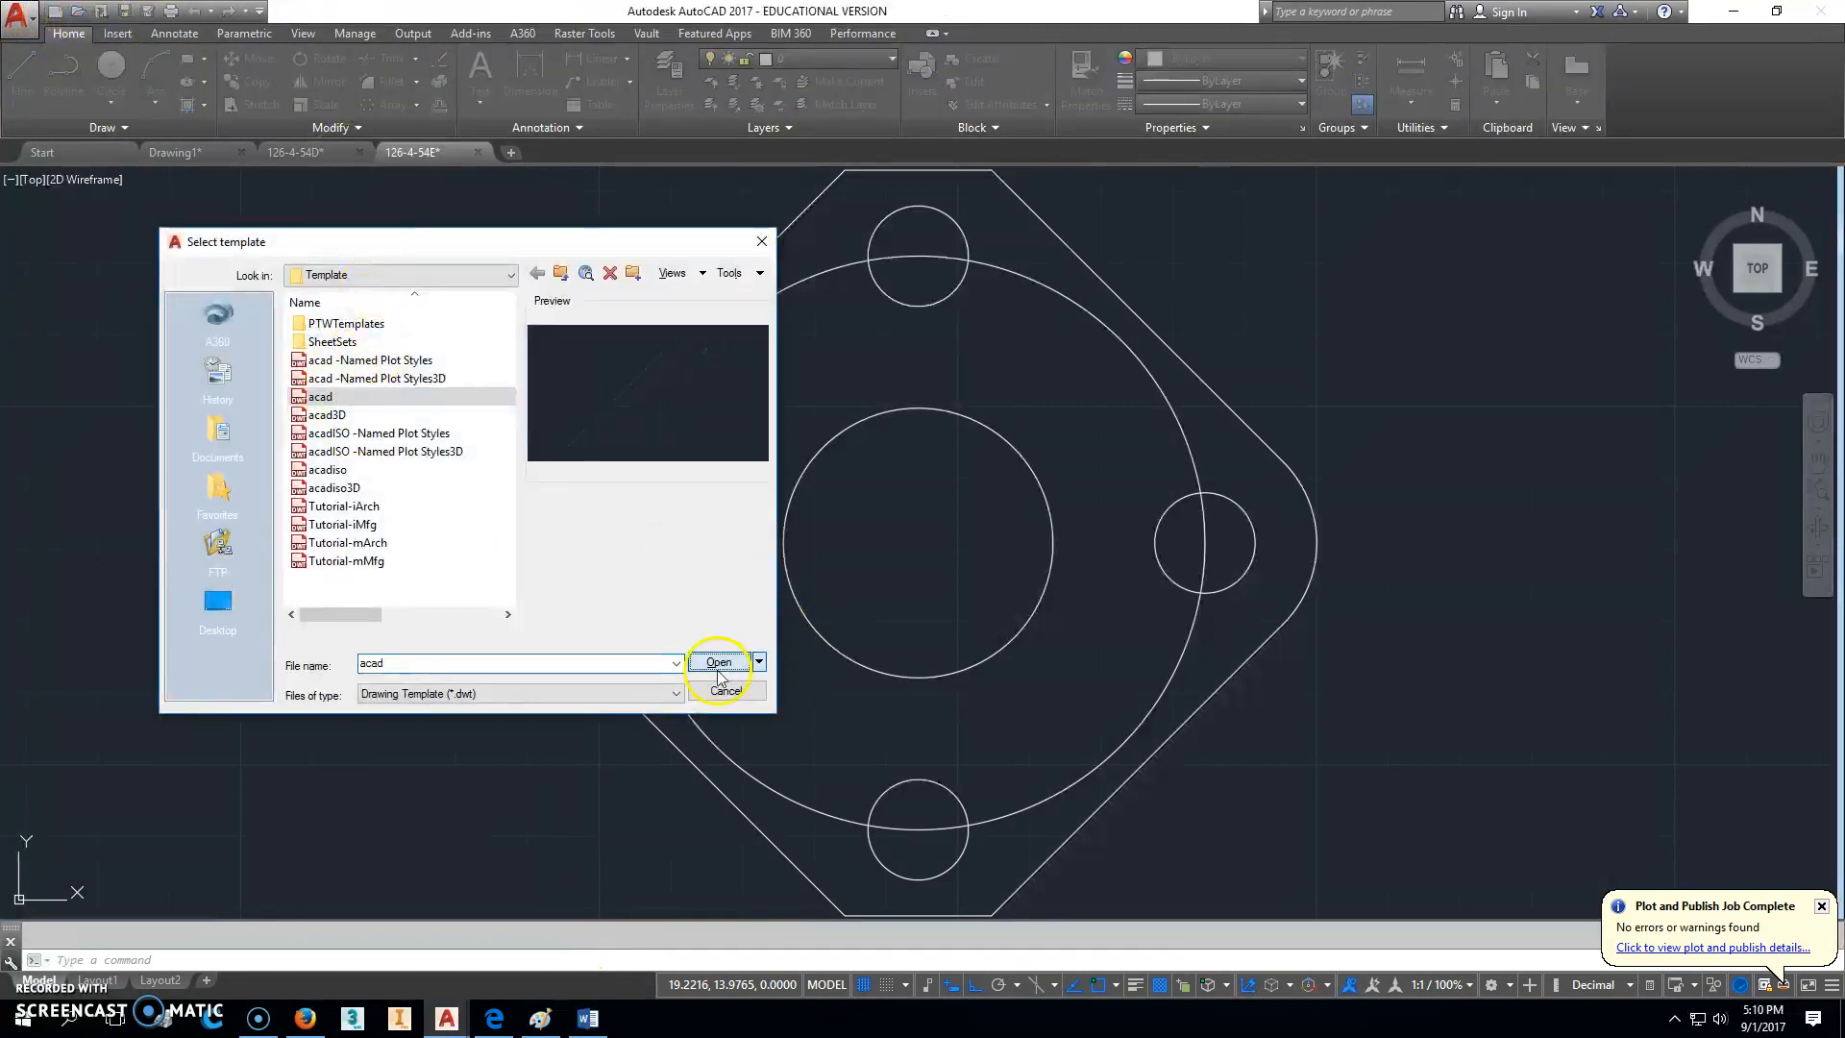
click(719, 661)
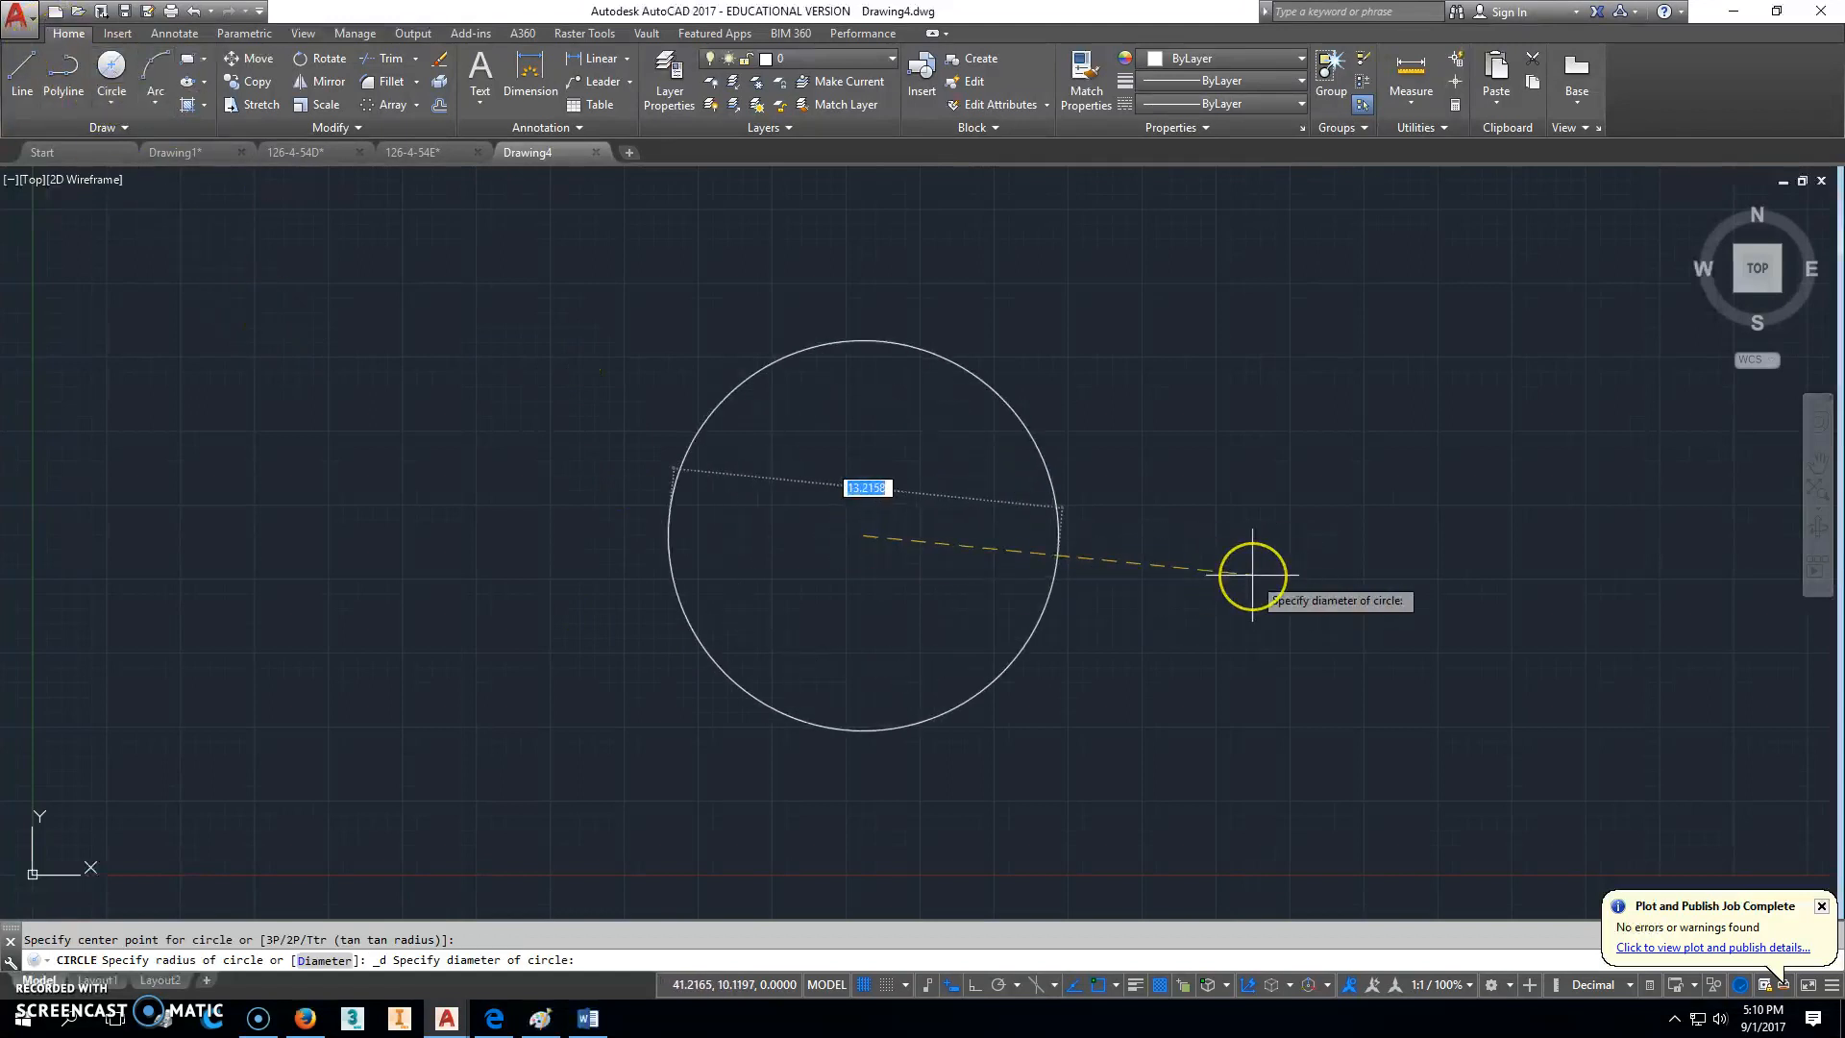
text(72.0000>)
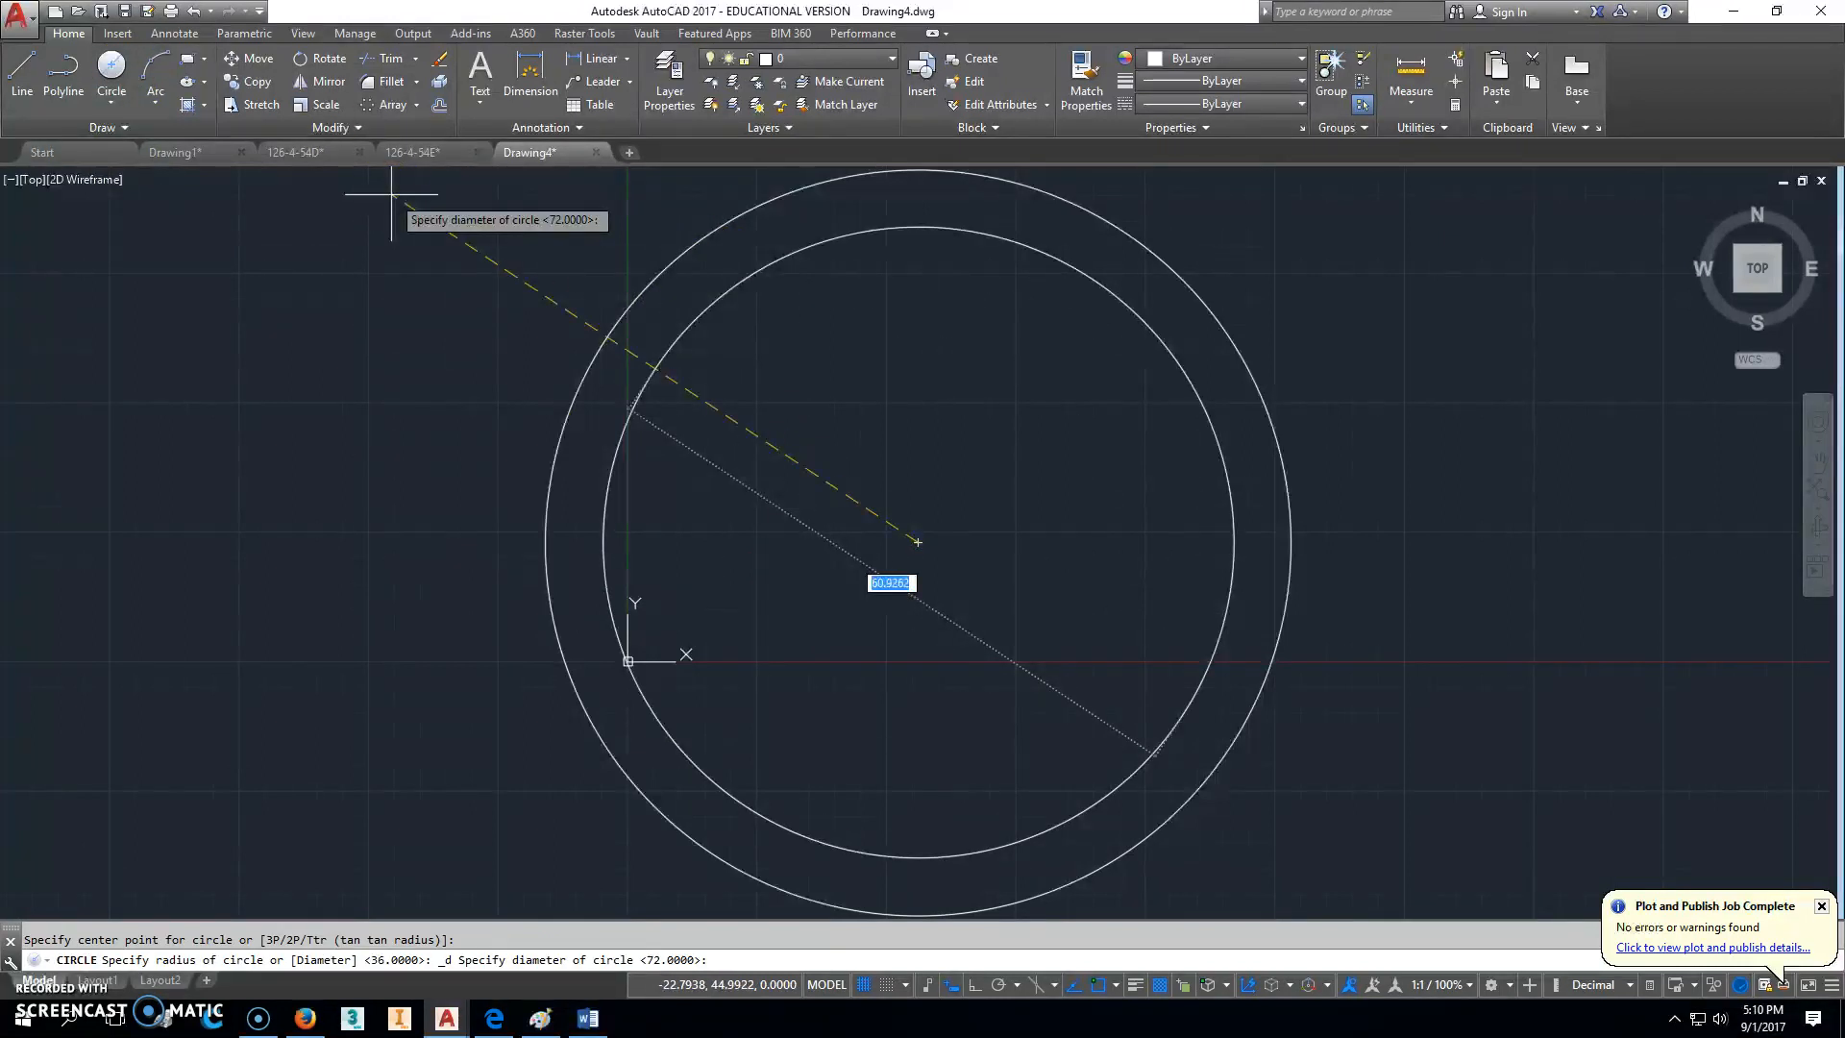
text(120)
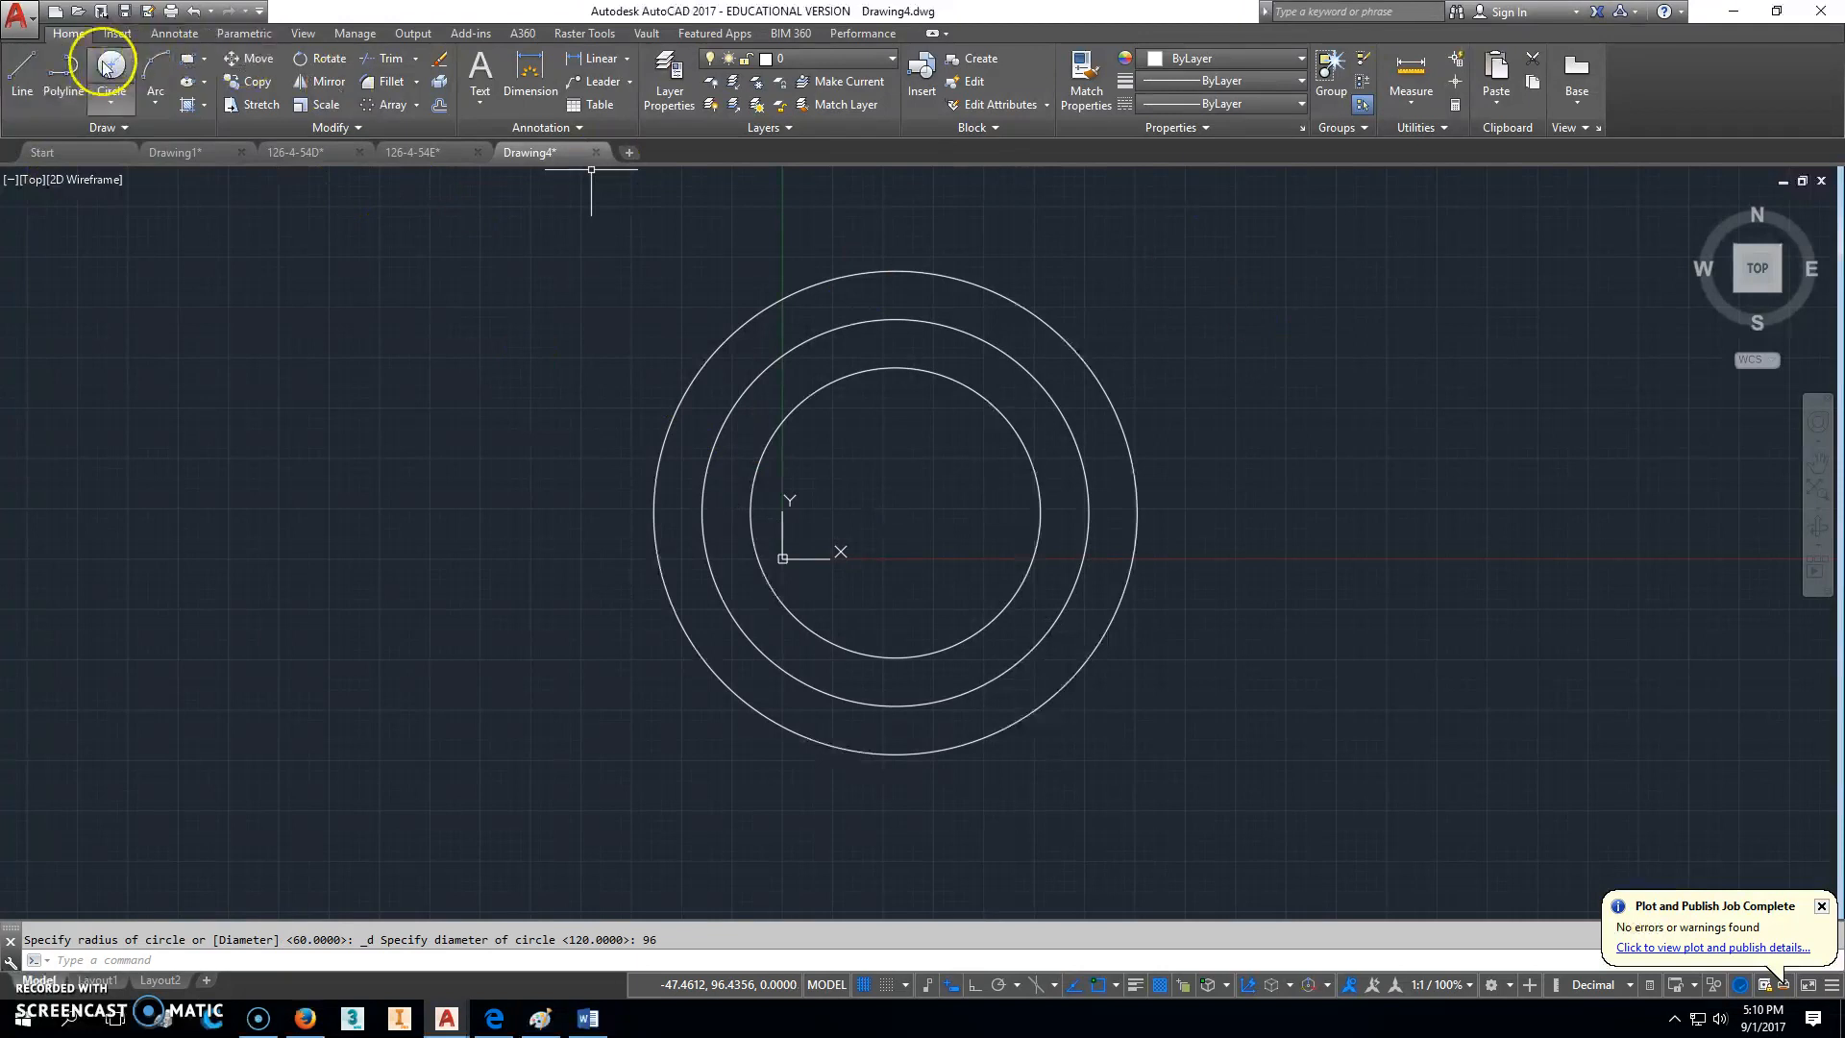
Step: Draw an 18-diameter circle centred on the left quadrant of the 96 circle
click(110, 65)
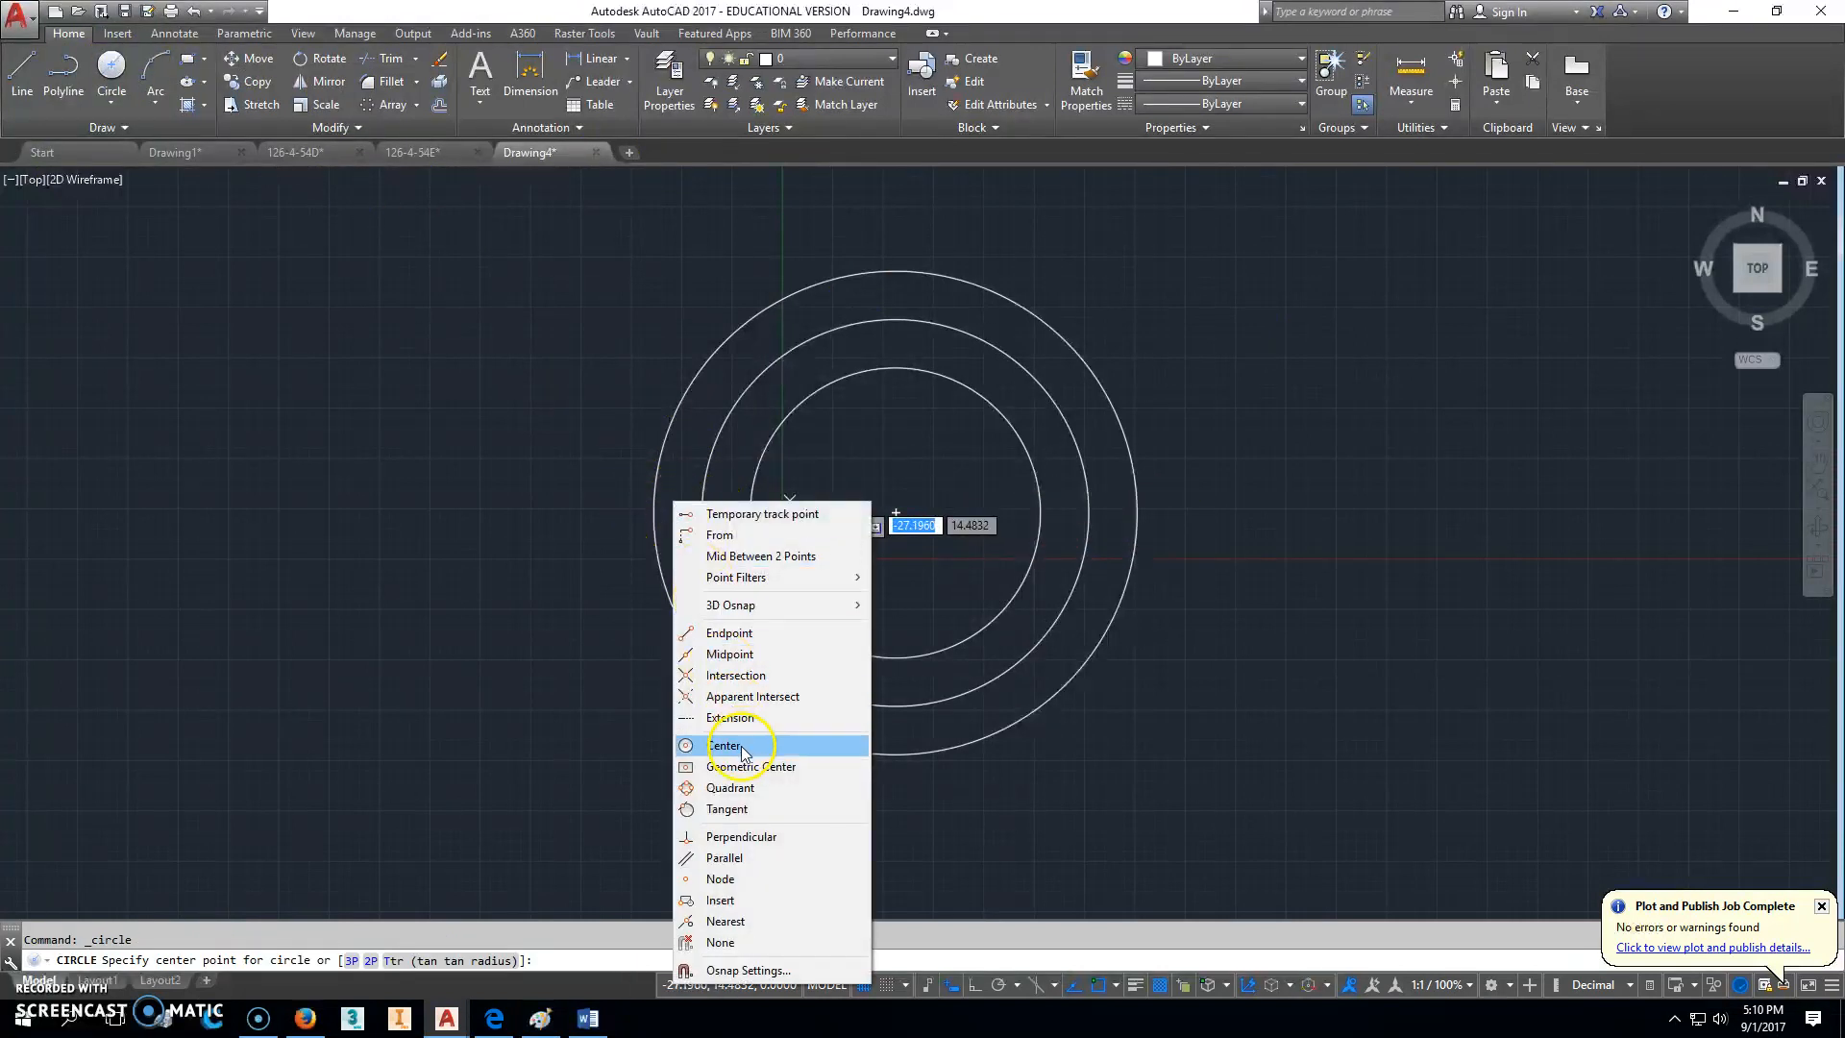
mouse_move(742, 788)
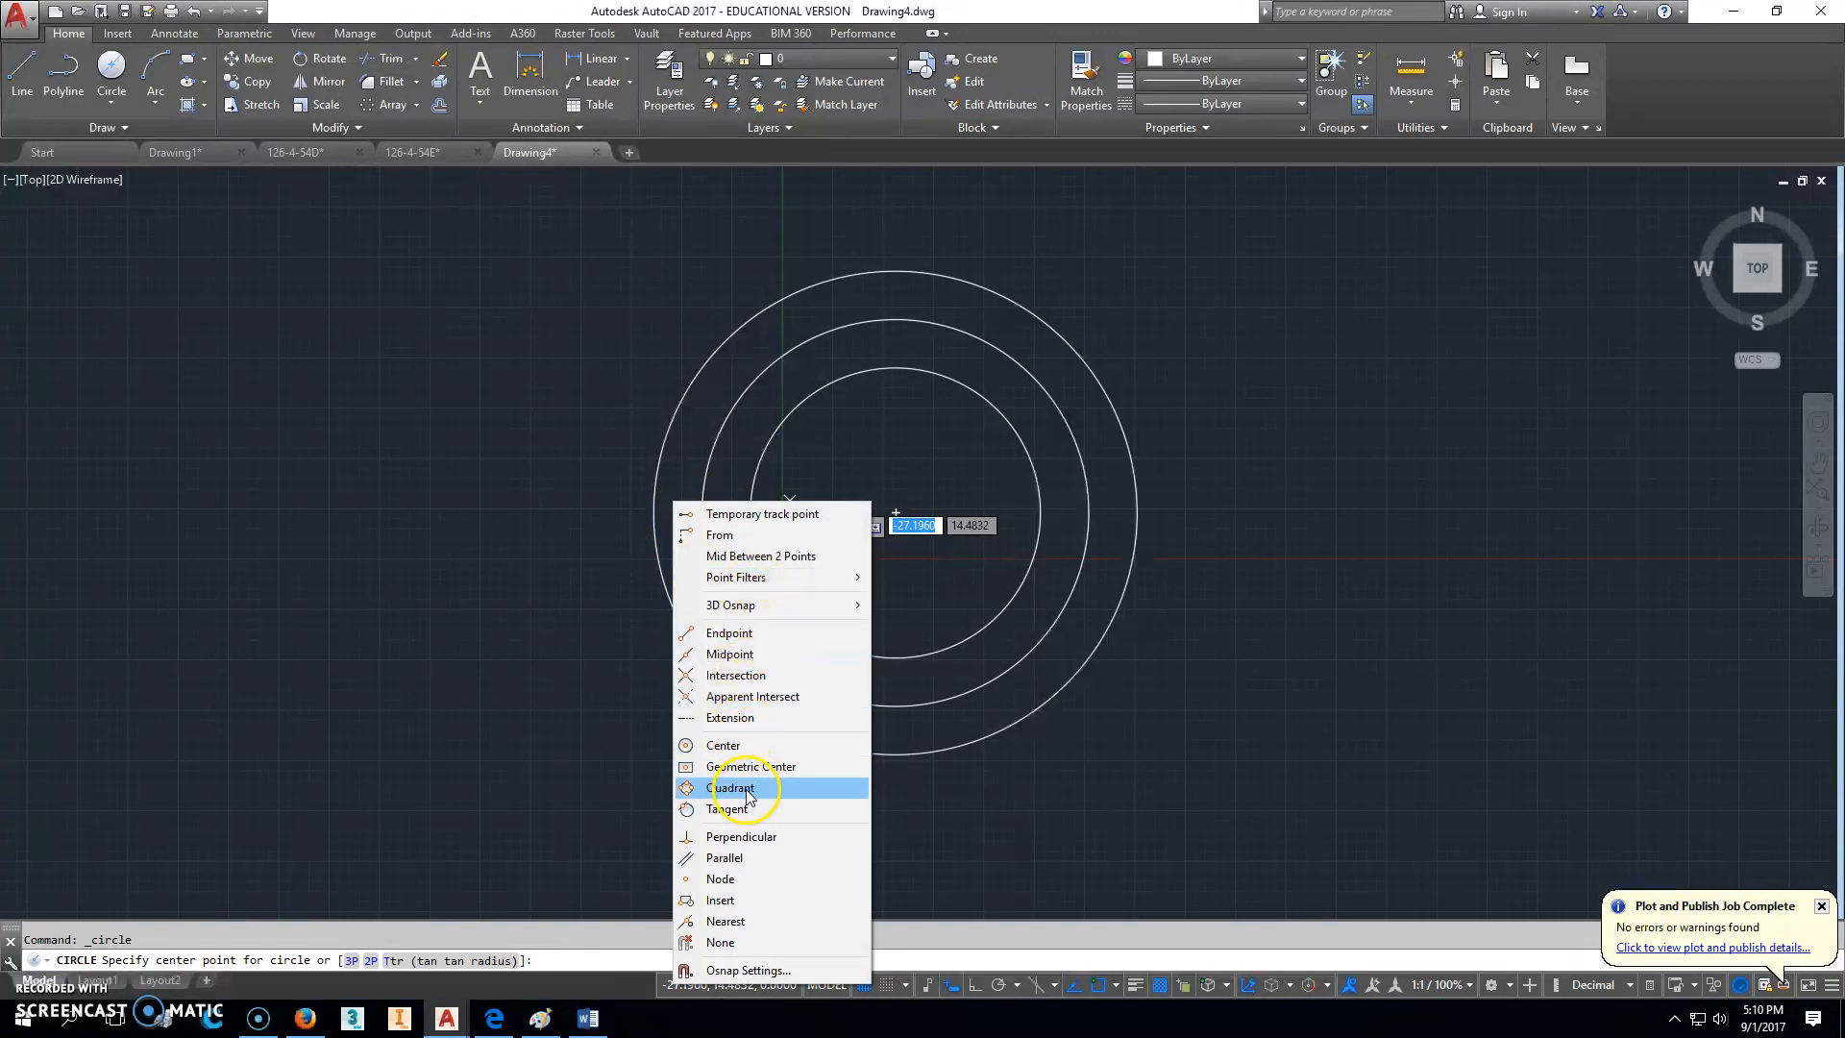
click(734, 788)
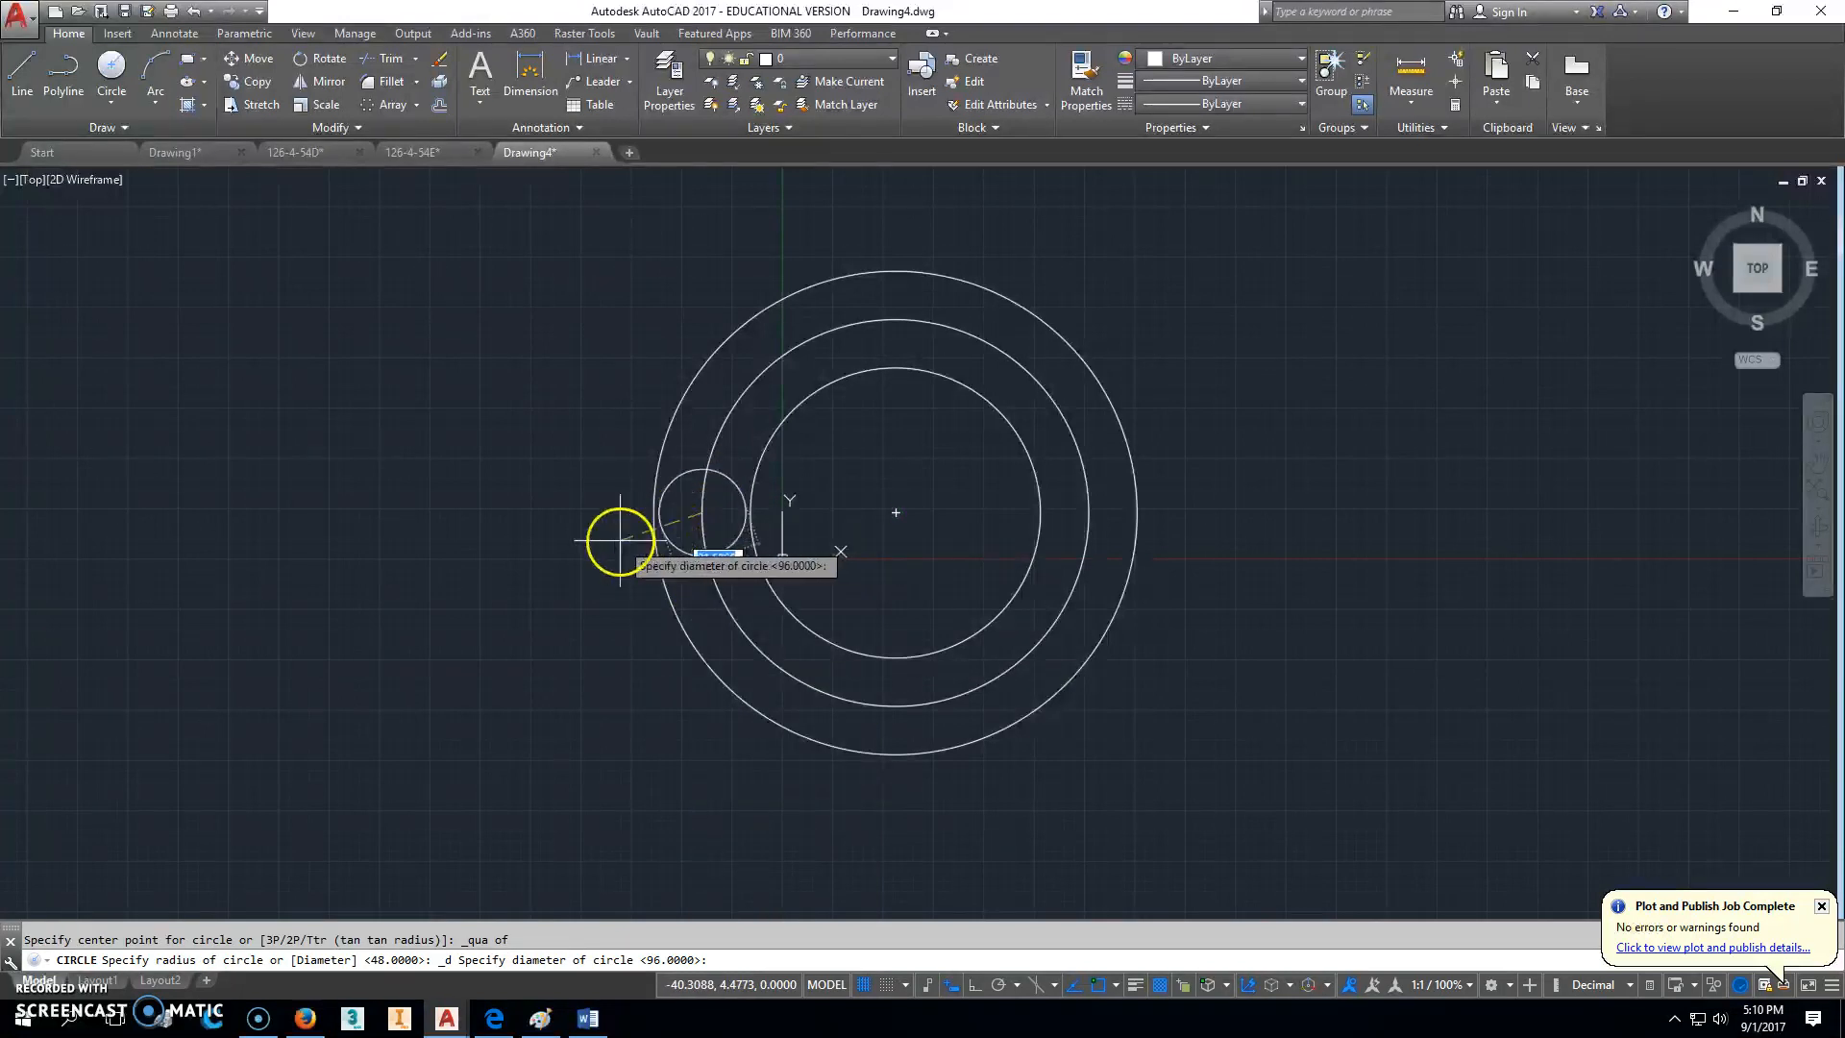
mouse_move(622, 542)
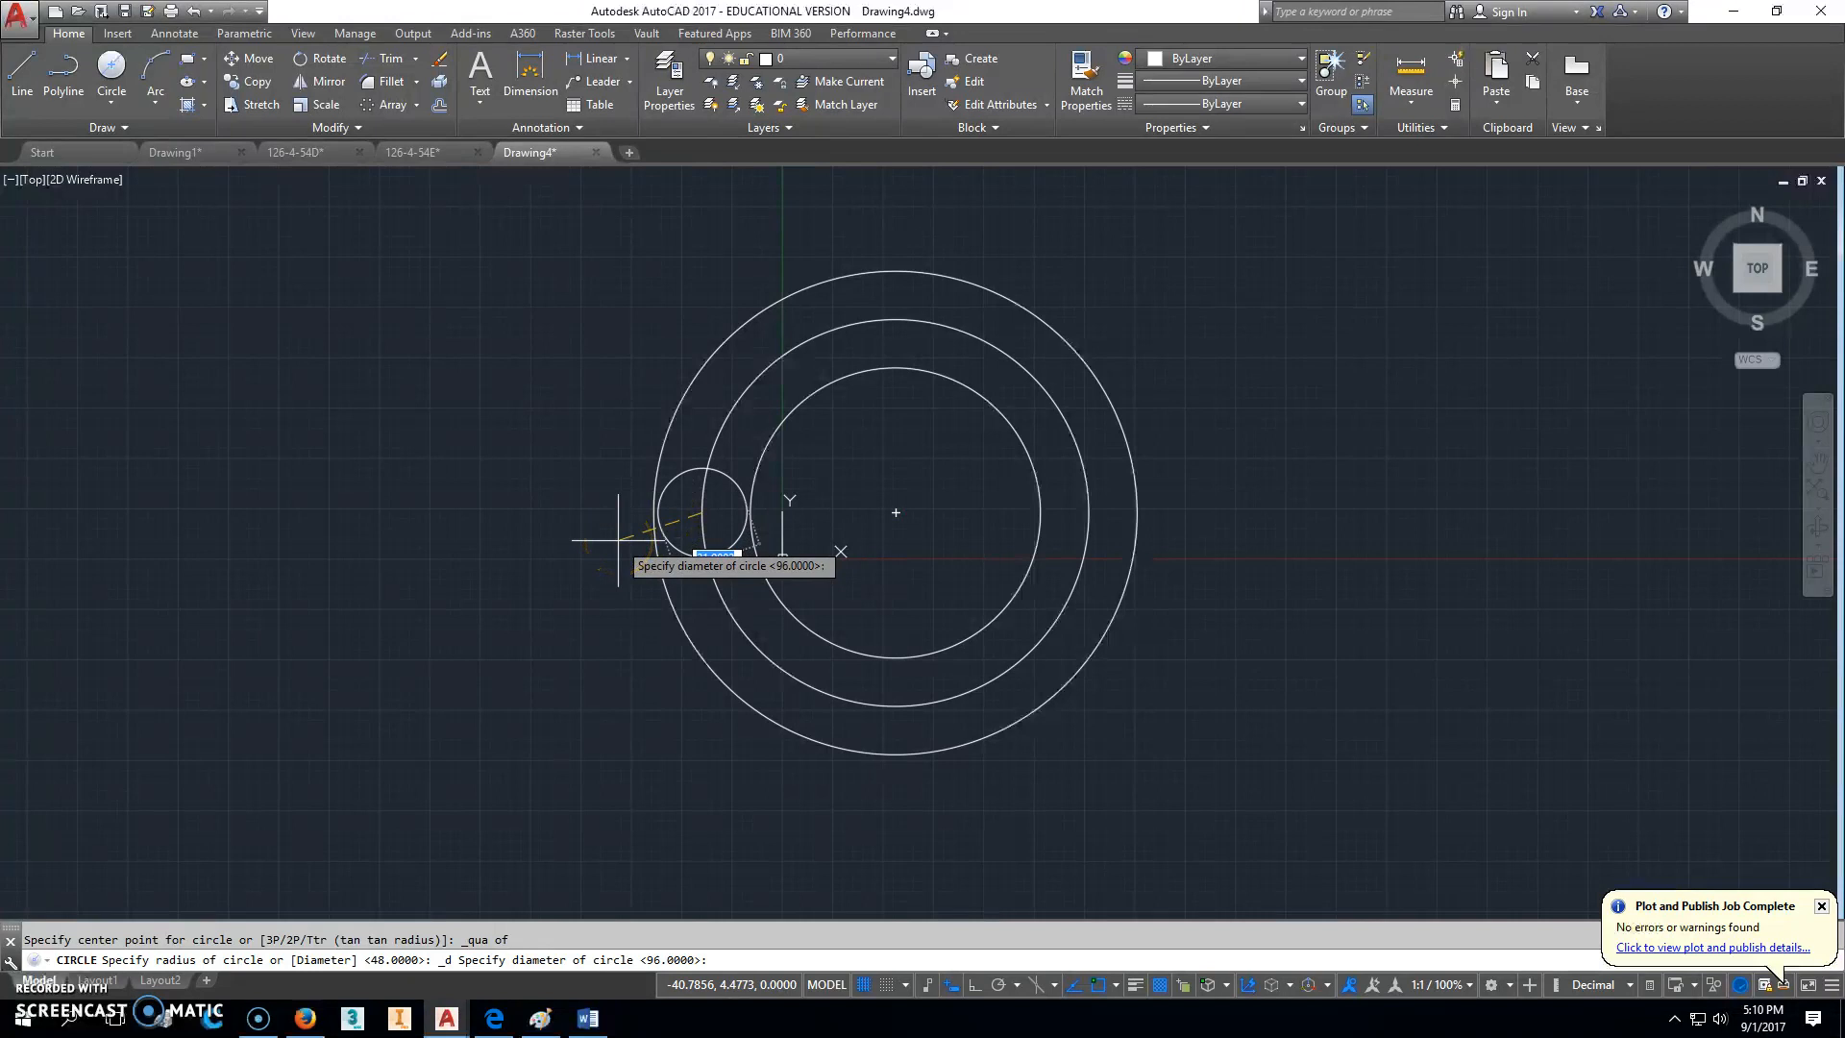
text(18)
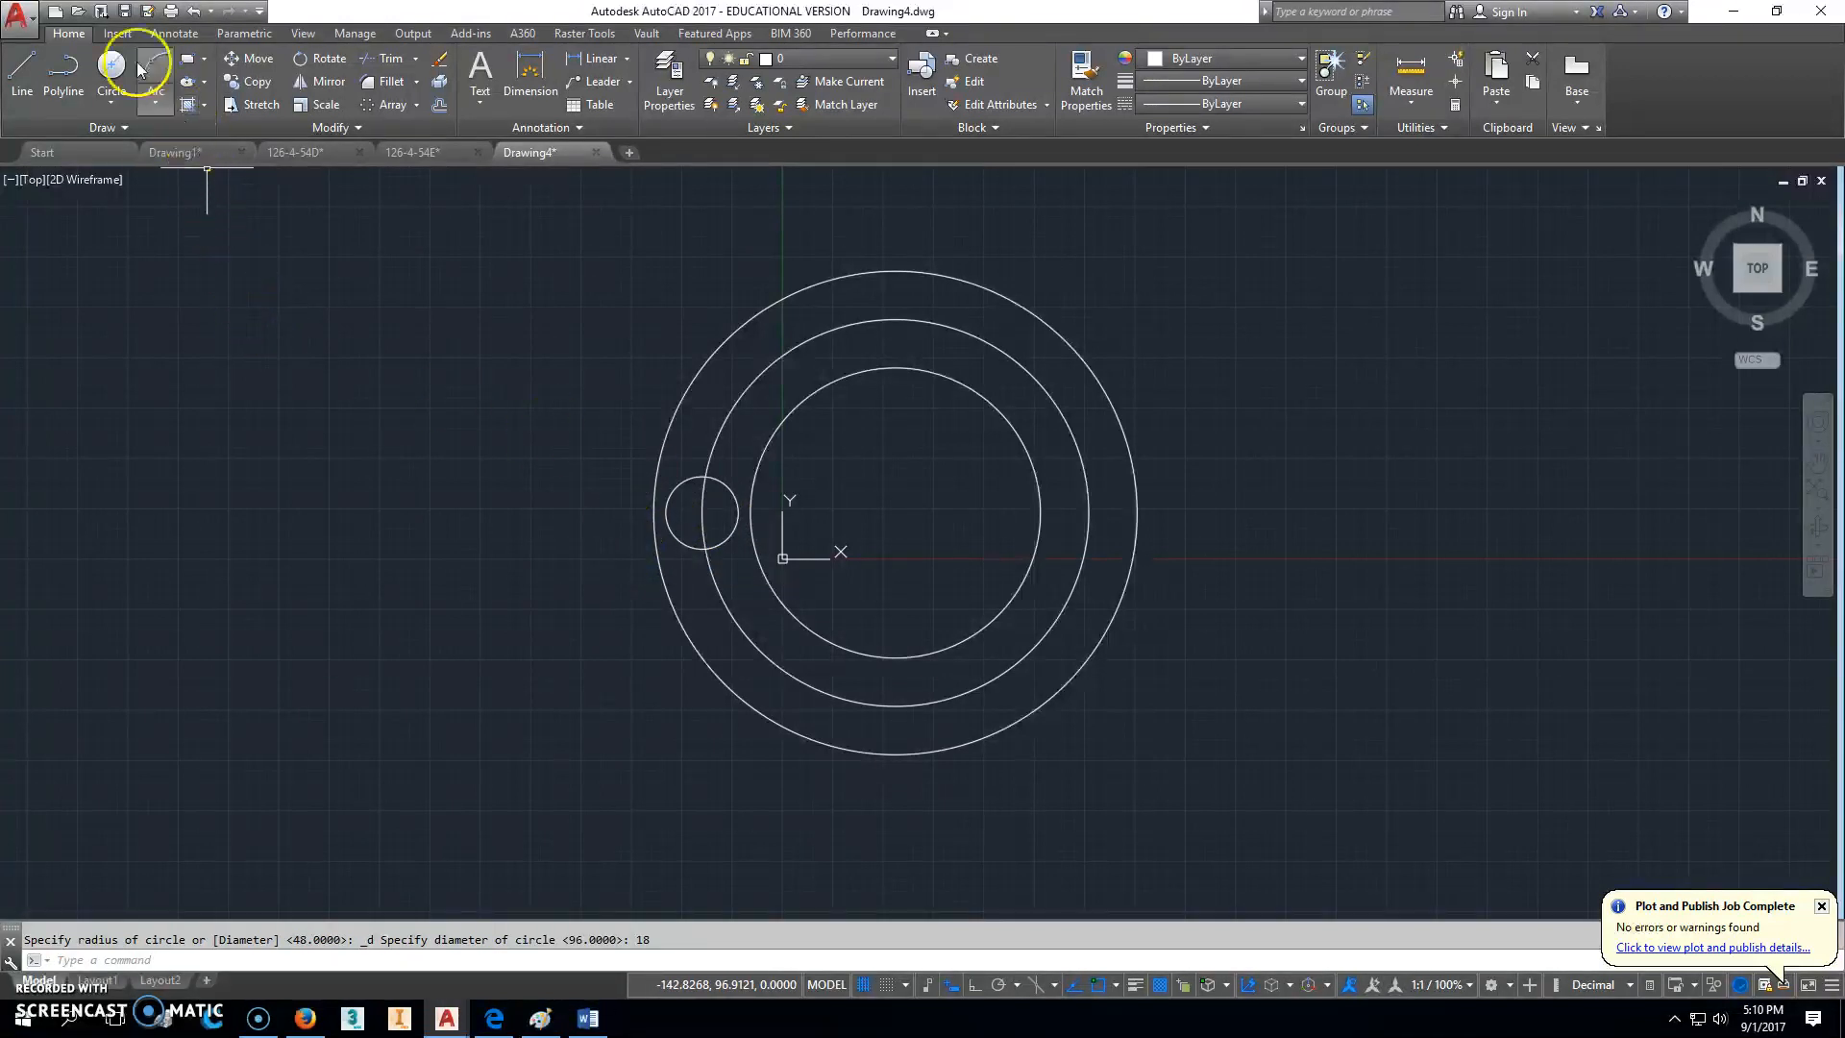
mouse_move(928, 338)
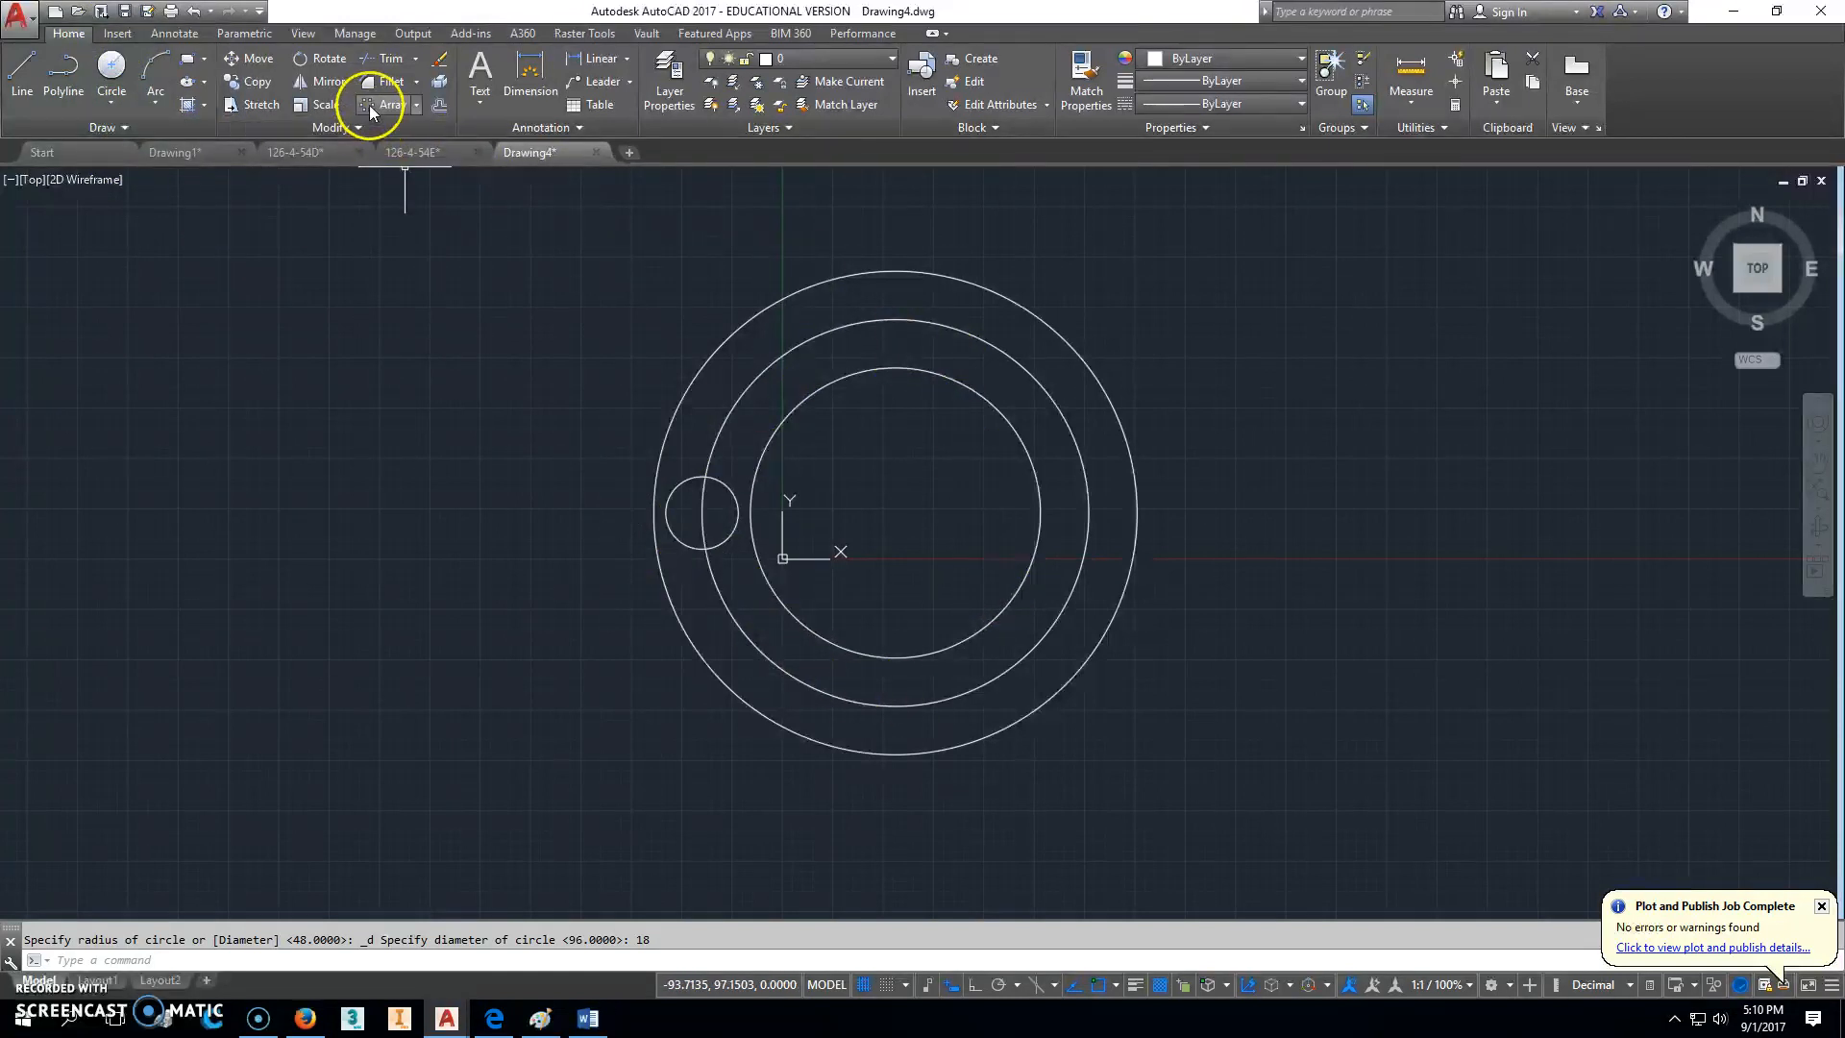
Step: Polar-array the 18 circle about the ring centre into twelve holes, checking the reference PDF
click(373, 104)
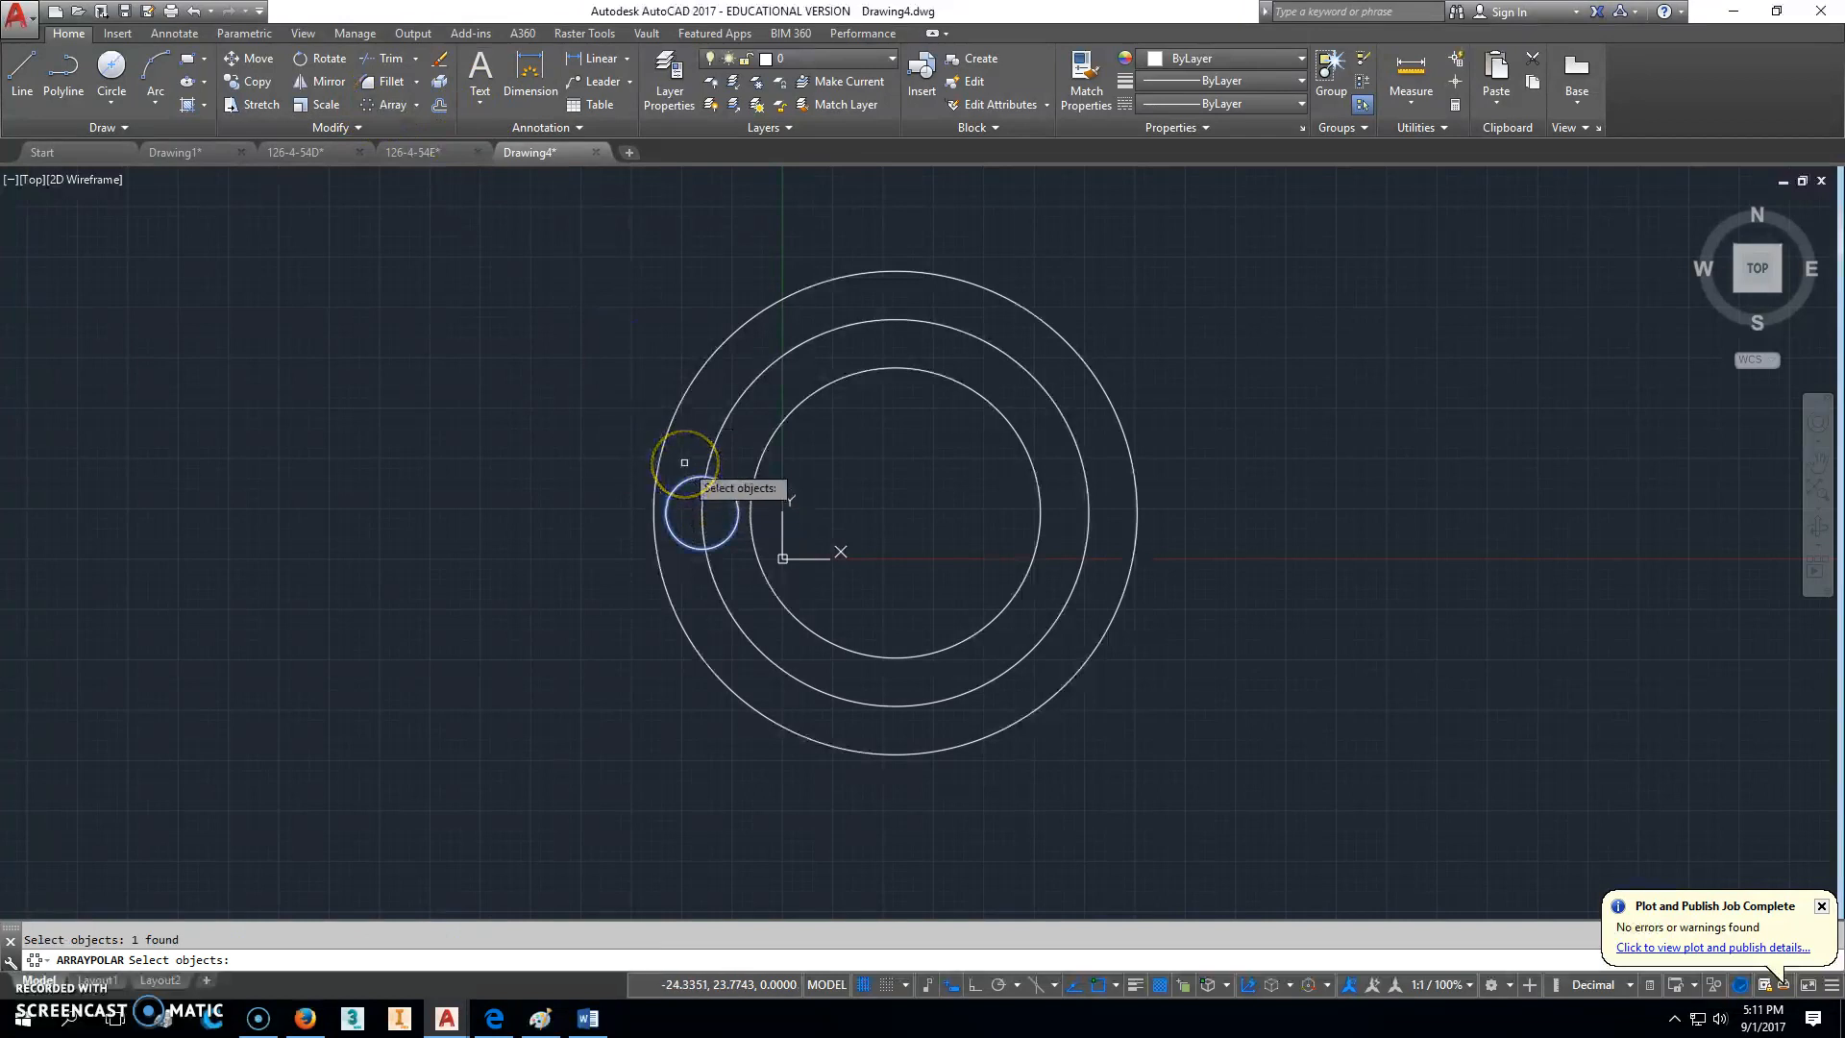
key(Enter)
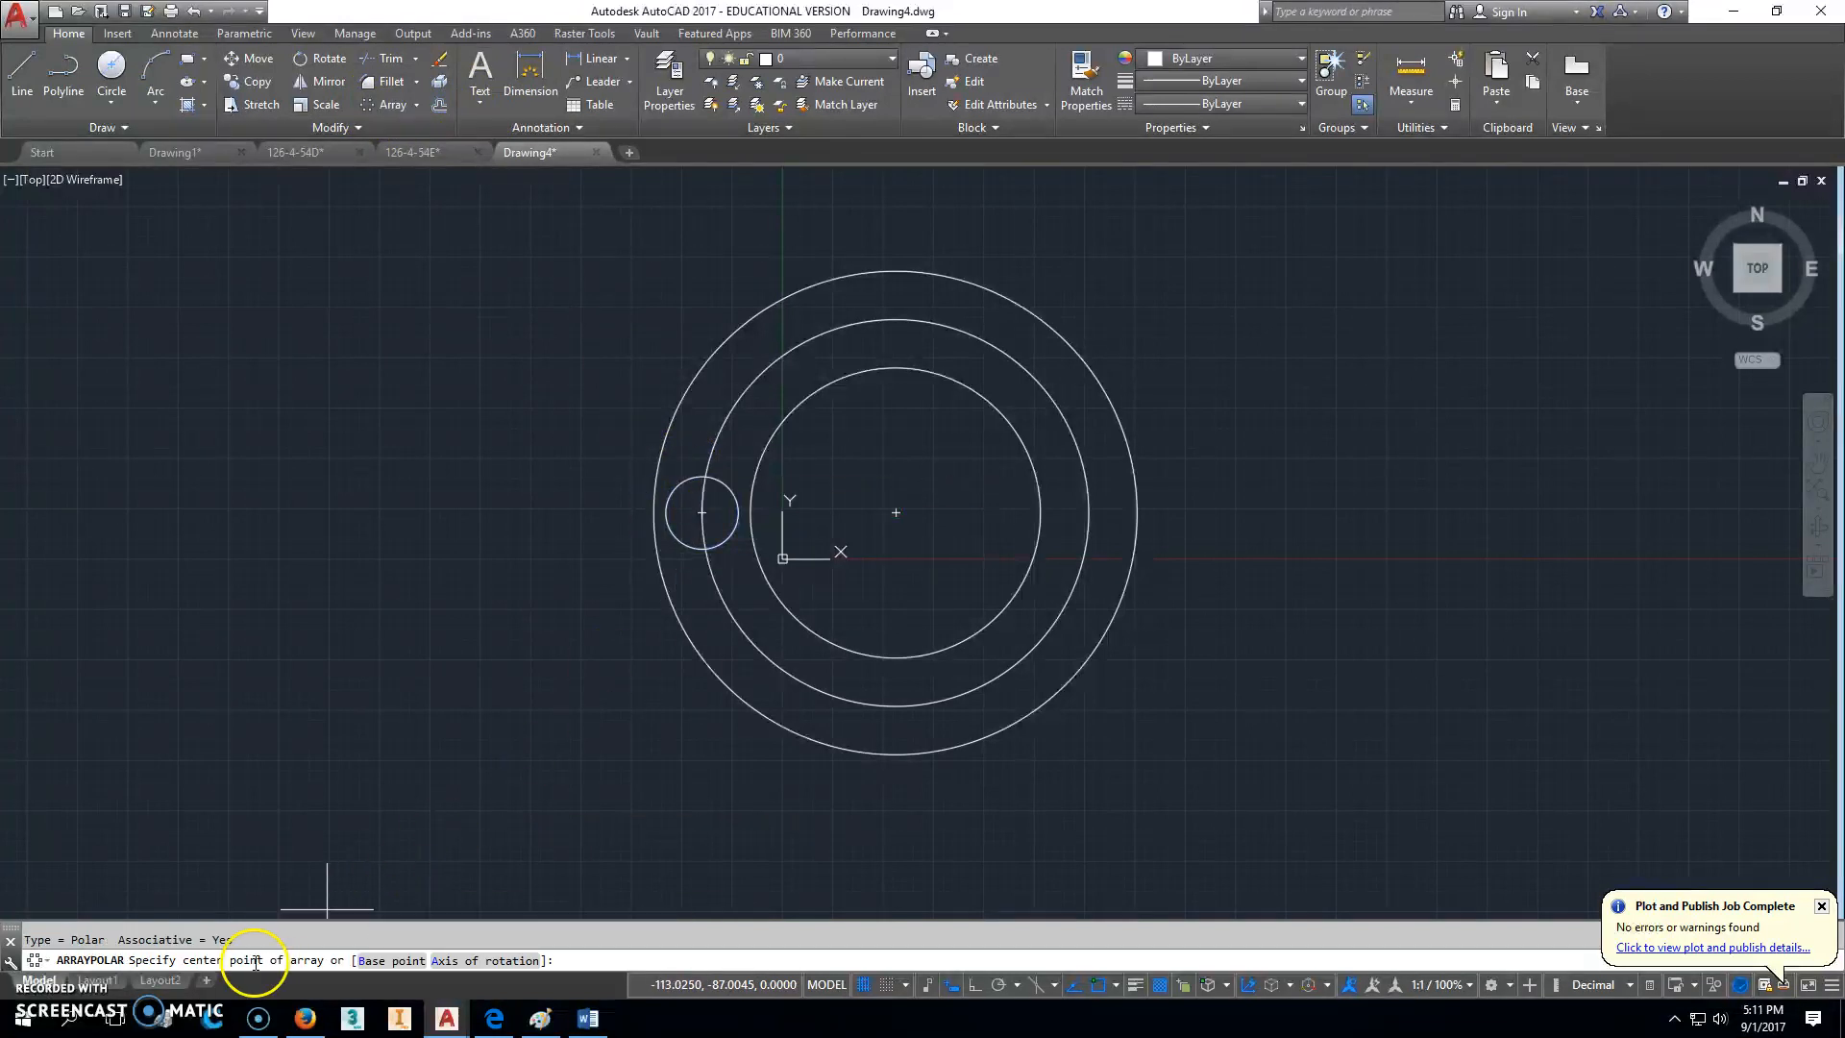
click(895, 511)
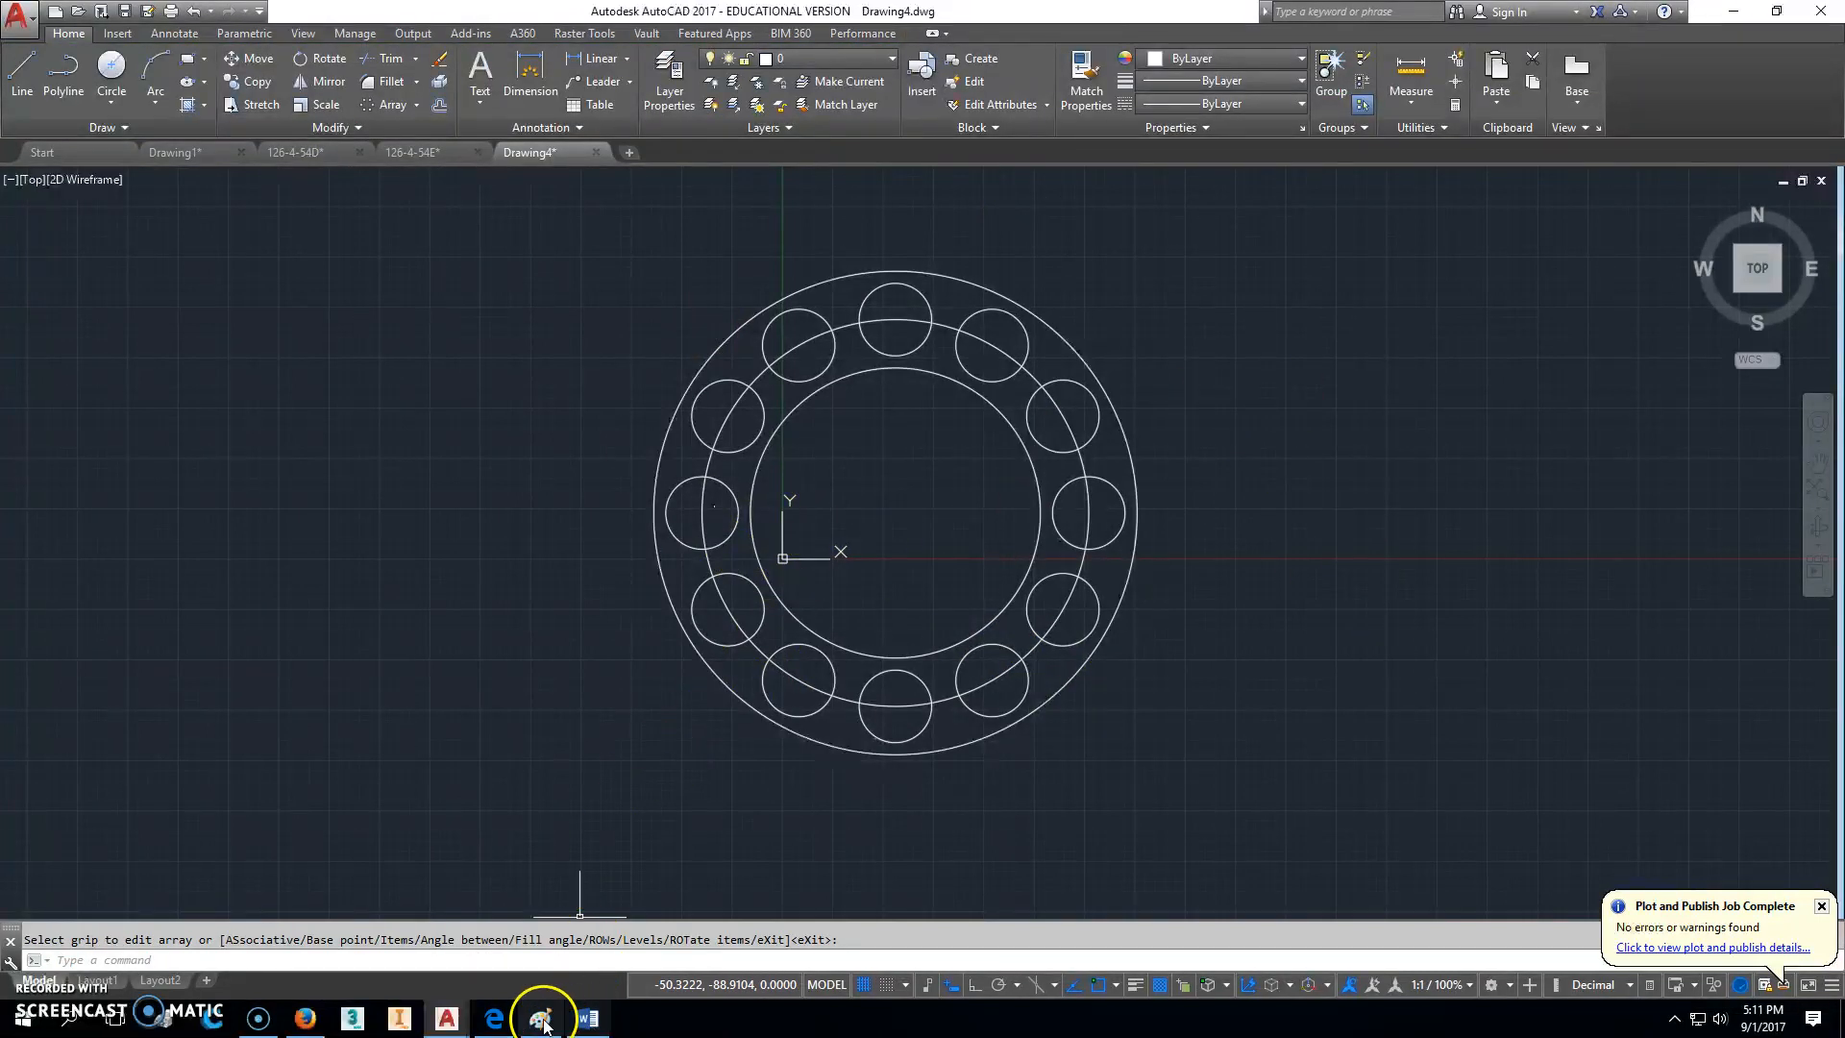
click(542, 1019)
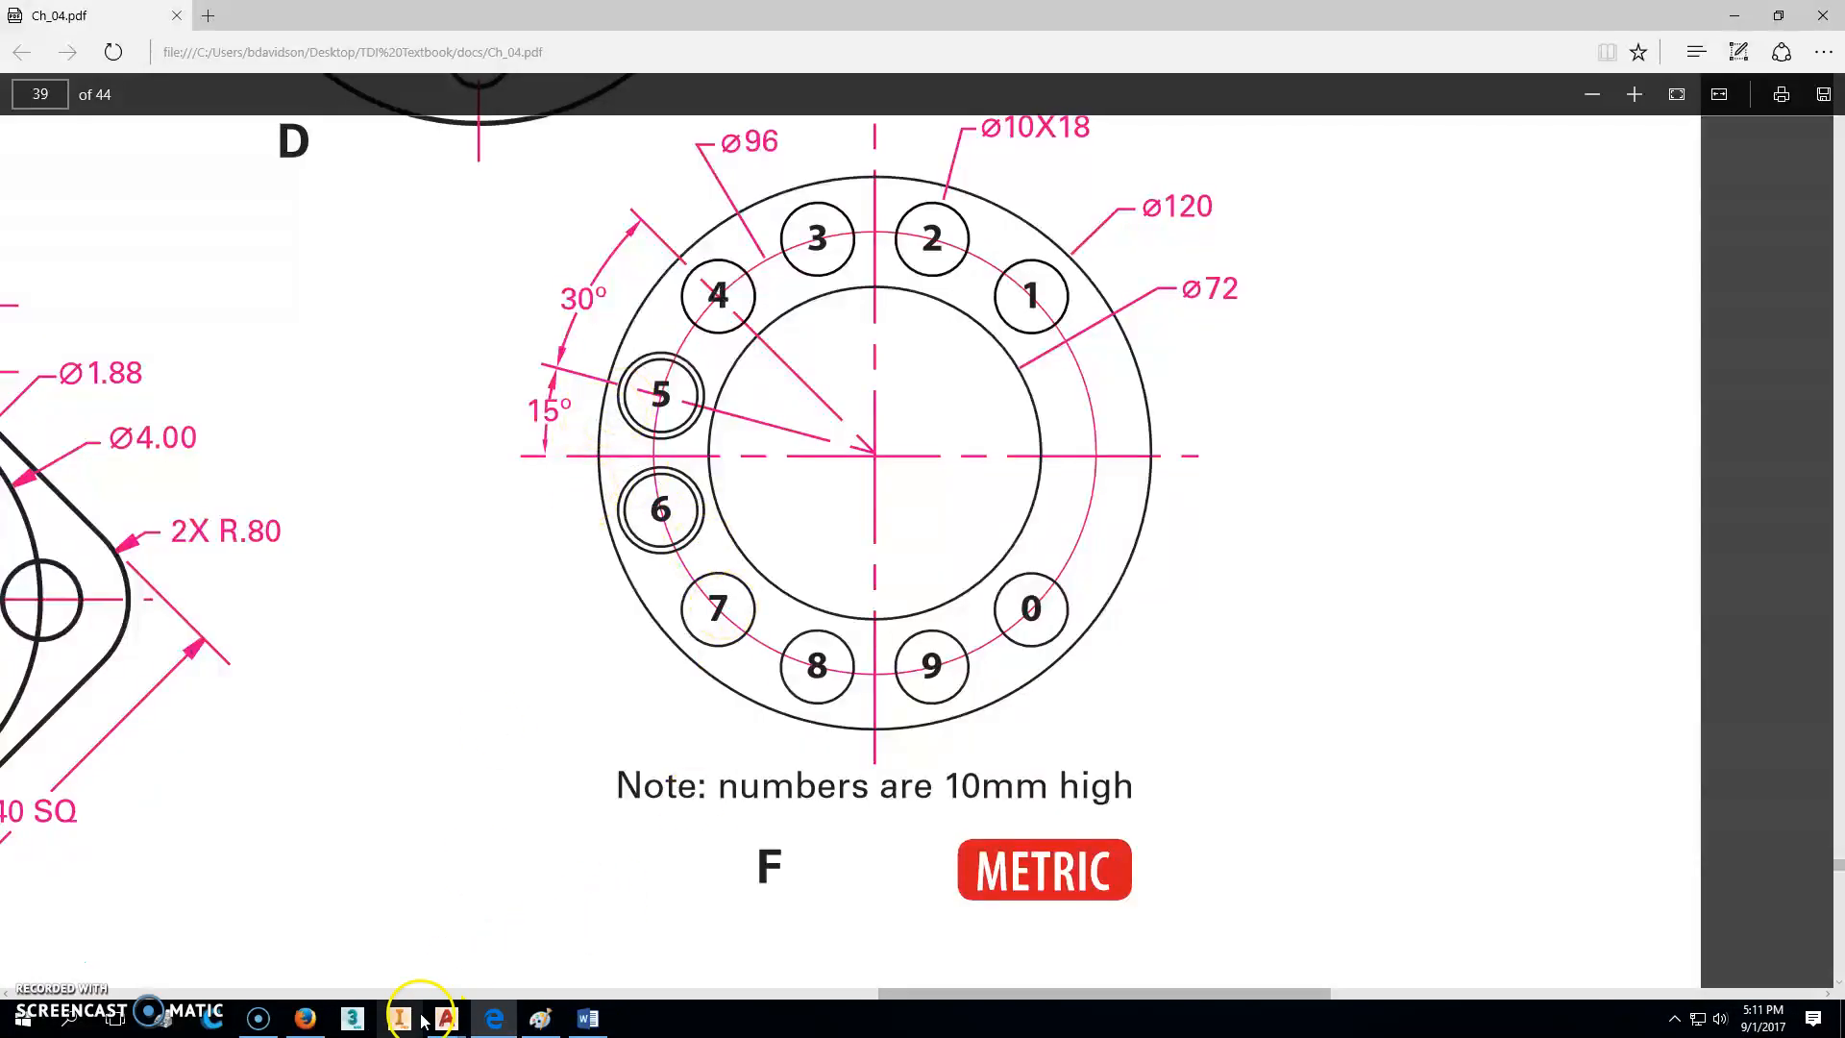
click(445, 1019)
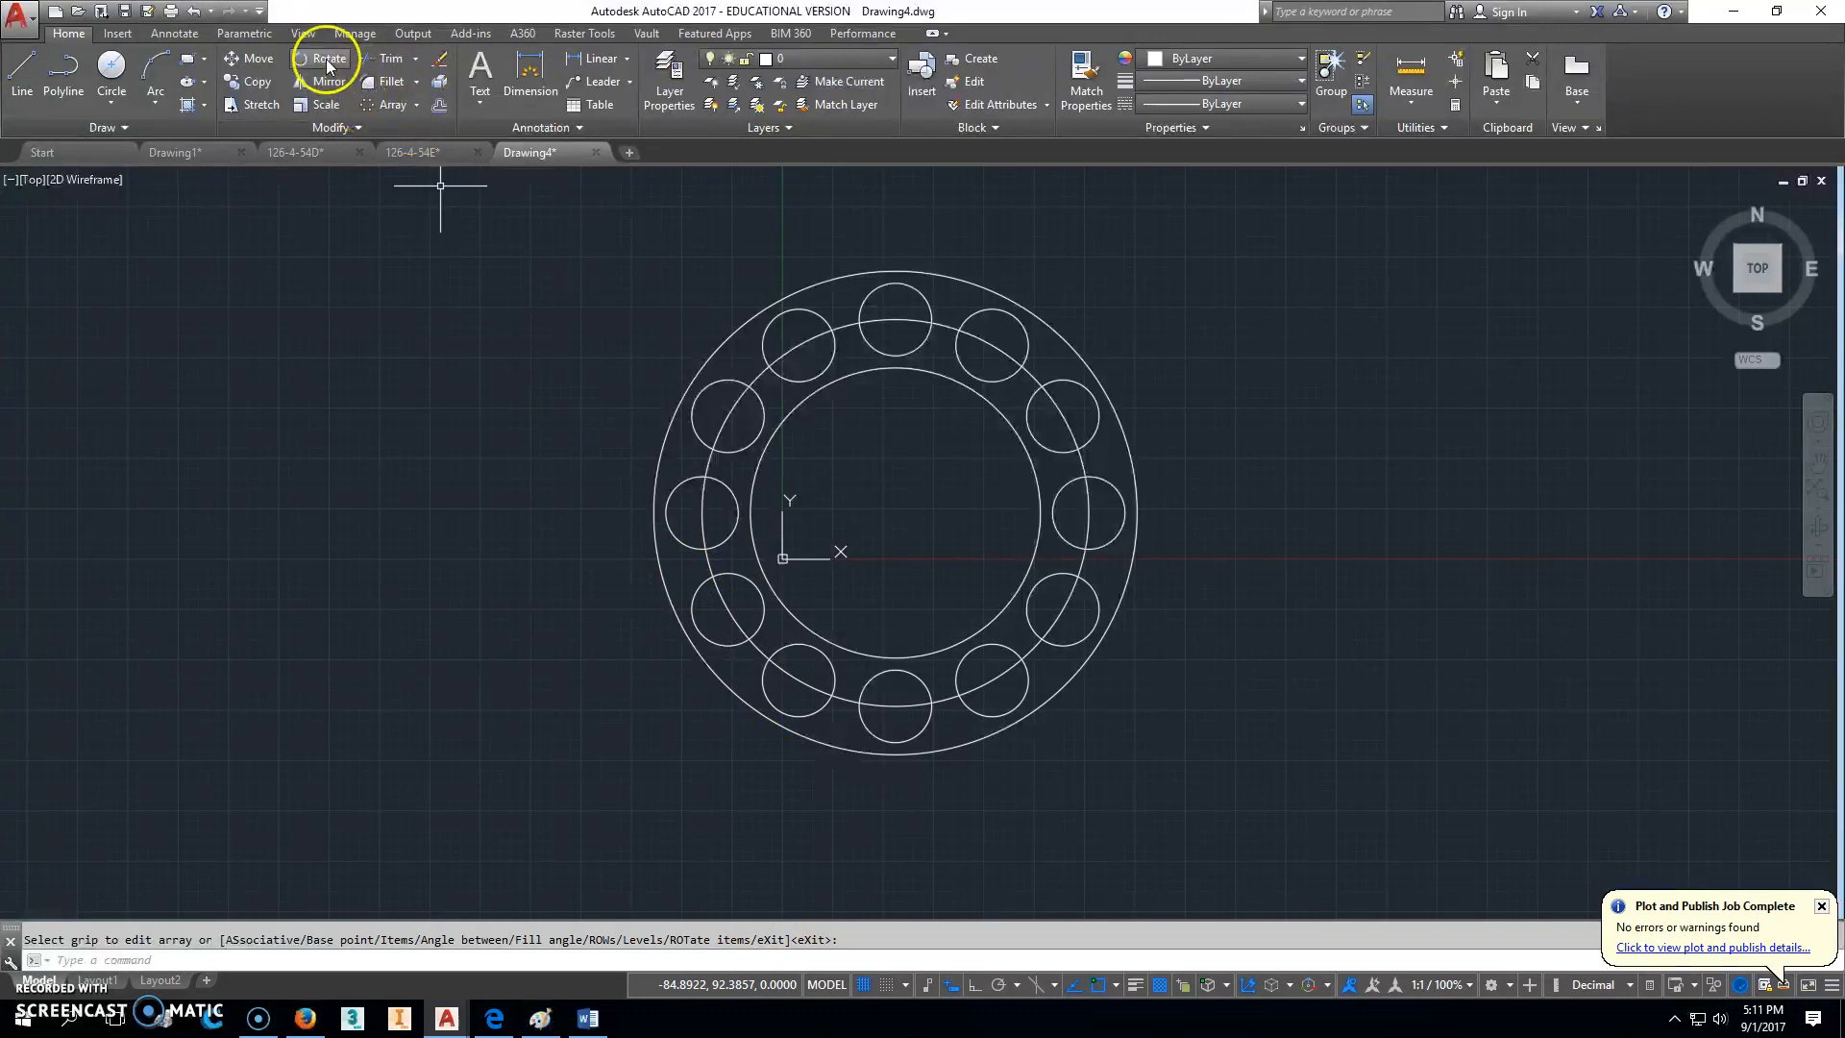
Step: Rotate the twelve-hole array about the ring centre
click(329, 57)
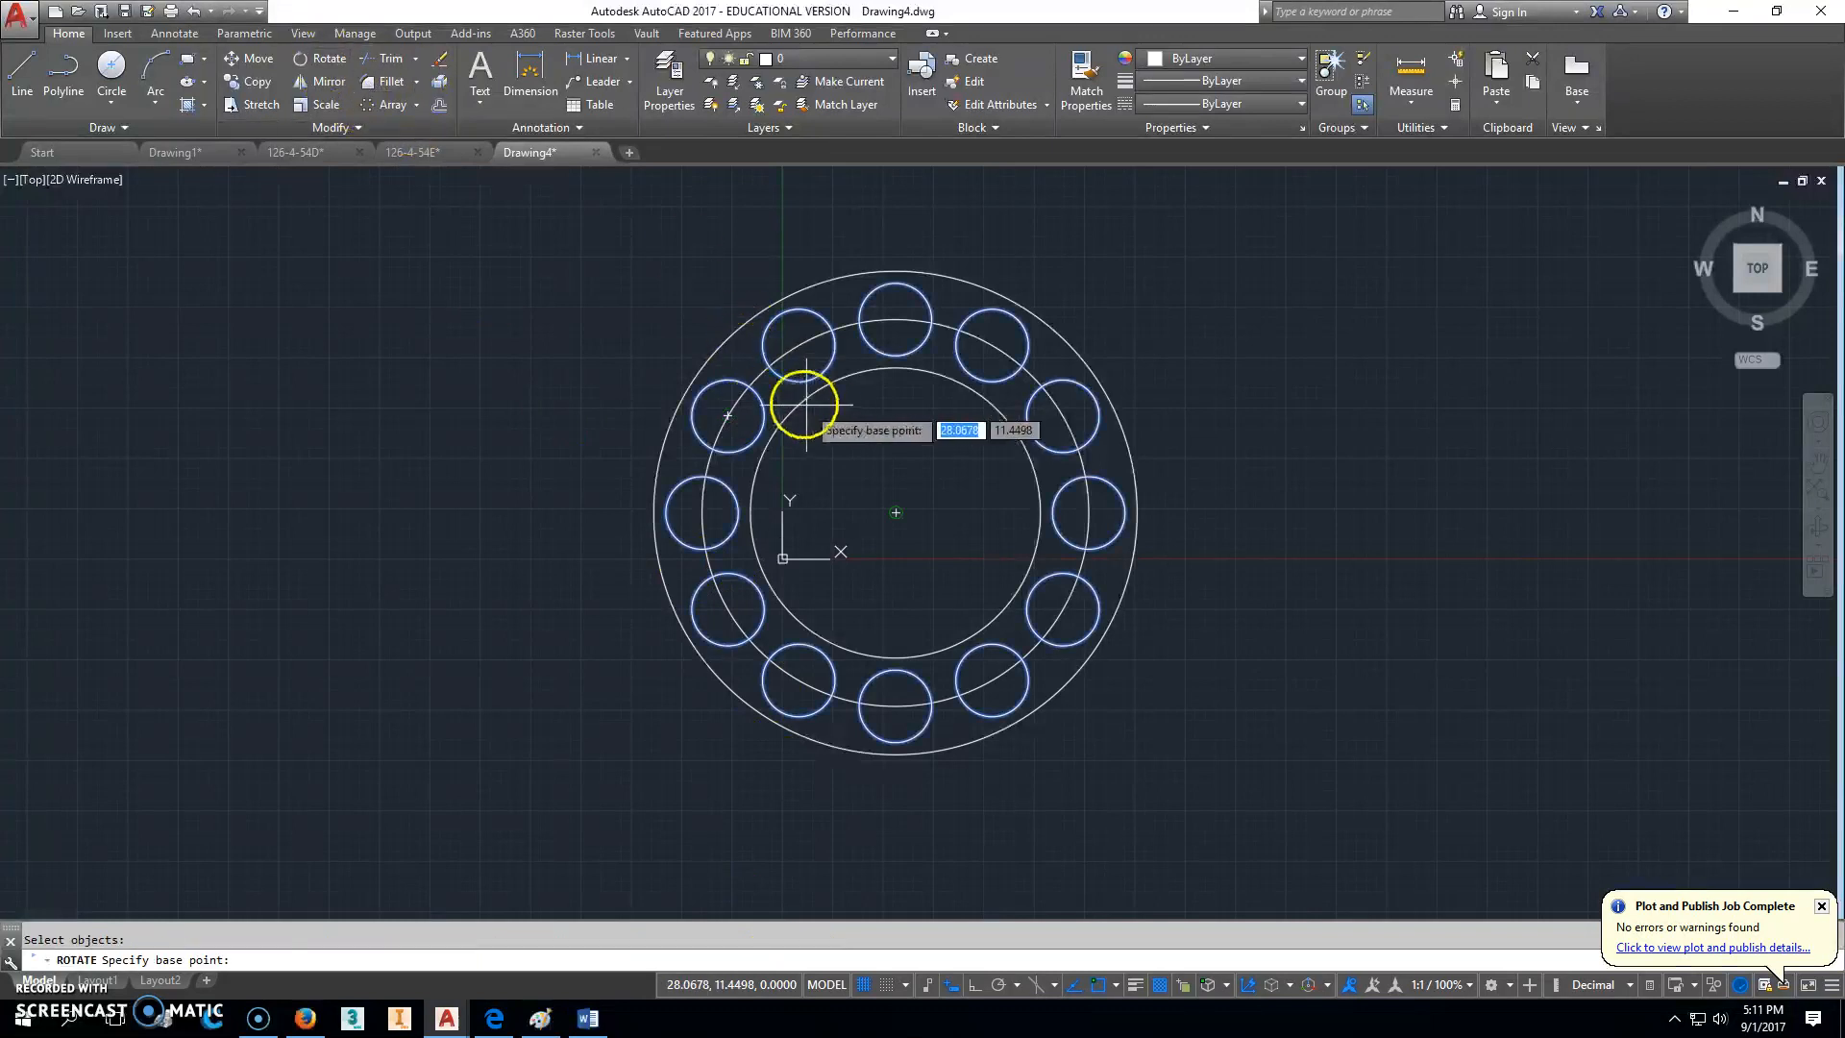
click(800, 403)
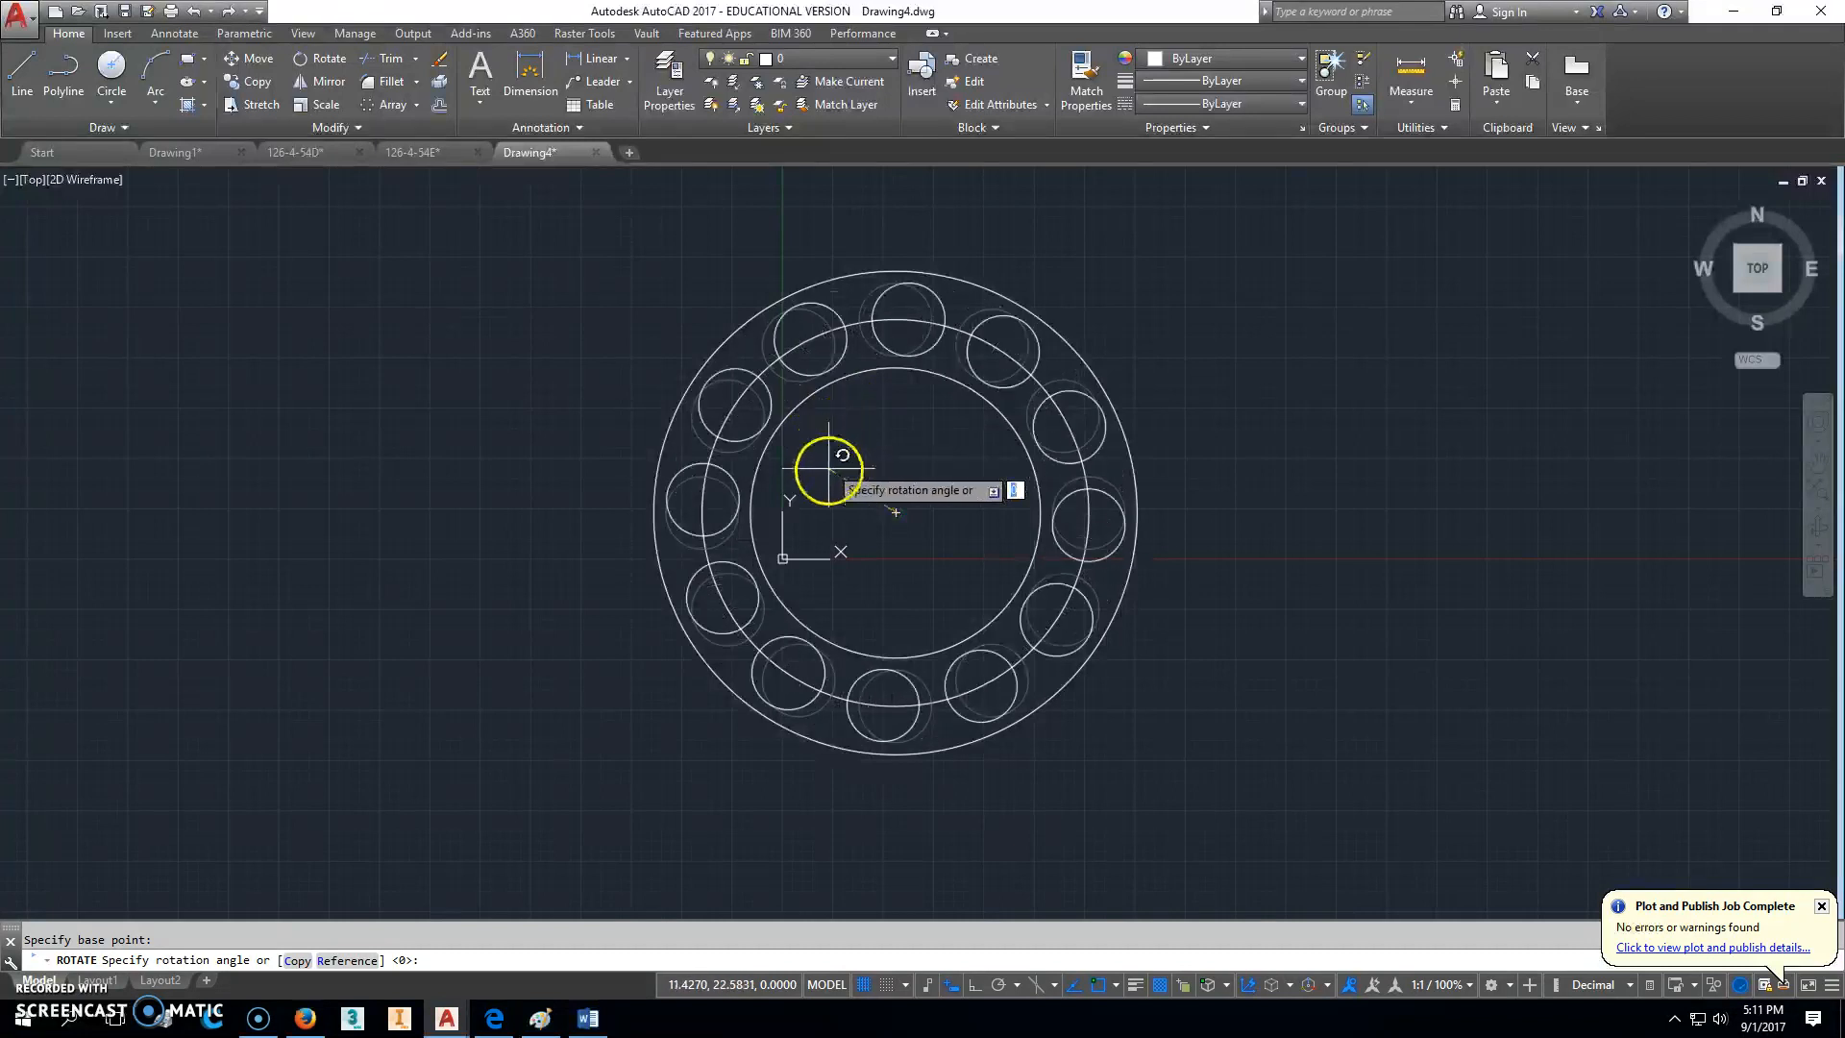
mouse_move(982, 511)
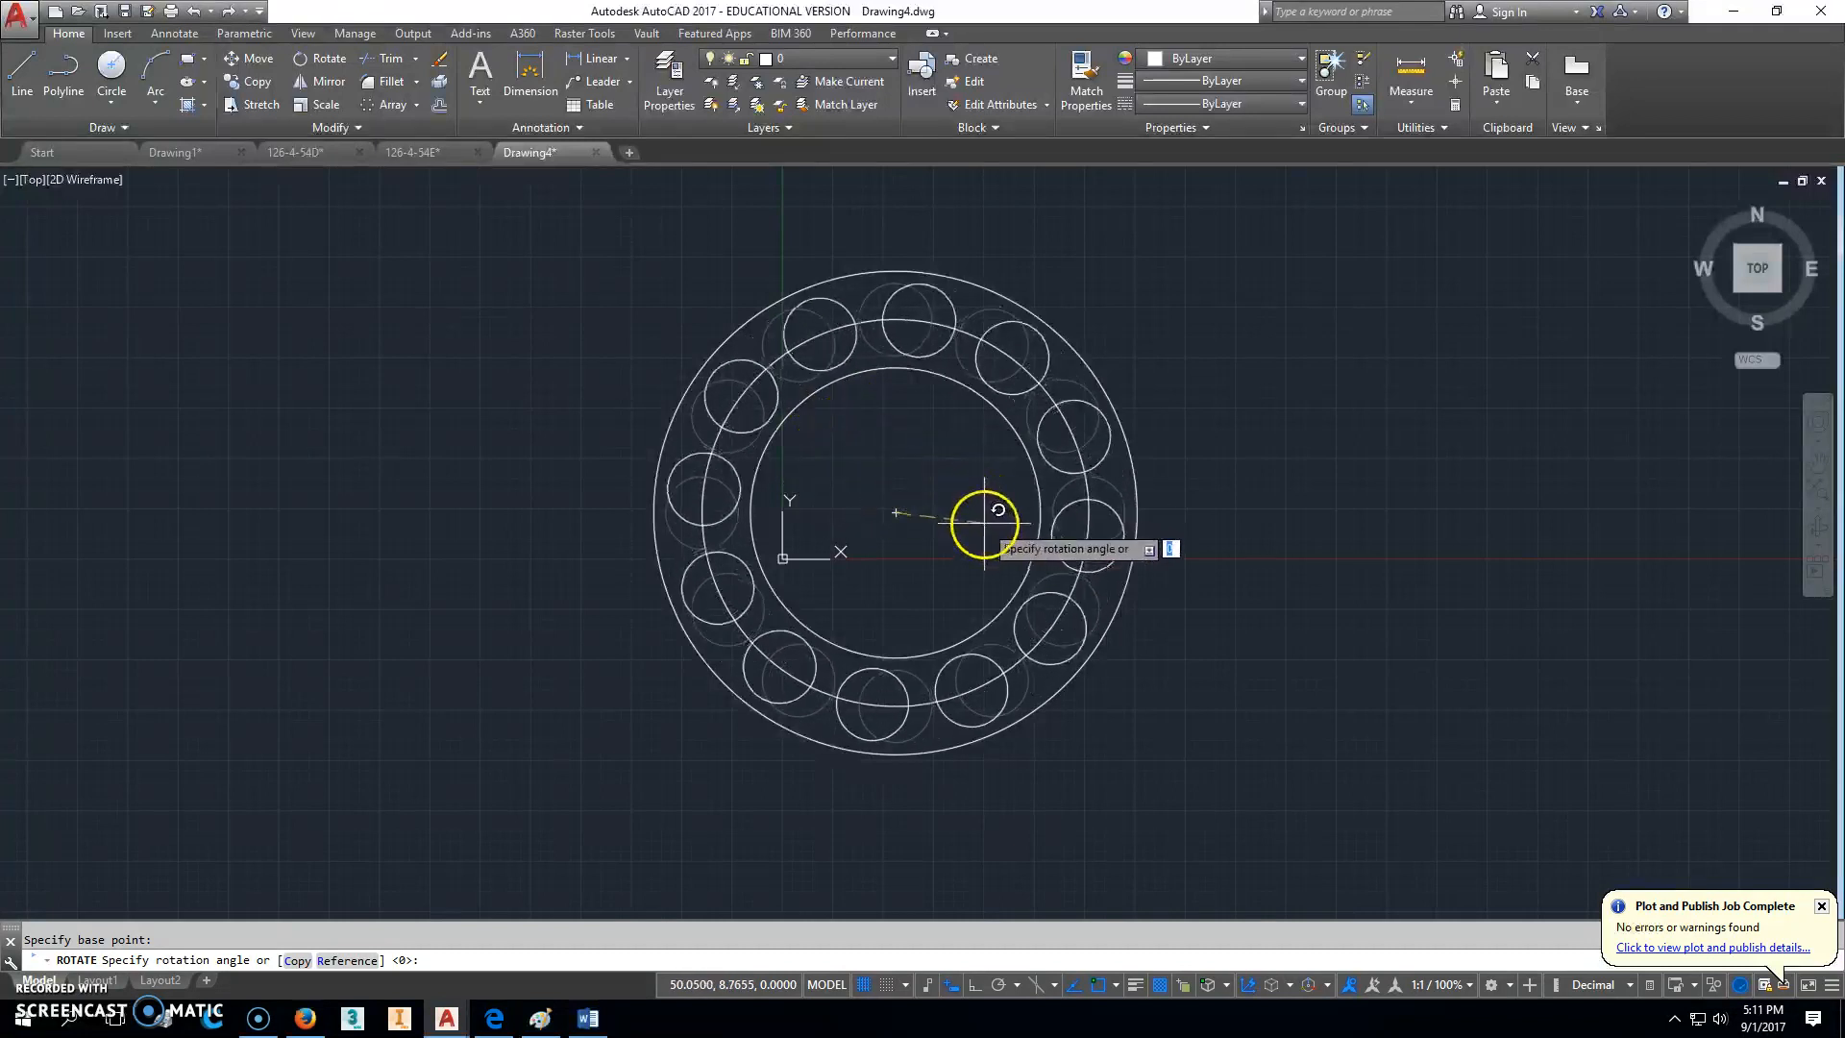
mouse_move(803, 428)
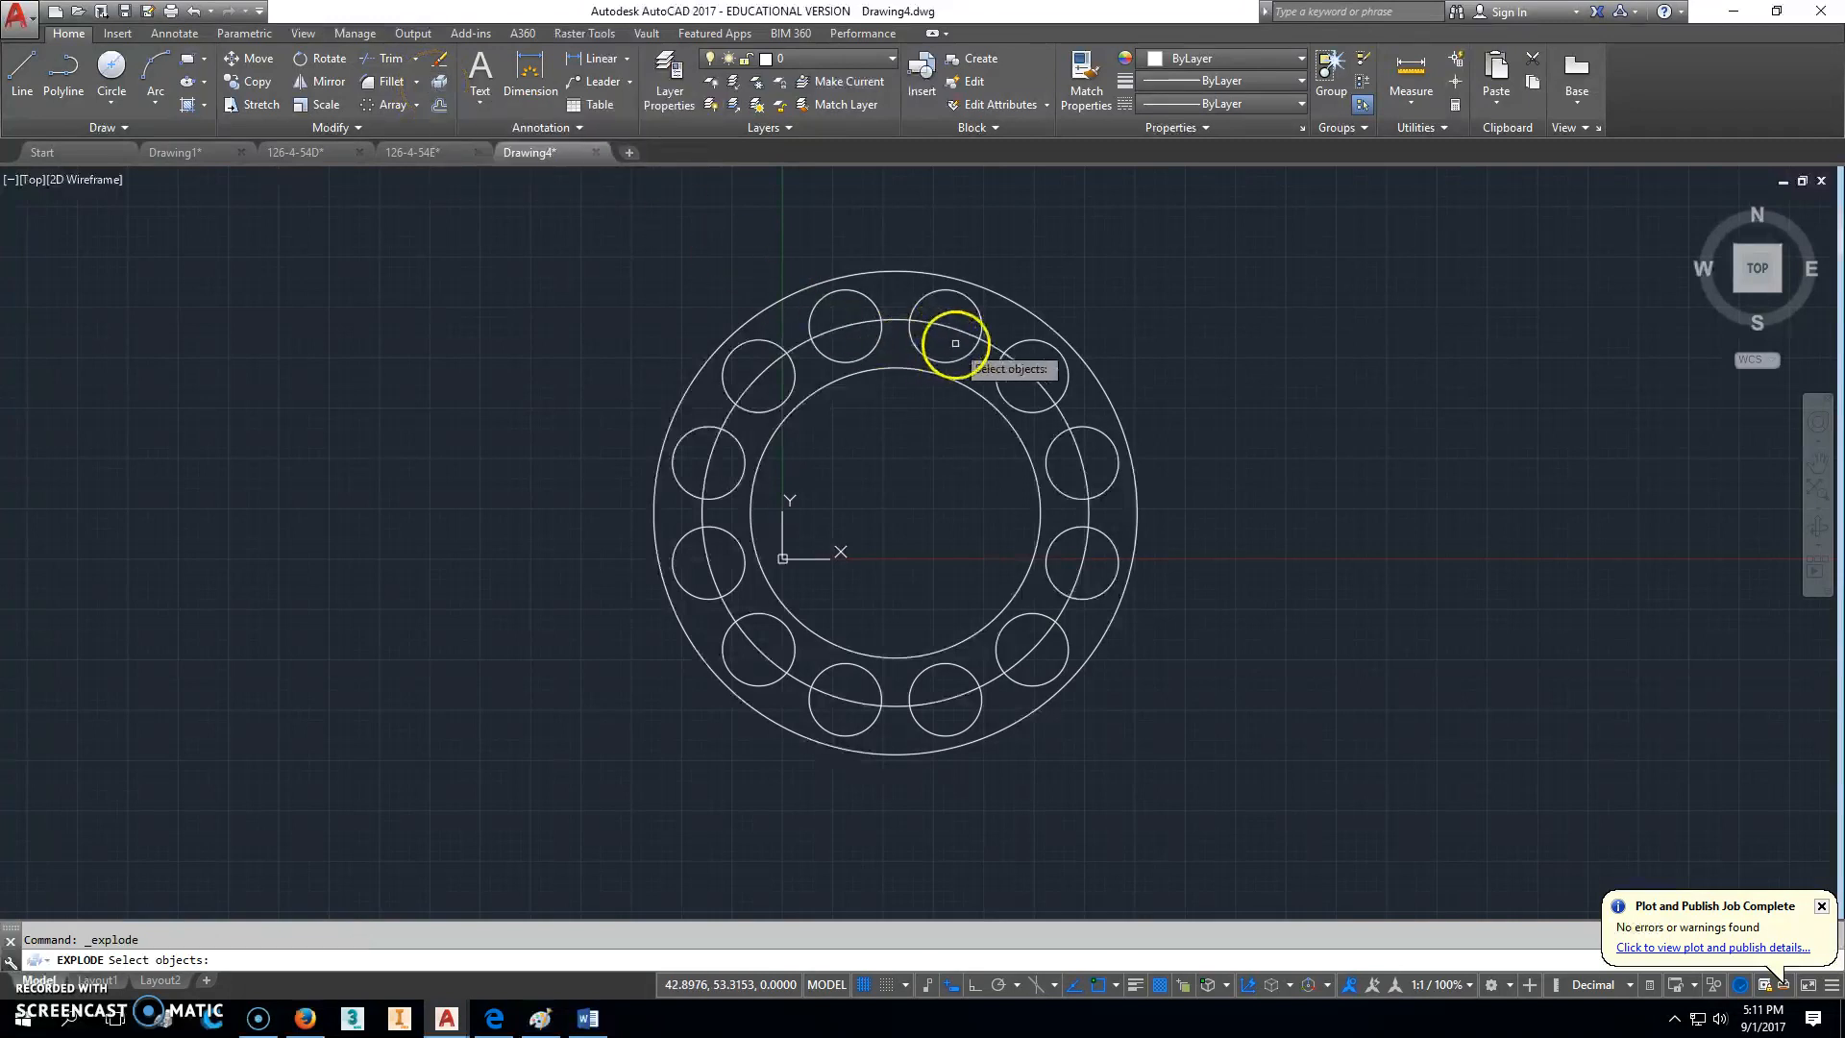
Step: Explode the array and erase the two right-hand holes and the 96 construction circle
click(955, 344)
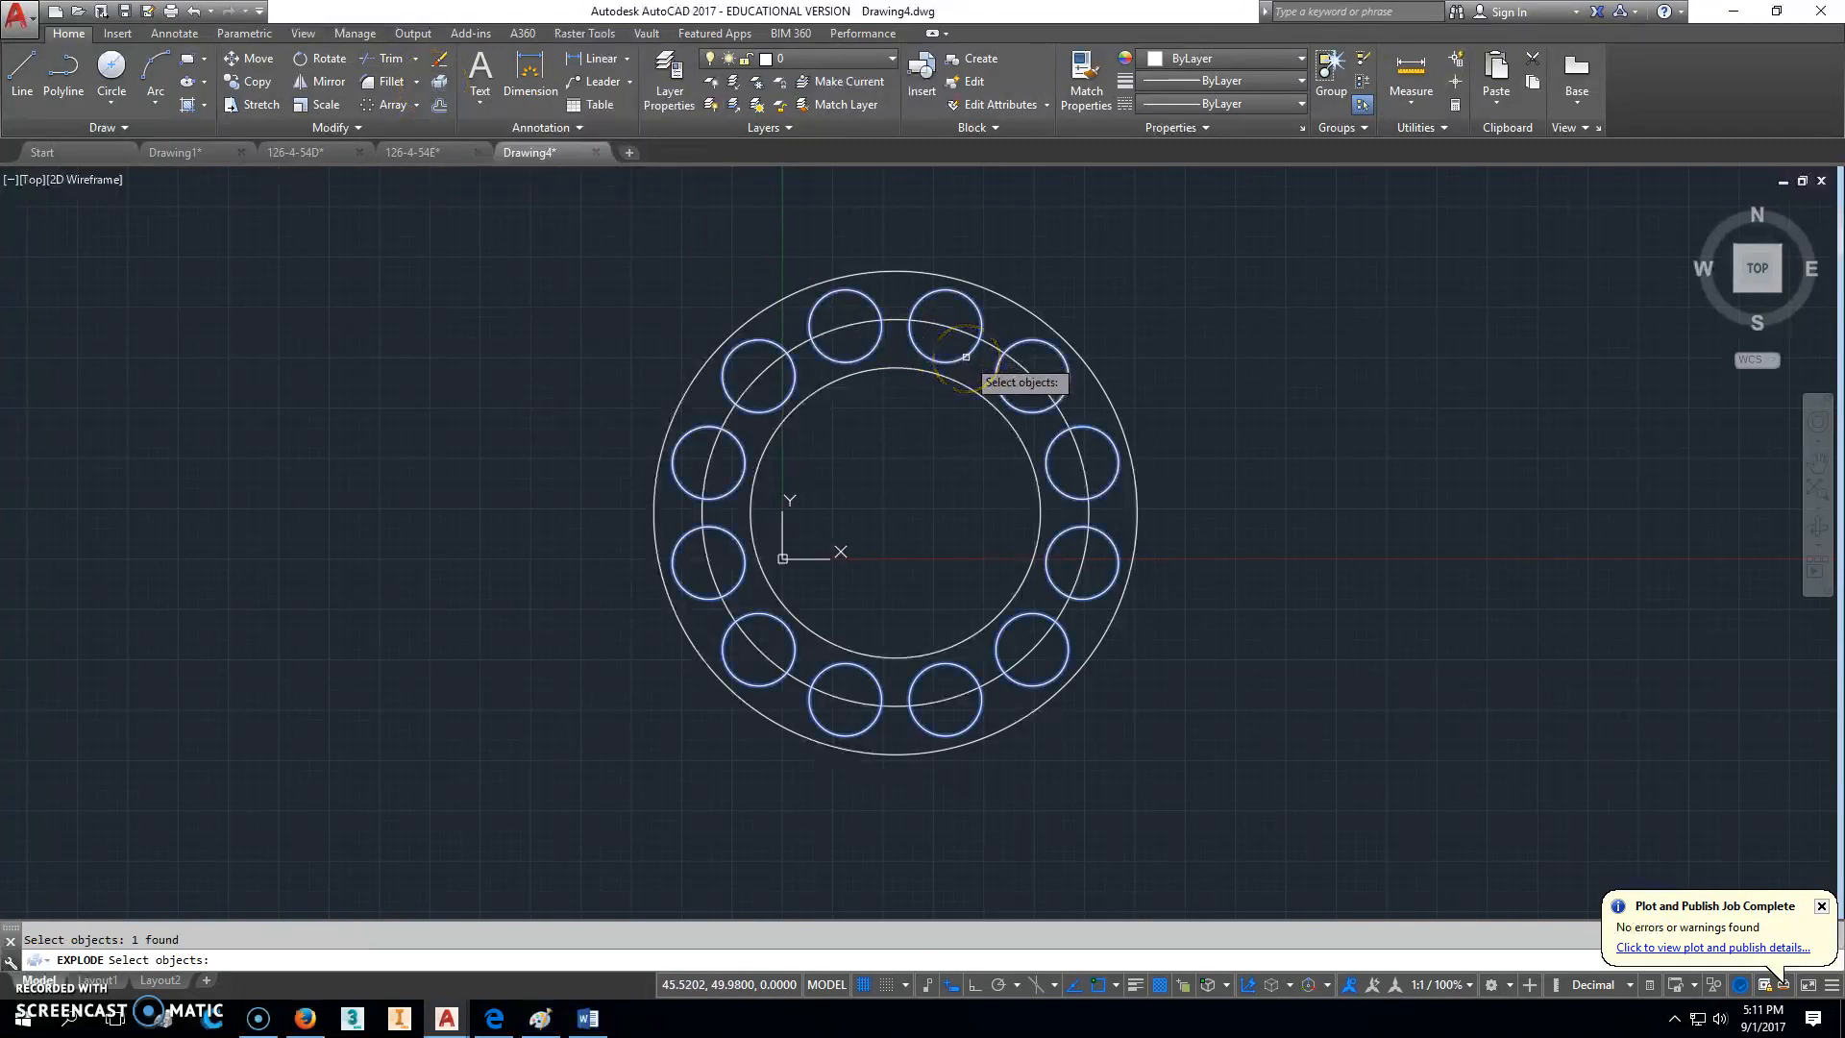
click(1065, 452)
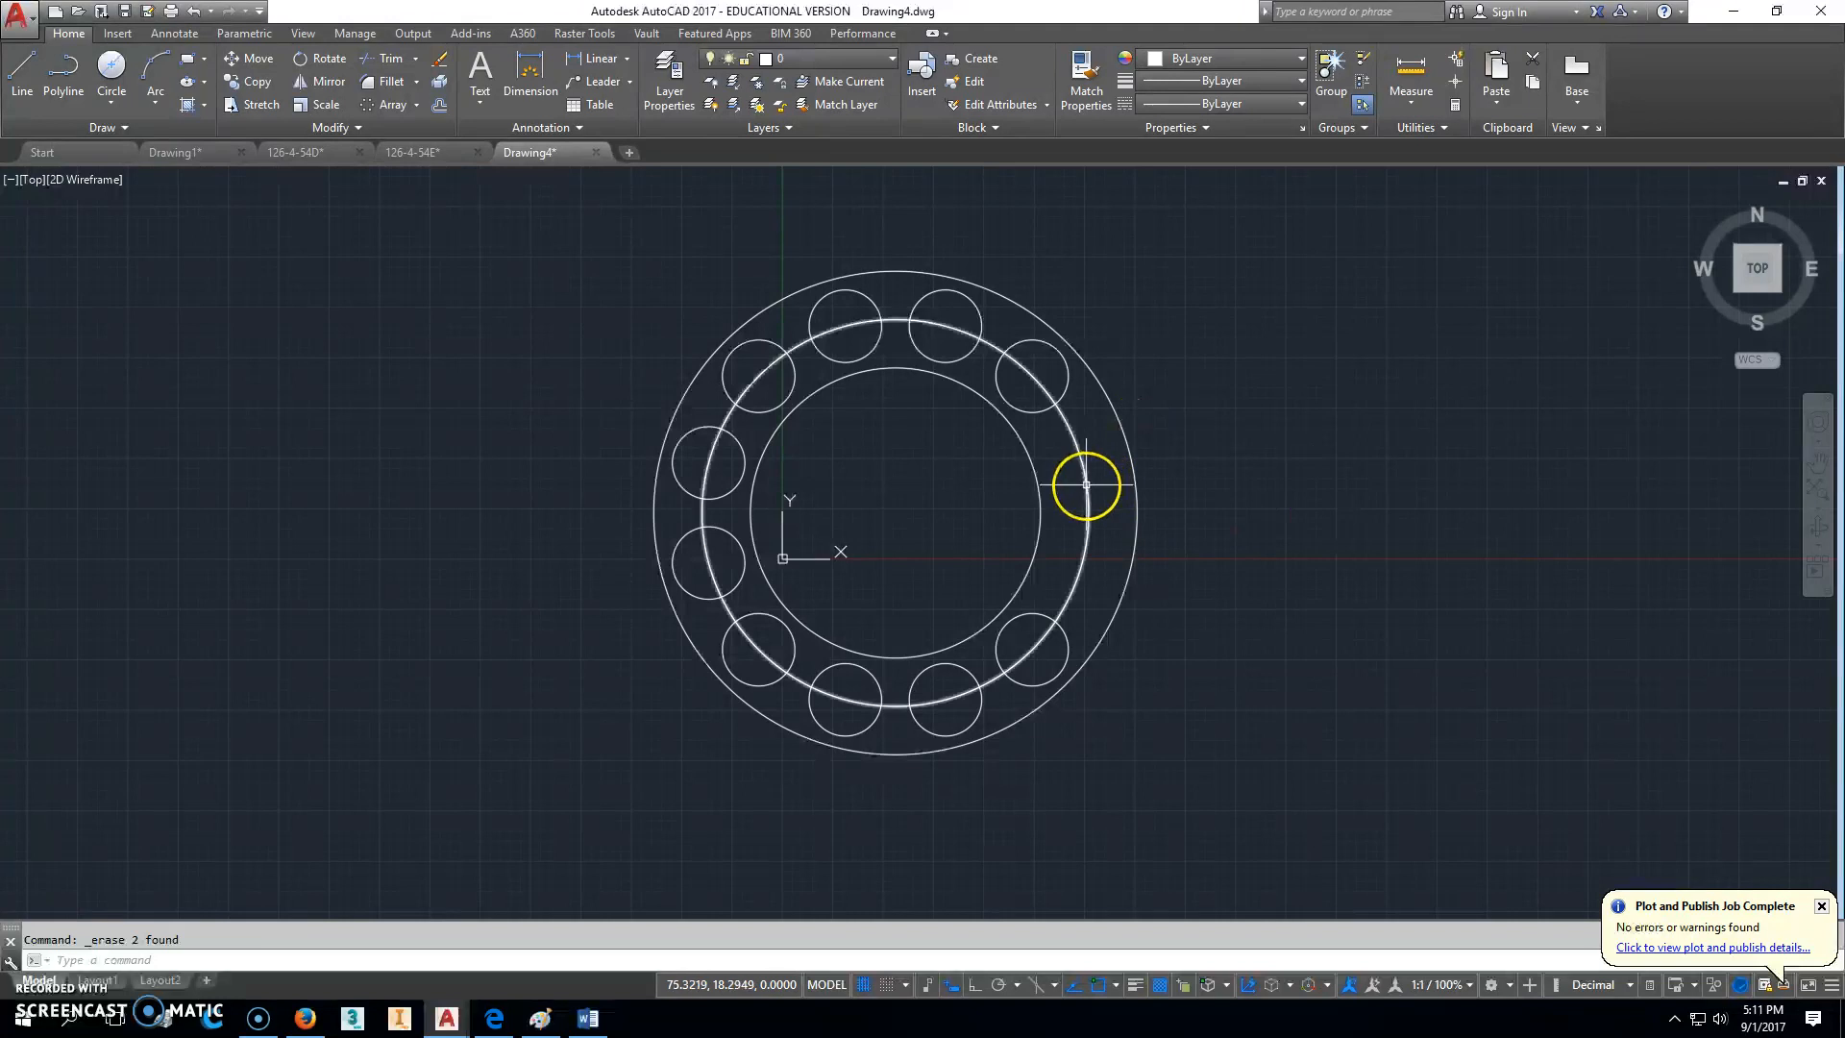
click(1084, 484)
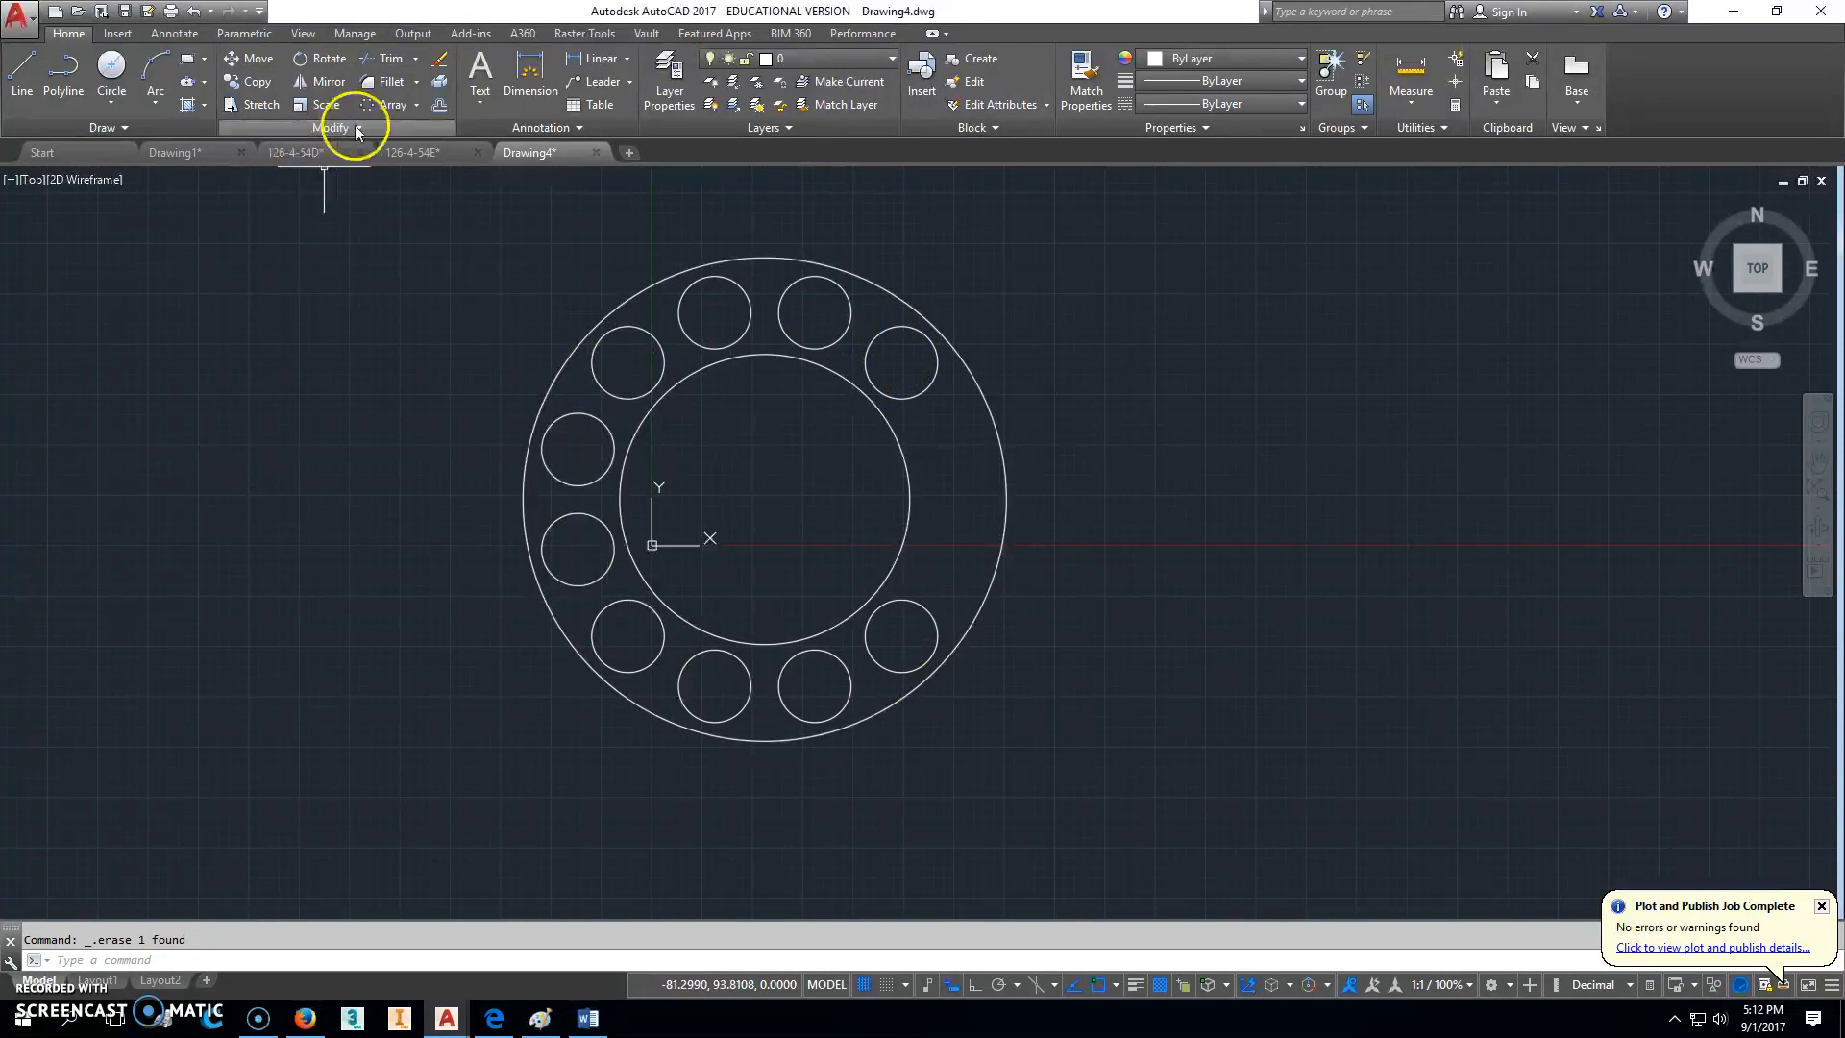
mouse_move(607, 187)
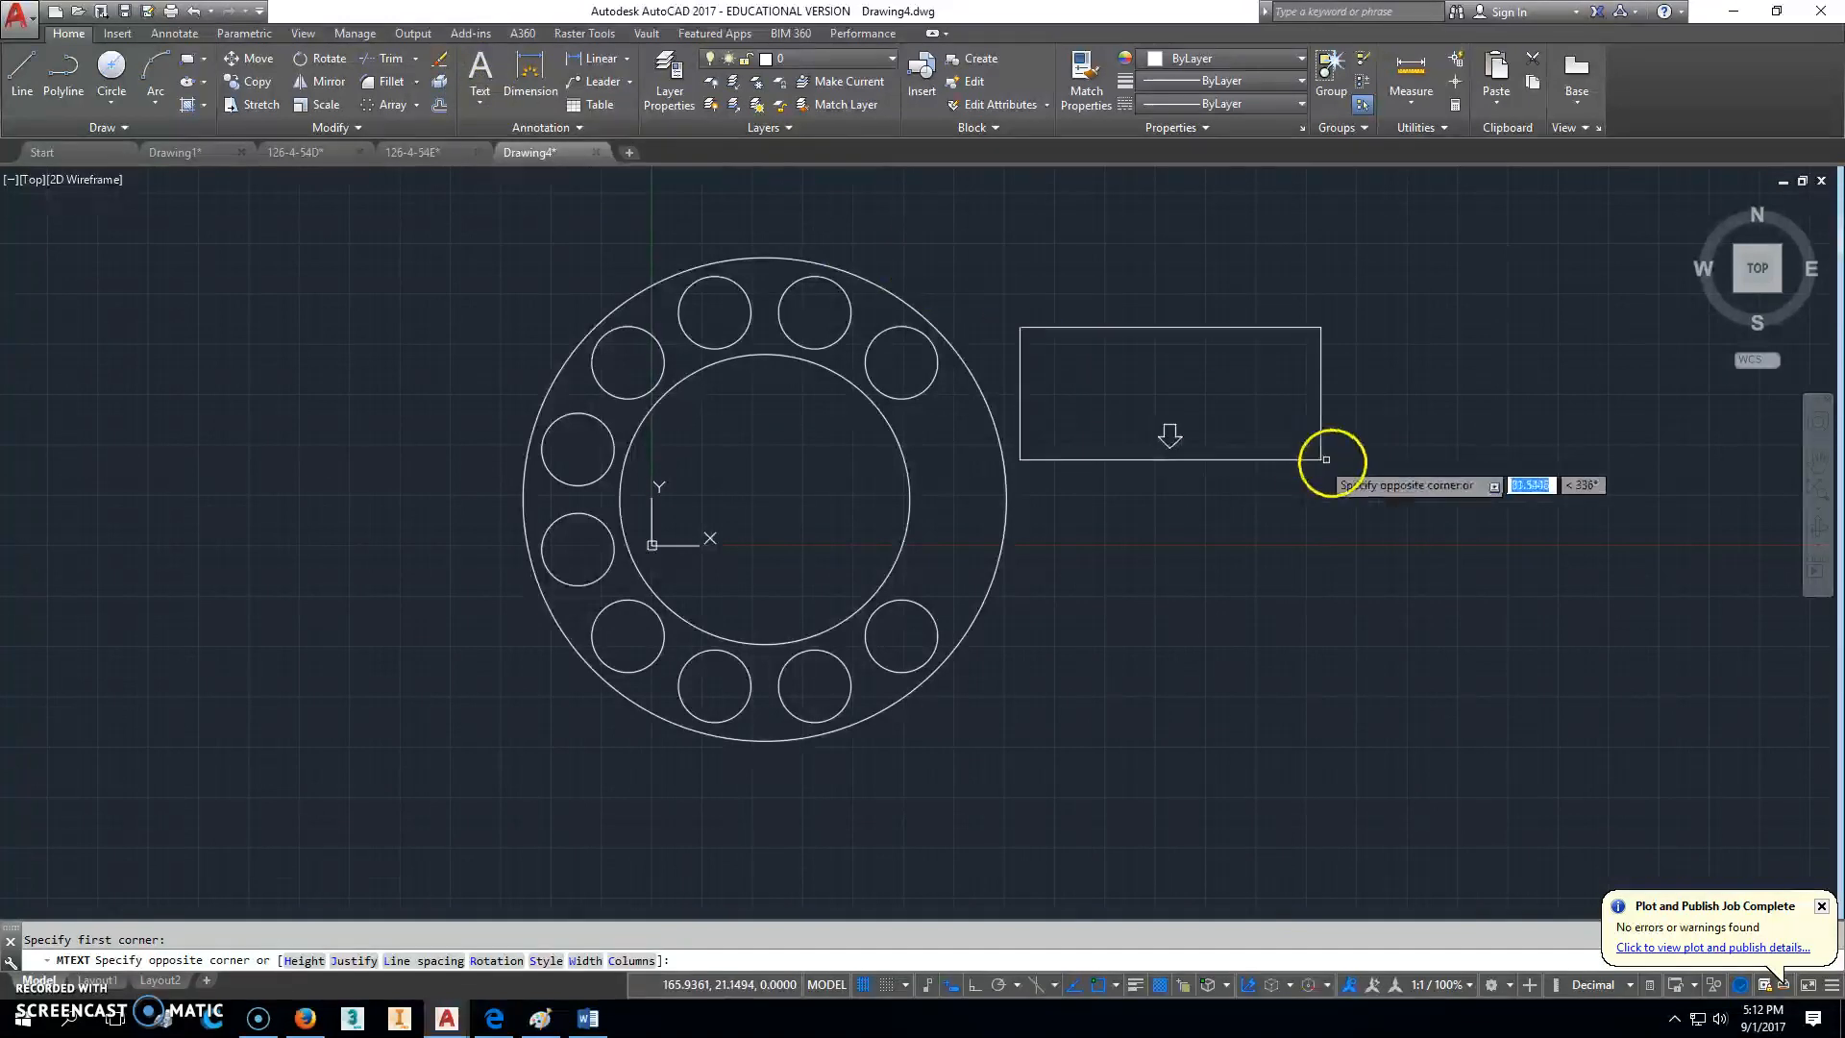
Step: Create the number 1 as multiline text, height 10, middle-centre justified, over the upper-right hole
click(1324, 459)
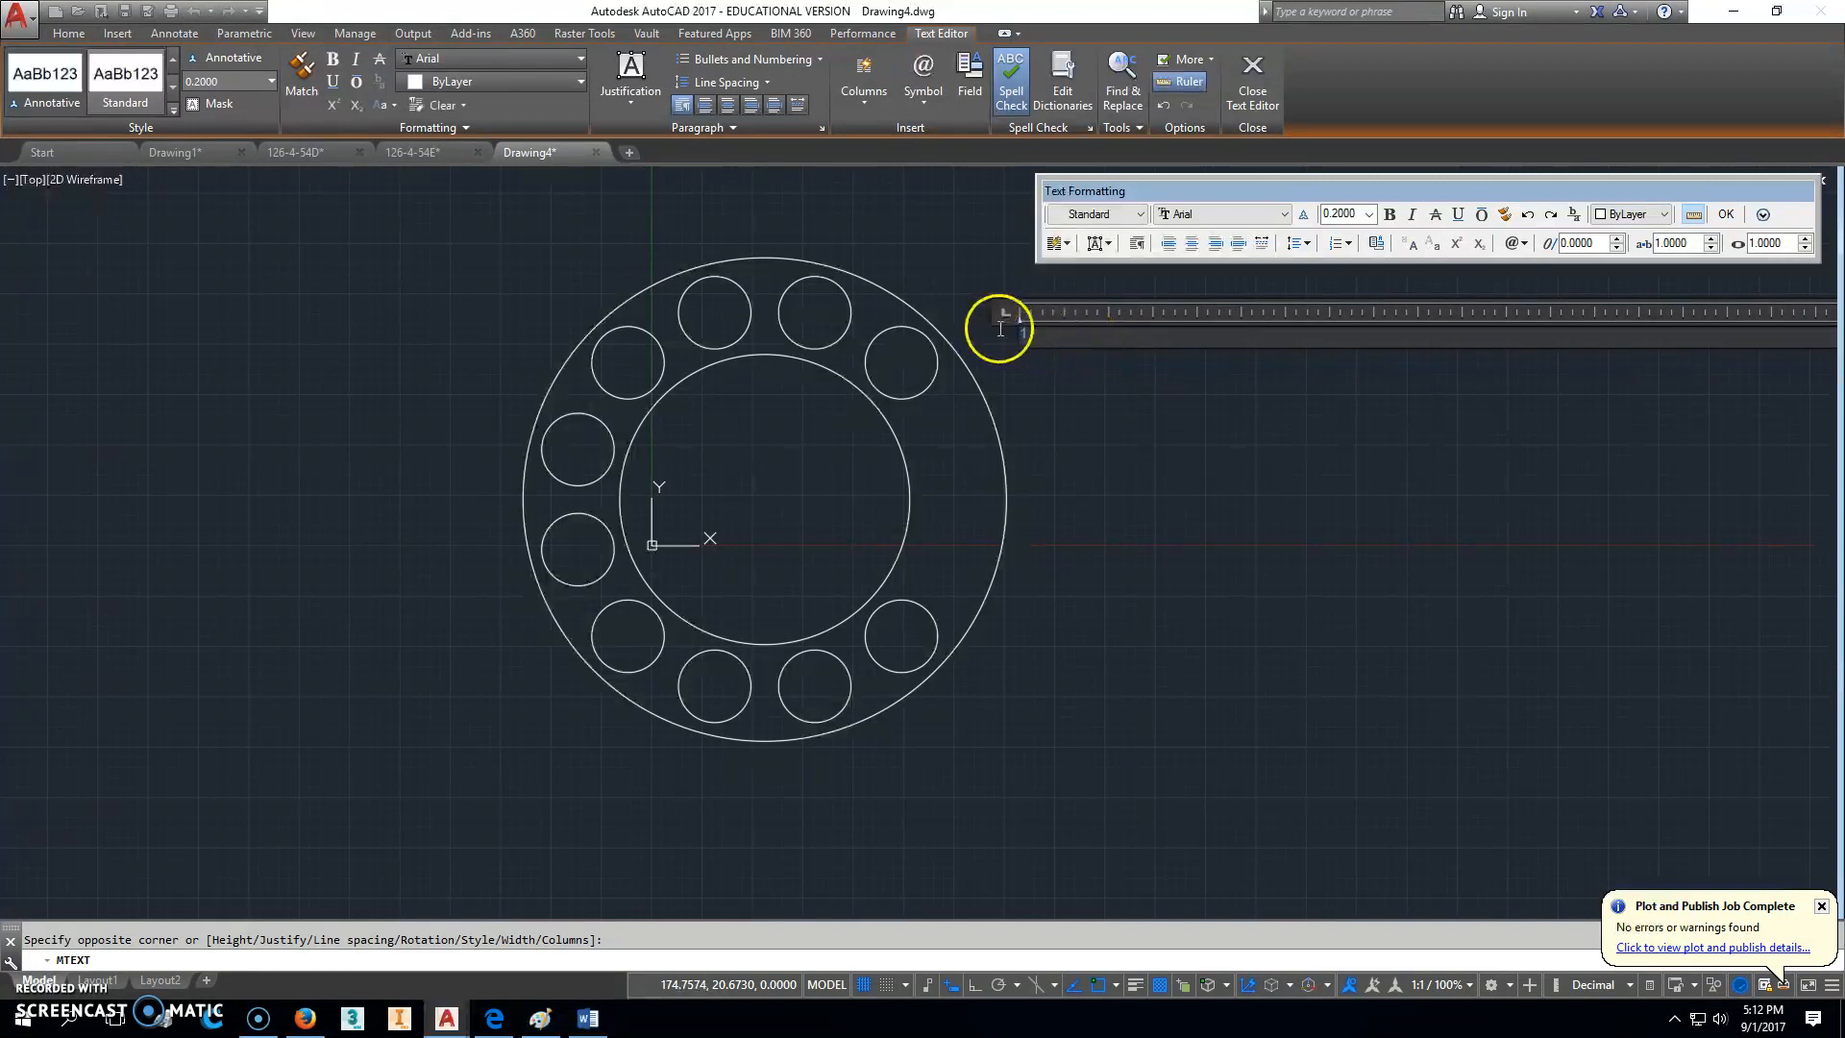
click(1343, 213)
text(10)
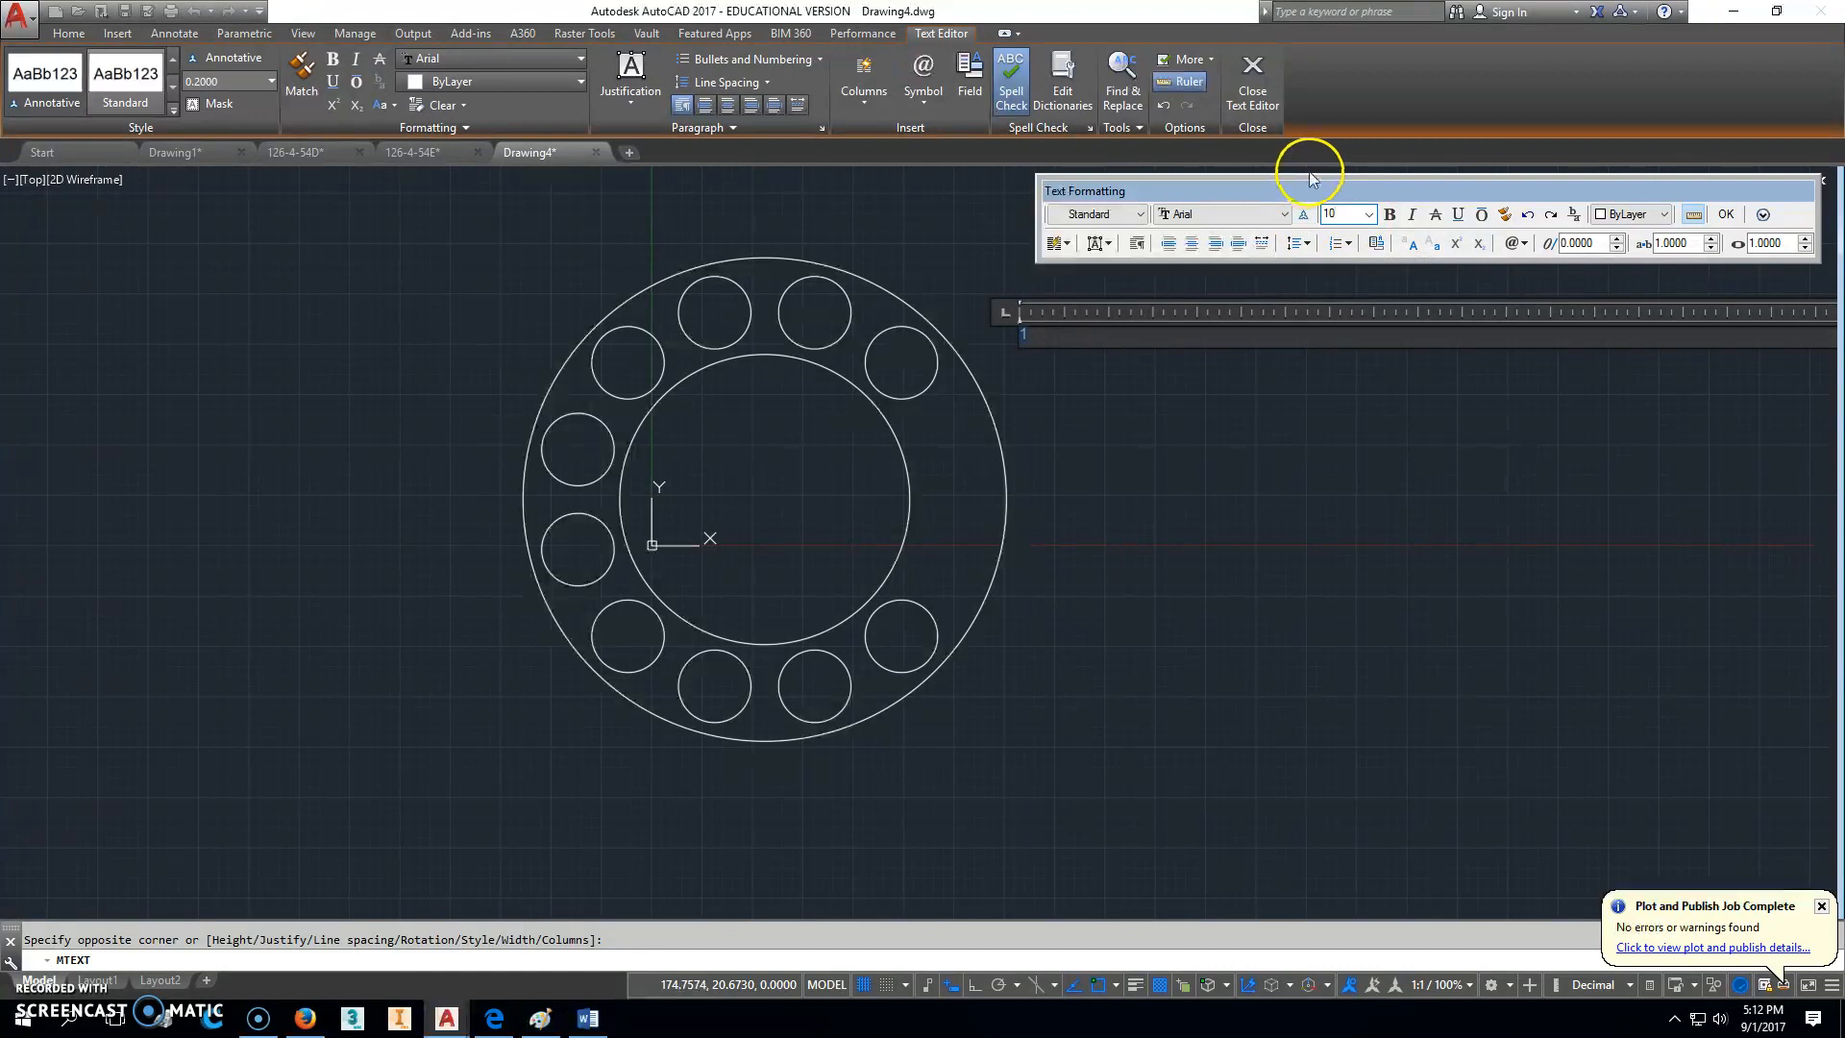
click(1097, 243)
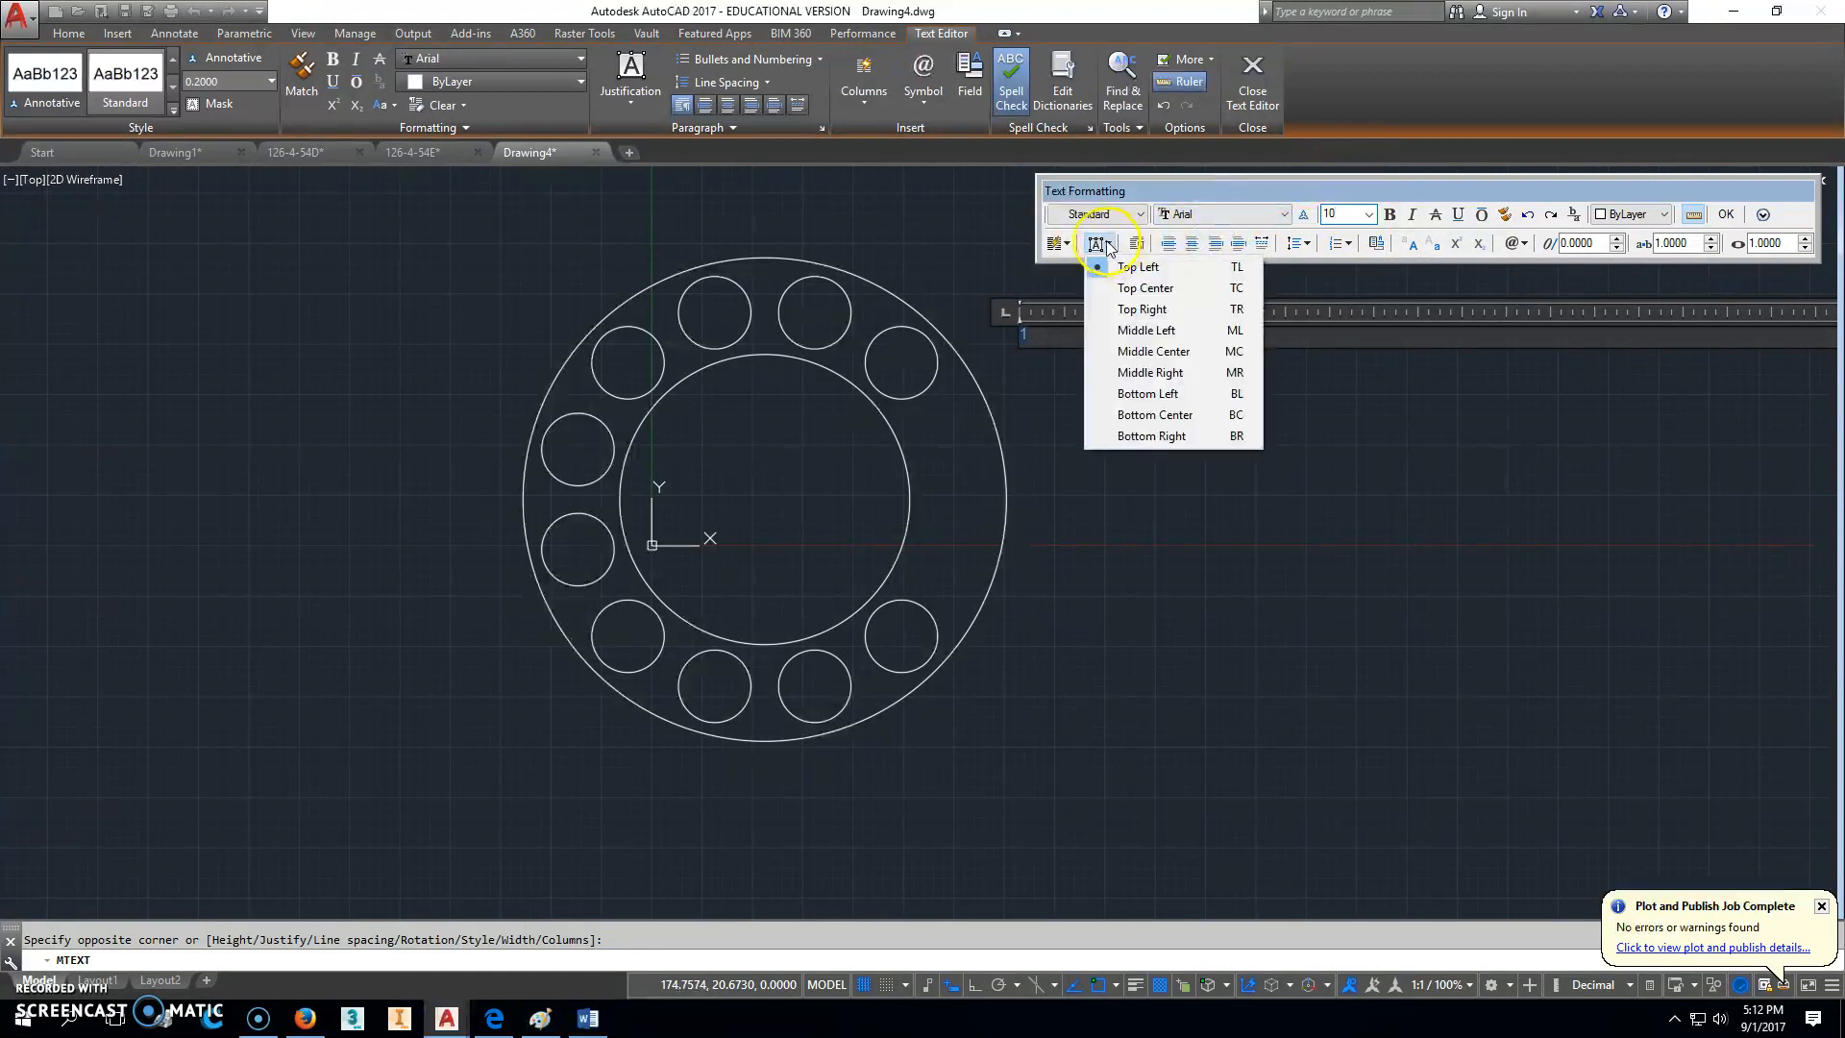
mouse_move(1145, 330)
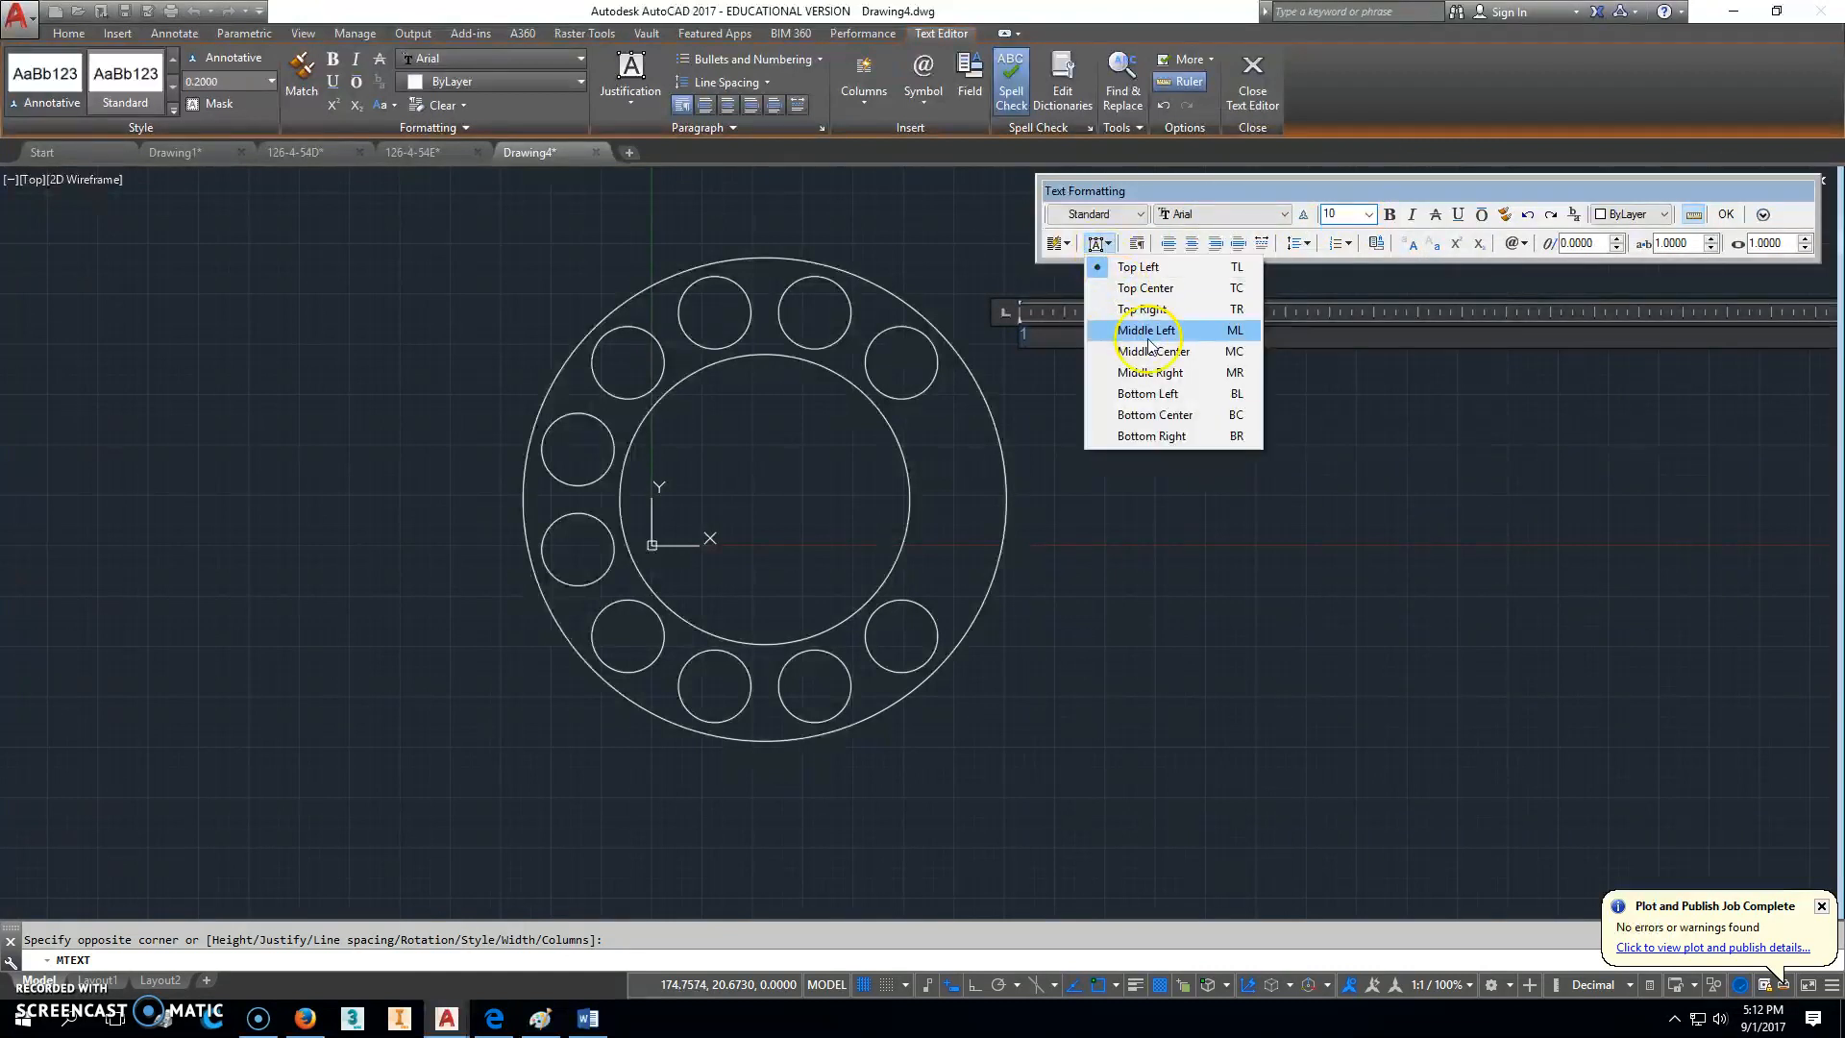
mouse_move(1153, 350)
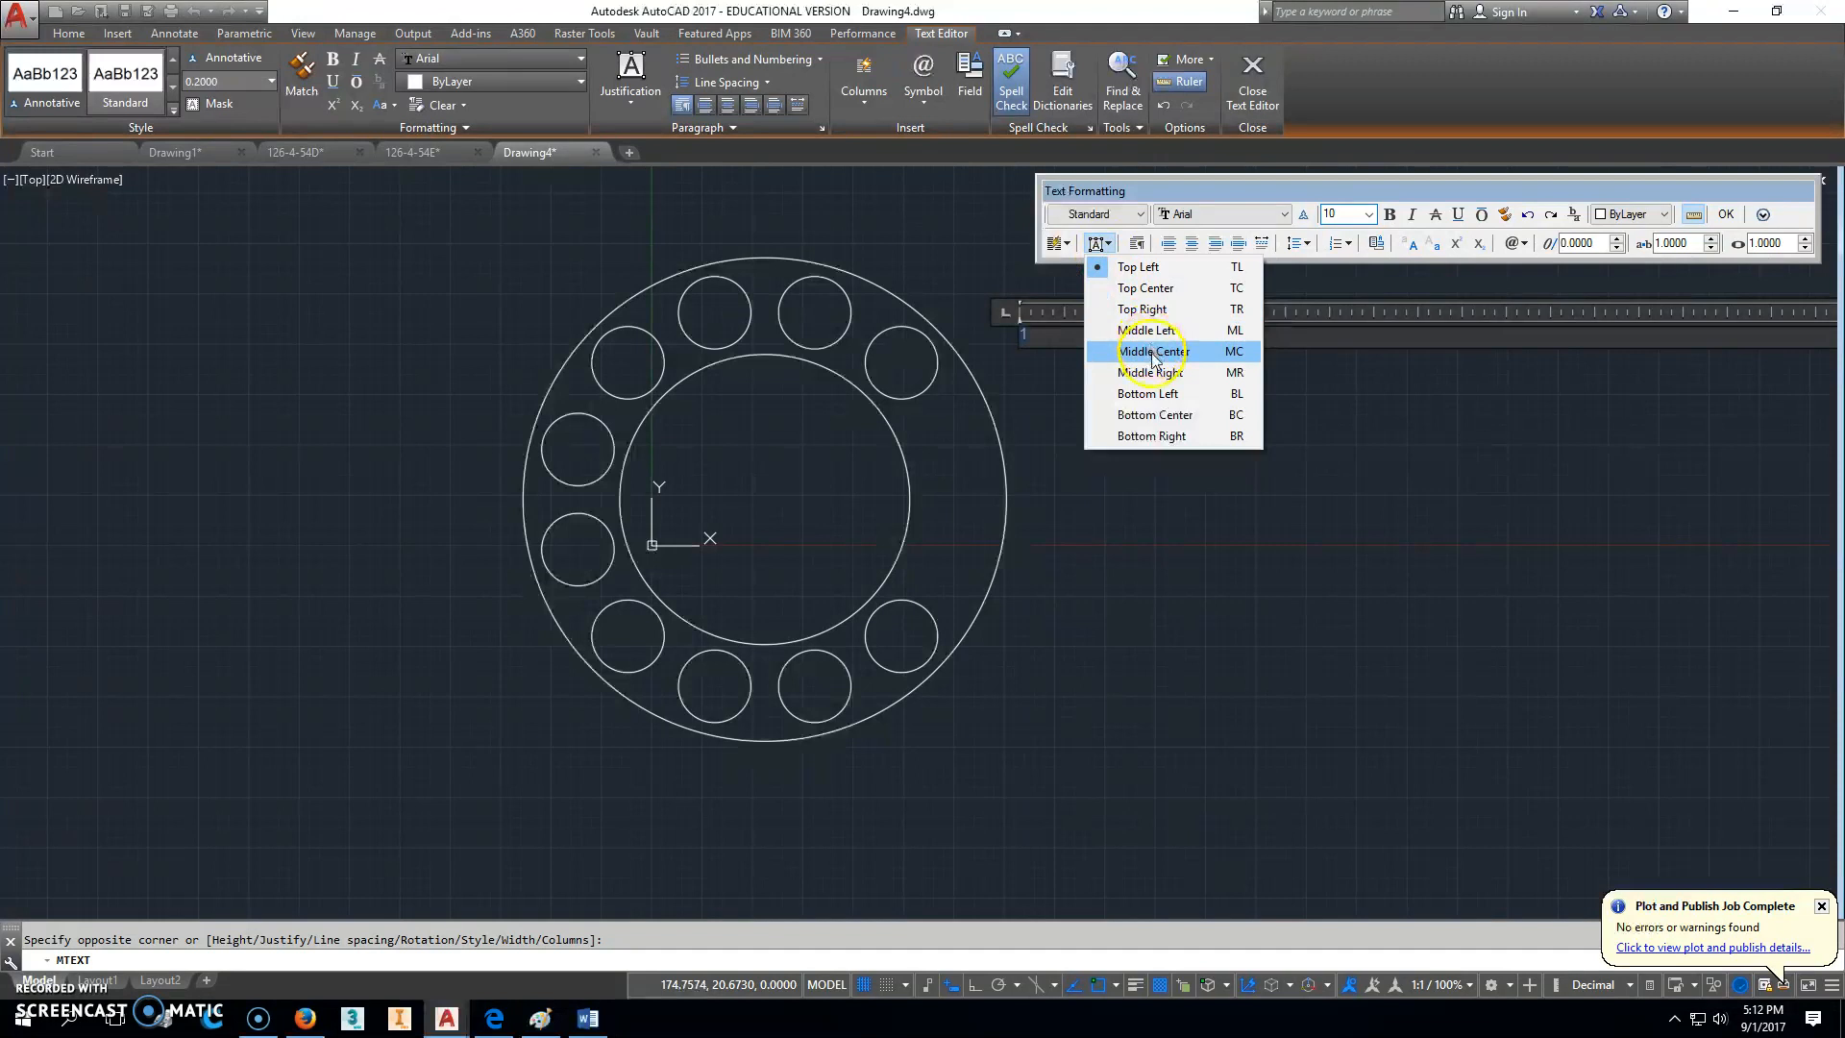
click(1153, 350)
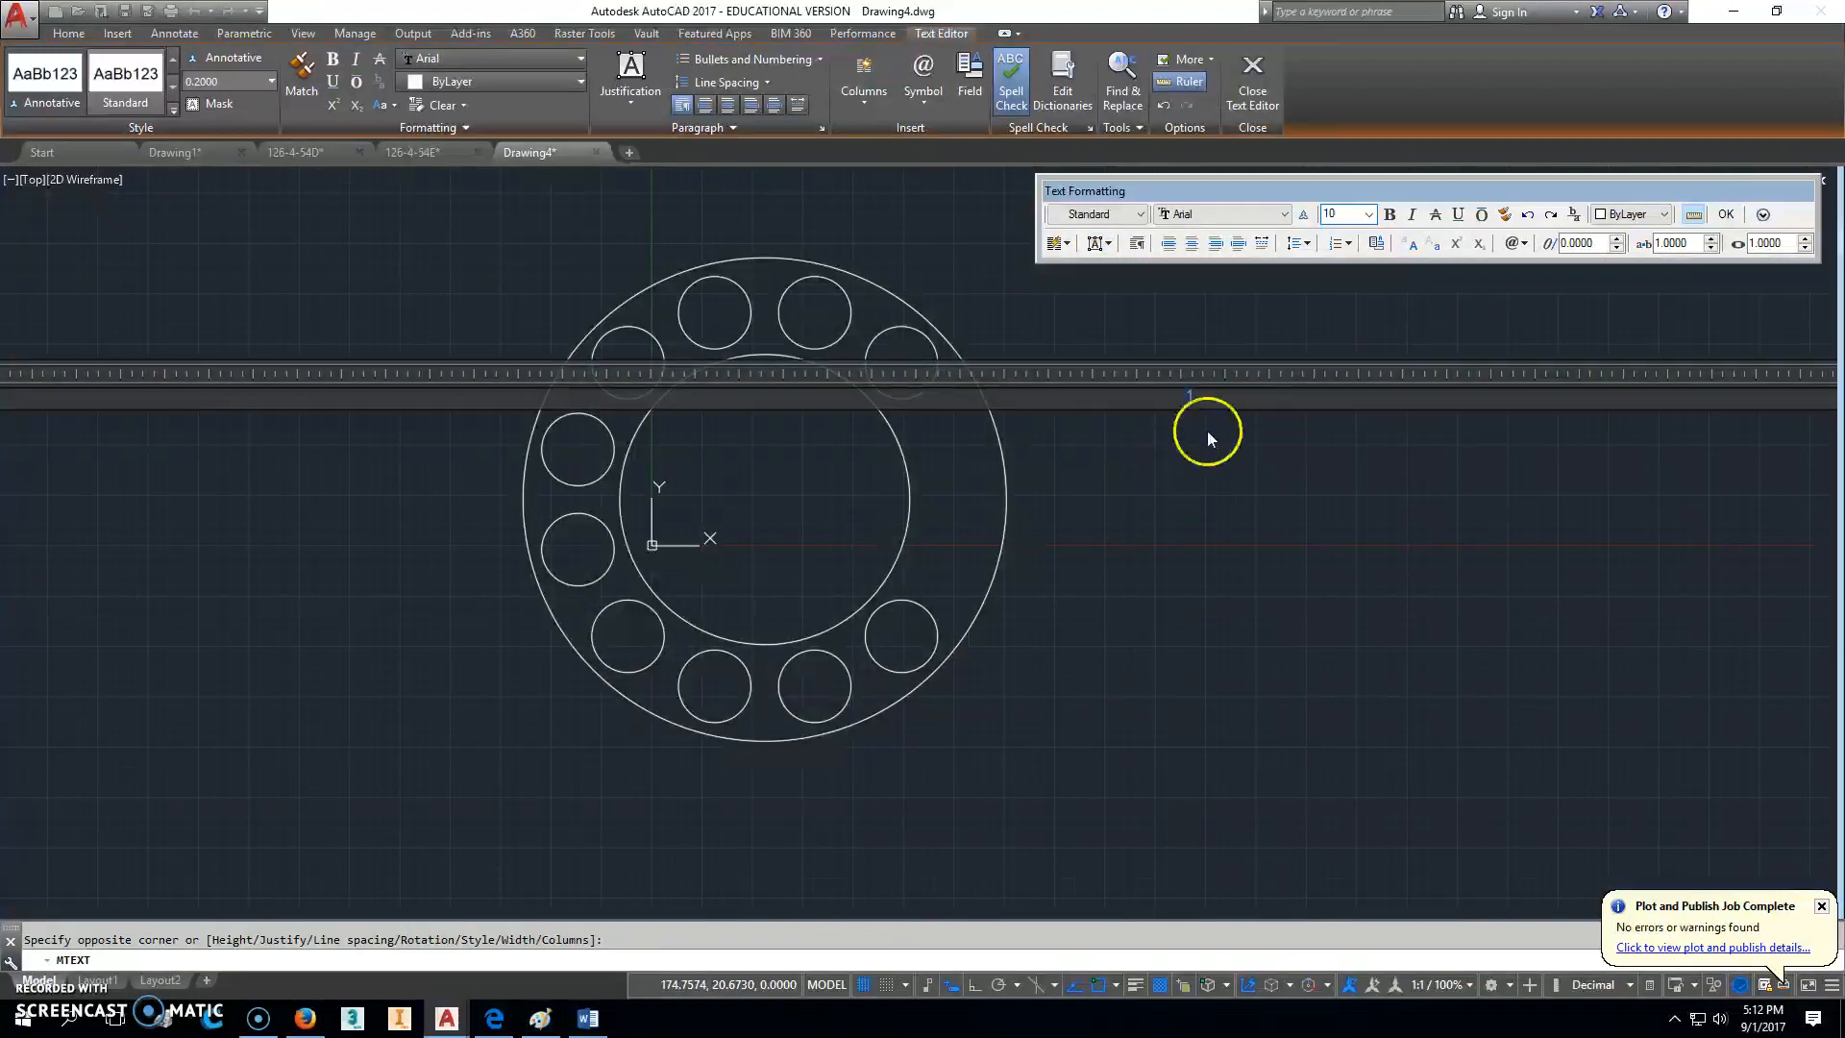
mouse_move(1191, 388)
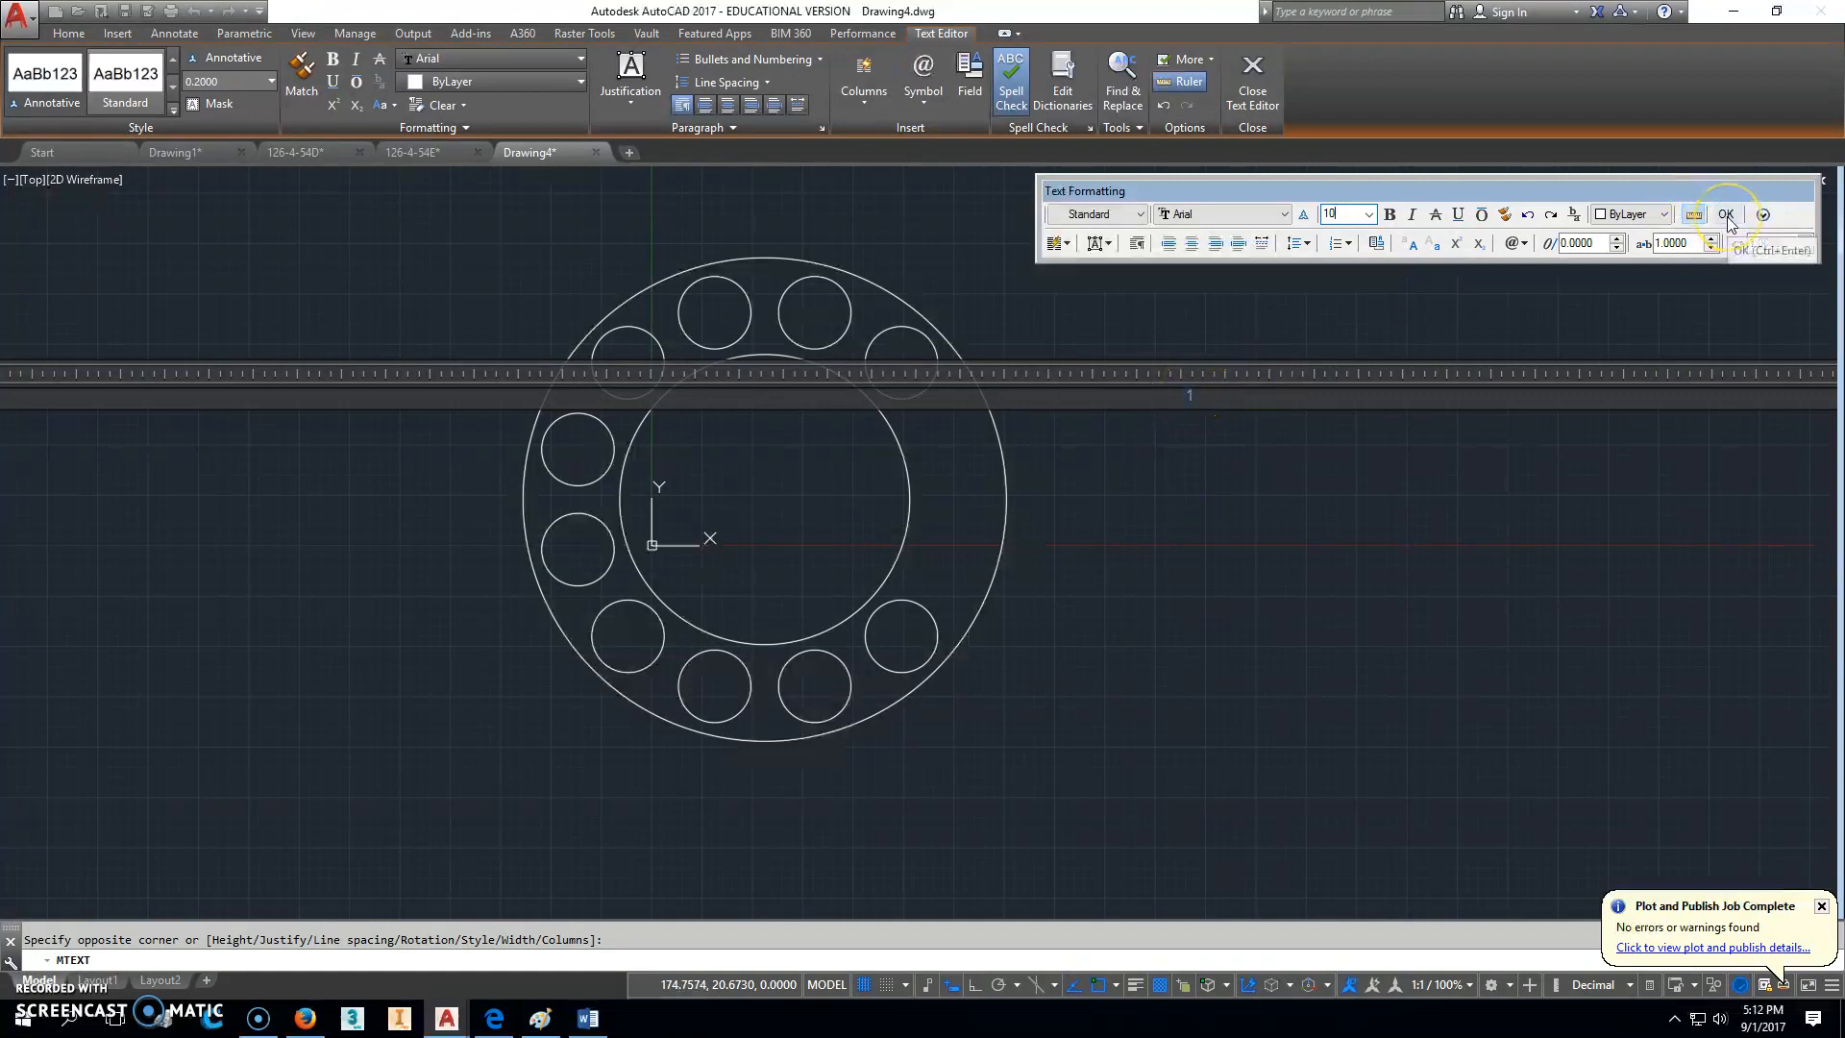
click(1726, 213)
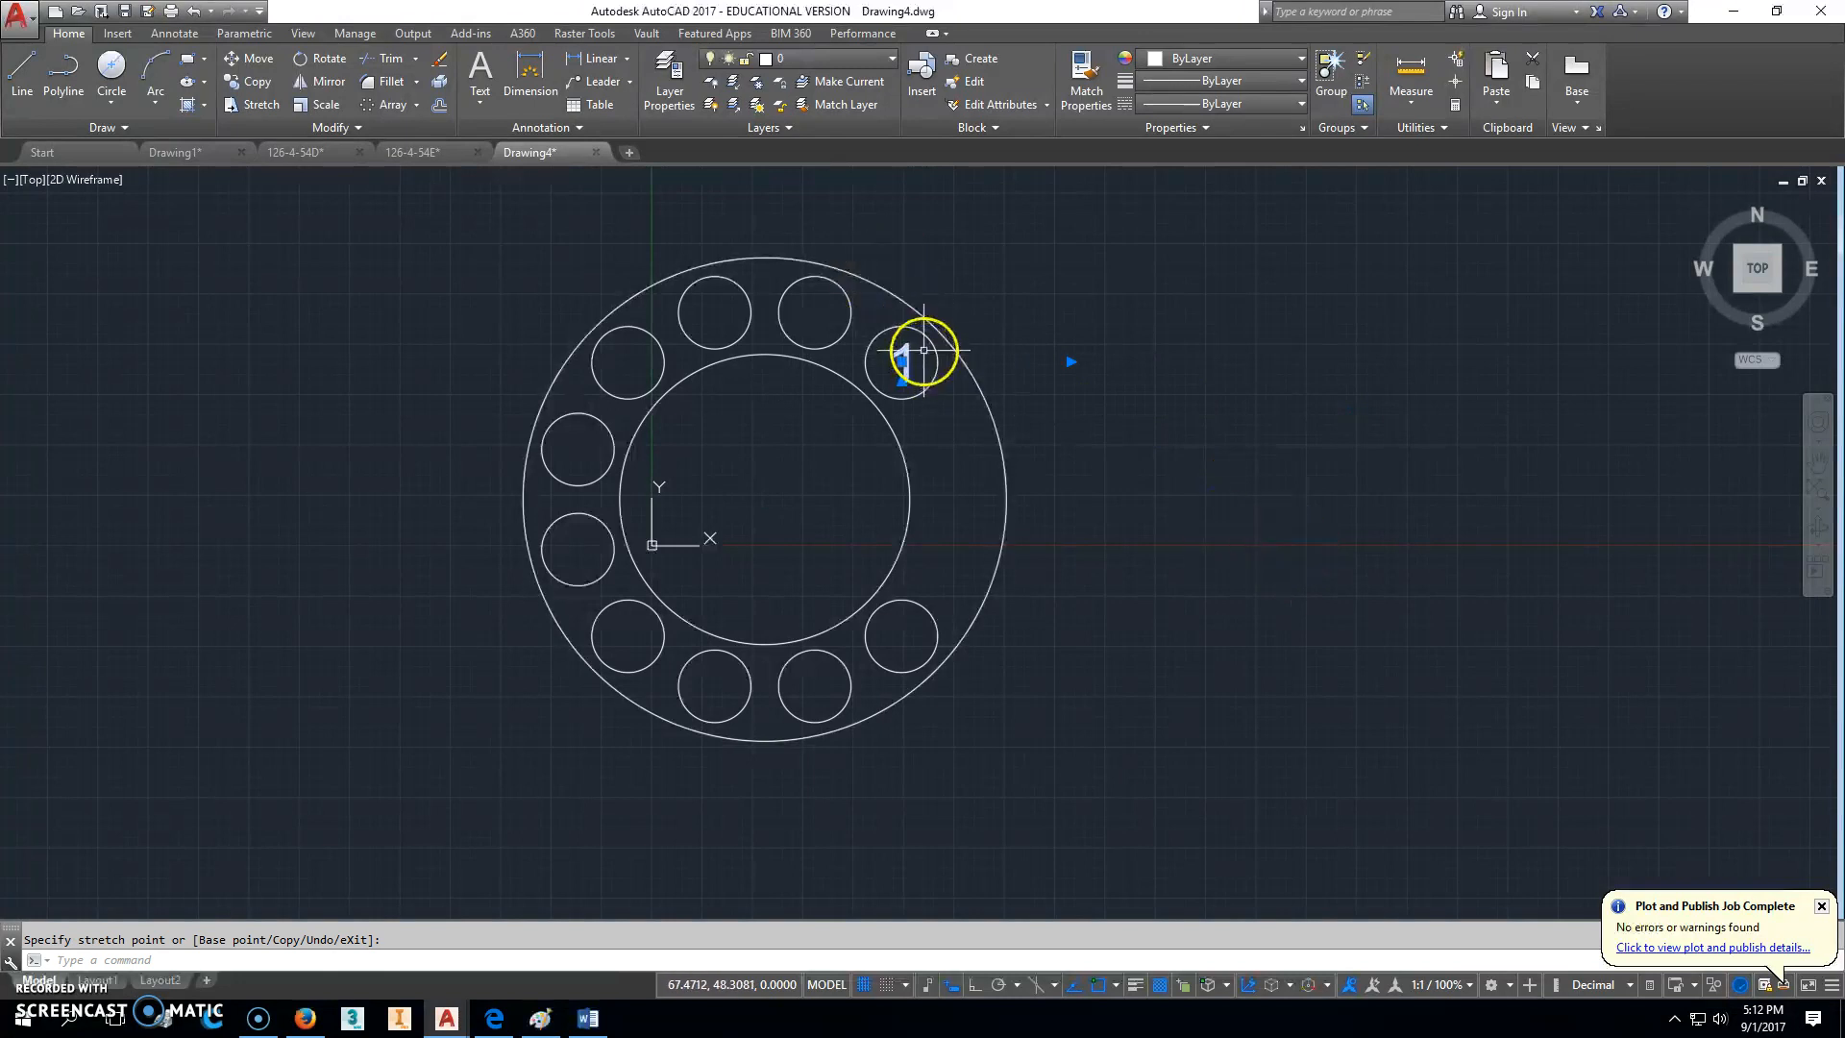
Step: Copy the 1 label from its circle into the other nine holes
key(Escape)
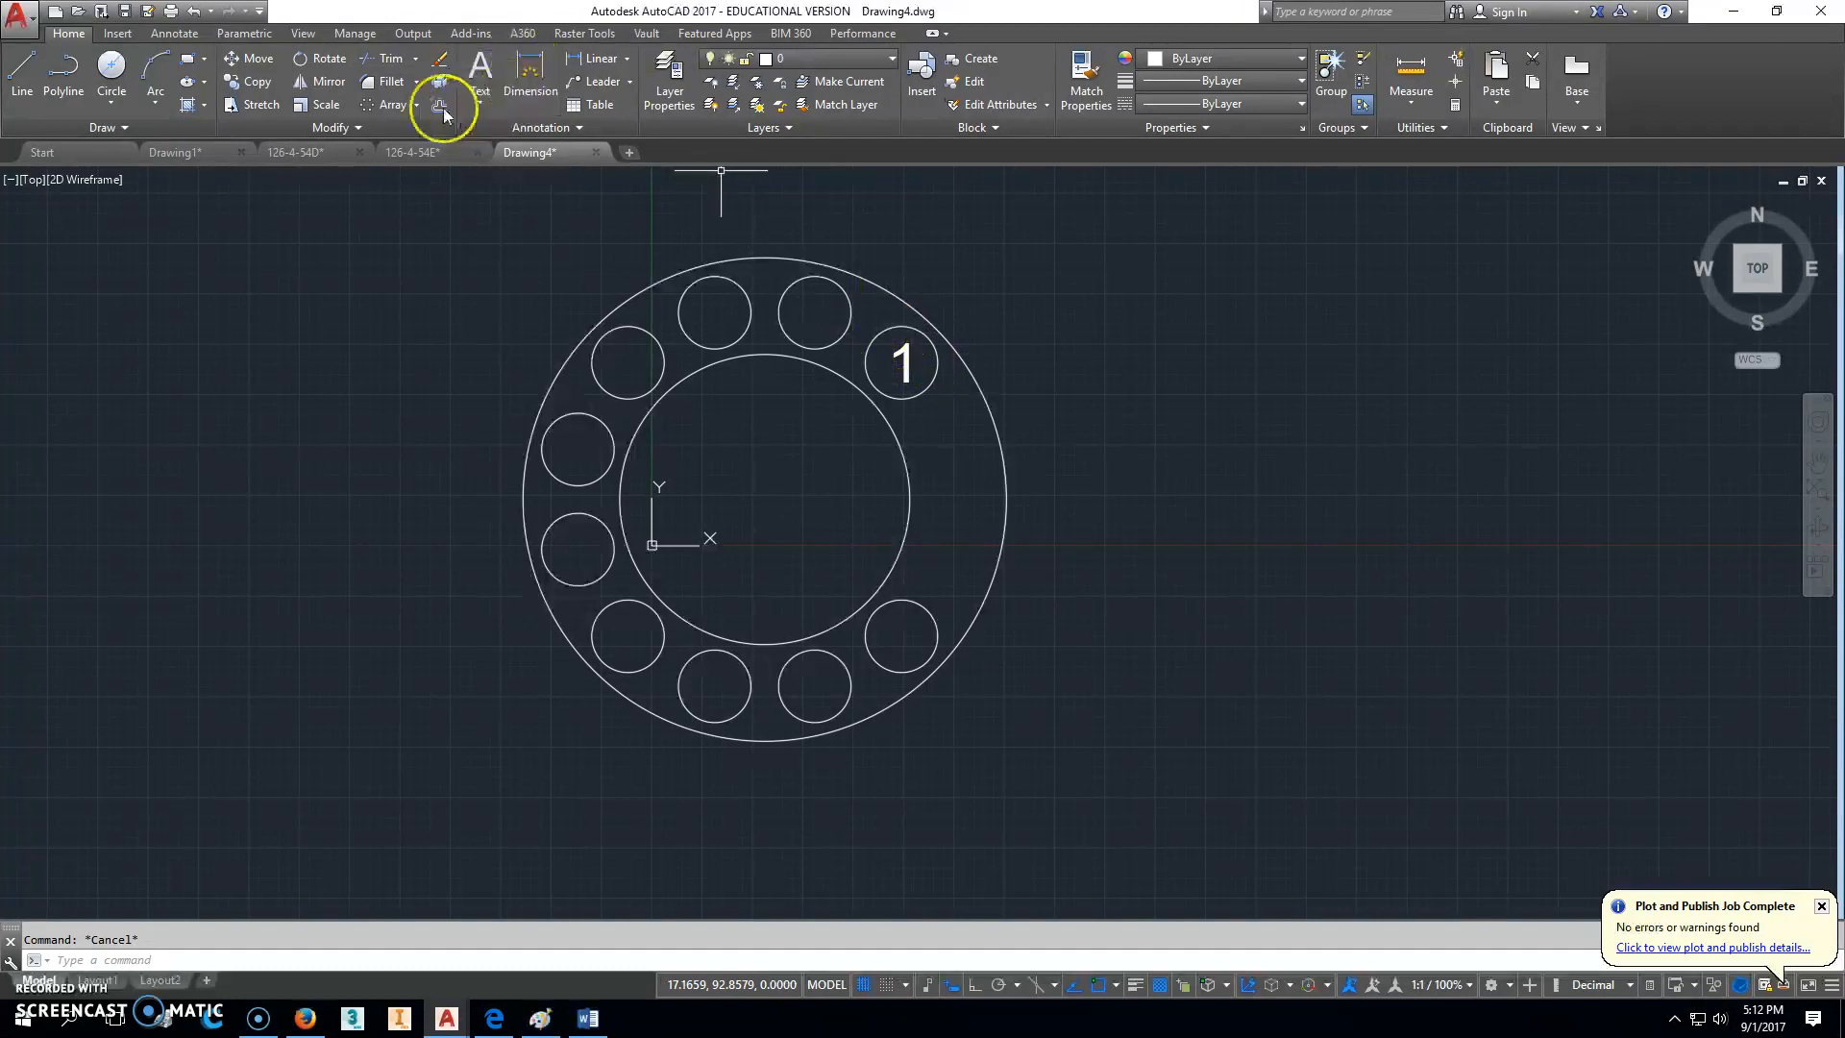
click(903, 362)
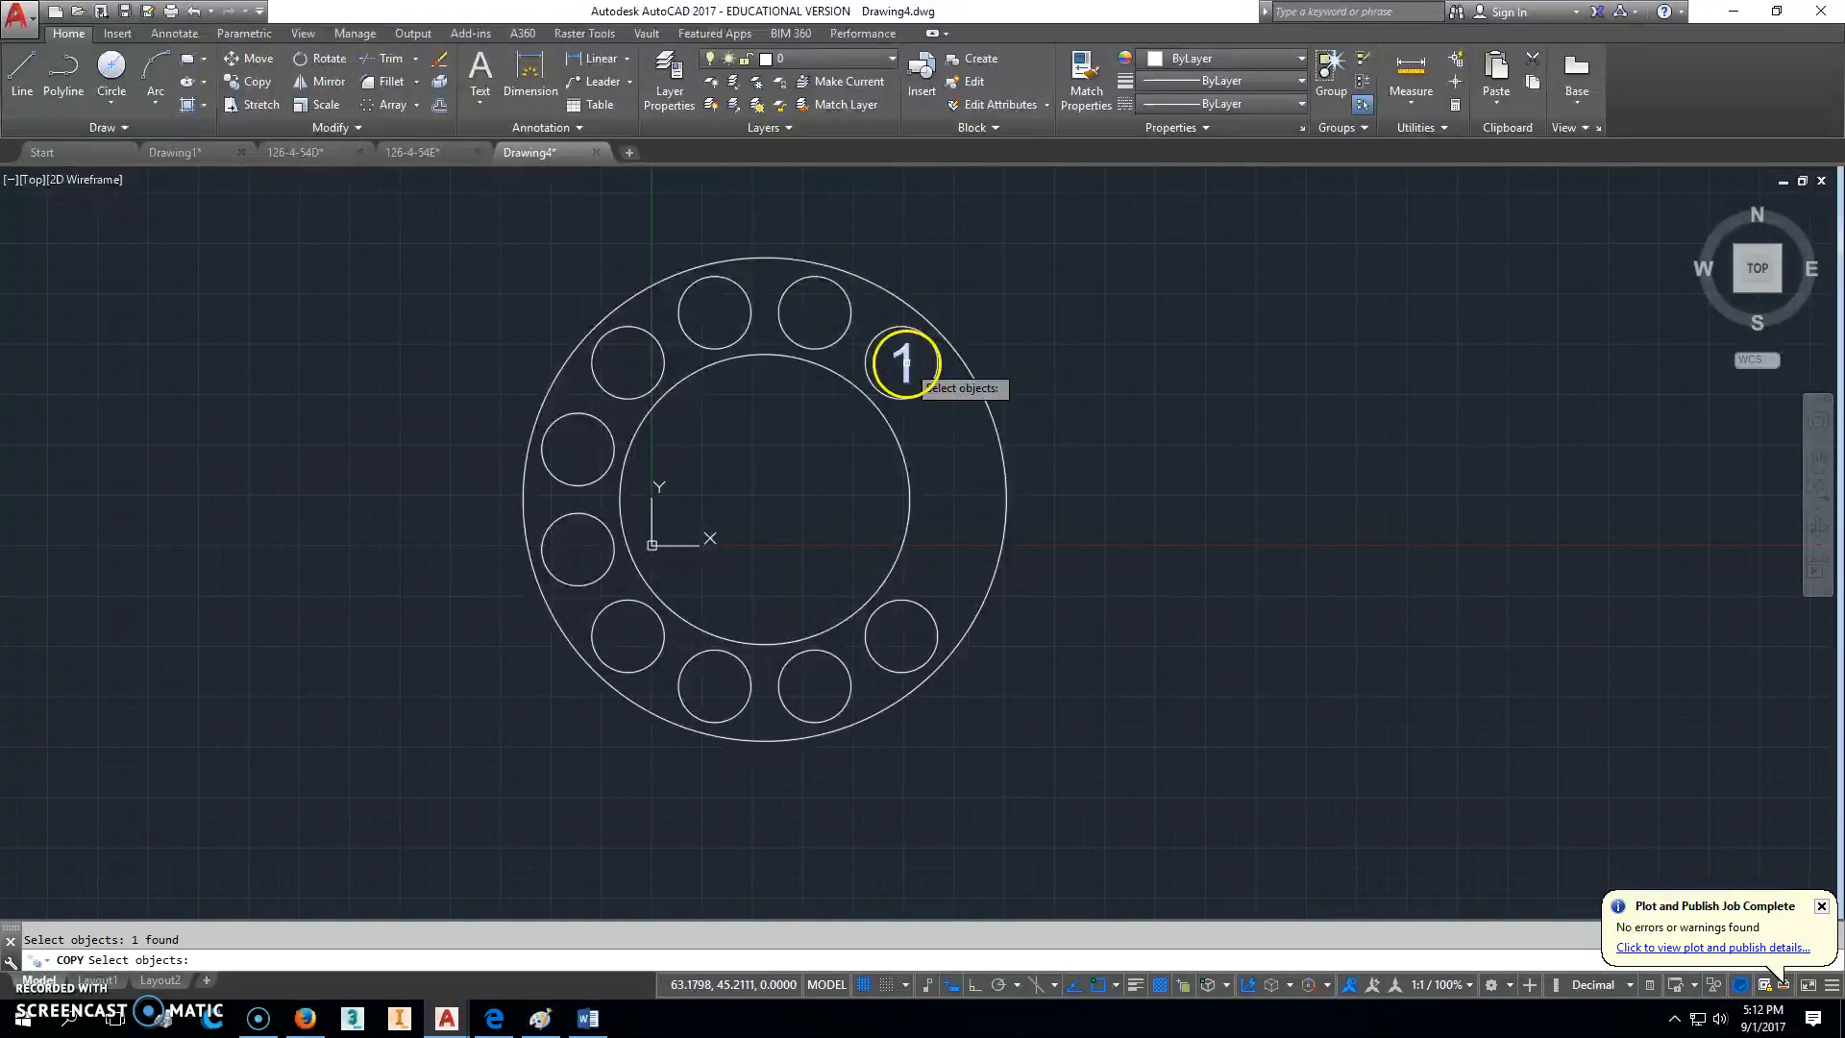
key(enter)
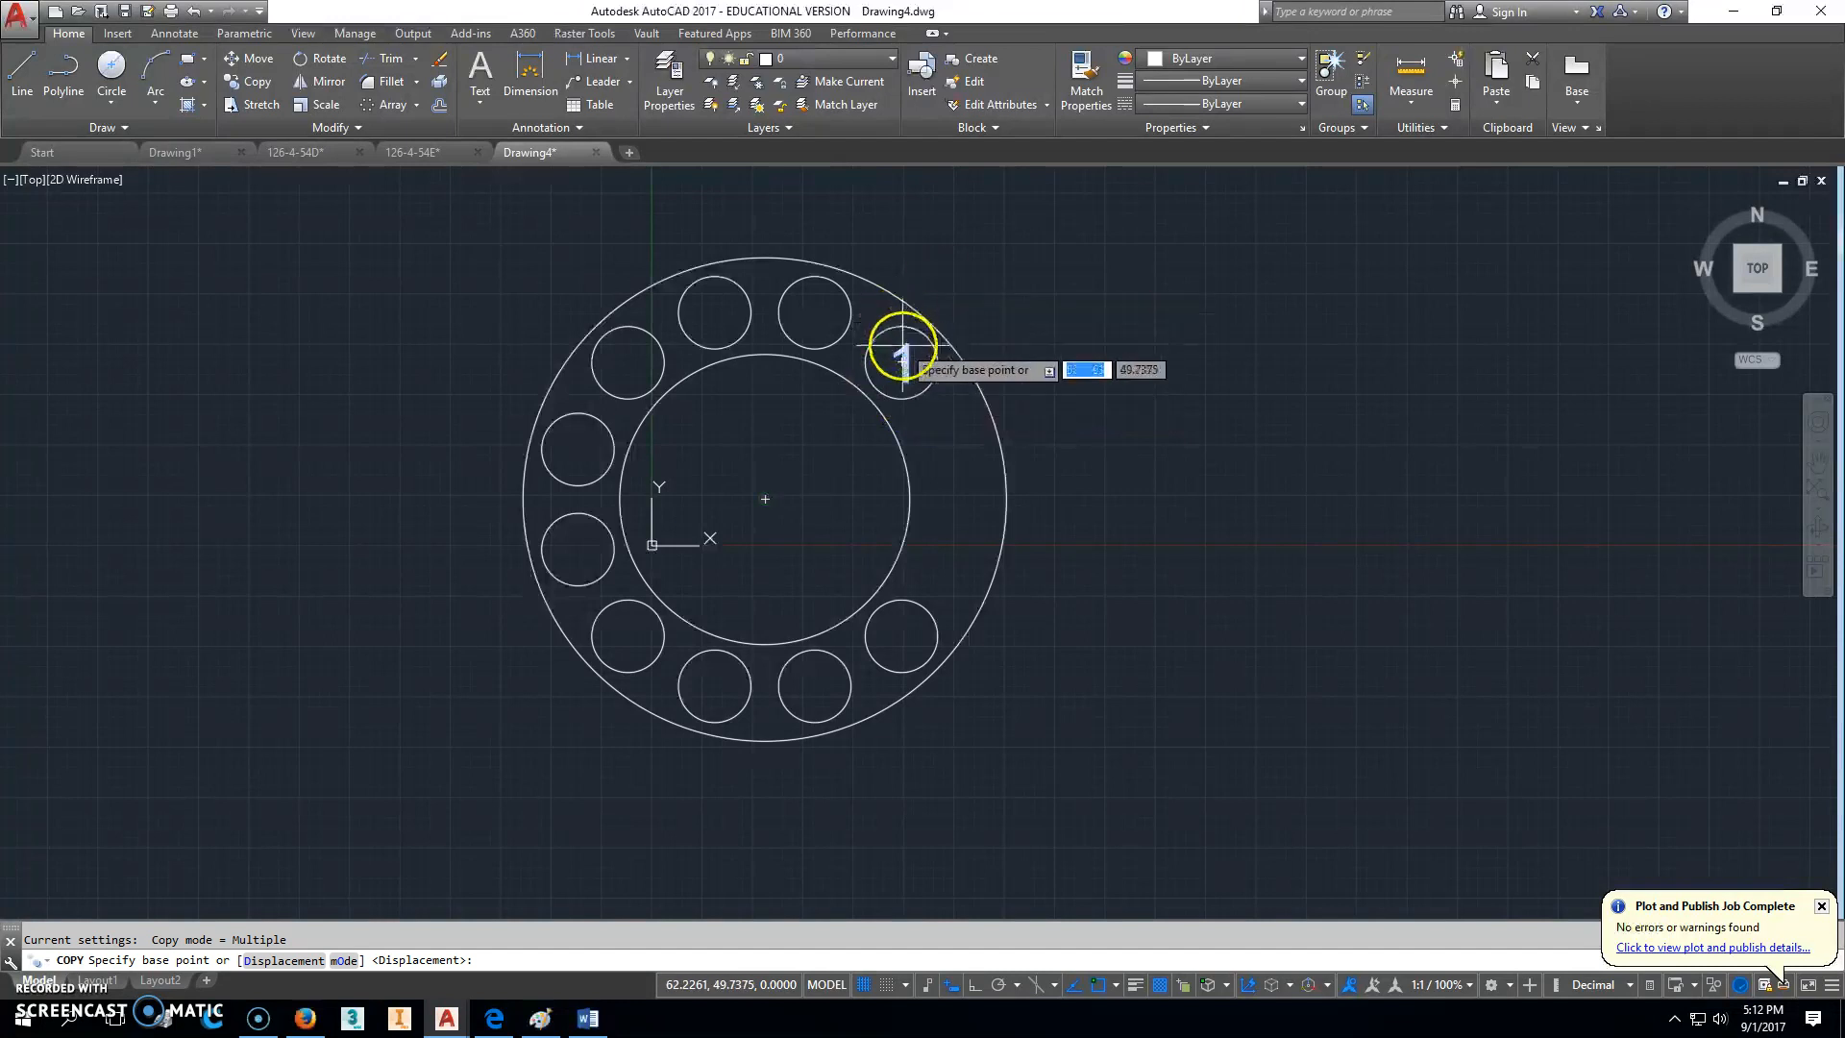
click(903, 352)
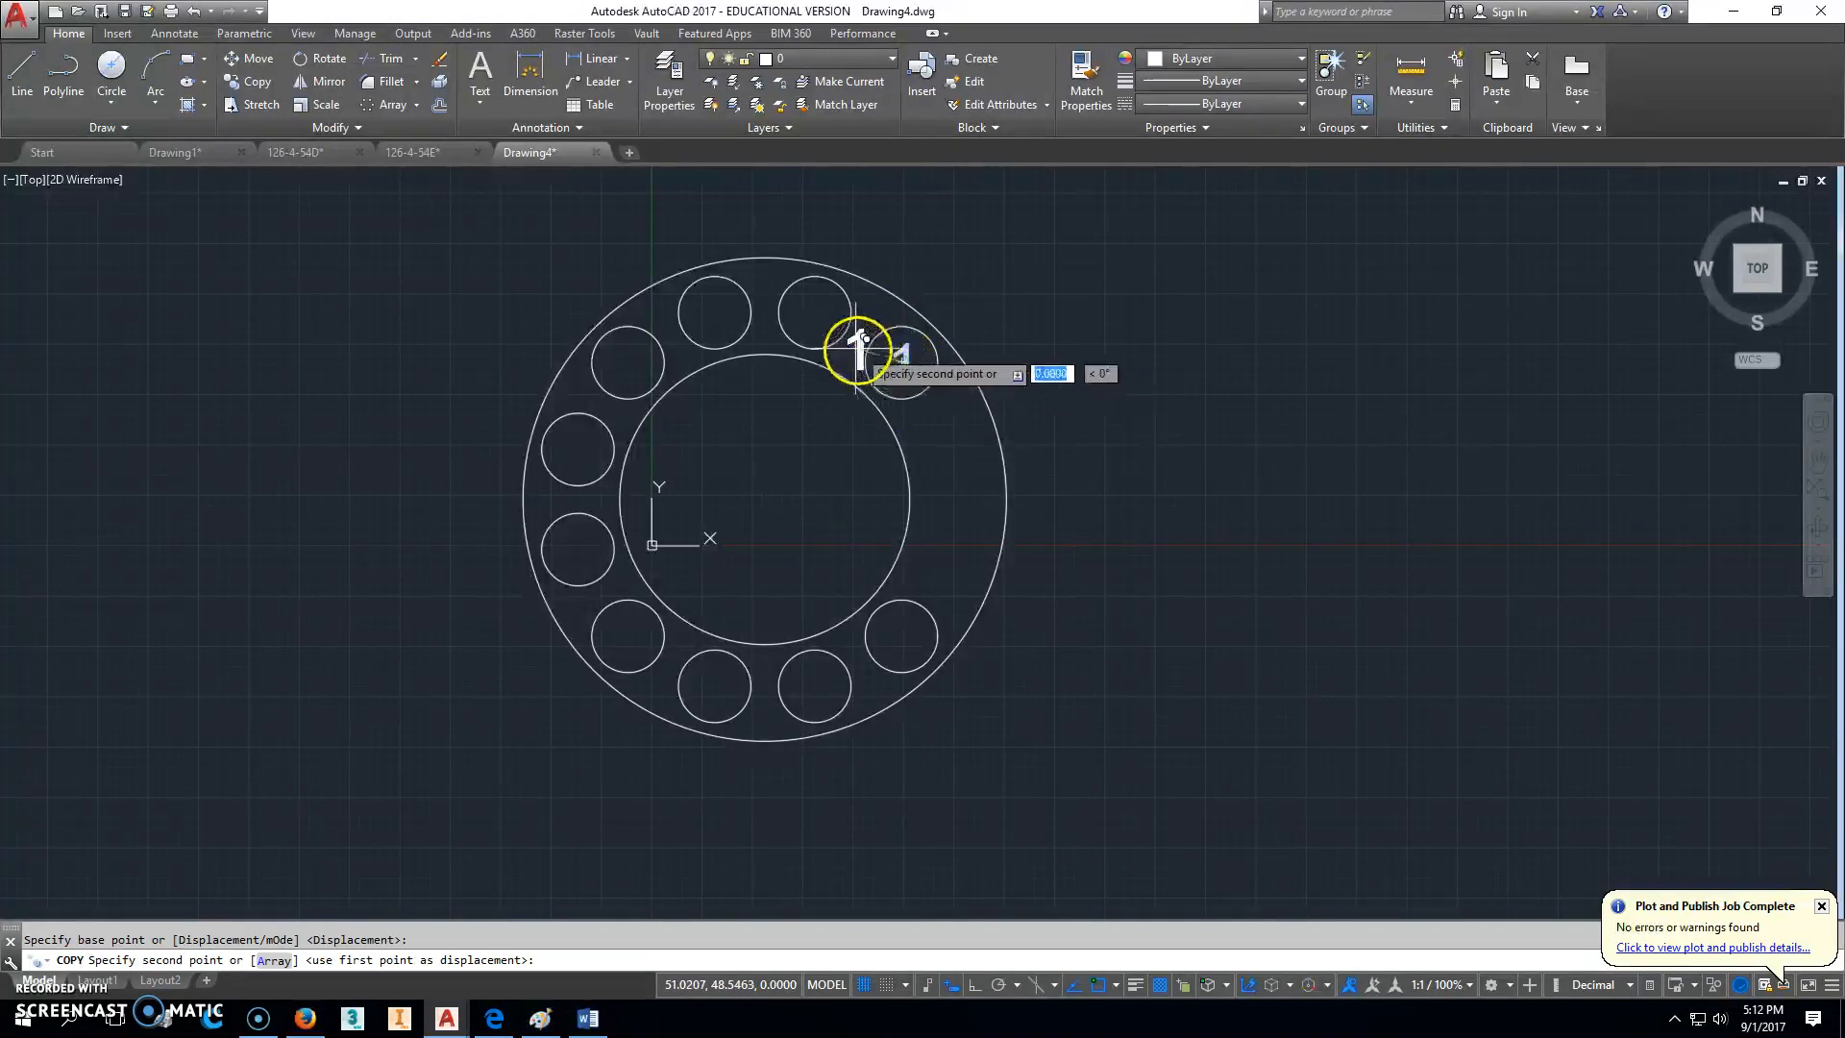
click(665, 354)
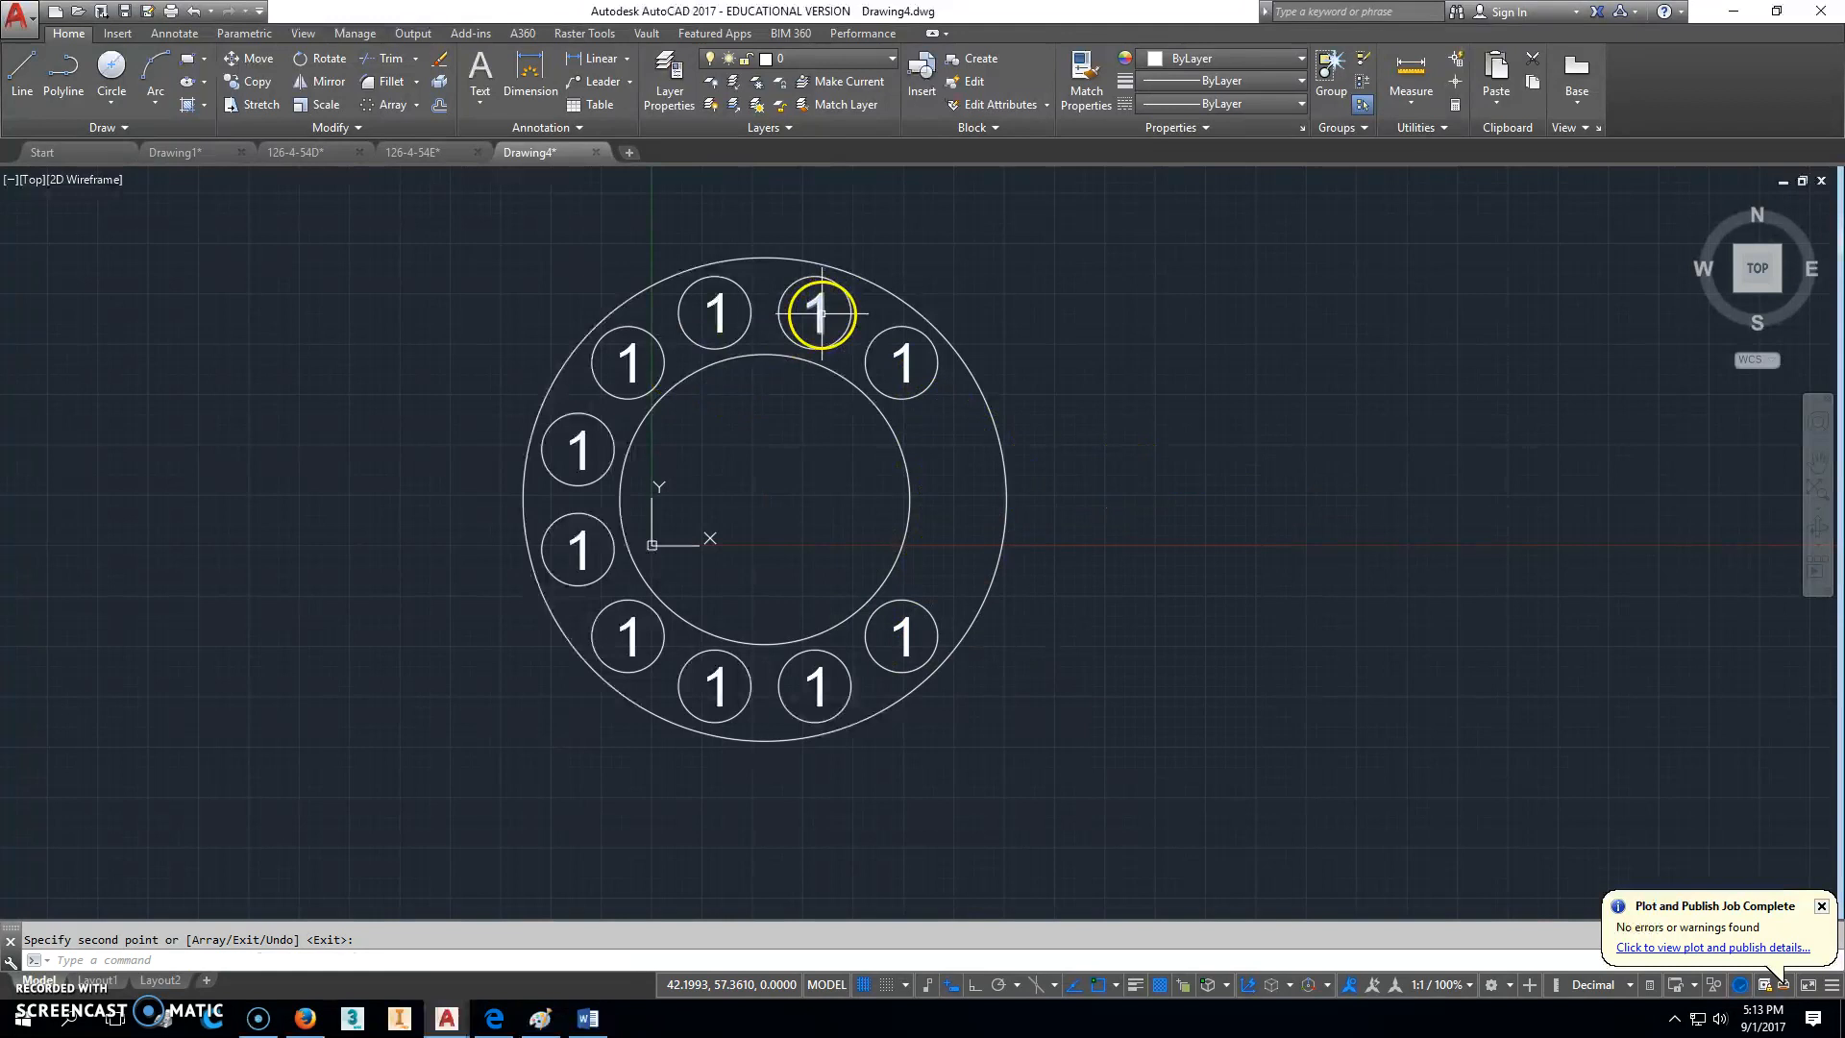
Step: Edit the upper-left labels to read 2, 3, 4 and 5
double_click(819, 315)
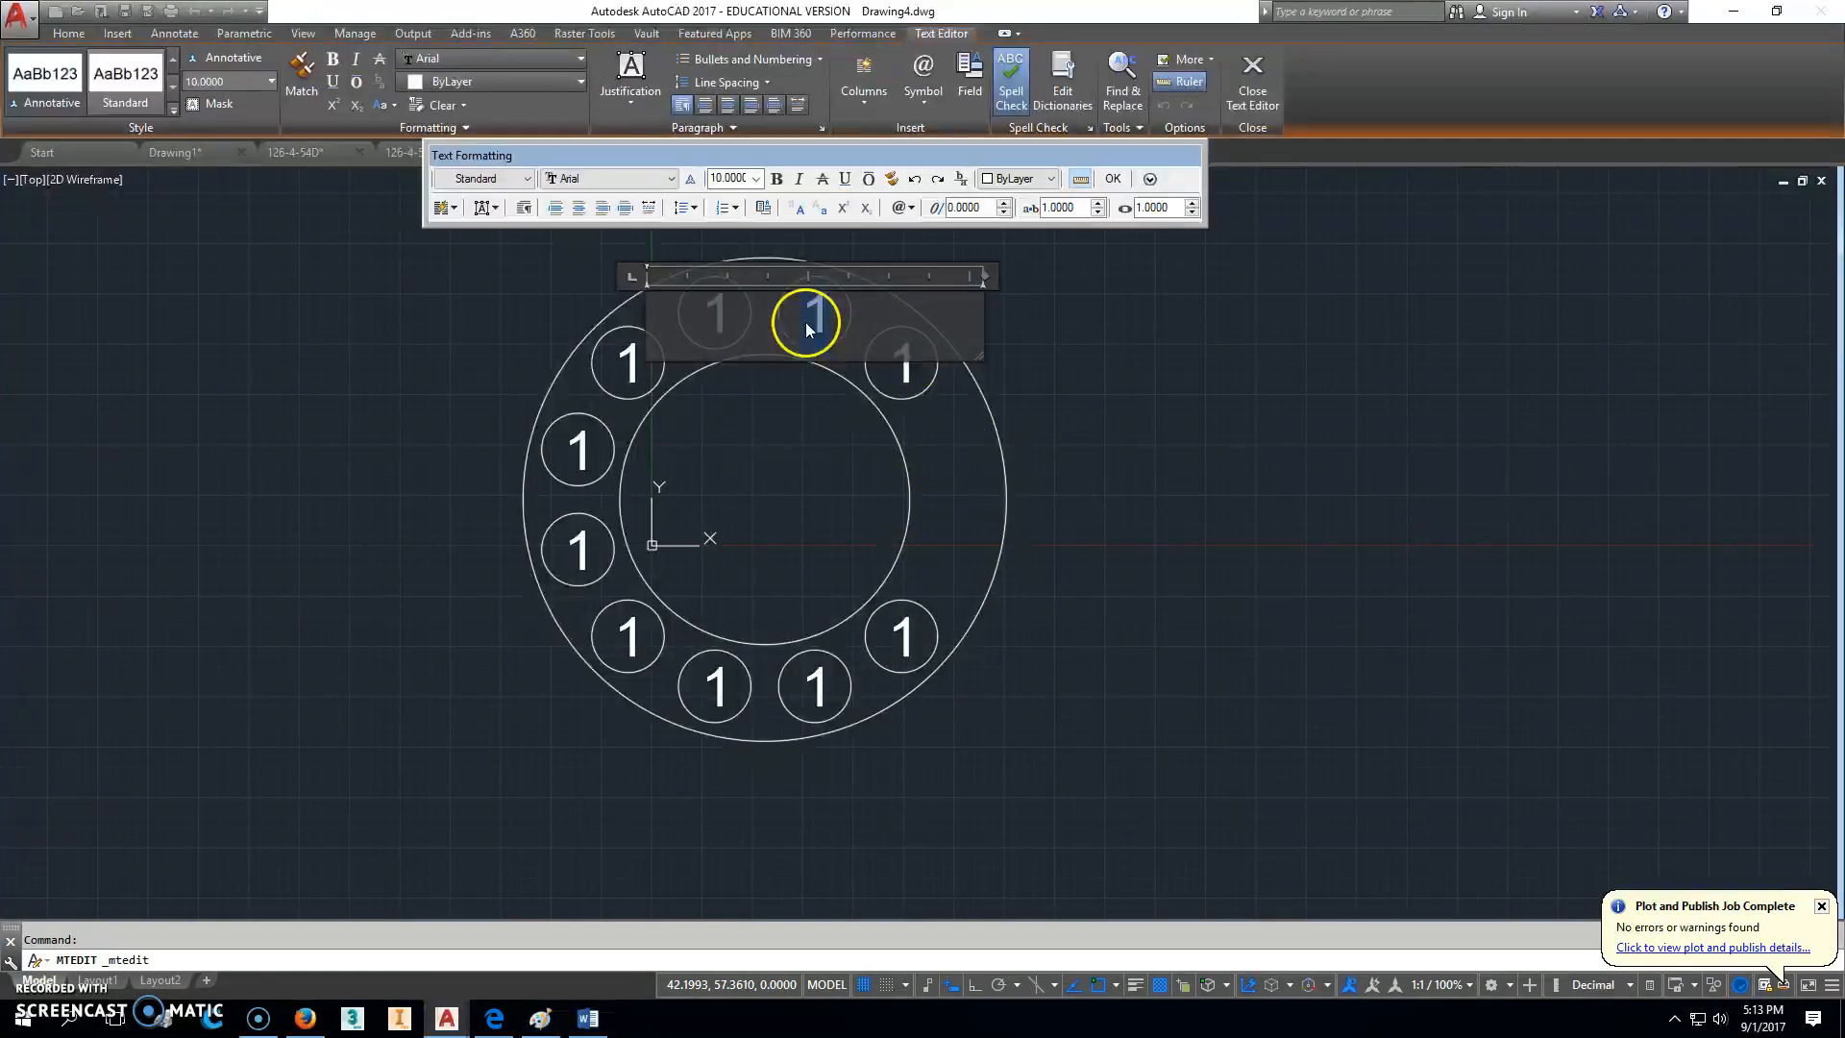
click(1112, 179)
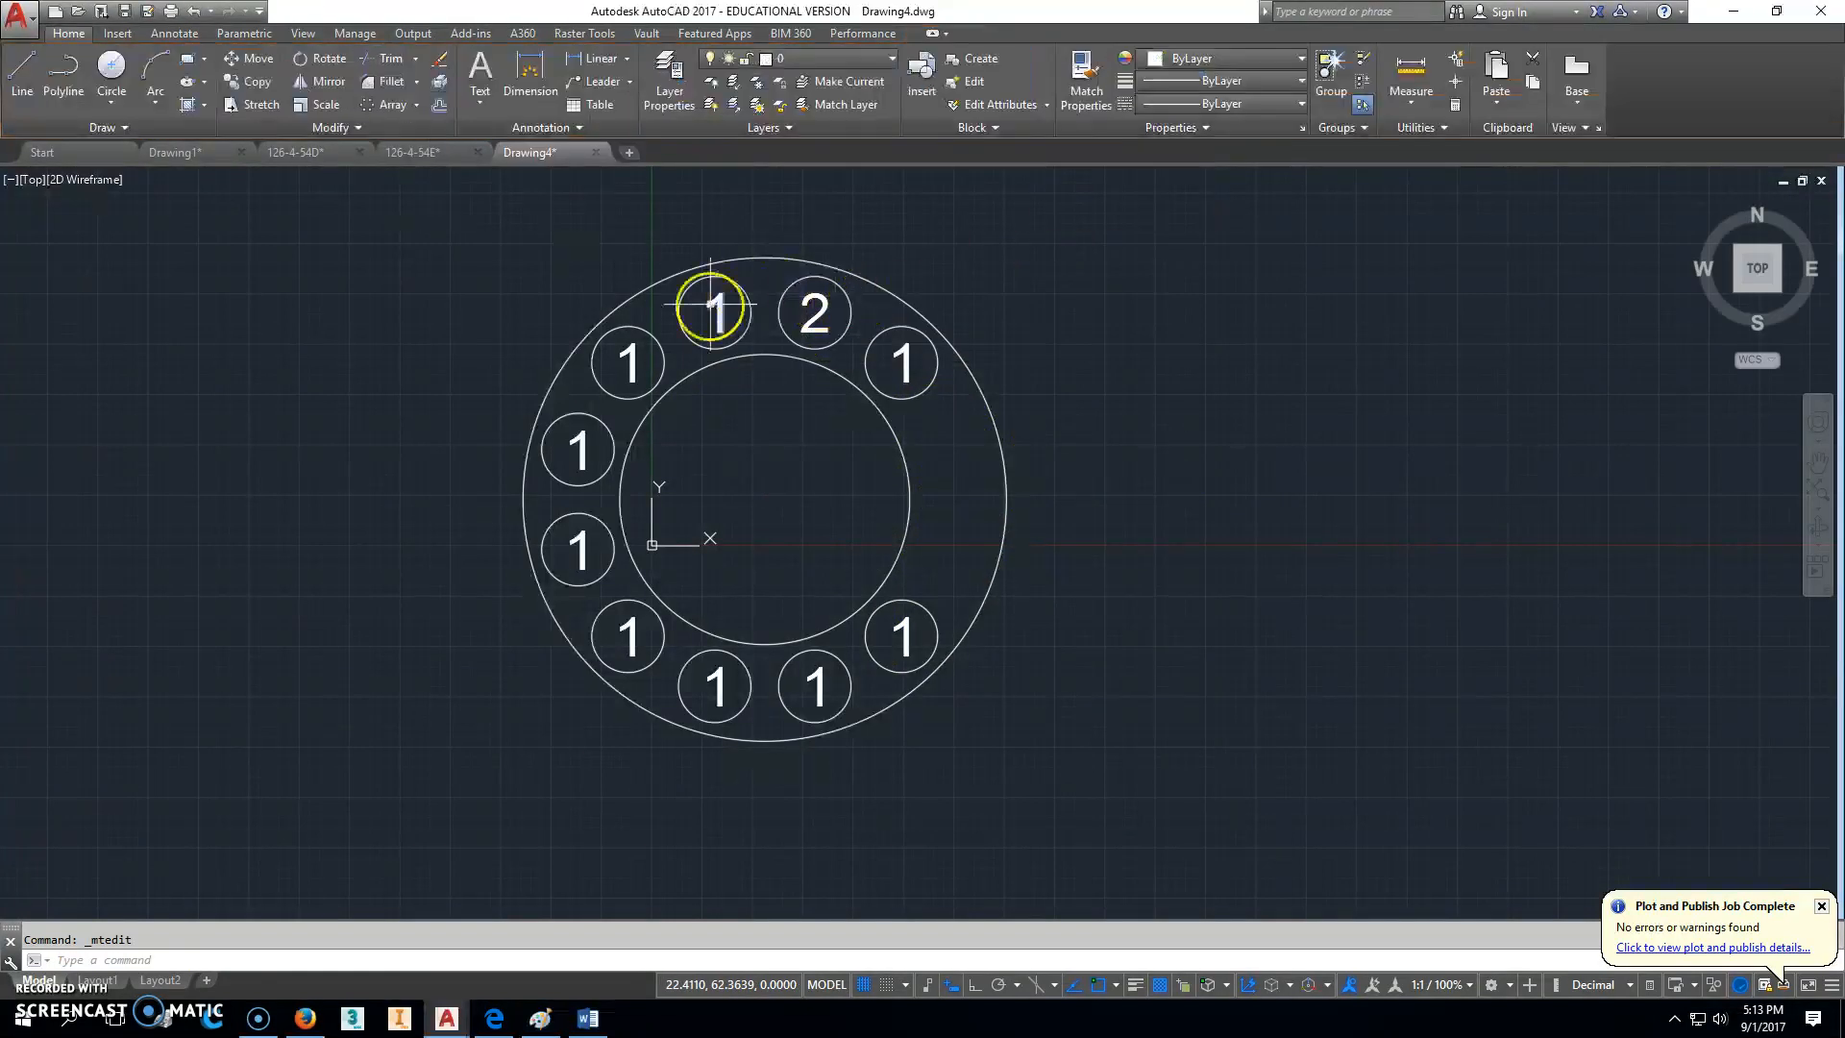
double_click(711, 311)
text(3)
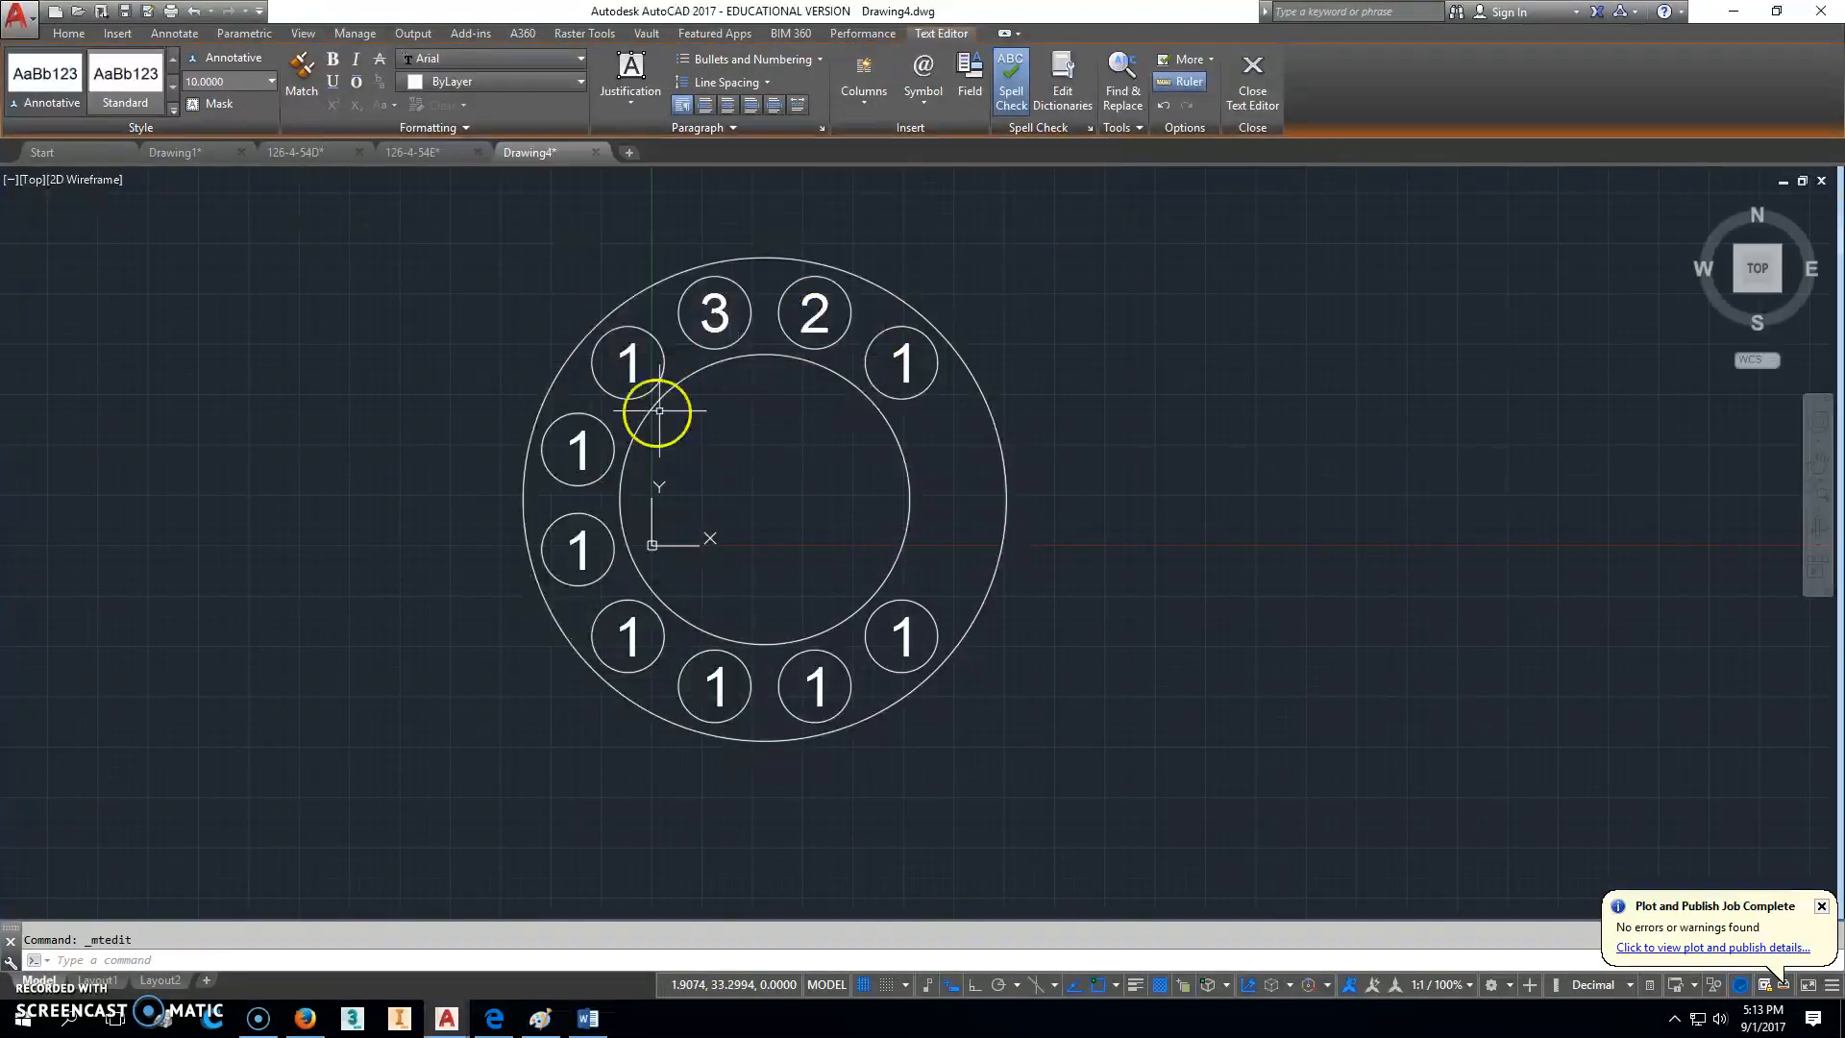
double_click(629, 361)
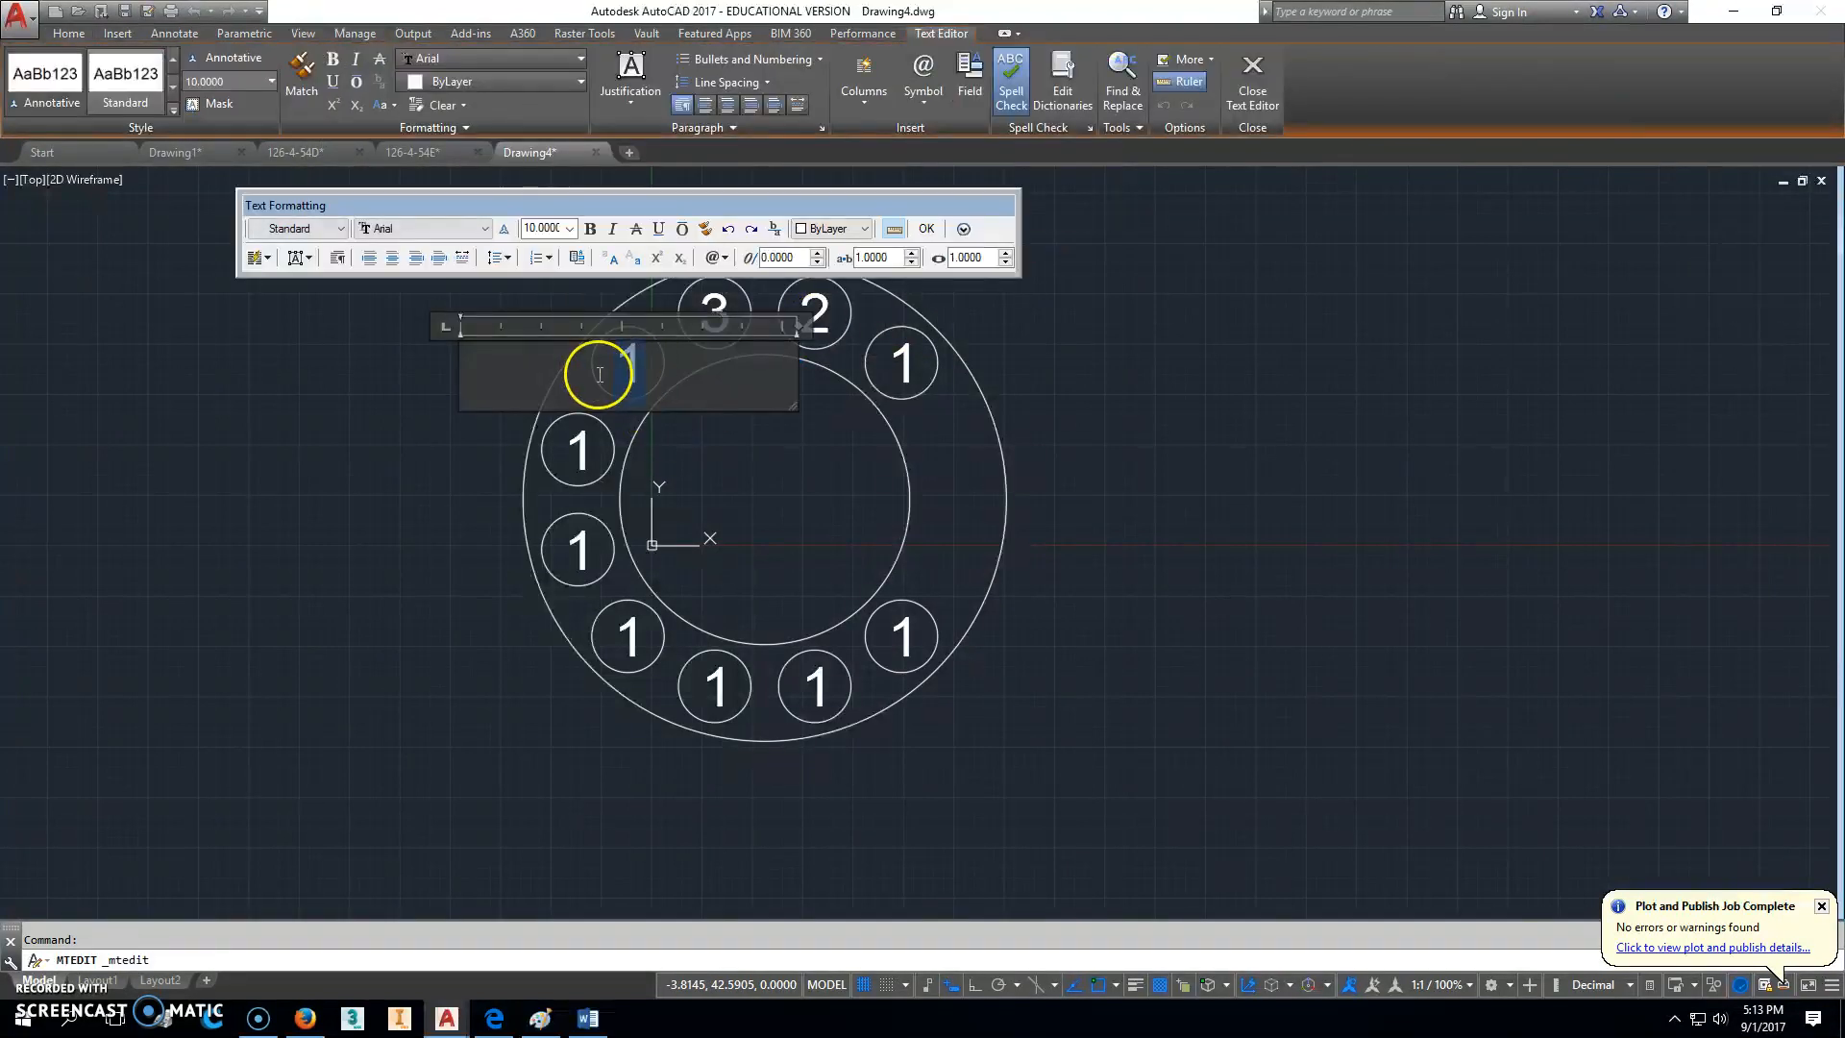
click(926, 229)
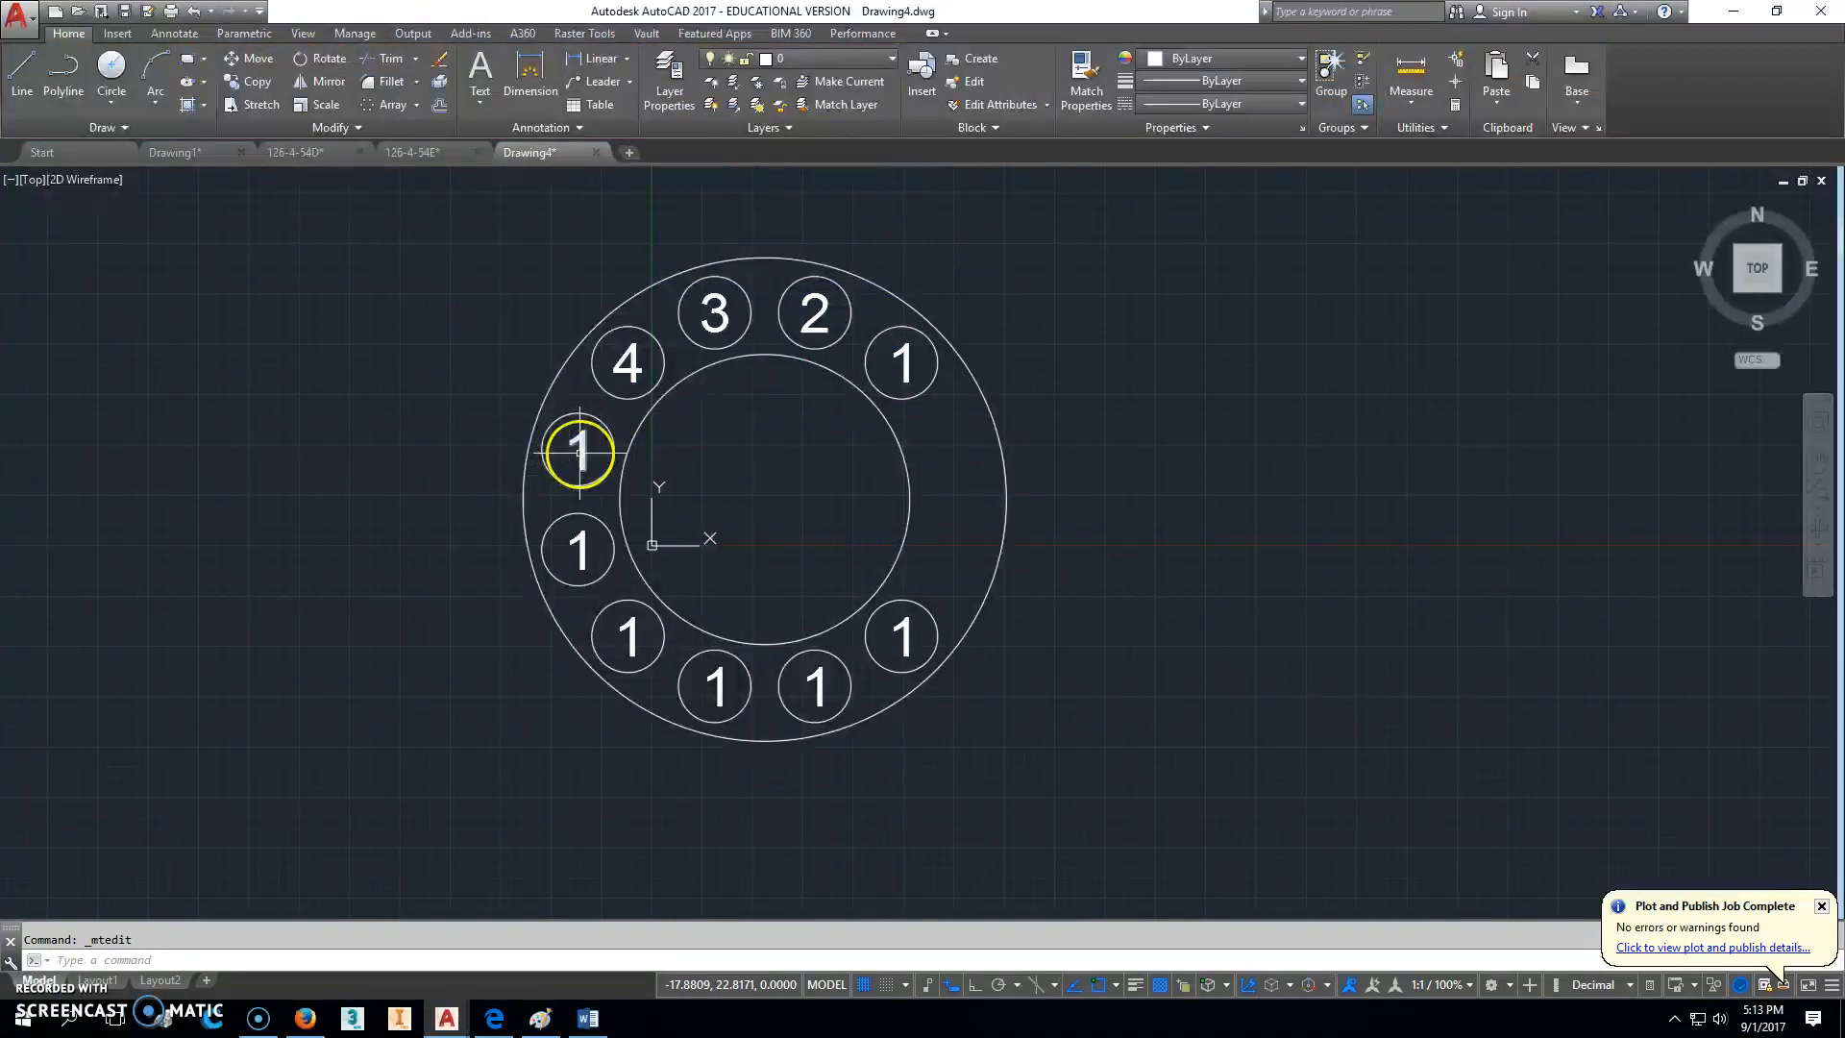
text(5)
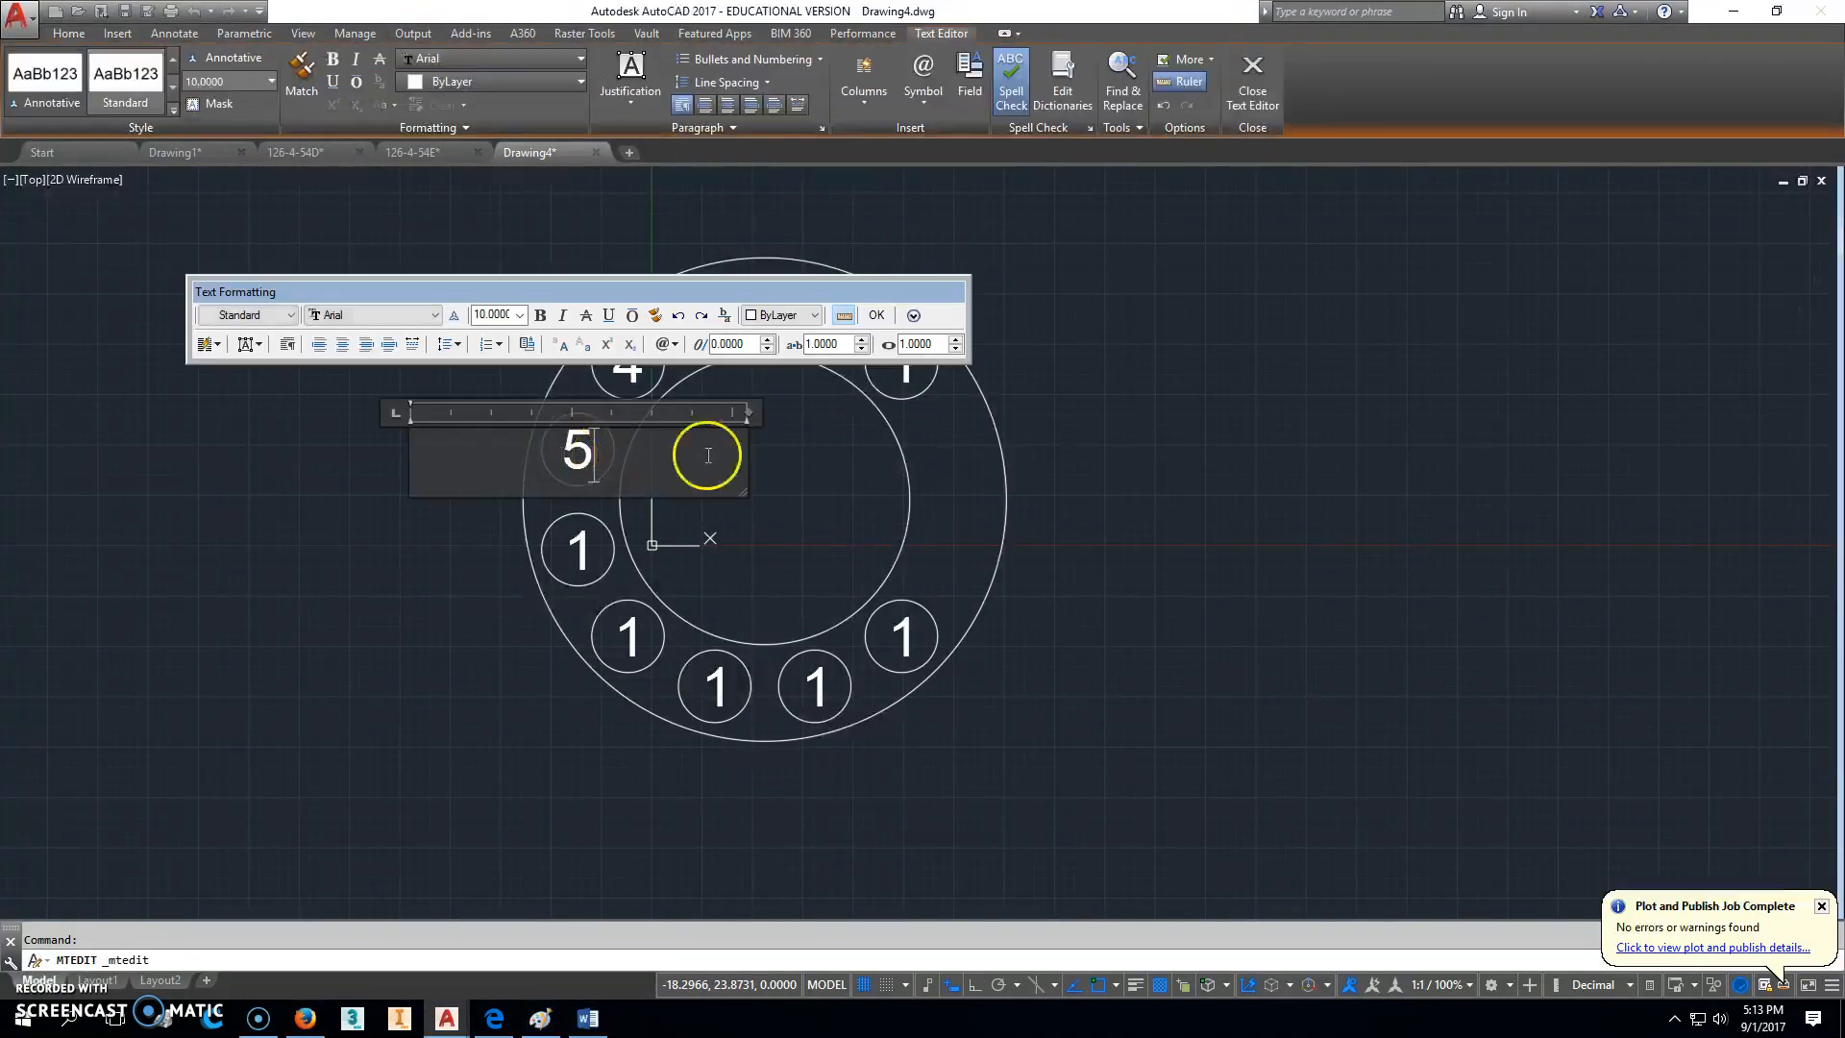
click(876, 315)
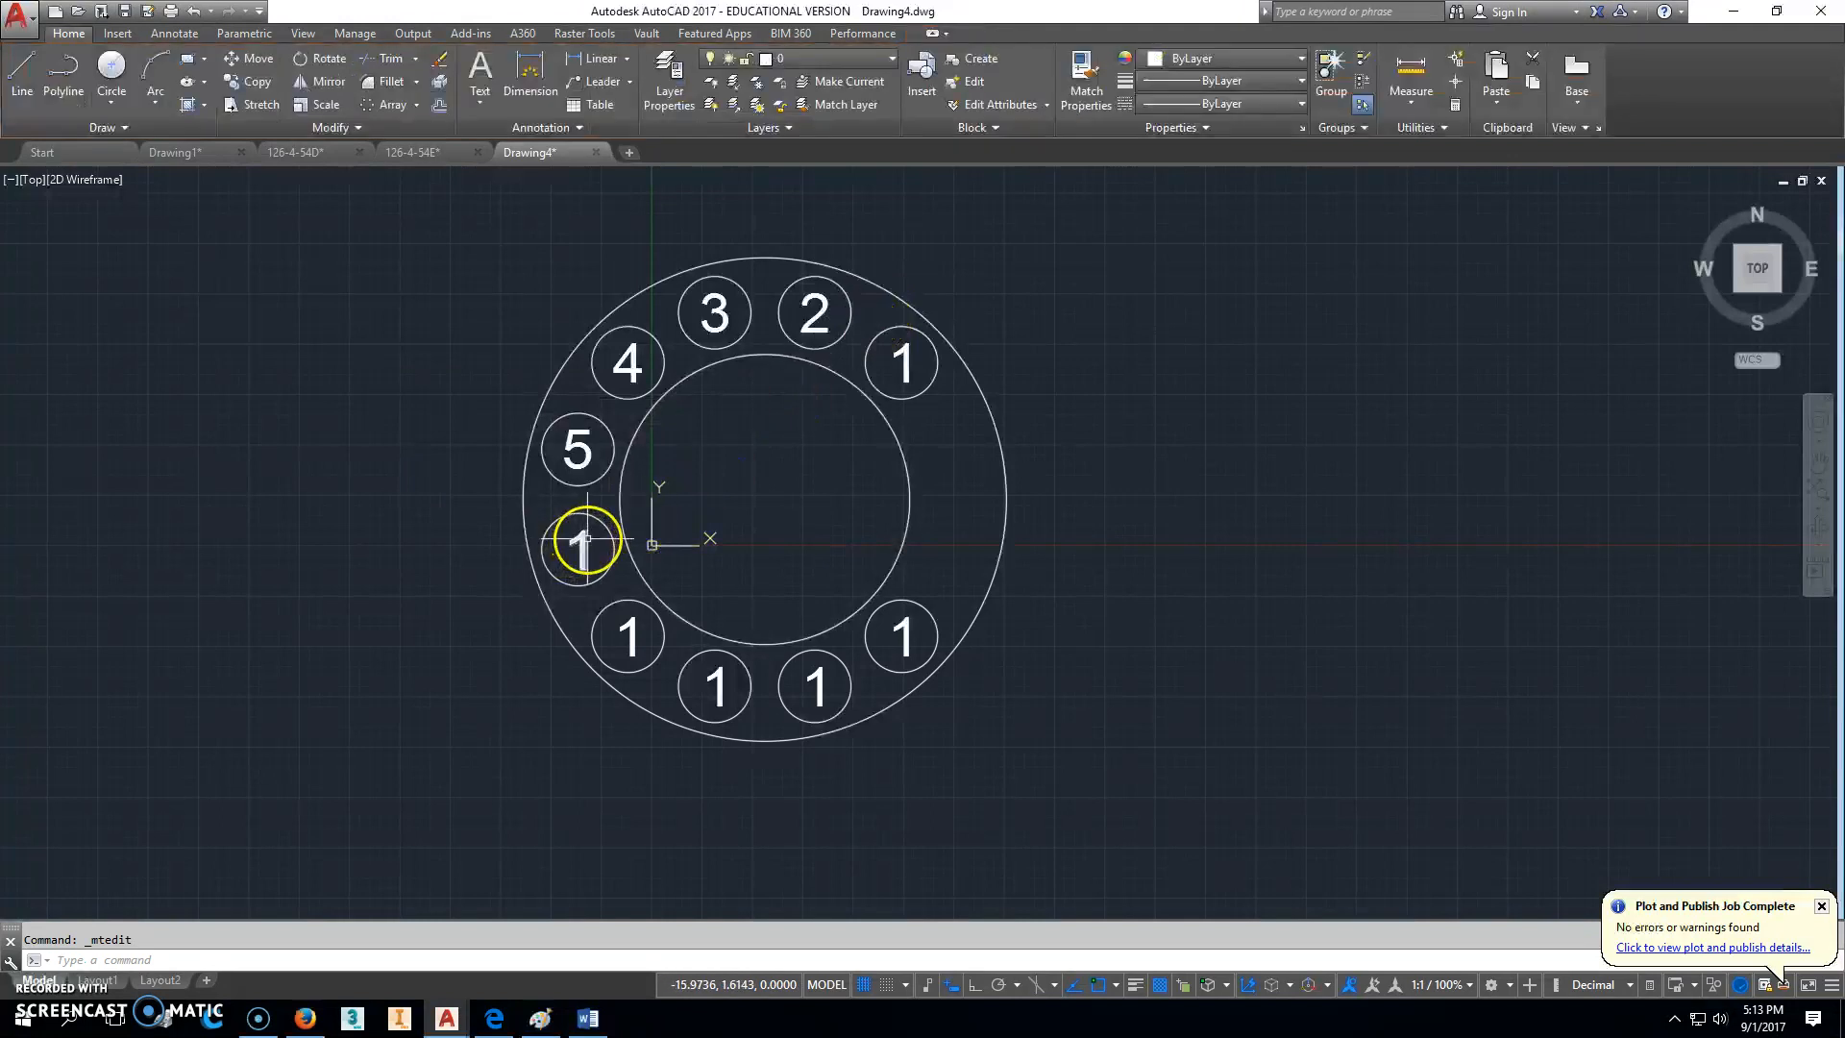
Step: Edit the lower labels to read 6, 7, 8 and 9
double_click(582, 554)
text(6)
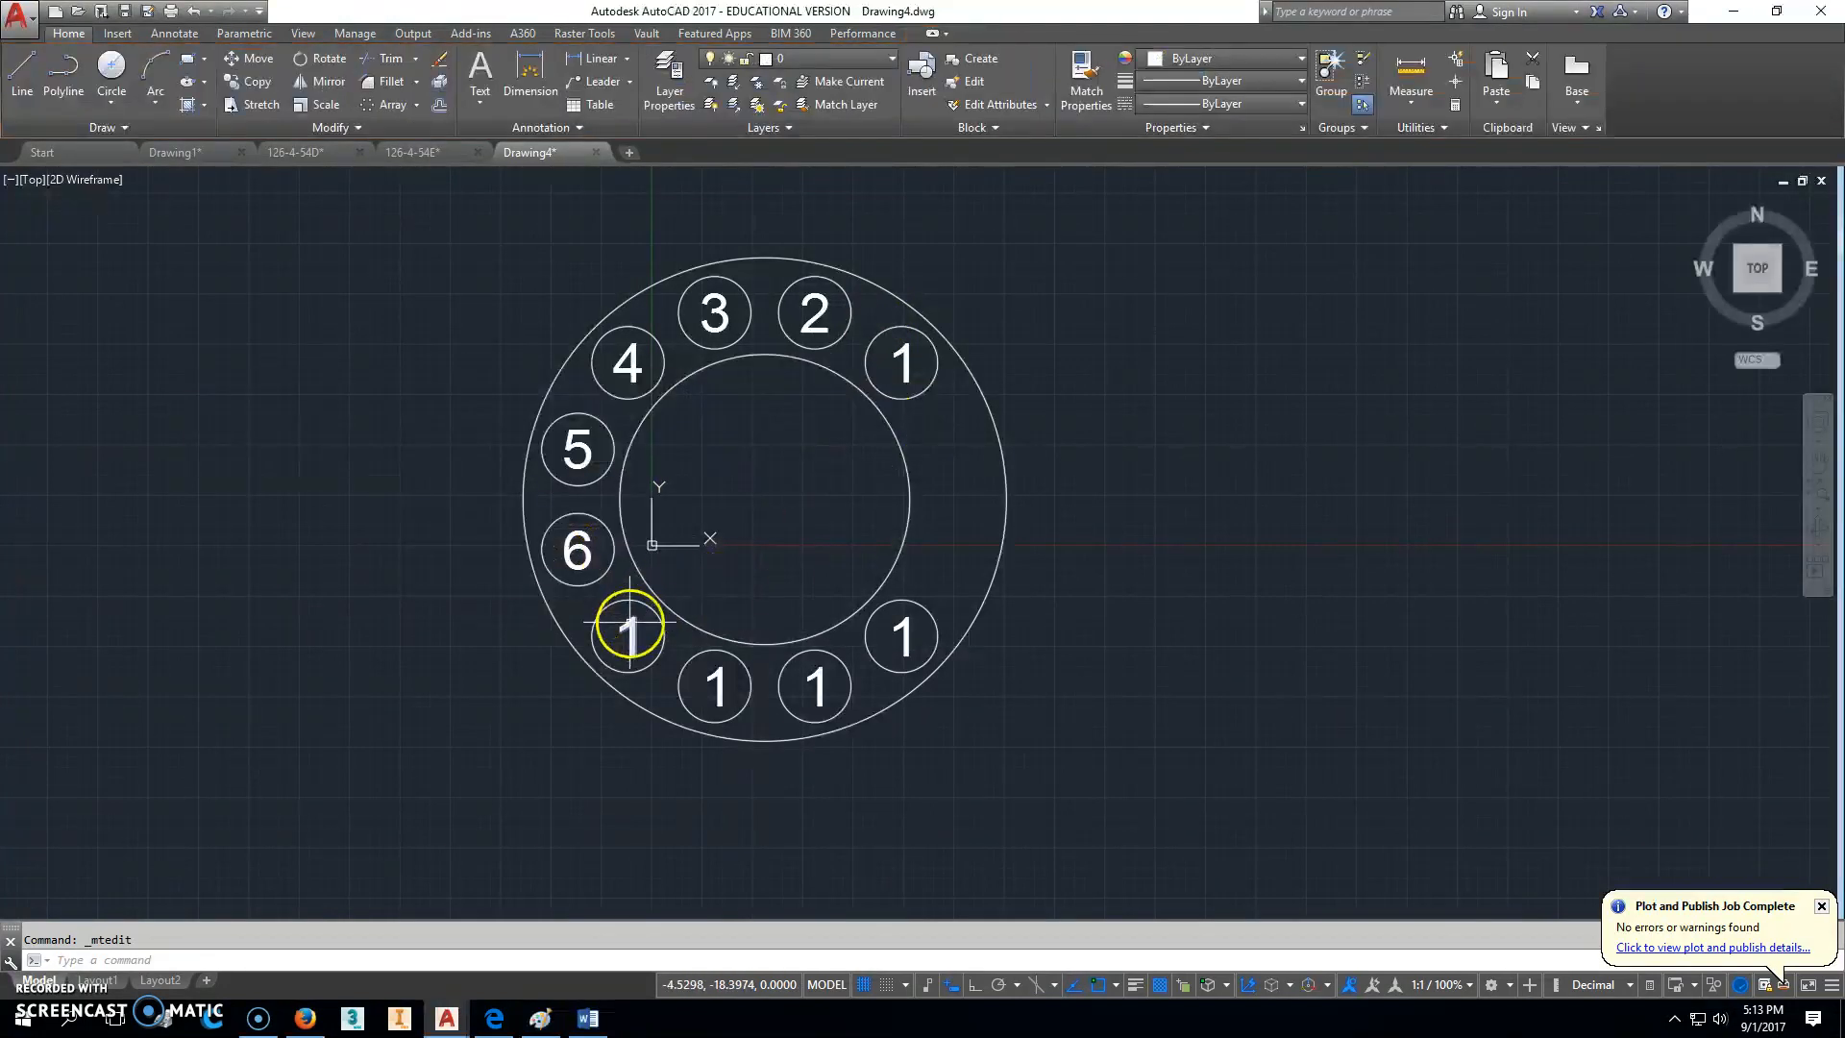
double_click(628, 634)
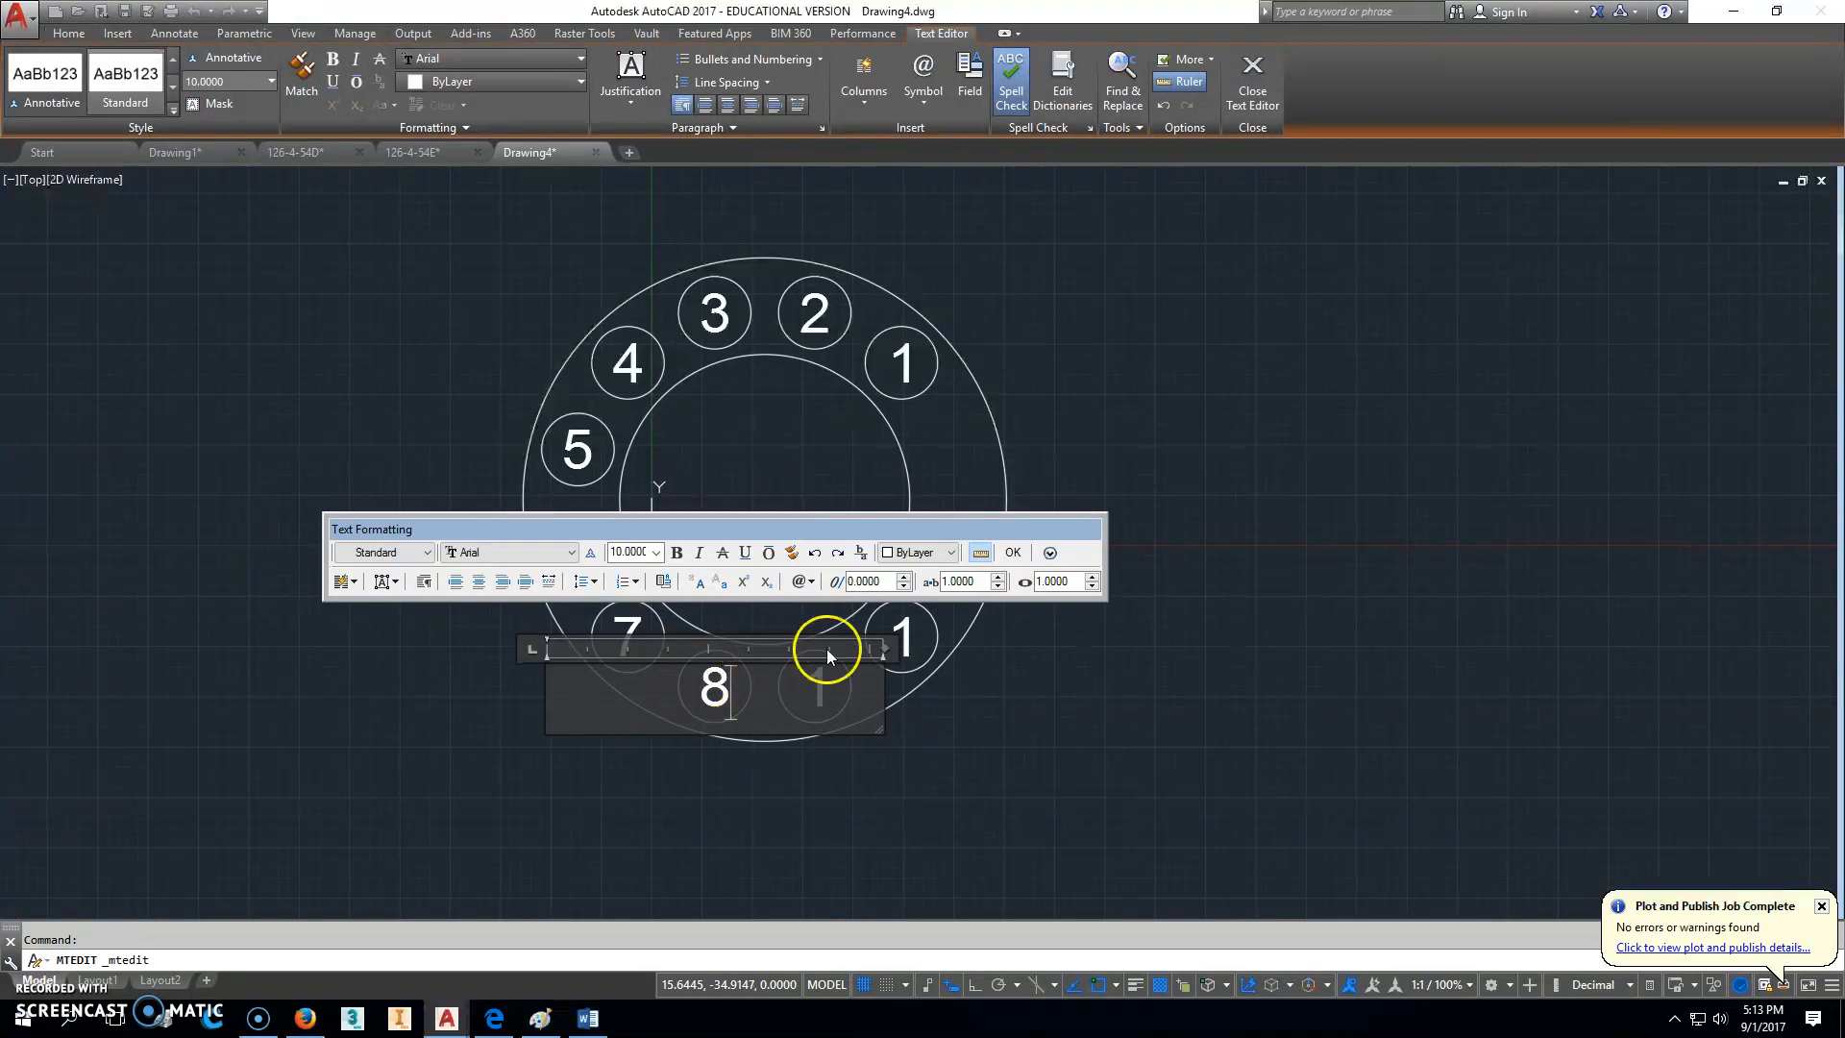
click(1014, 554)
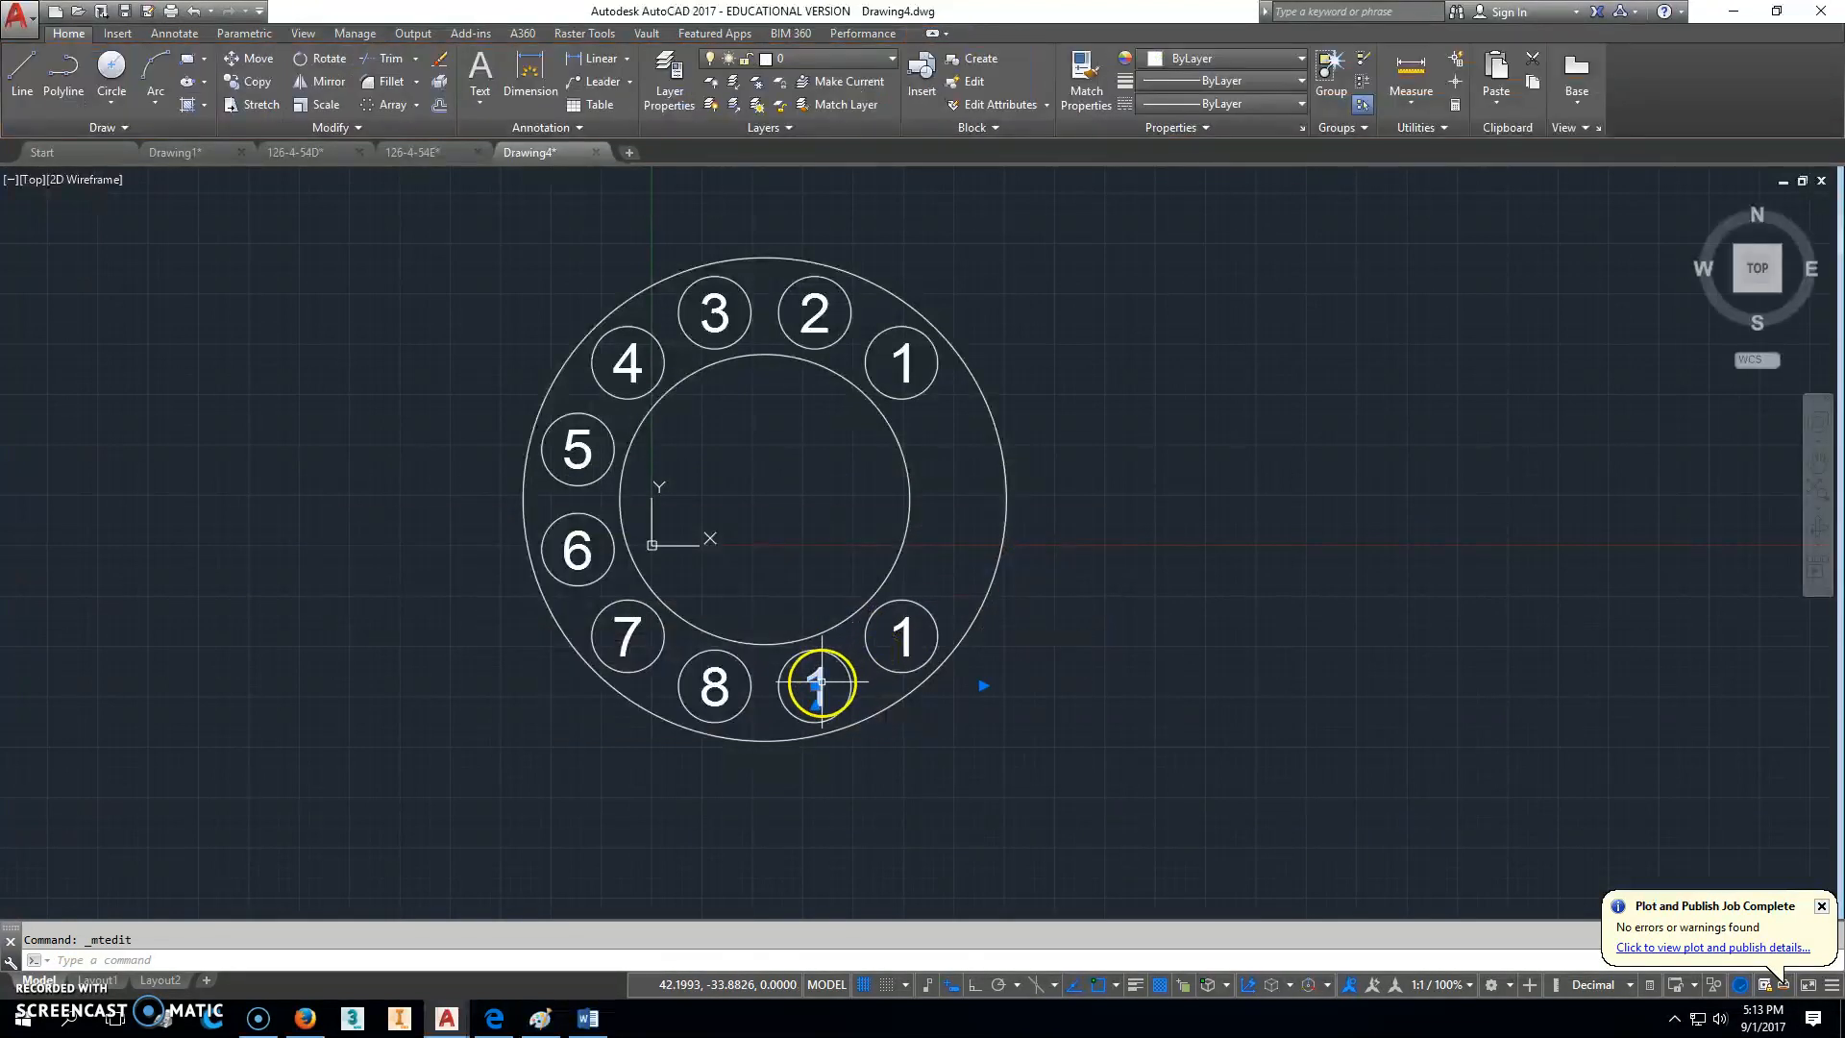
double_click(815, 684)
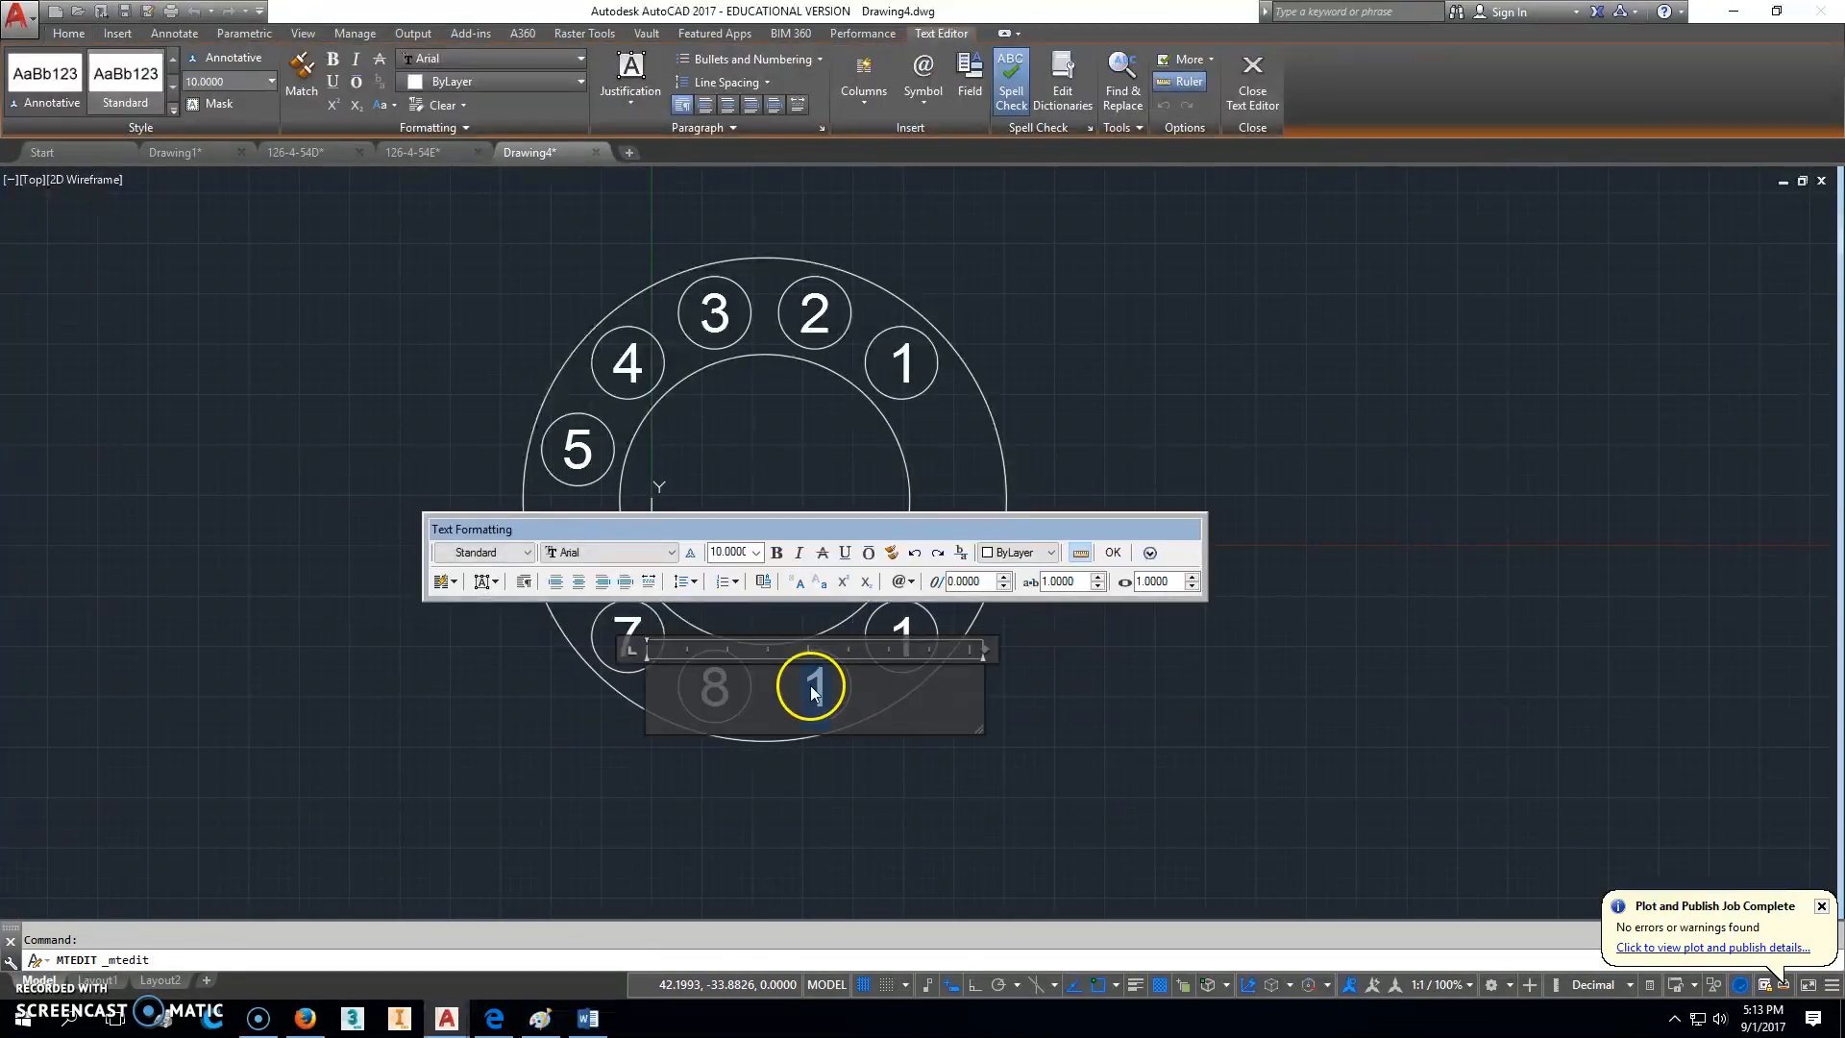
click(1111, 554)
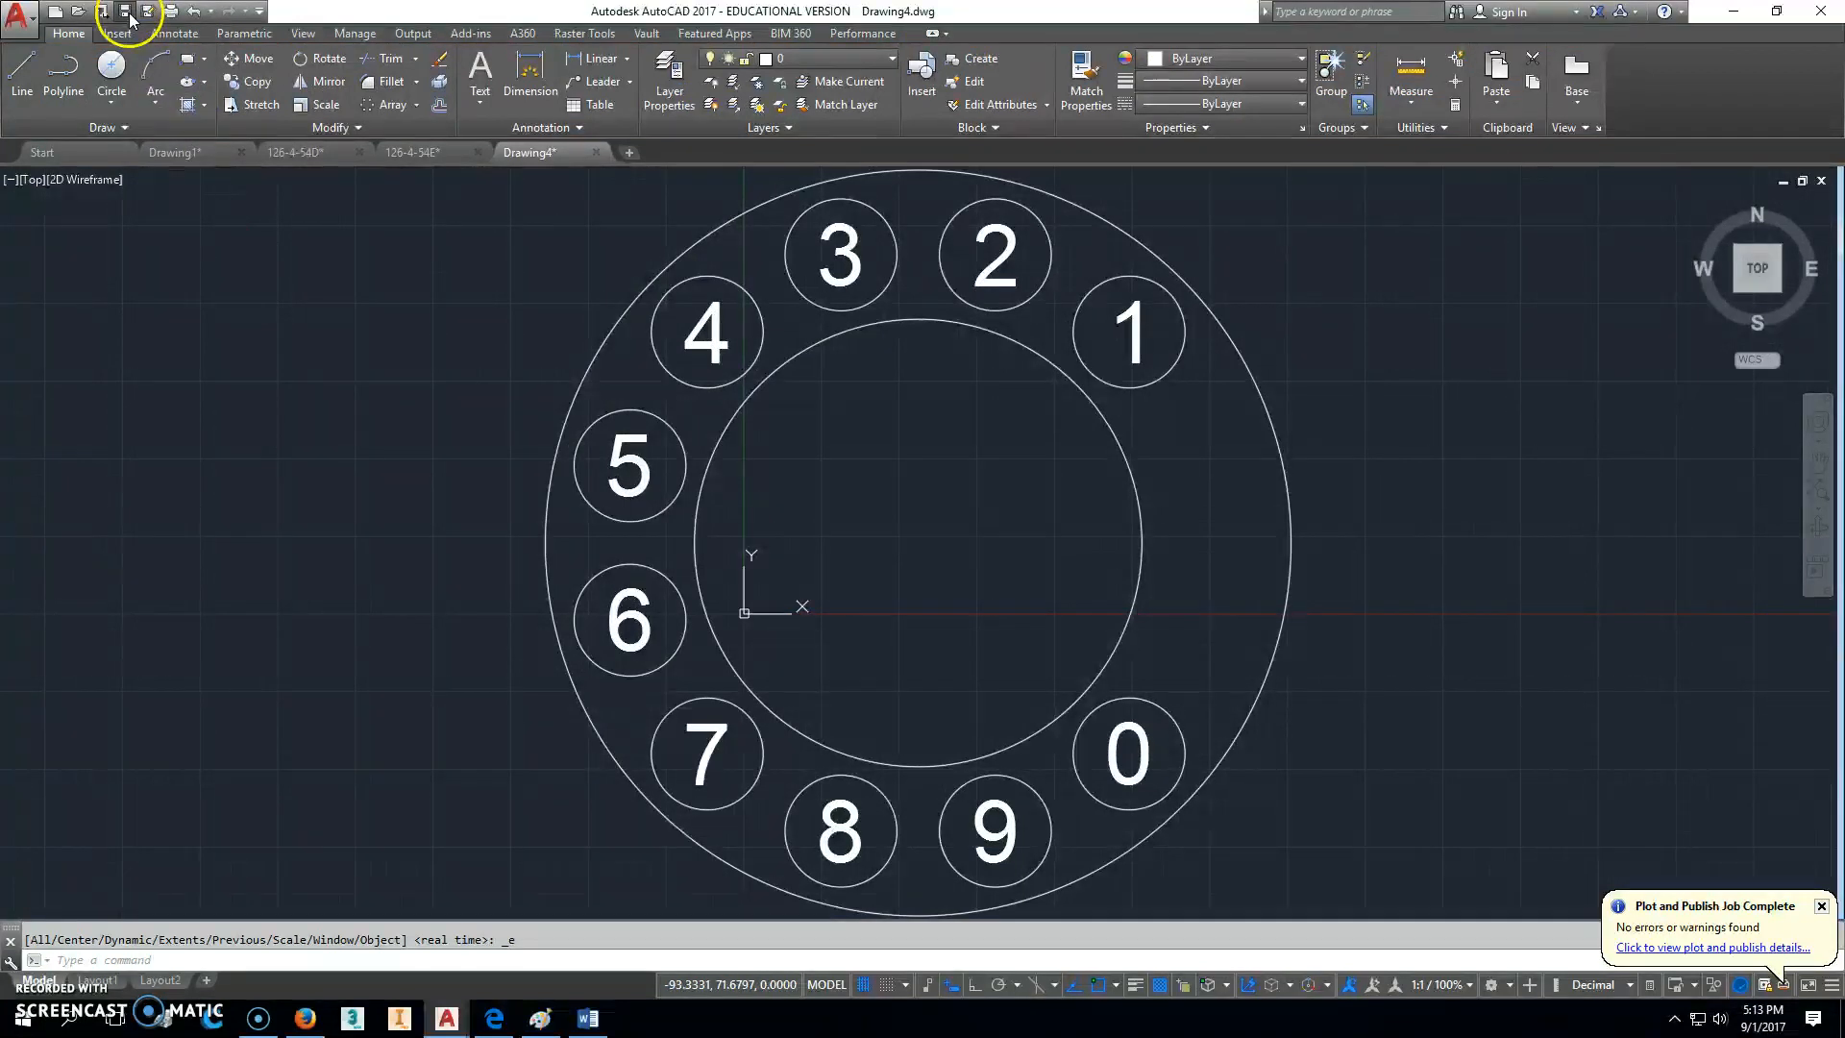
Step: Plot the drawing to DWG To PDF.pc3 at Extents, centred and fit to paper, after previewing
click(119, 10)
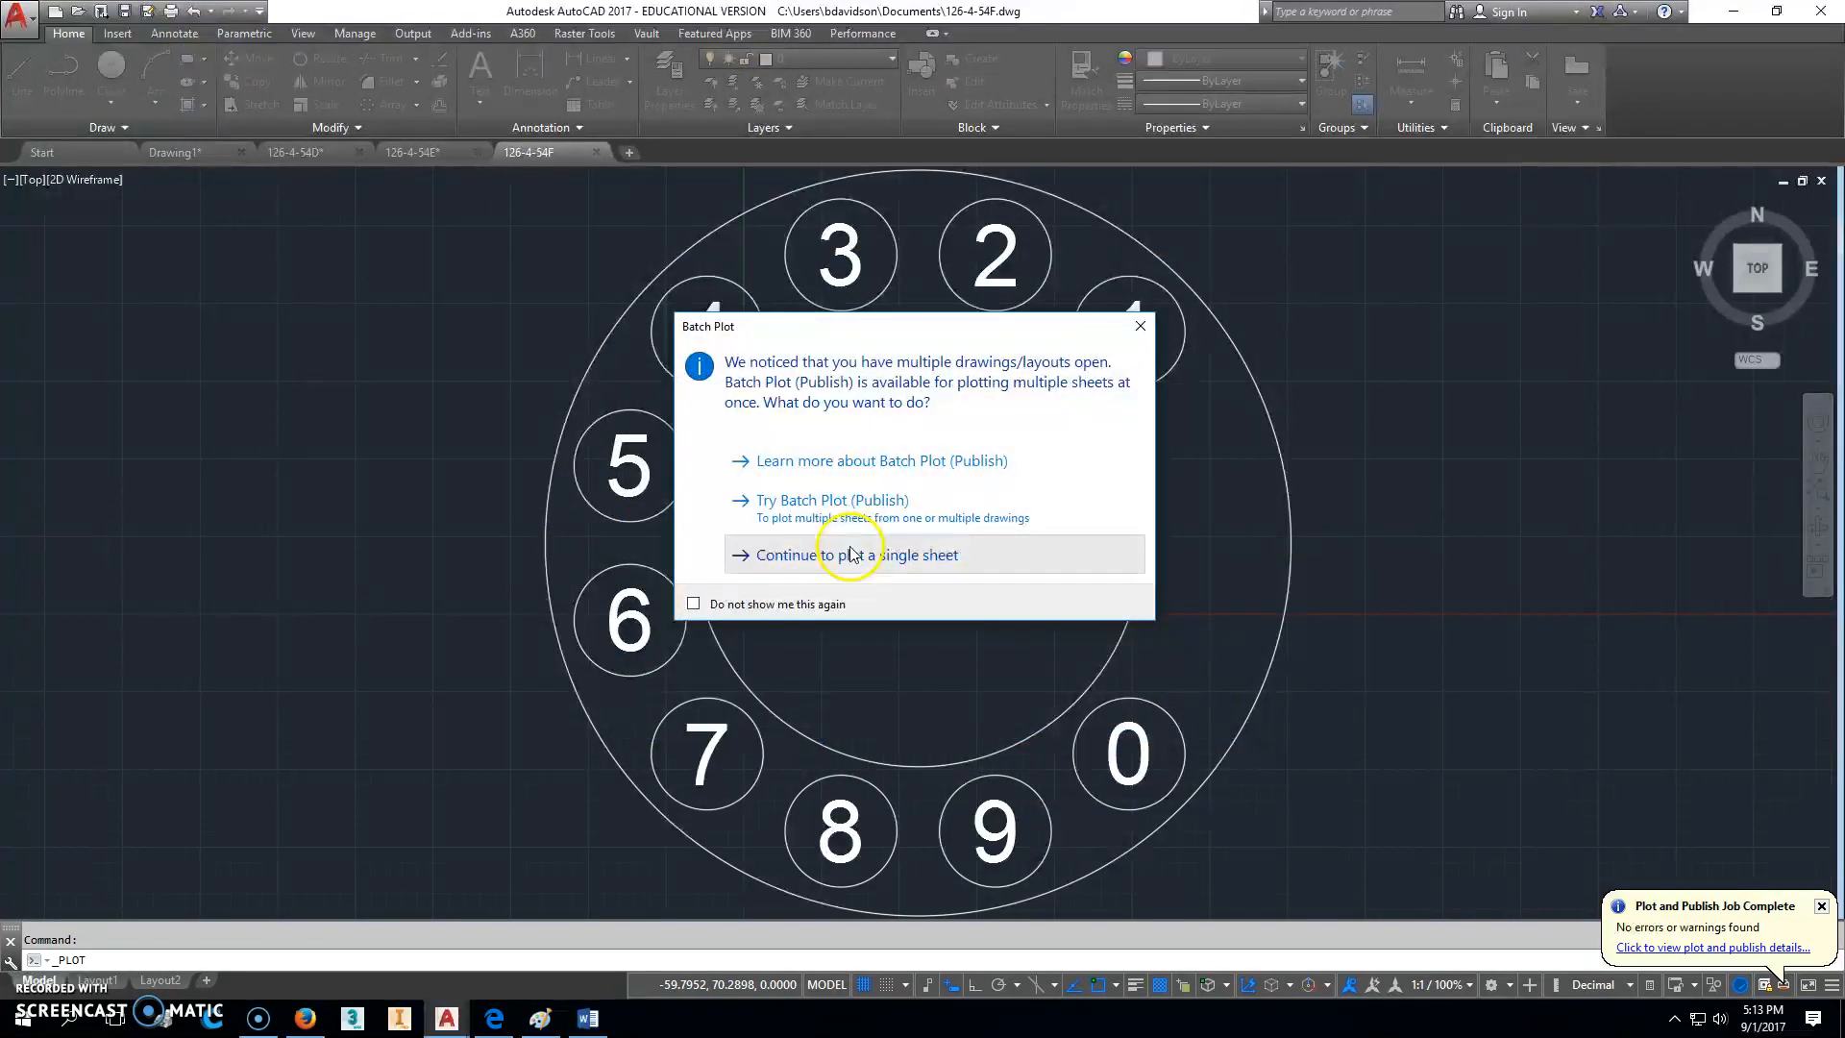
click(849, 553)
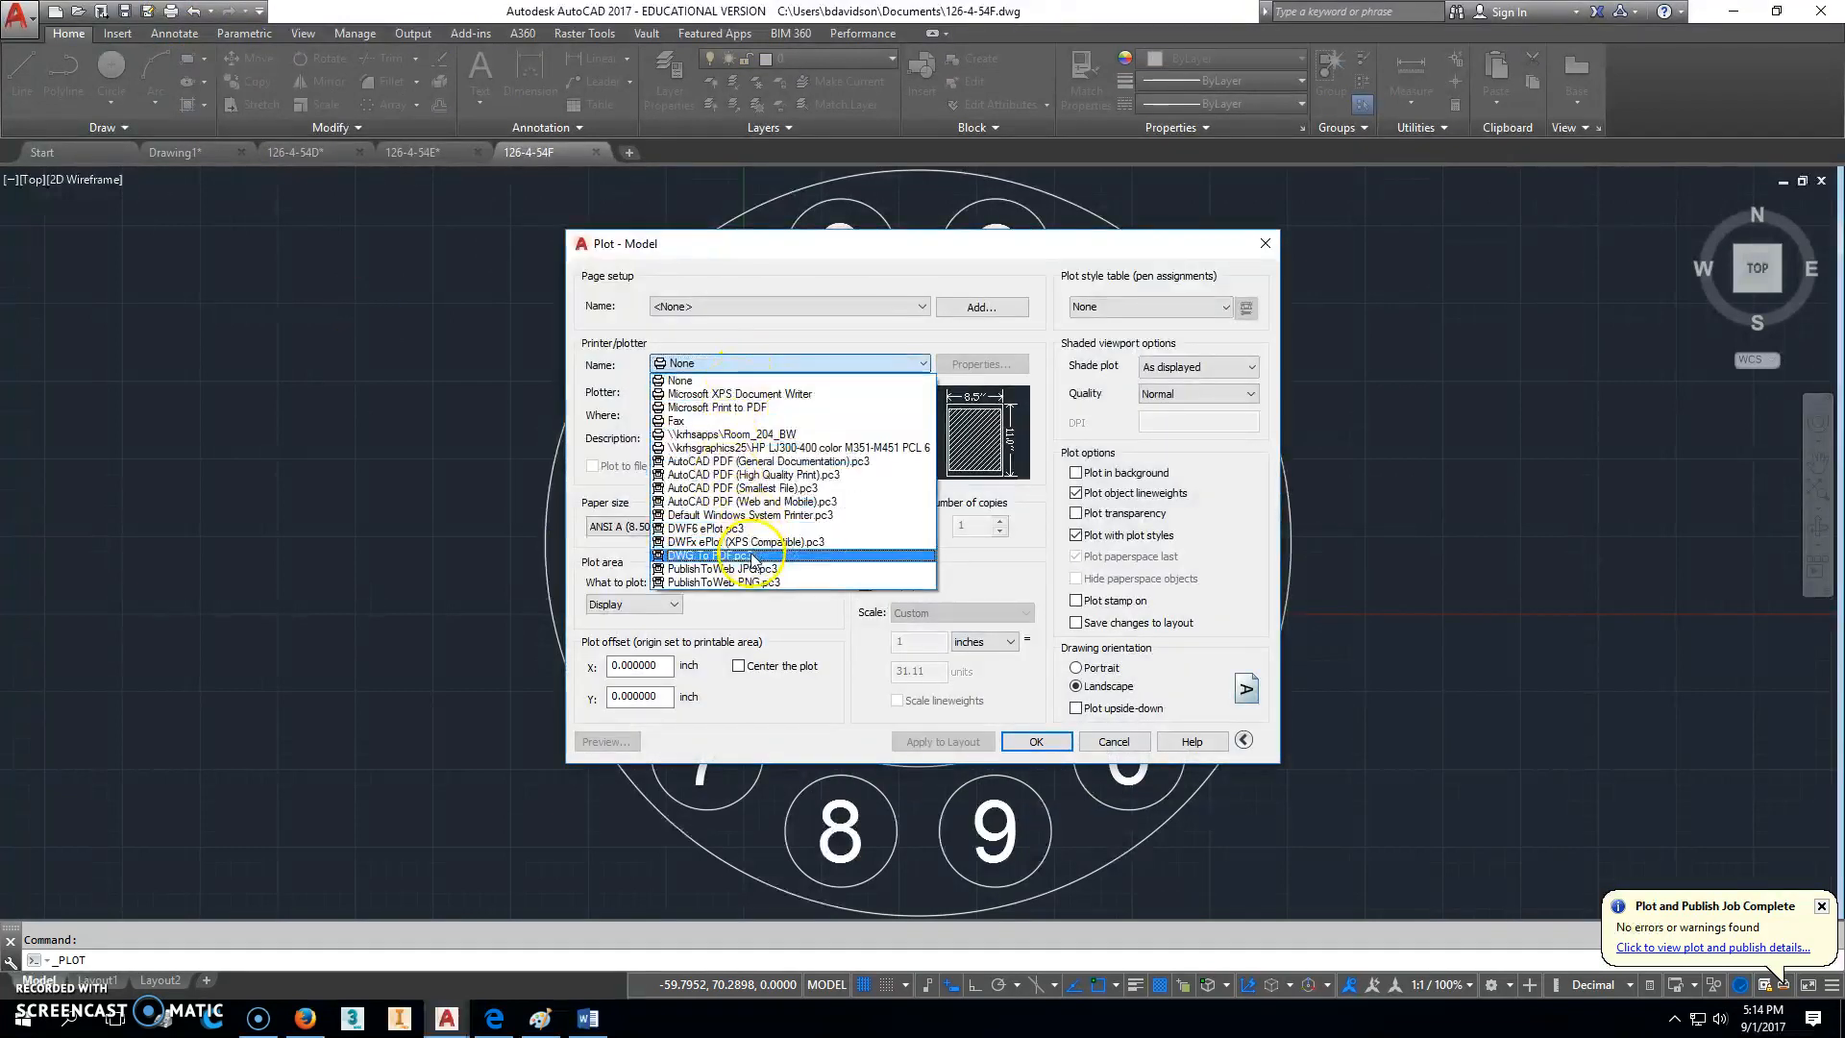
click(719, 554)
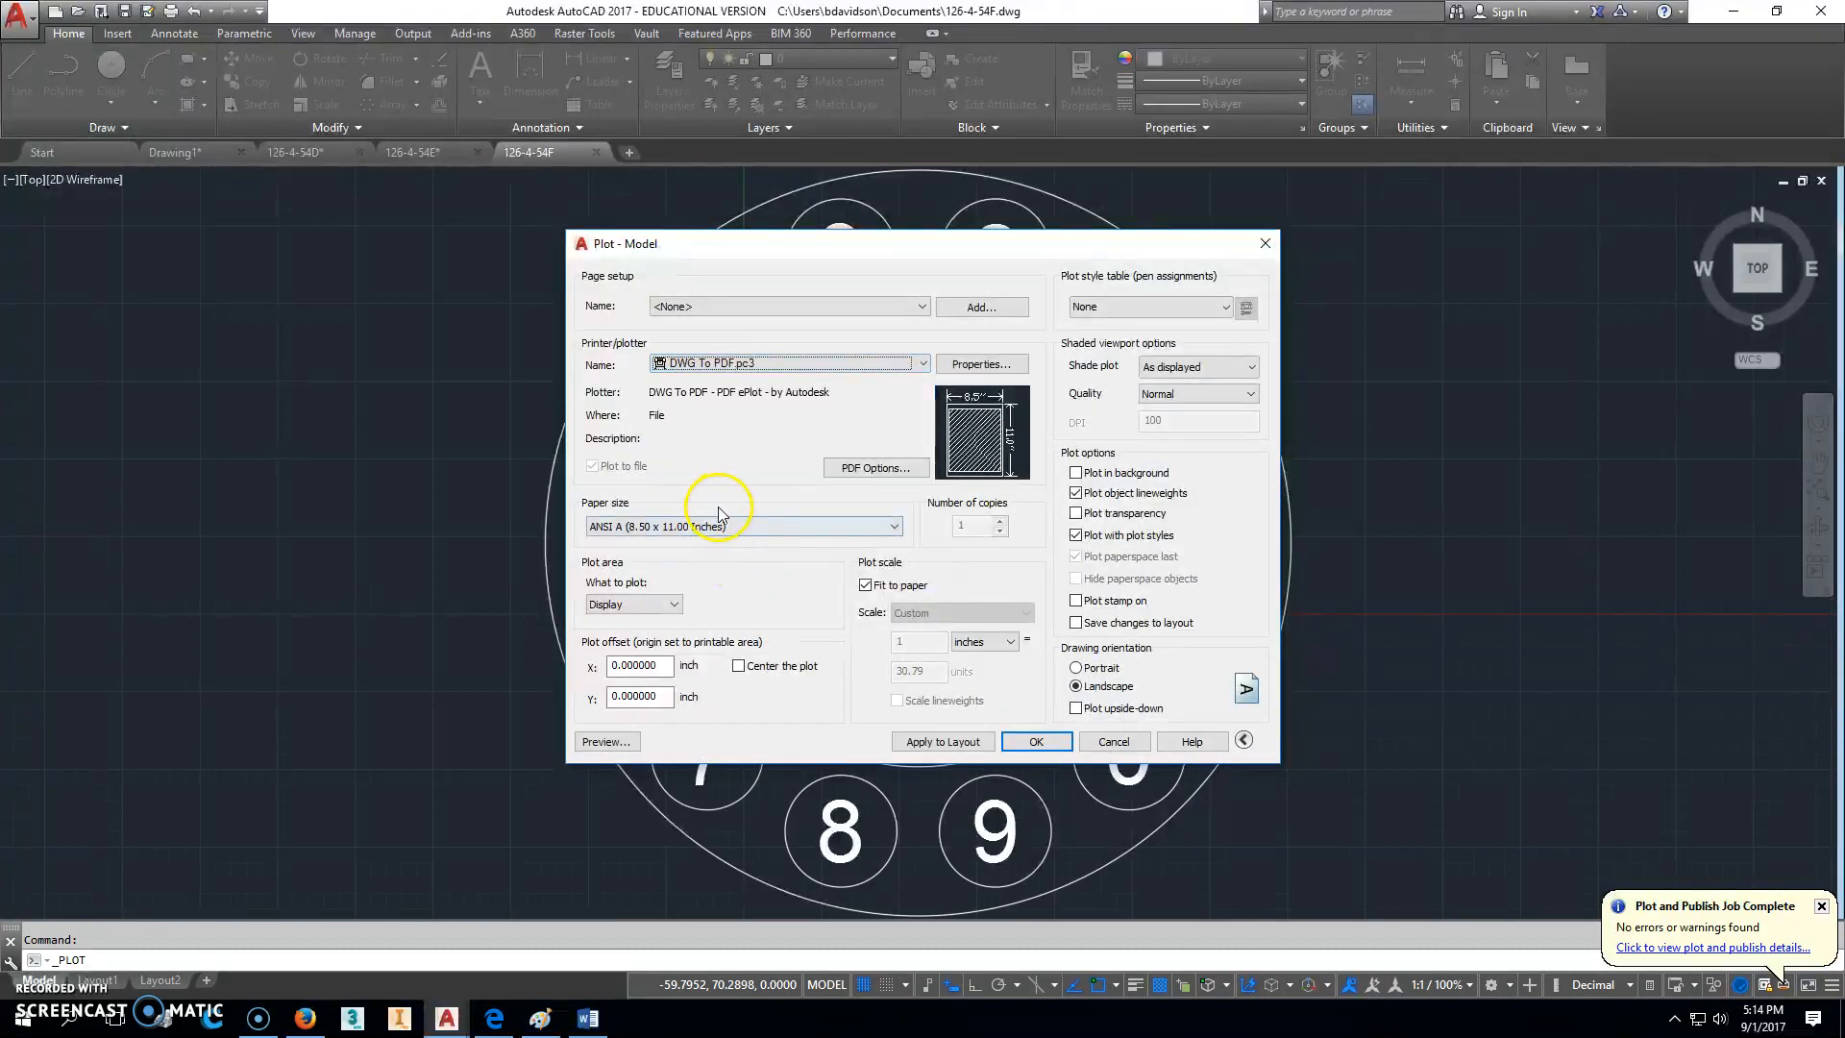
click(669, 603)
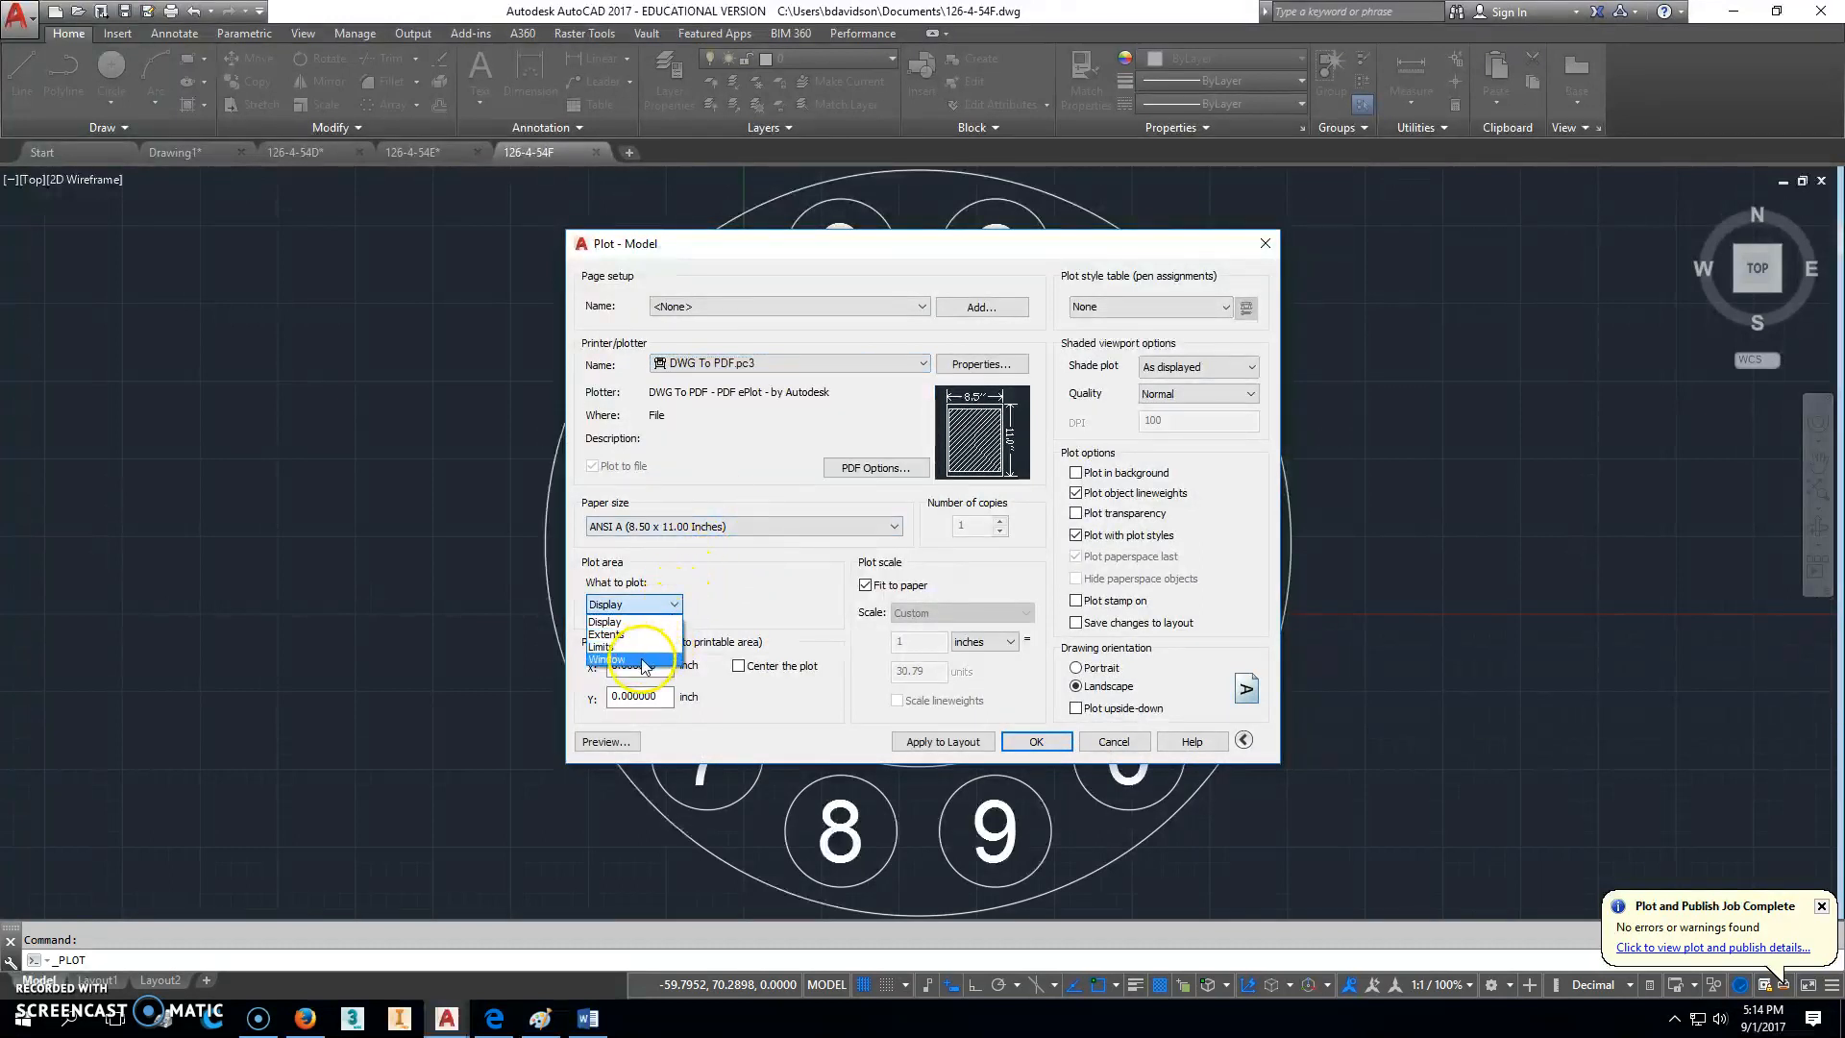
click(607, 634)
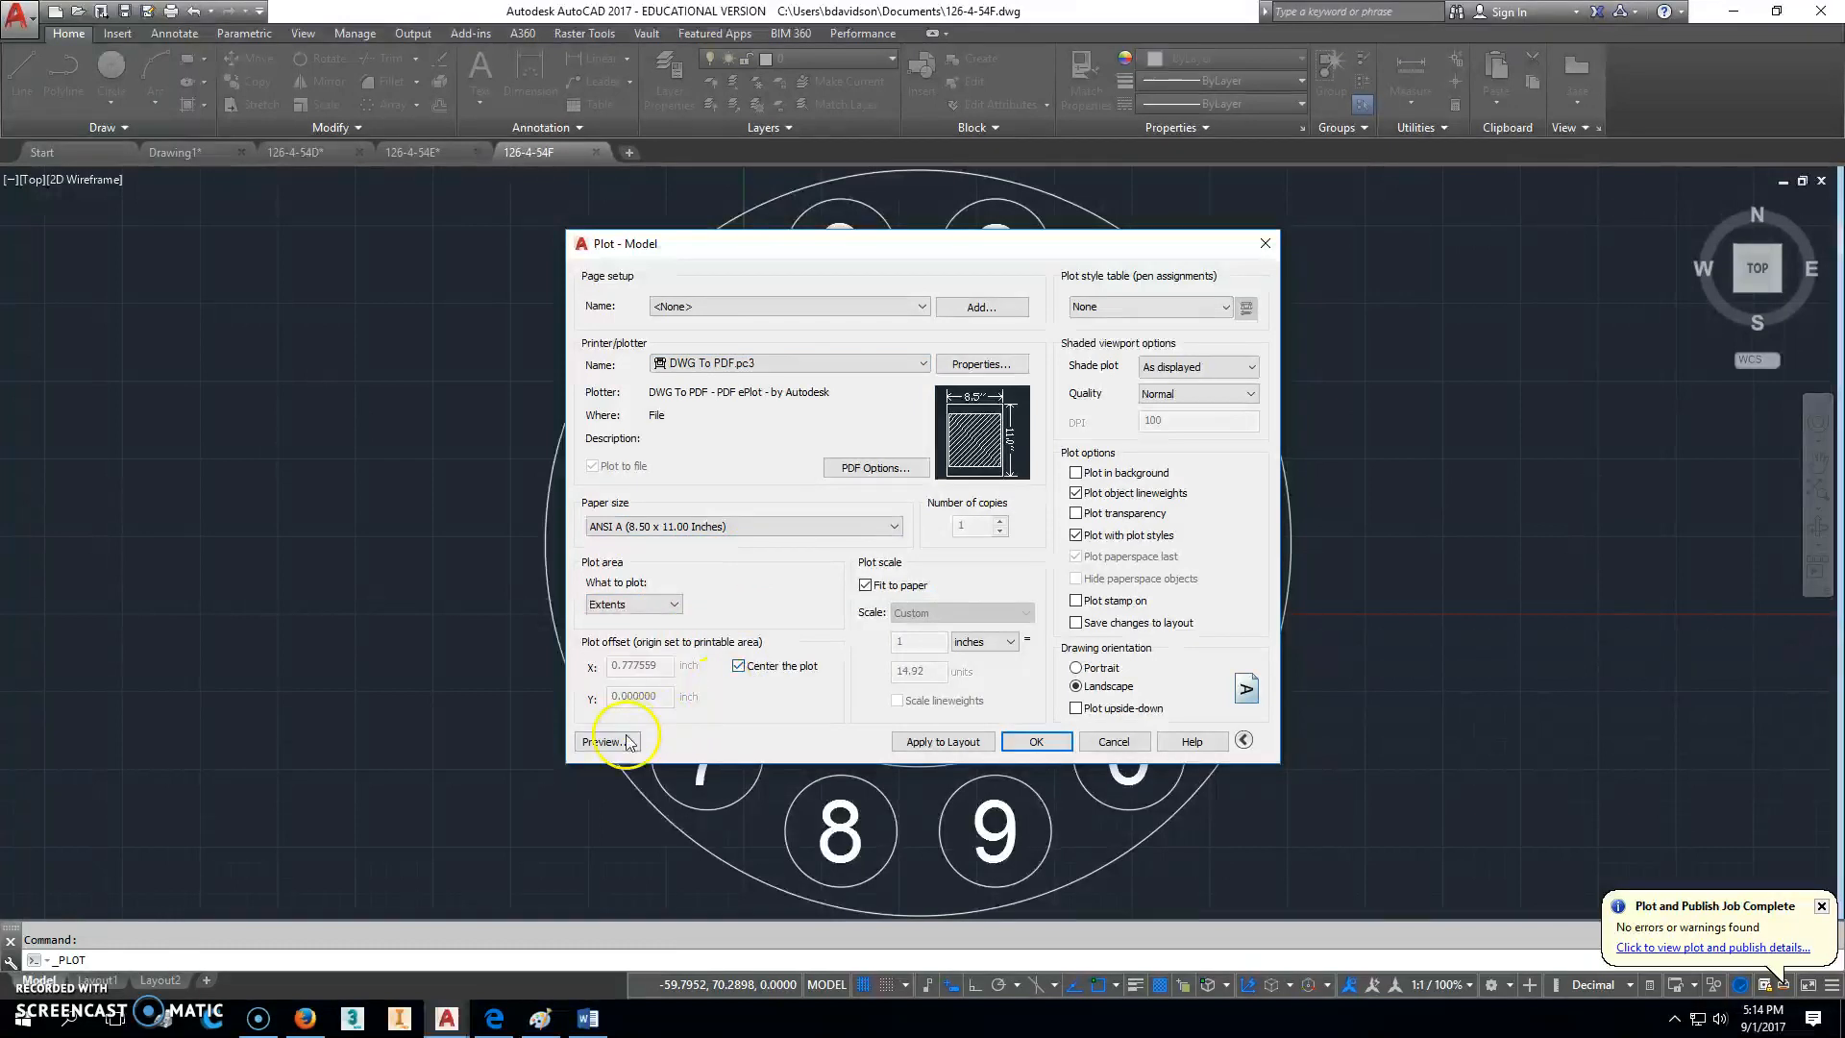
click(611, 741)
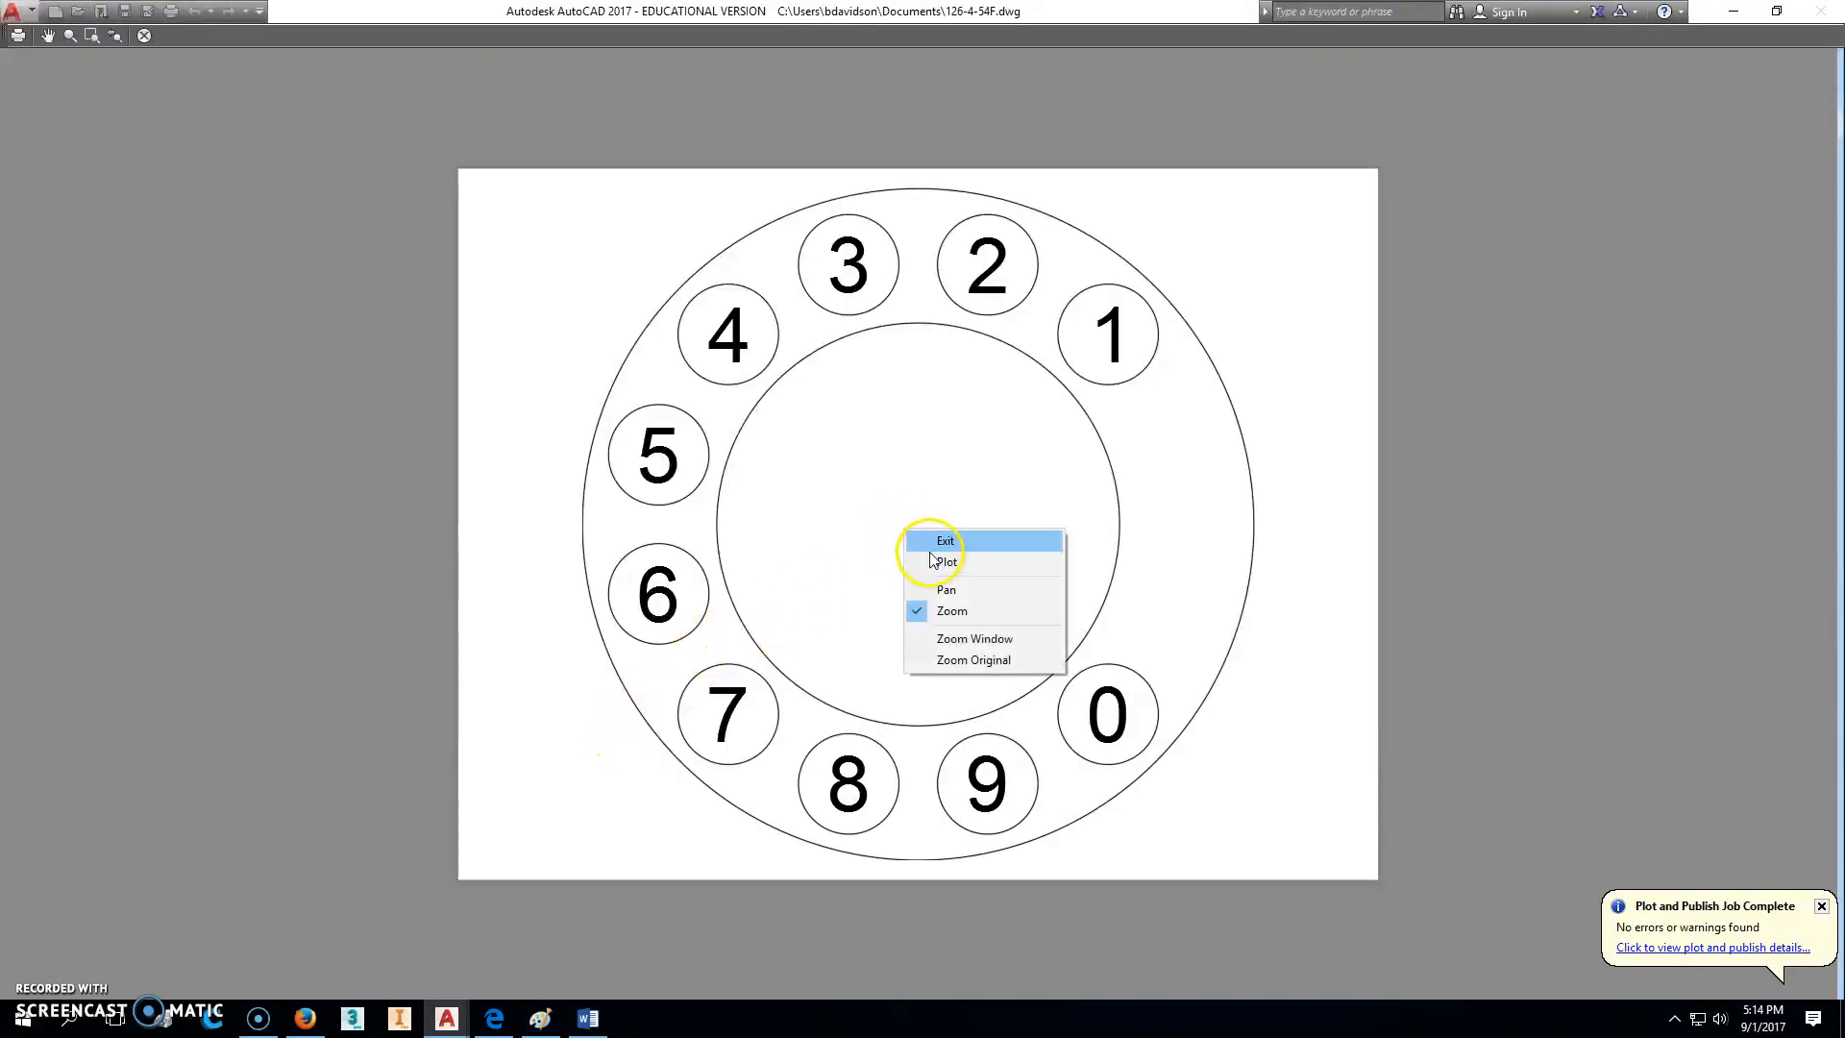
click(948, 559)
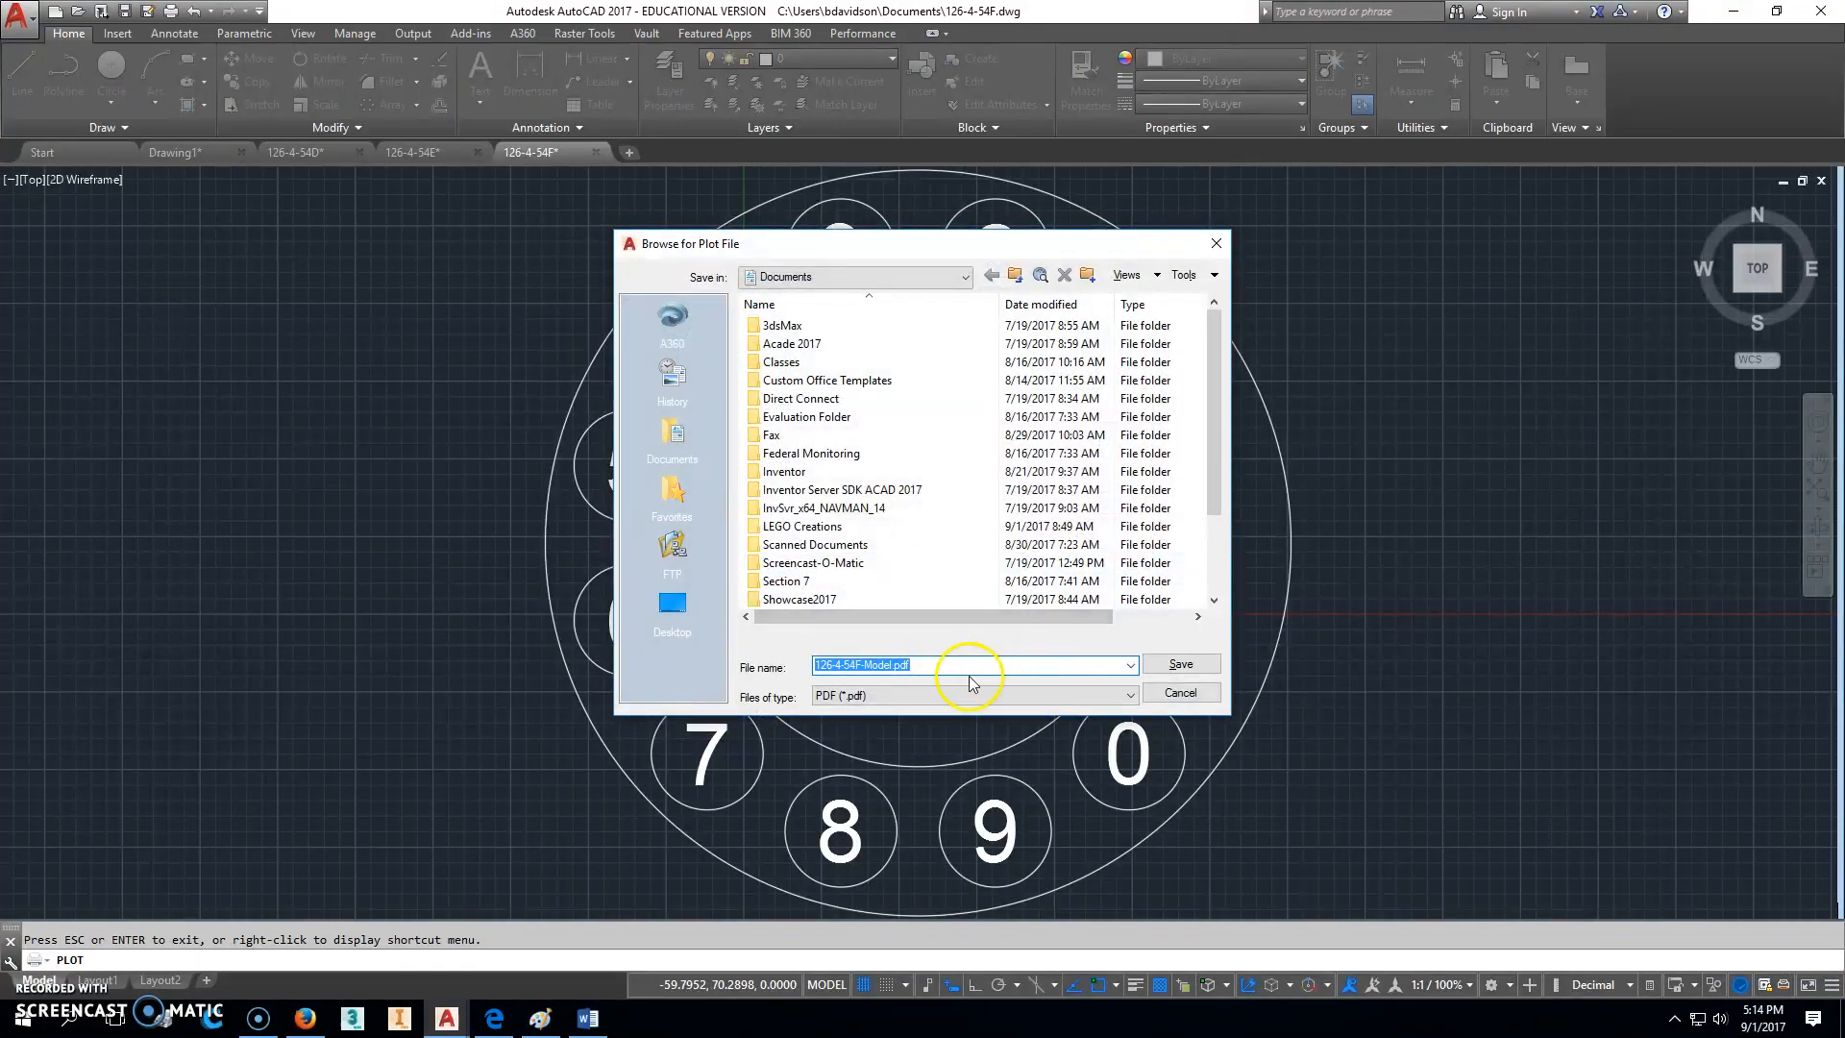
Step: Save the plot as 126-4-54F-Model.pdf and view it in Microsoft Edge
click(1180, 663)
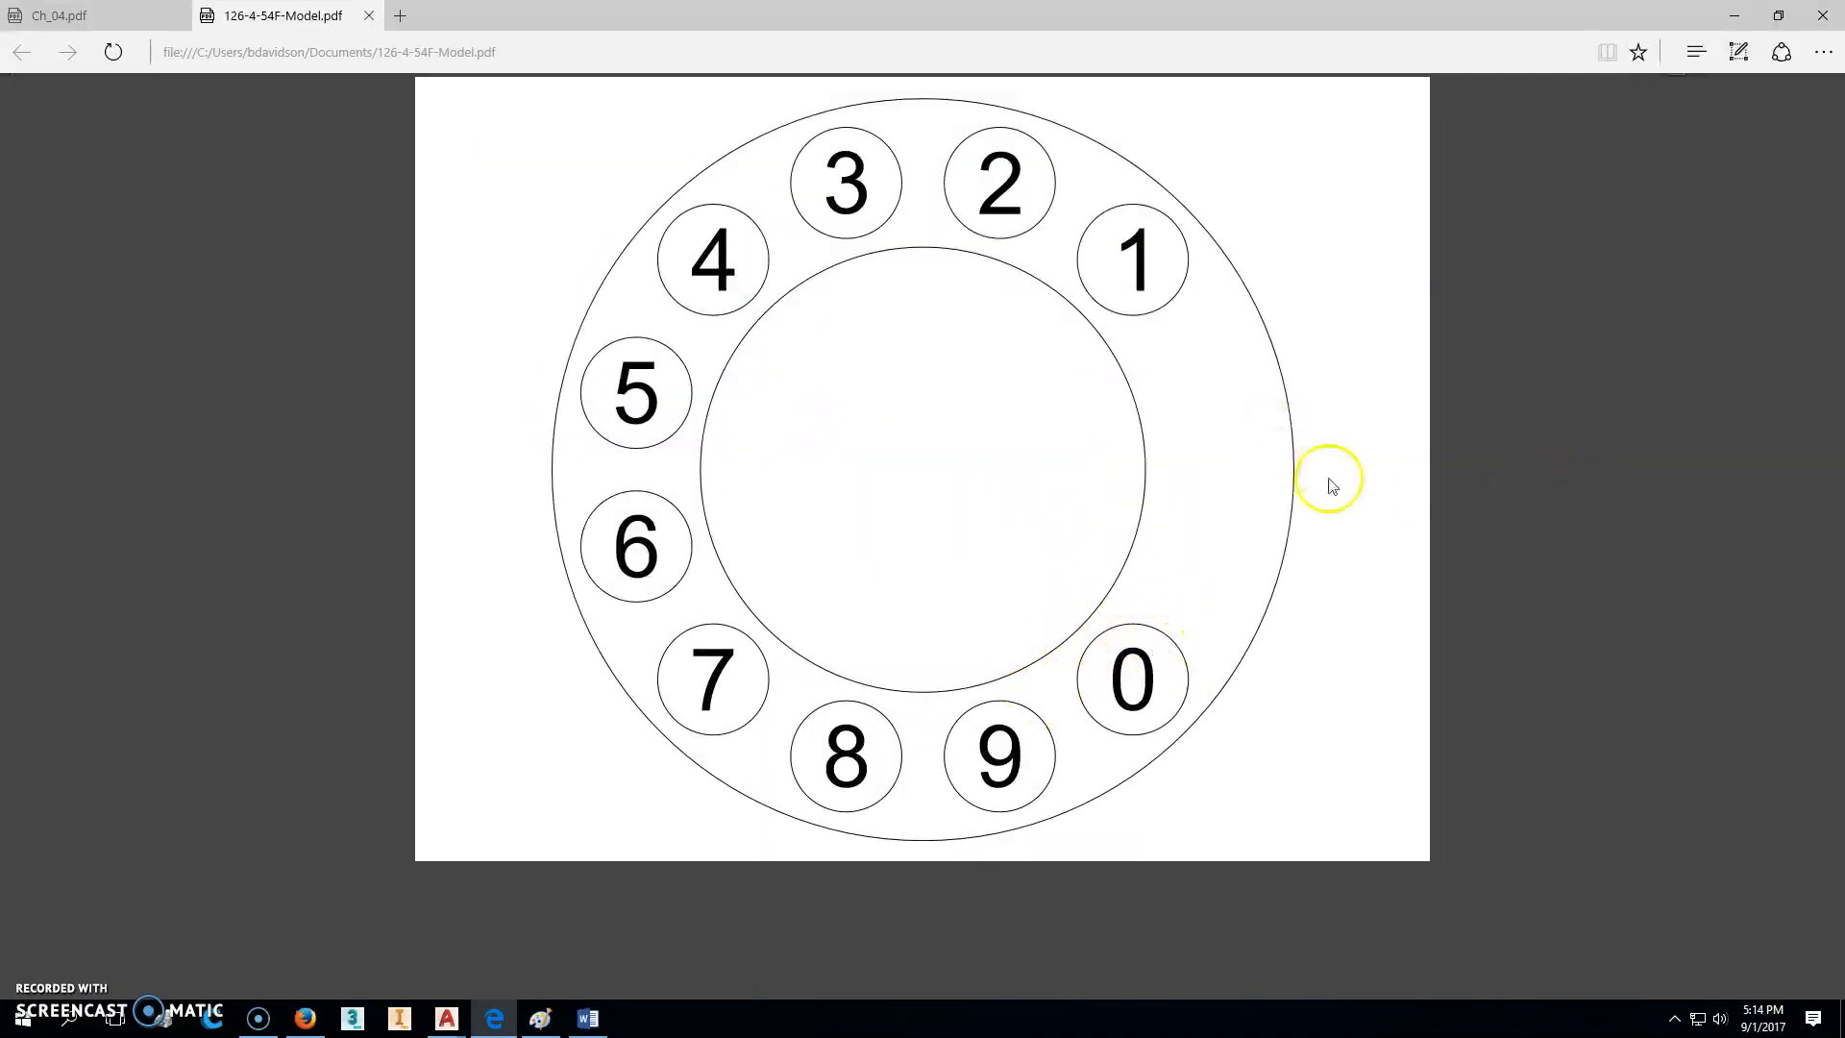
mouse_move(60, 903)
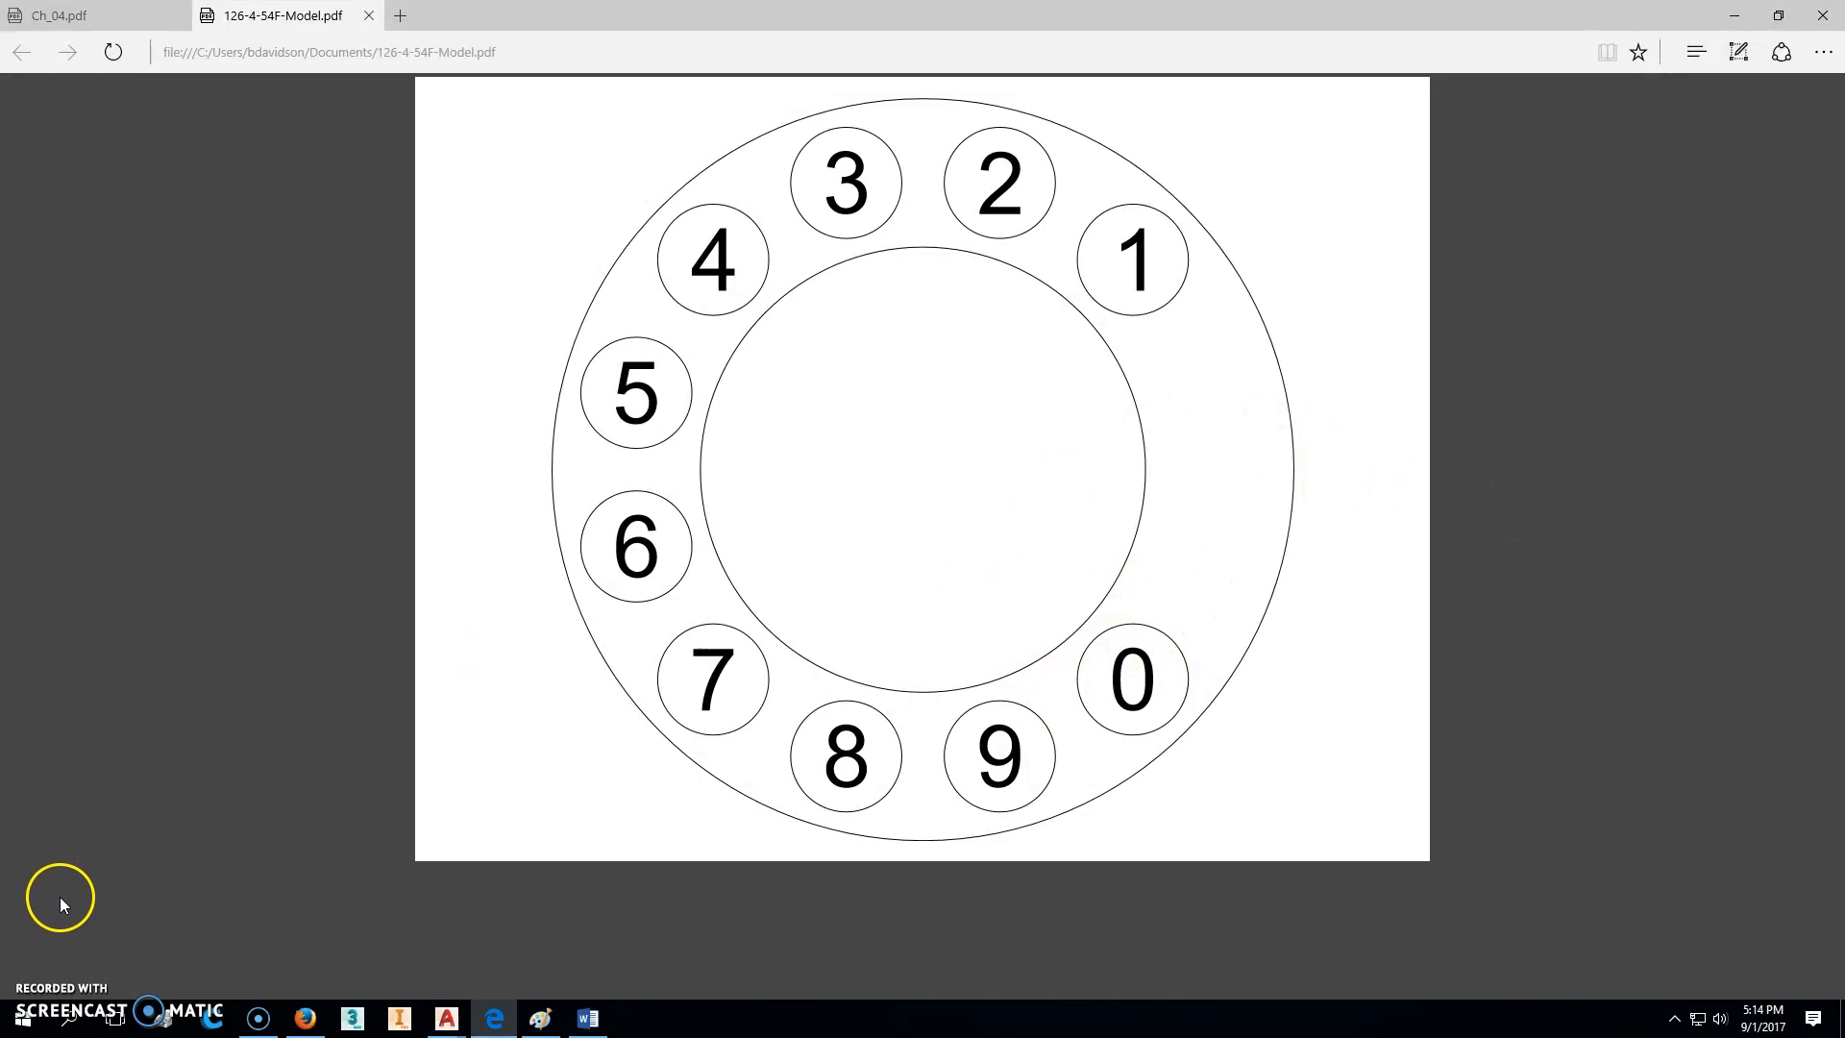